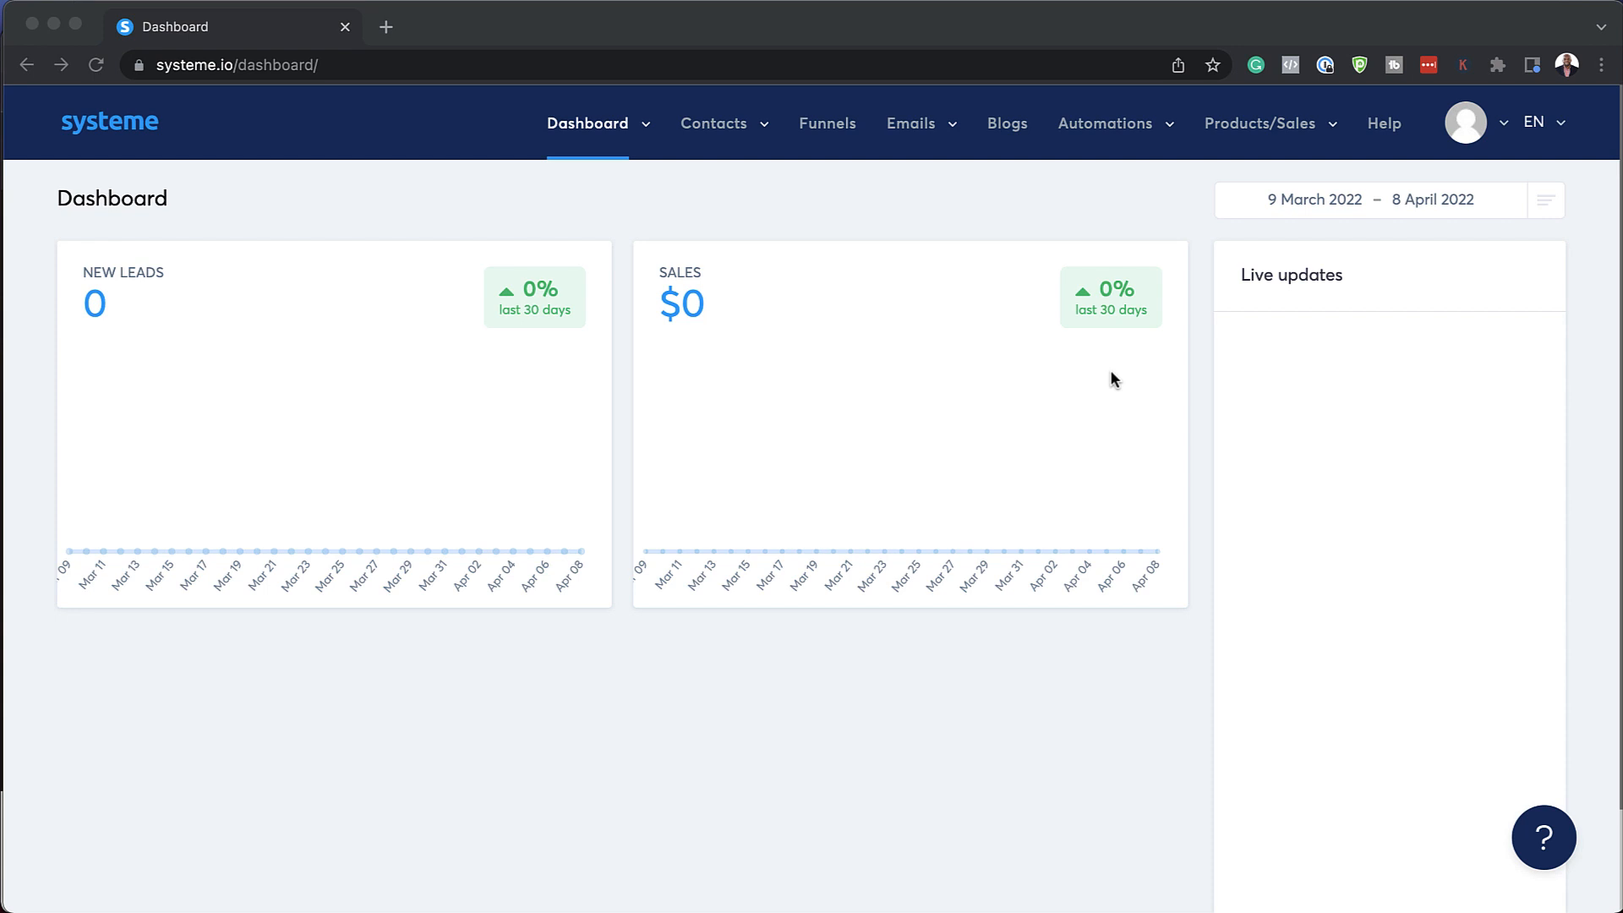
pyautogui.moveTo(787, 663)
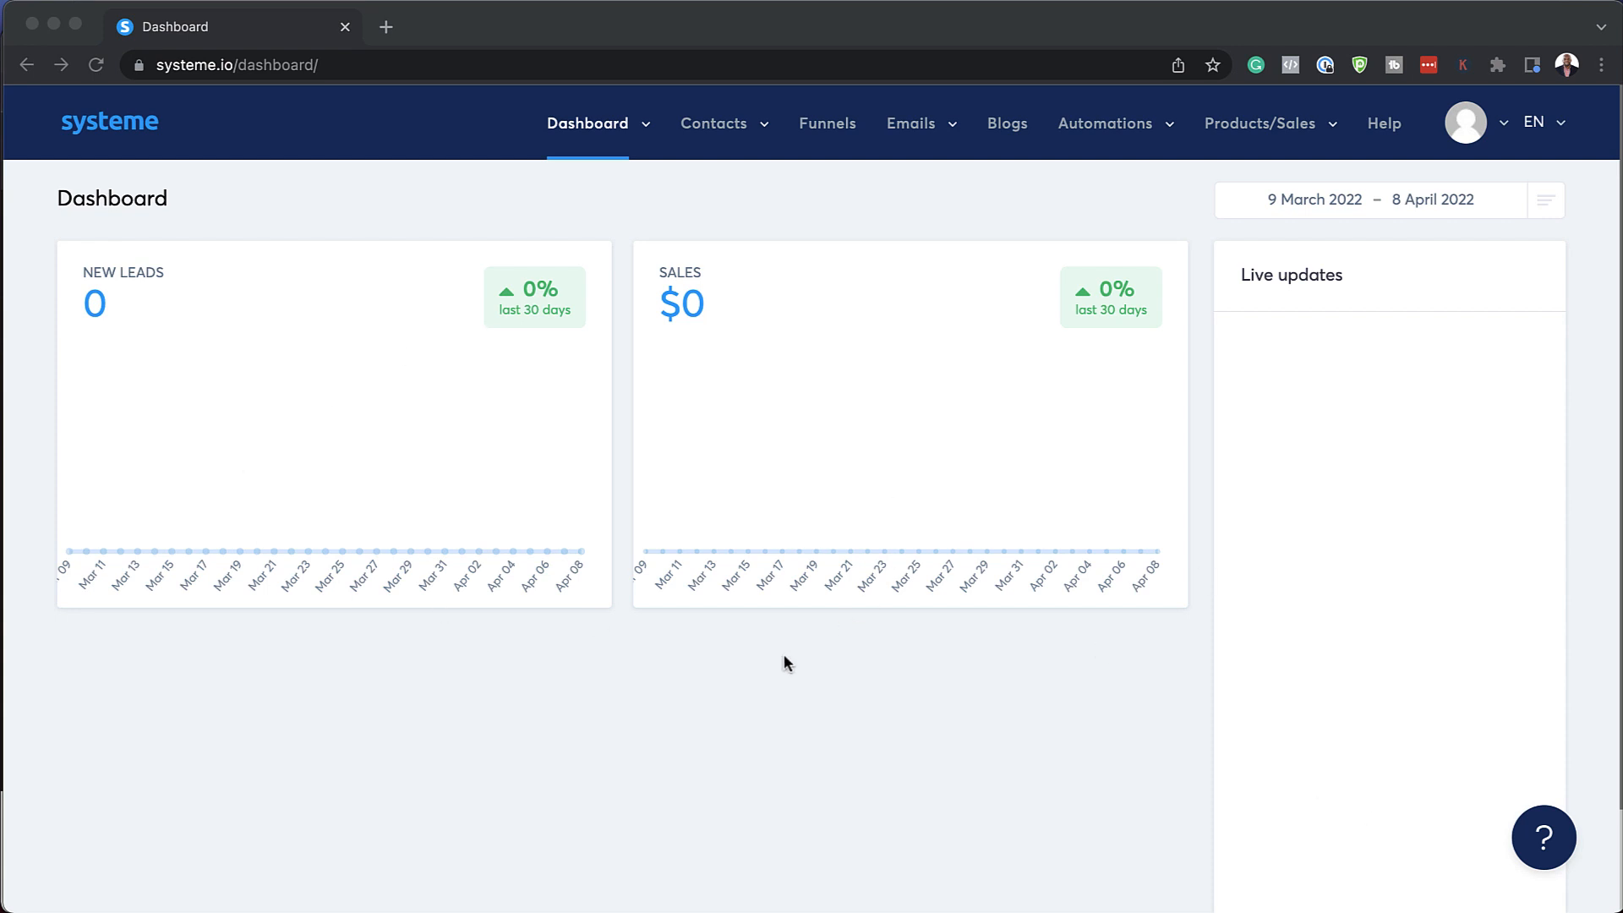
pyautogui.moveTo(691, 735)
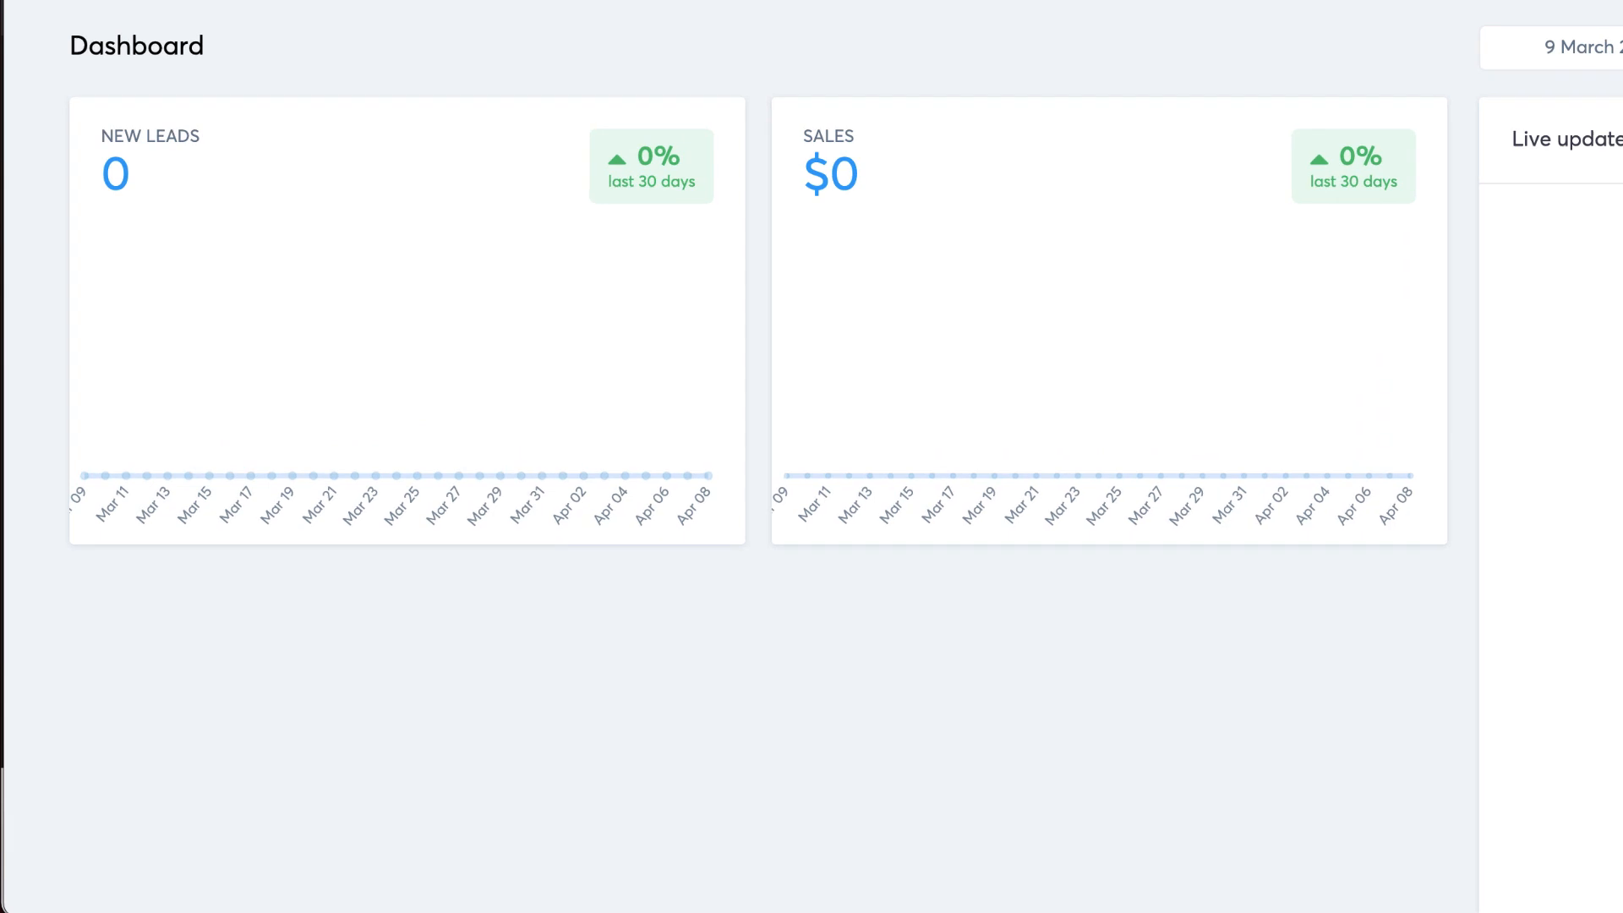
# Switch to the Affiliate dashboard from the Dashboard menu, then reopen the dashboard list.
pyautogui.click(834, 55)
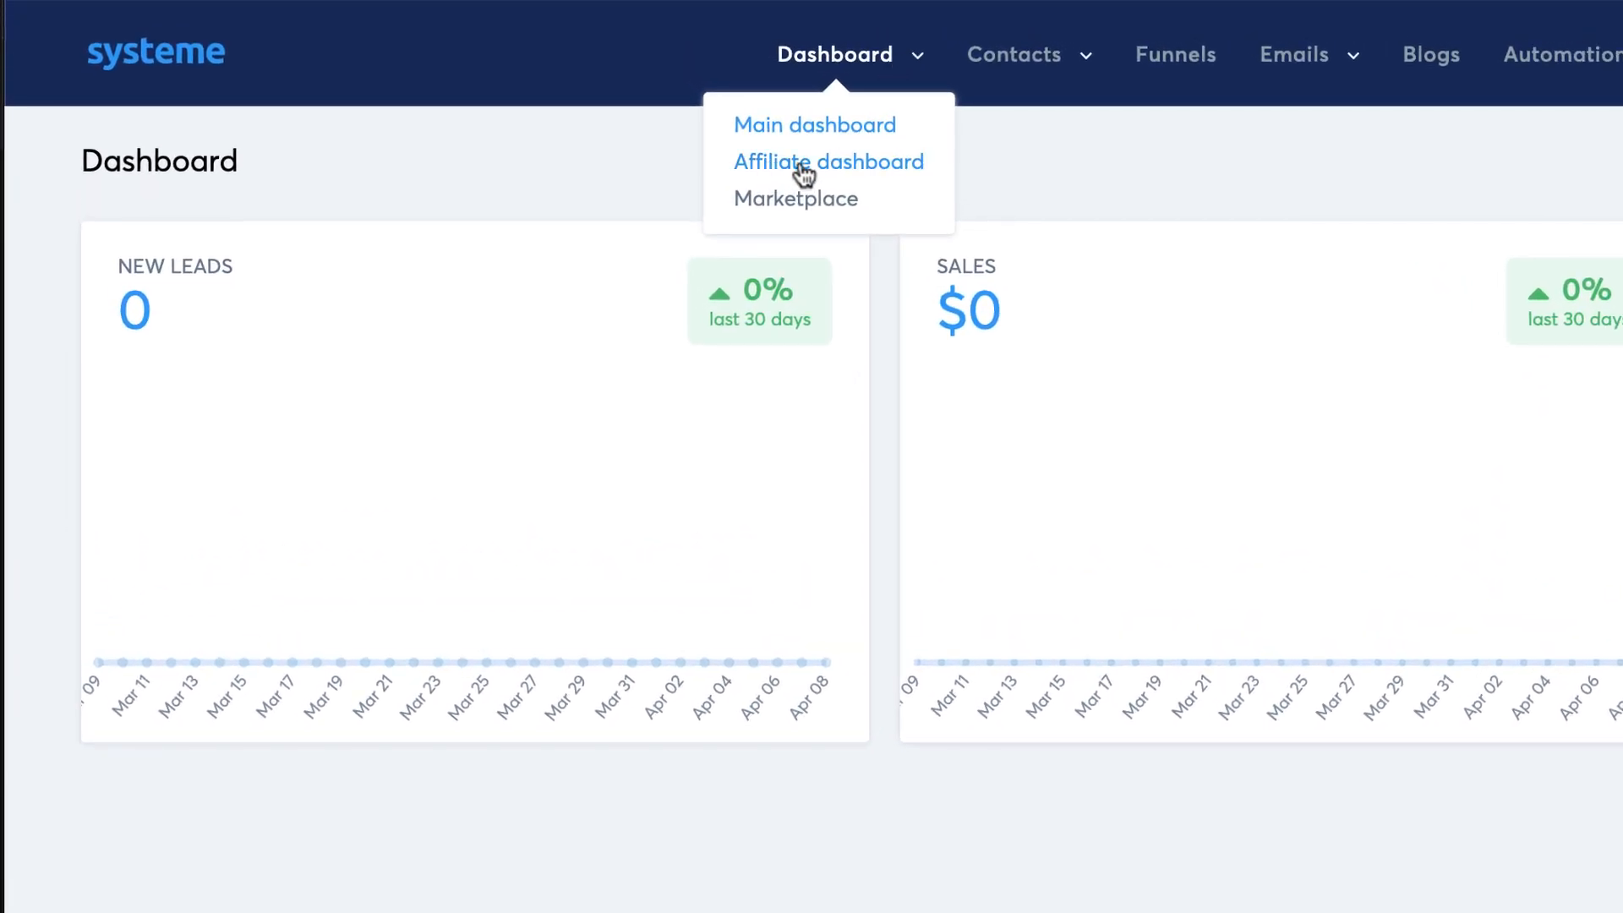
pyautogui.moveTo(849, 173)
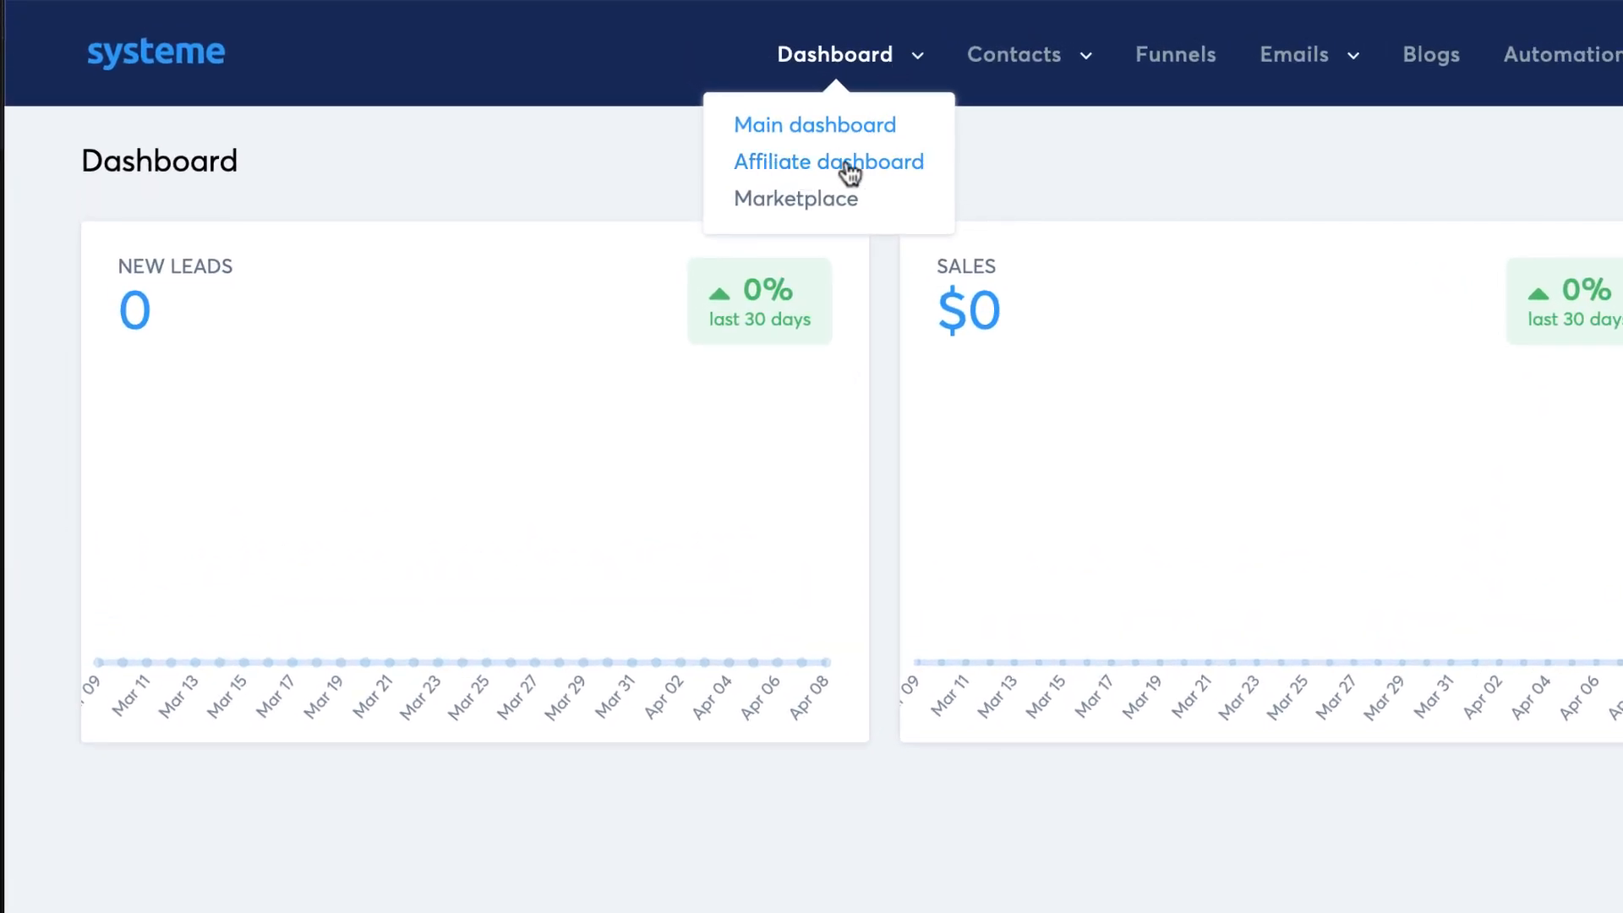
pyautogui.click(829, 162)
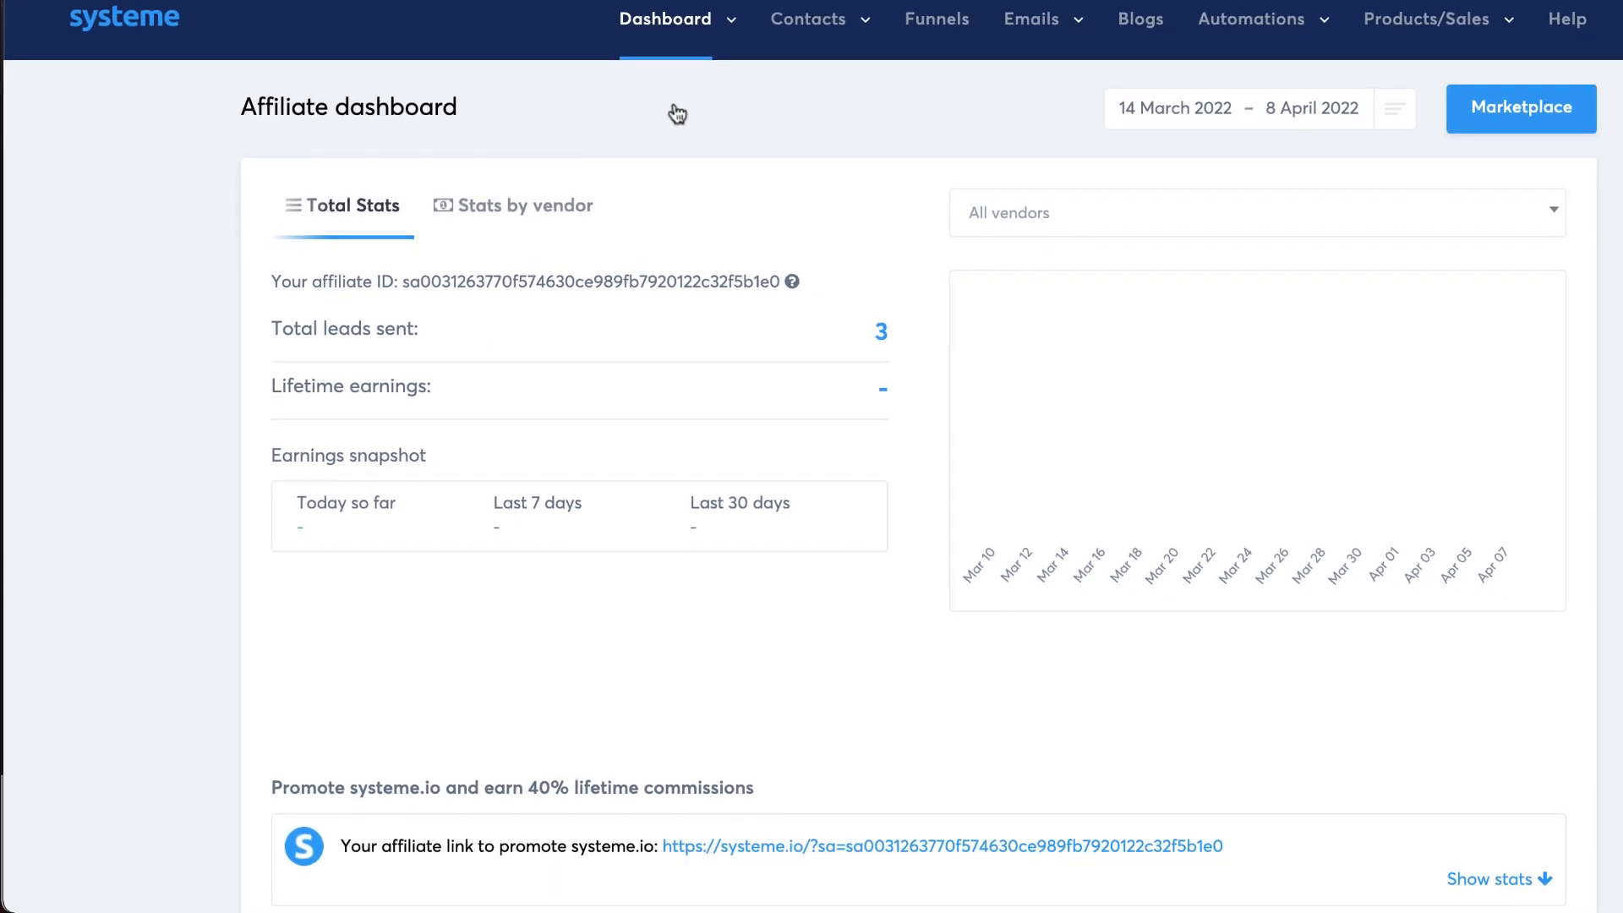
pyautogui.moveTo(1212, 502)
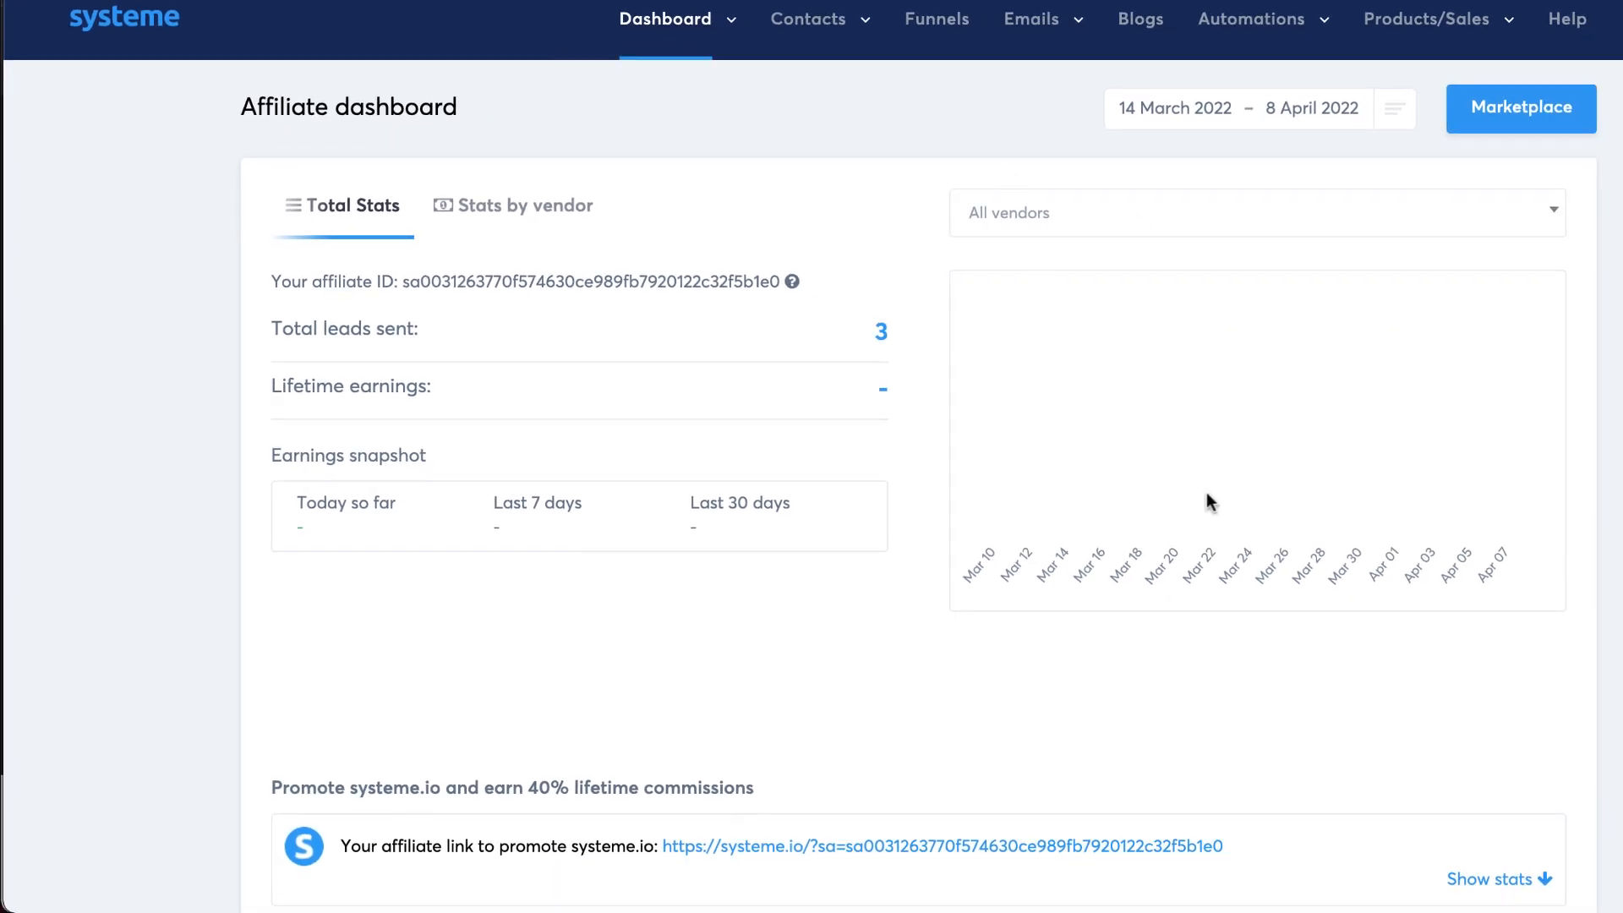
pyautogui.click(664, 19)
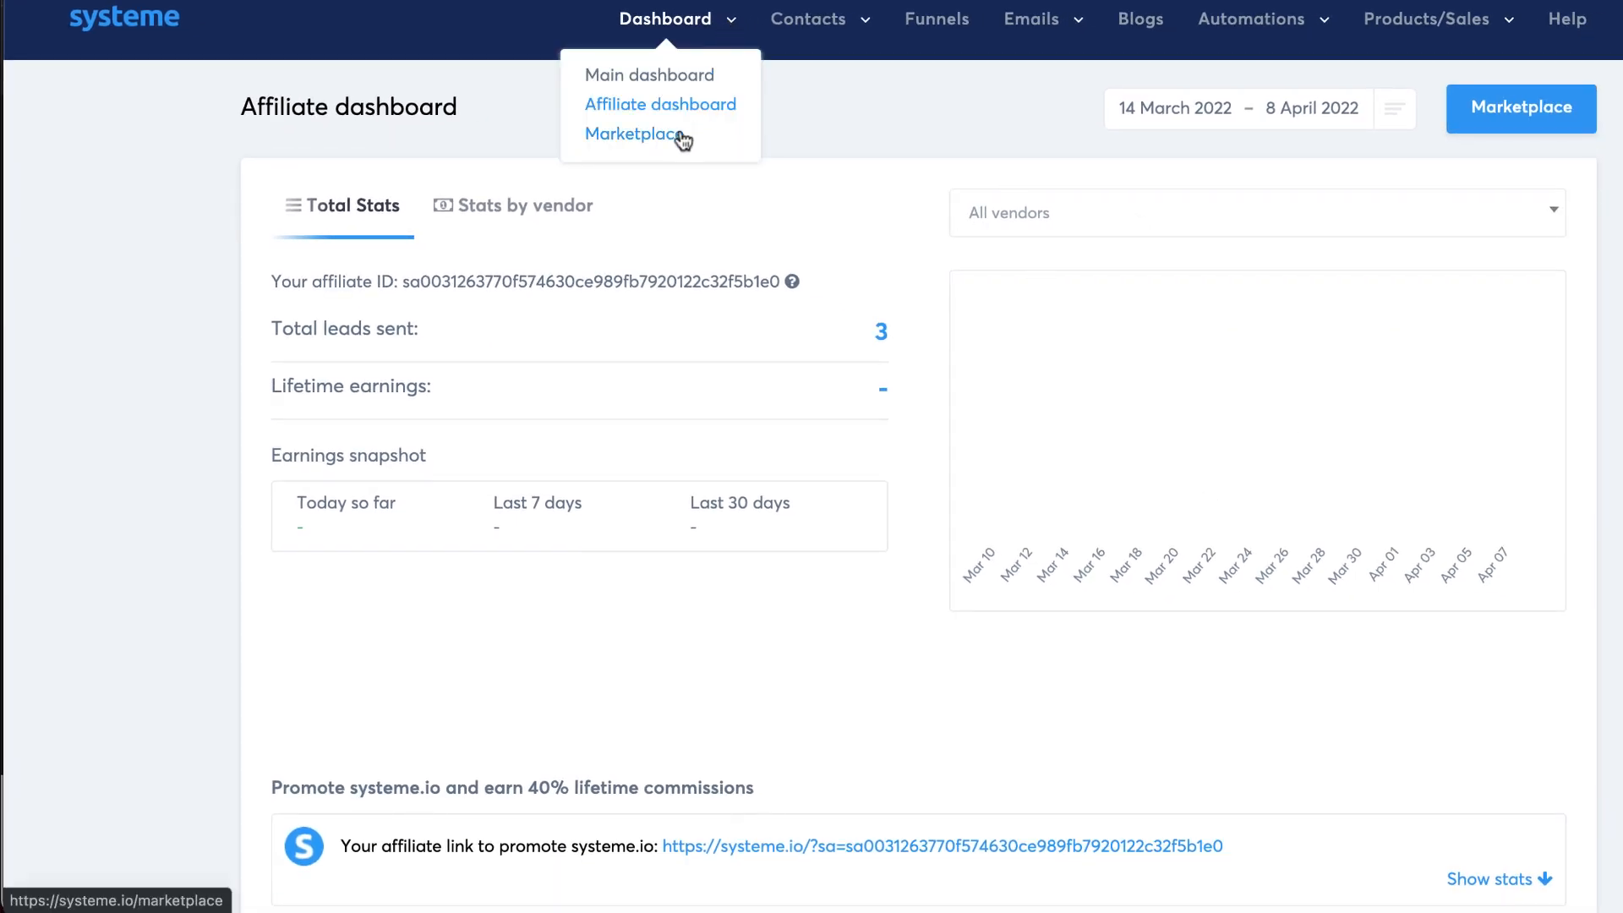
# Open the marketplace's FULL PACK SMARTPHONE VIDEO EDITING COURSE offer and scroll to its 40% commission details.
pyautogui.click(635, 134)
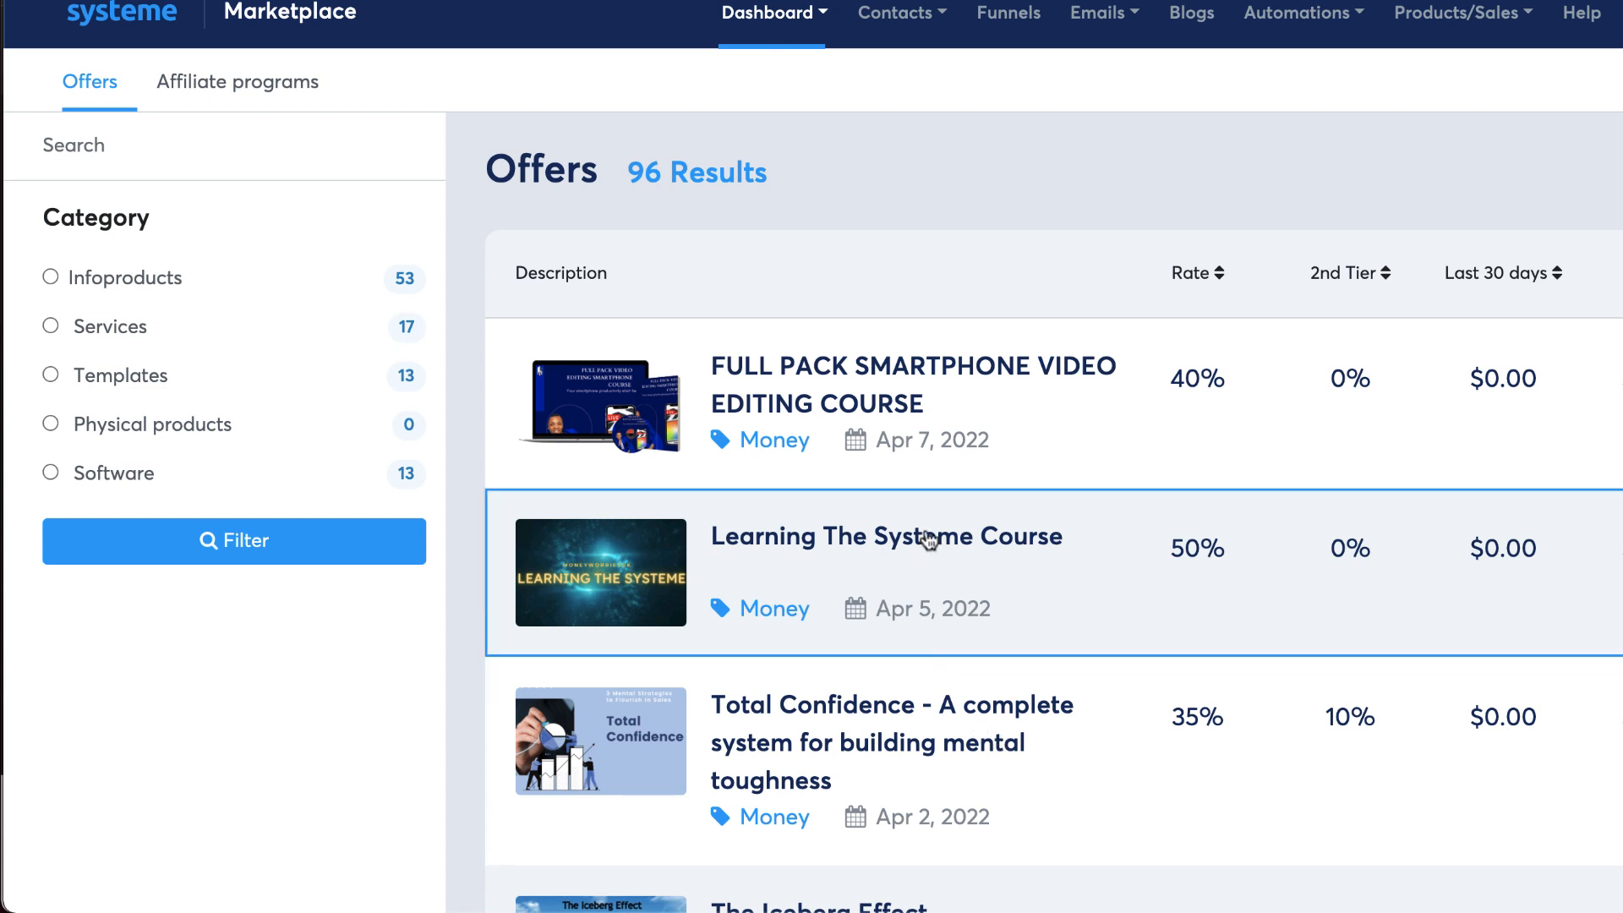
pyautogui.click(912, 384)
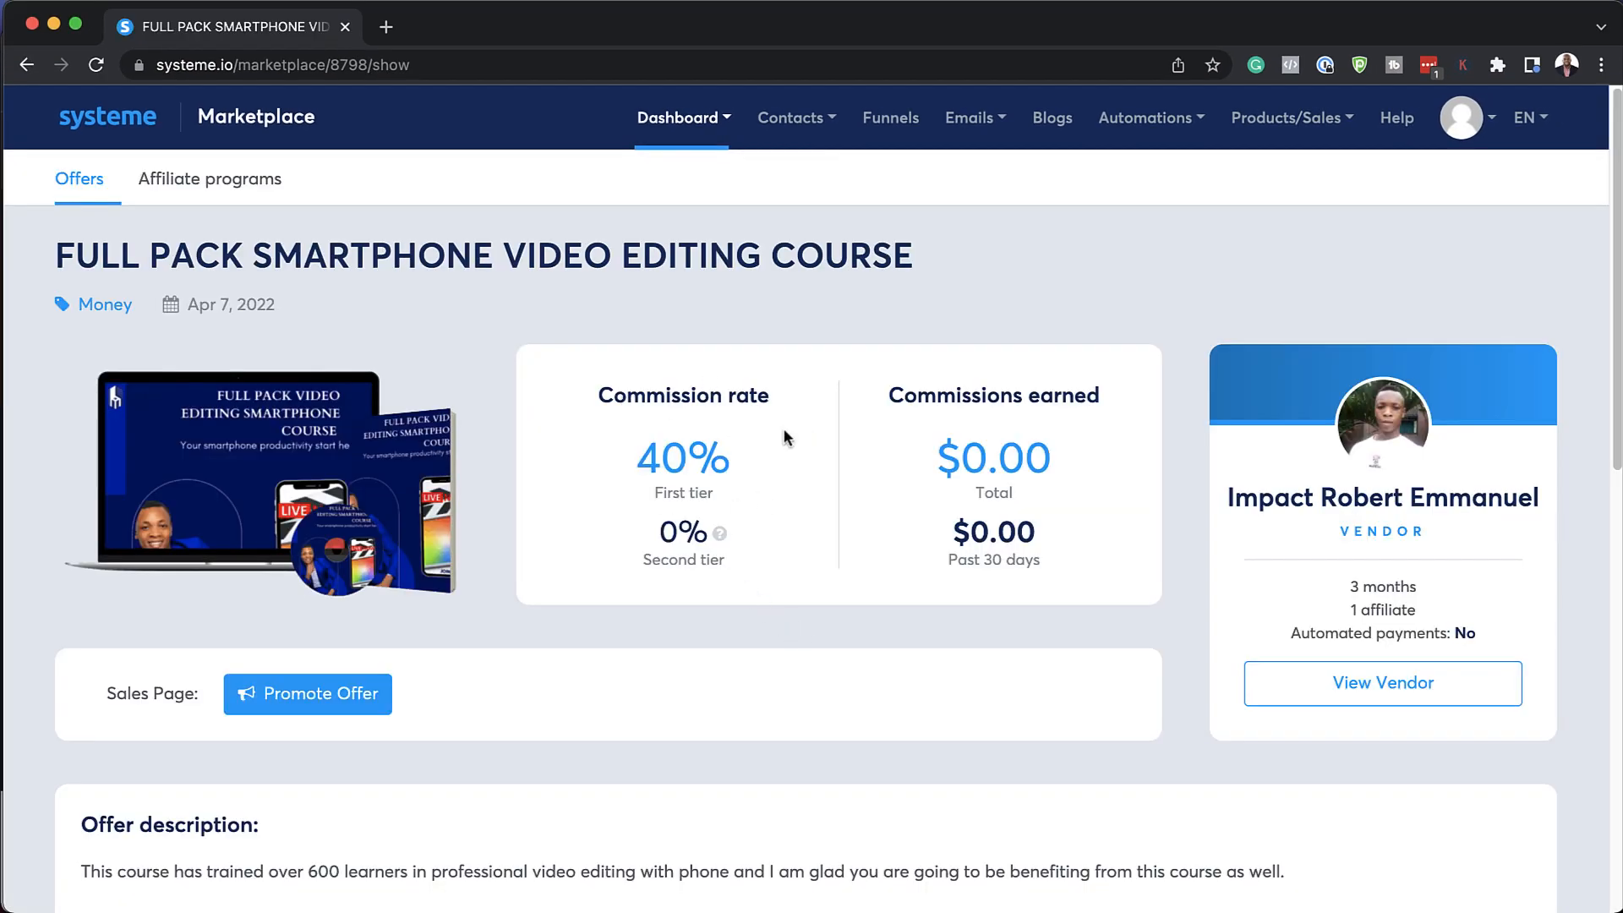
pyautogui.scroll(-3)
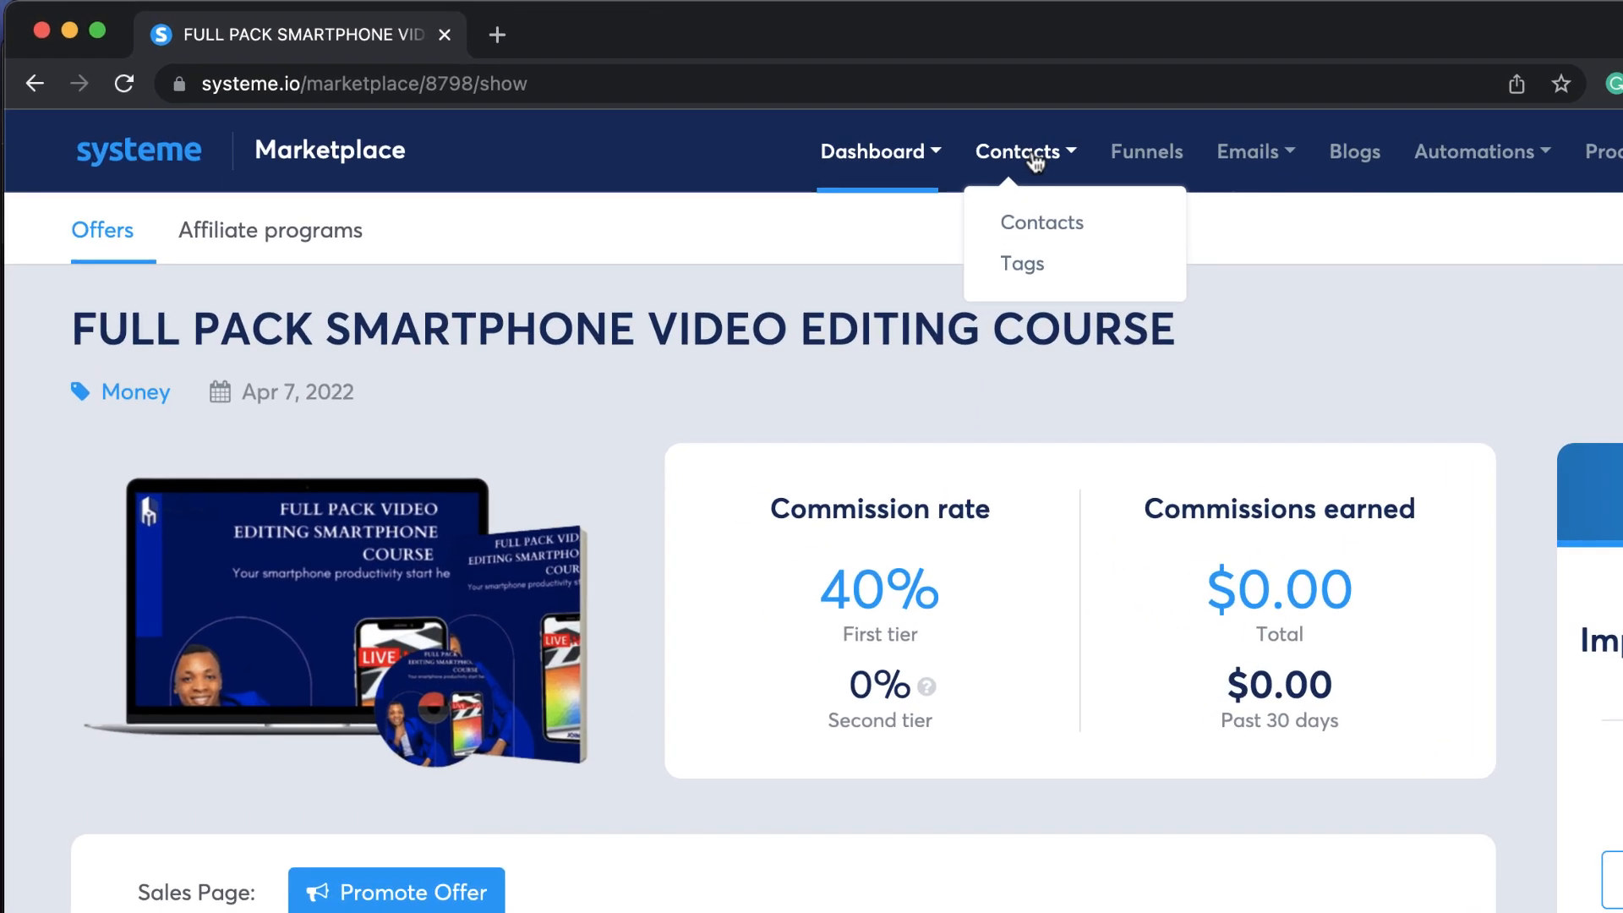
# Go to Contacts, scroll the empty contact list, and reopen the Contacts menu.
pyautogui.click(1042, 221)
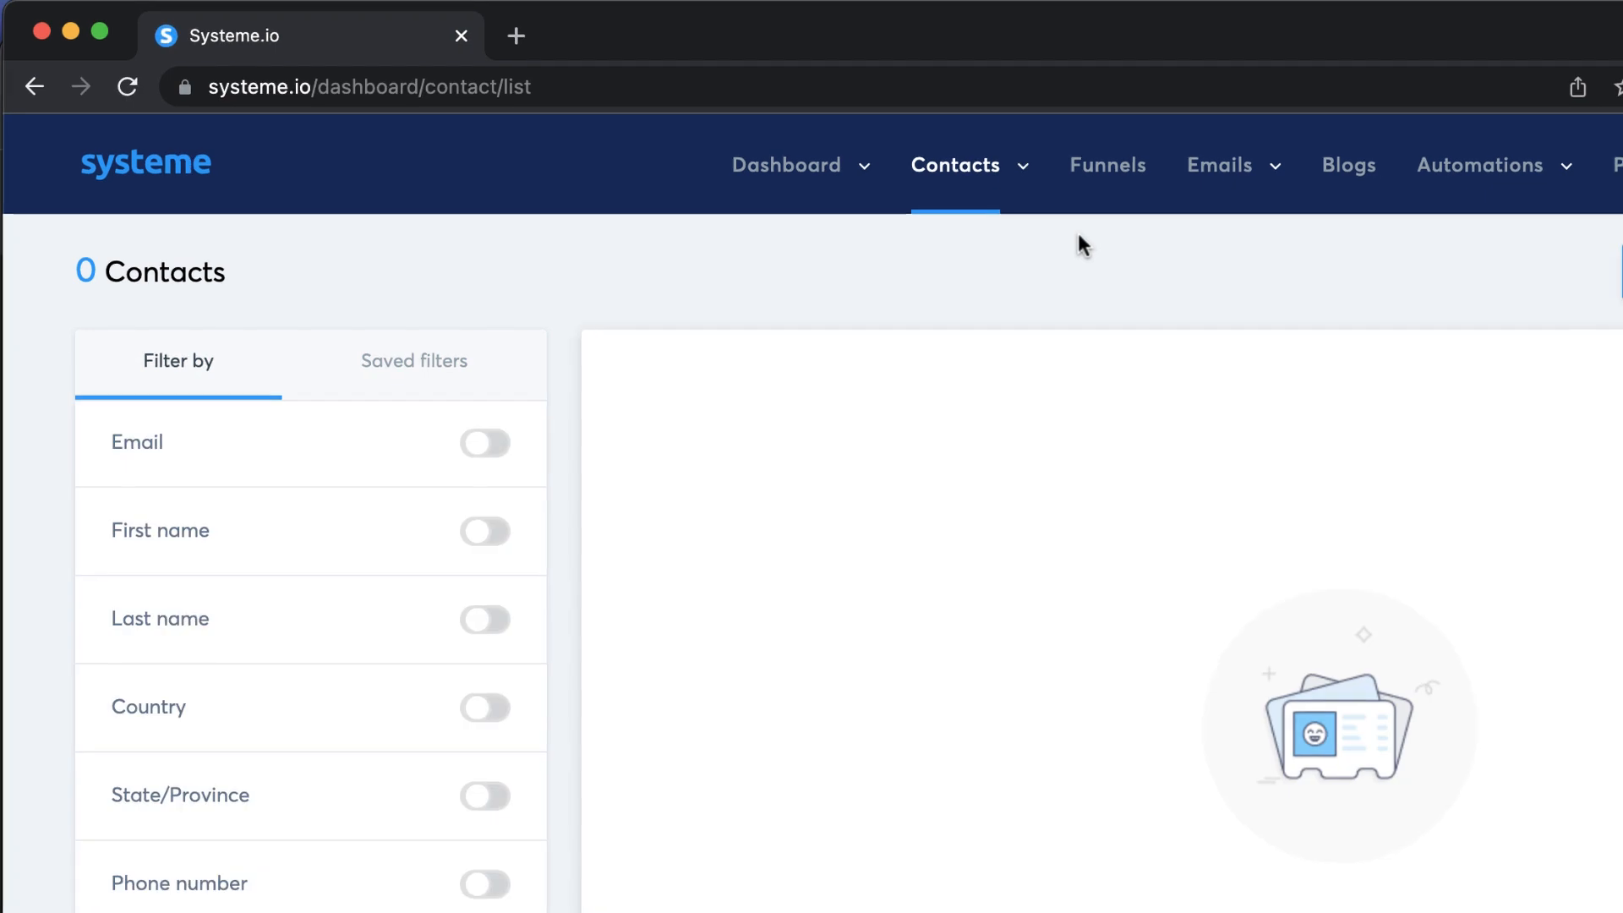
pyautogui.scroll(-3)
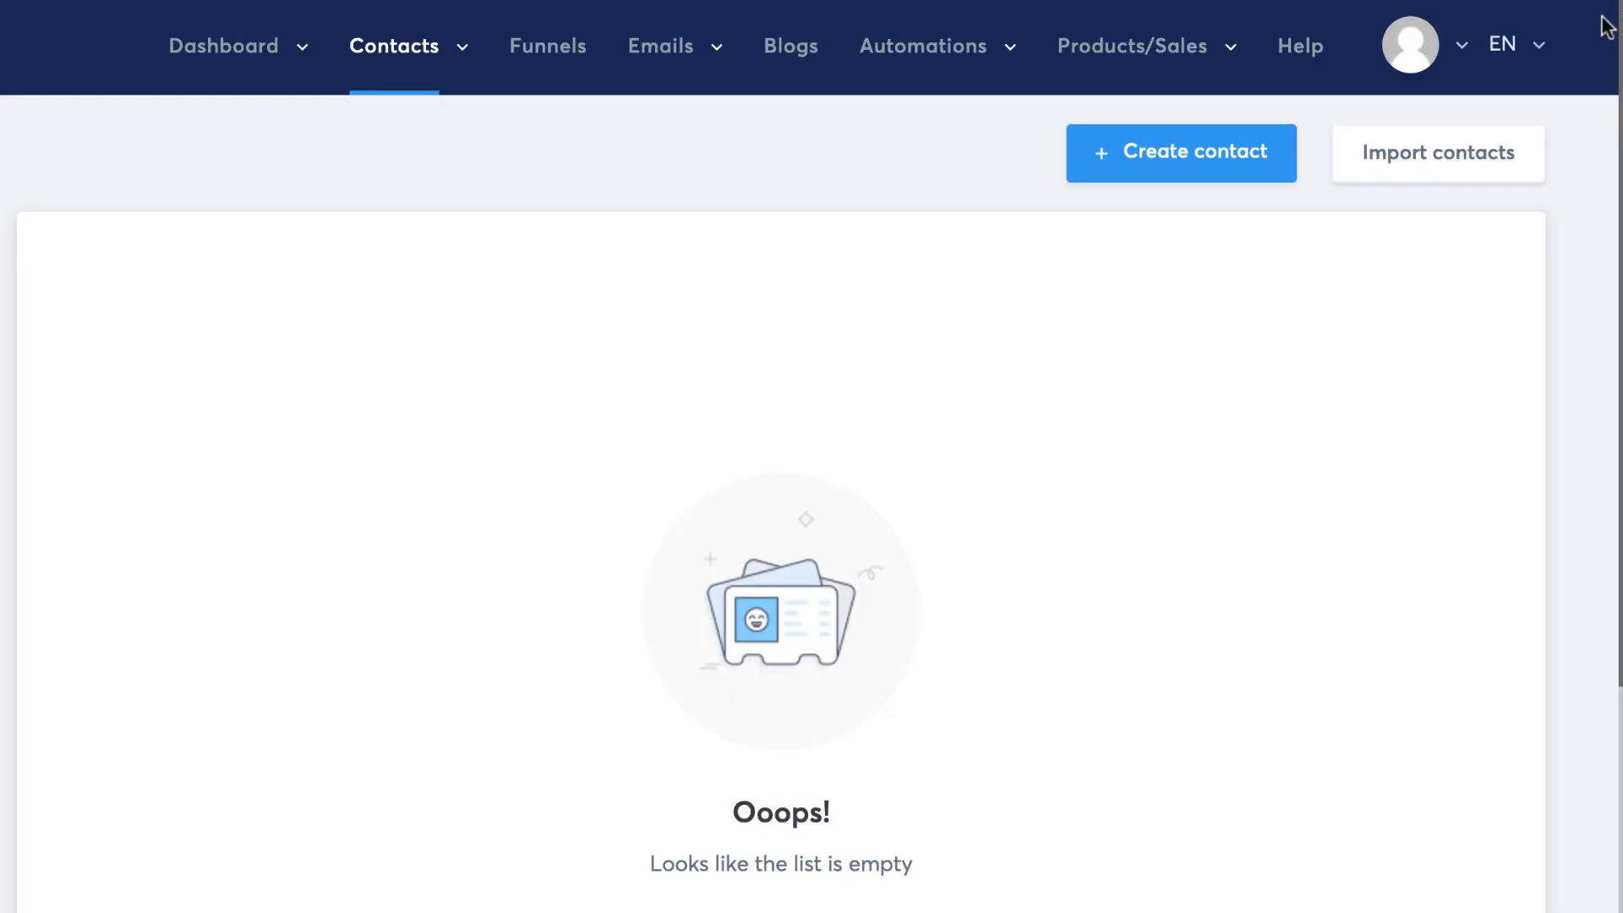
pyautogui.moveTo(575, 460)
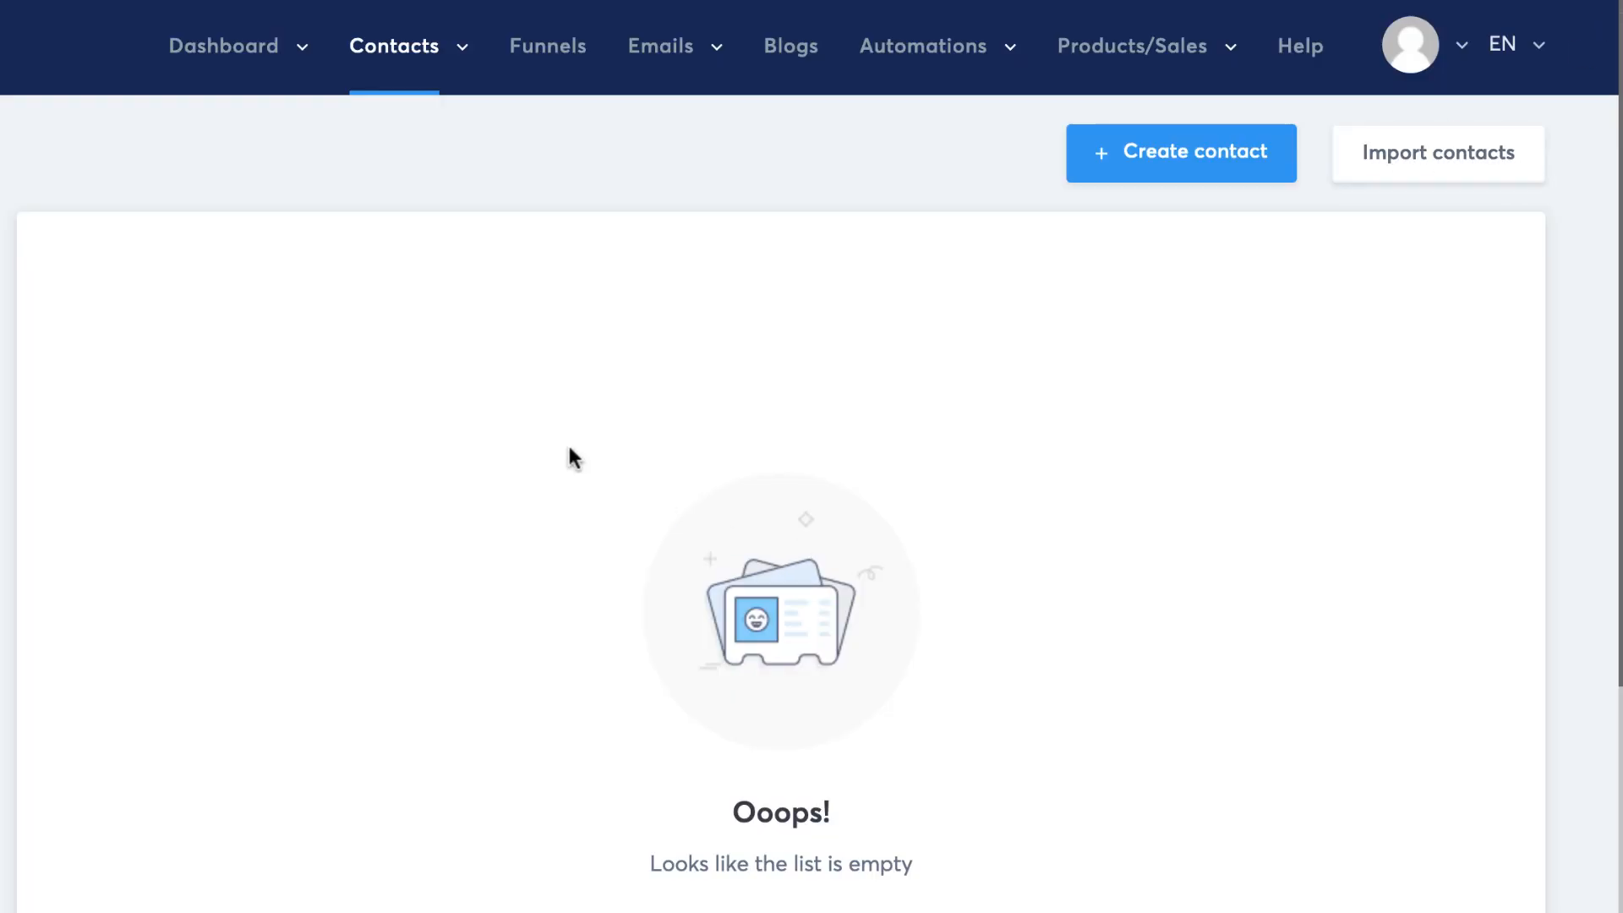
pyautogui.click(393, 46)
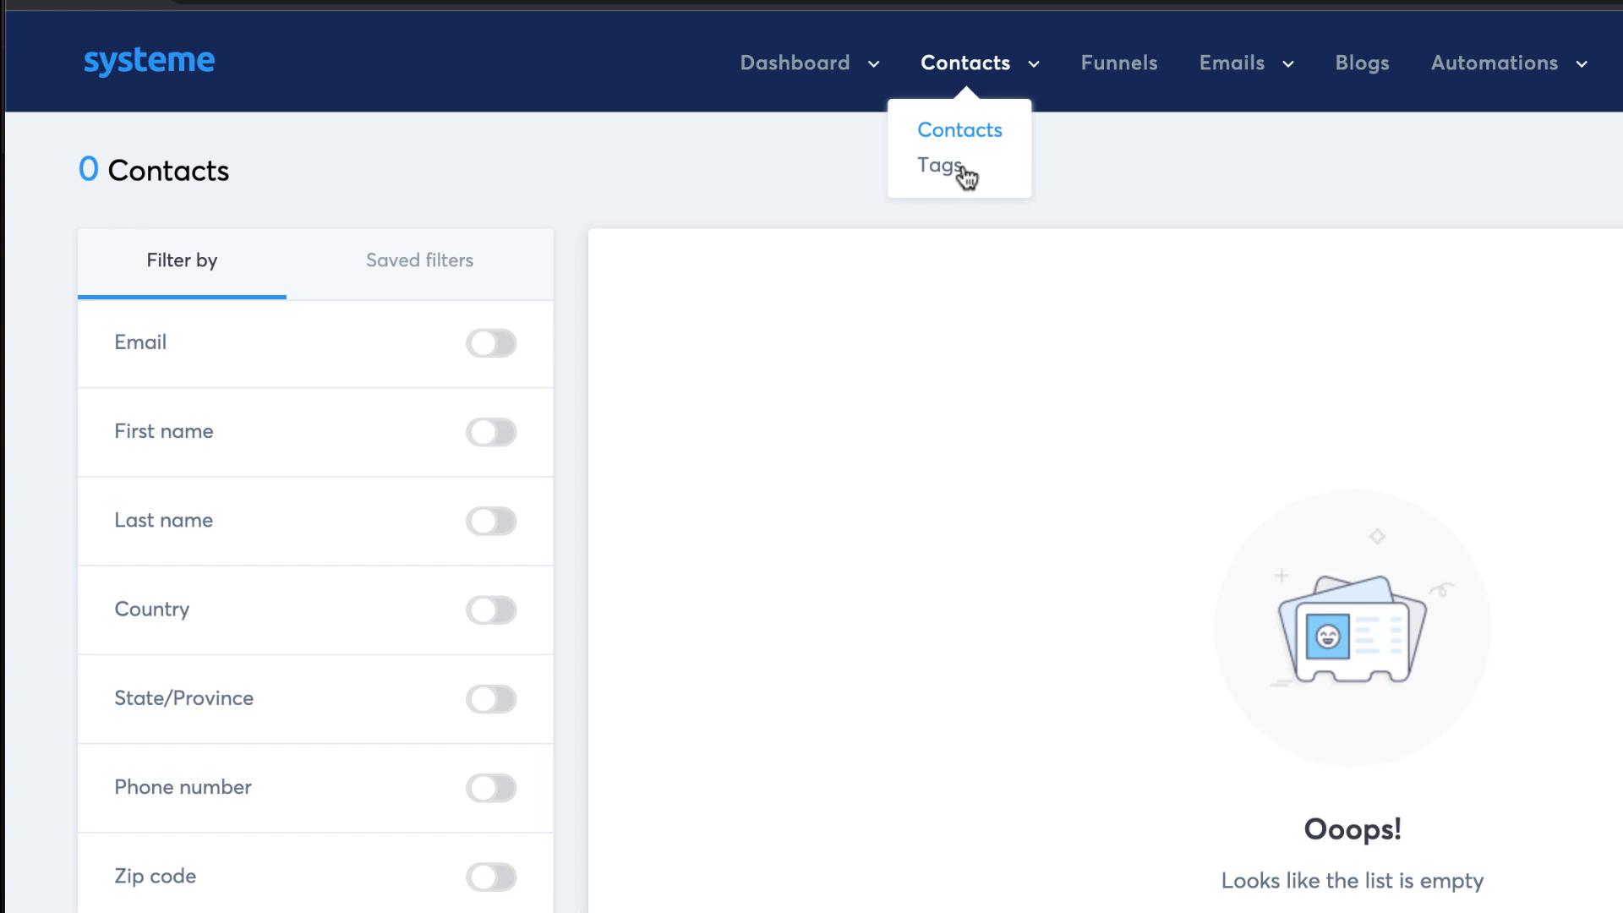
pyautogui.moveTo(937, 165)
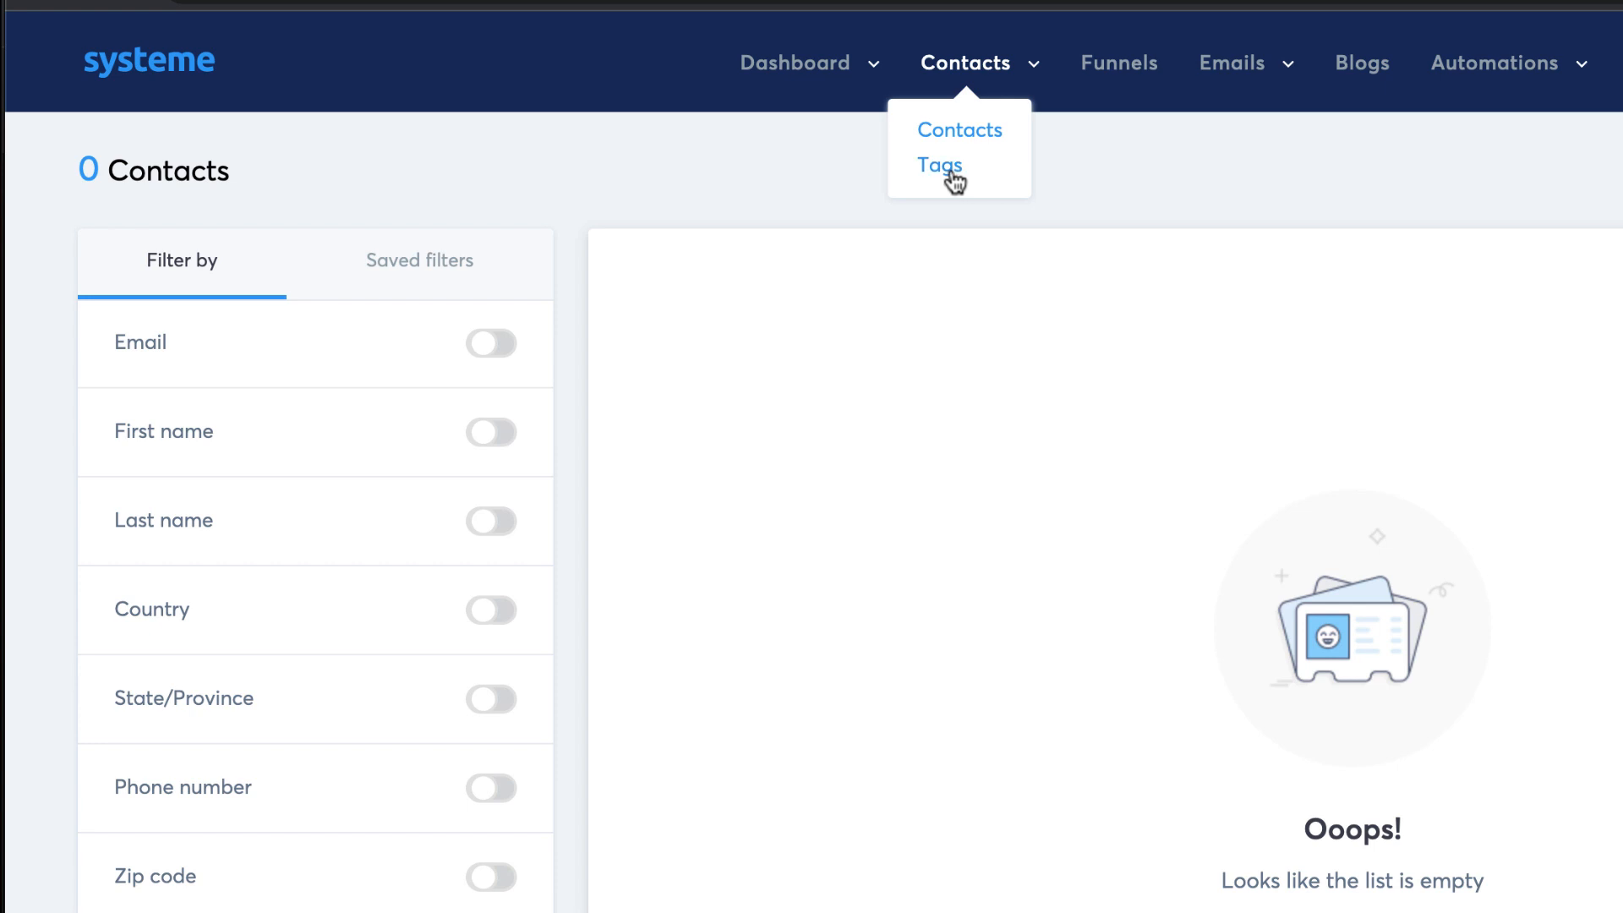
# Create a new contact tag named 'ebook' from the Tags page.
pyautogui.click(938, 166)
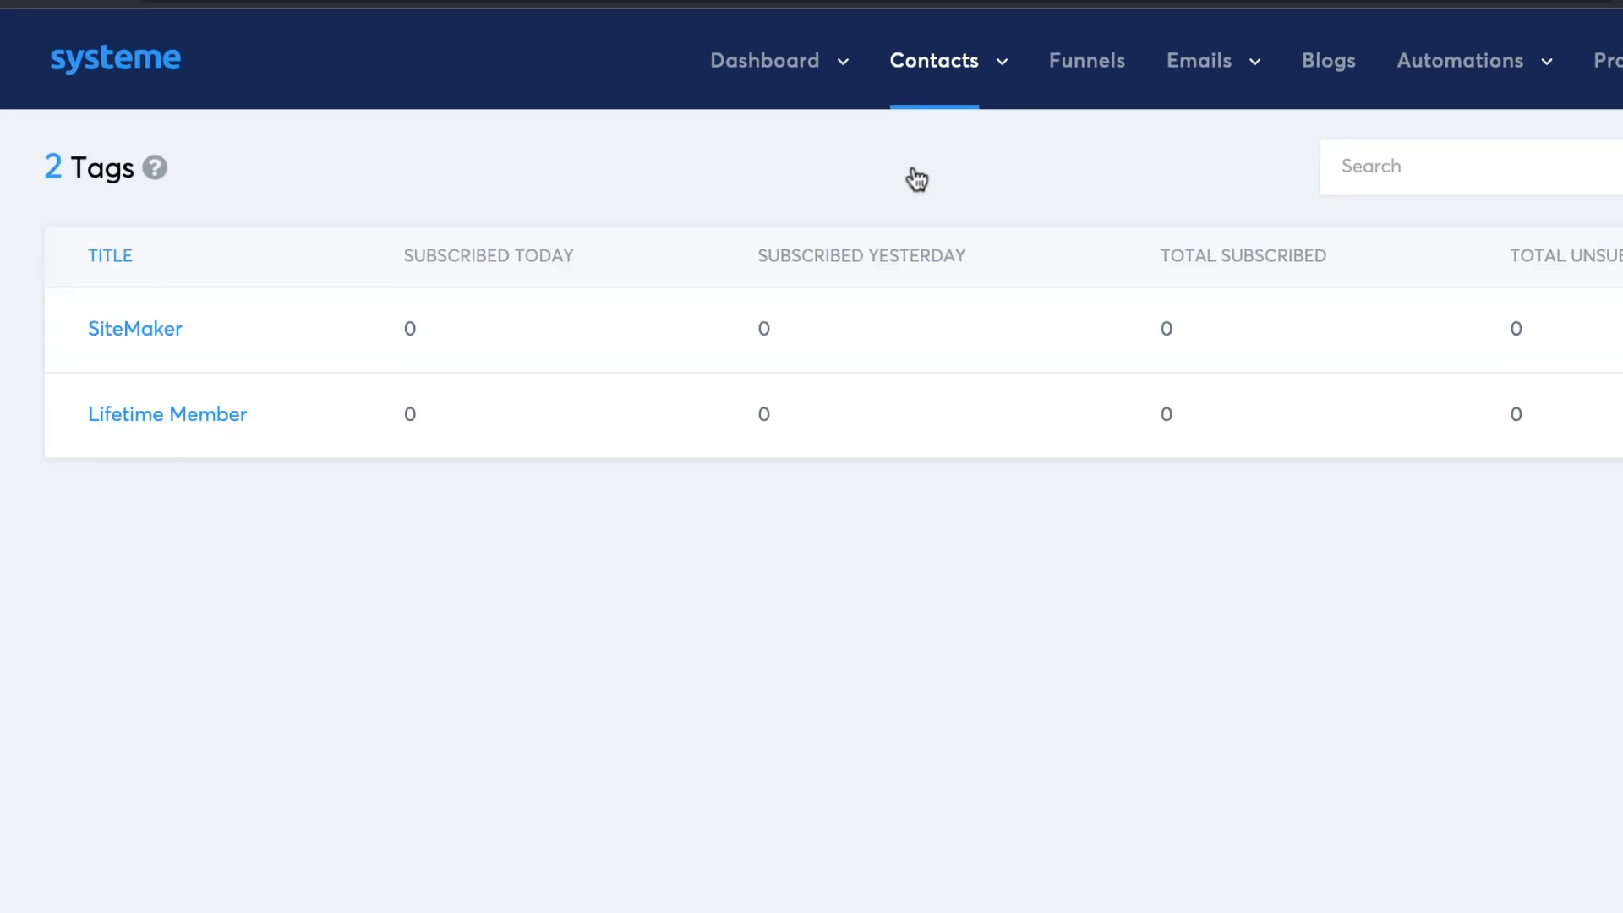
pyautogui.click(1447, 133)
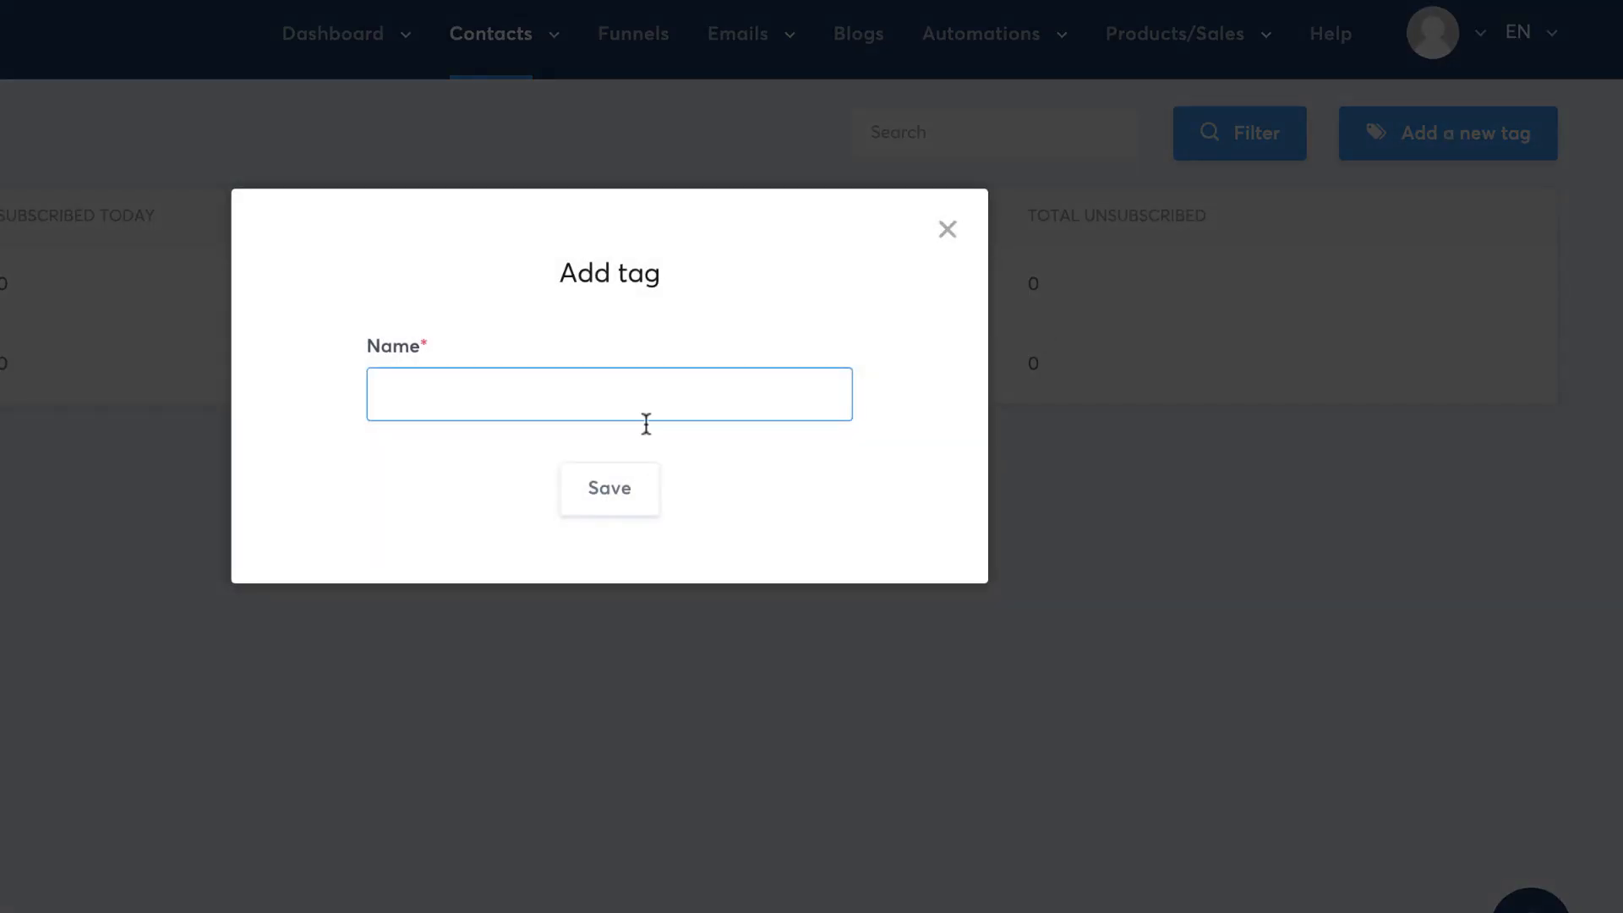
pyautogui.click(610, 489)
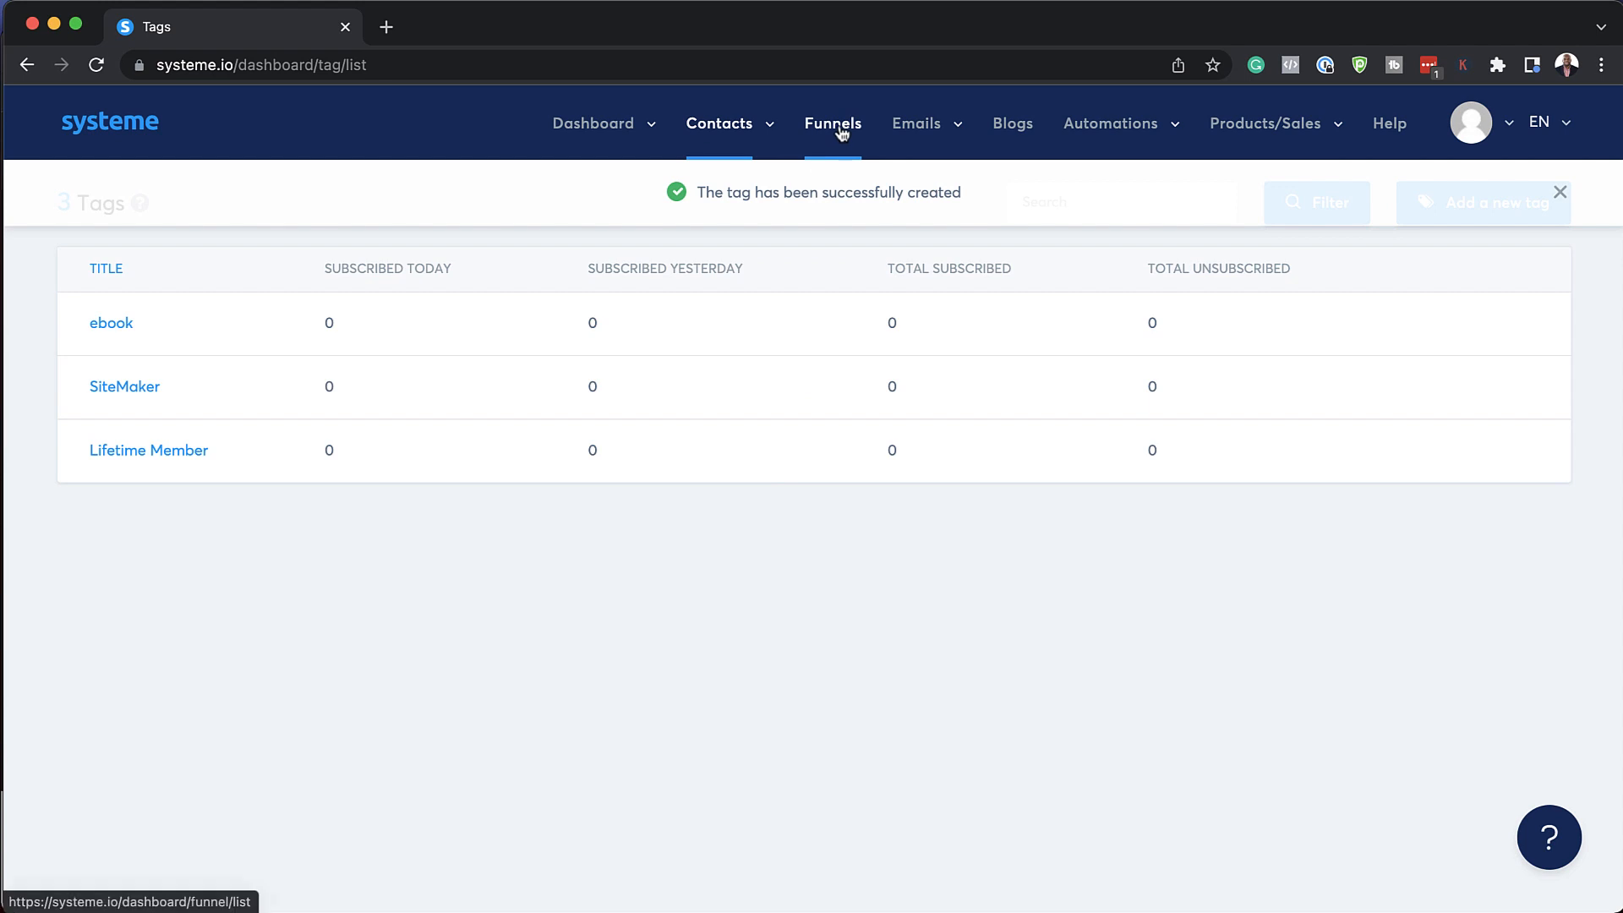
# Create a funnel named 'Ebook' of the Build an audience type.
pyautogui.click(832, 123)
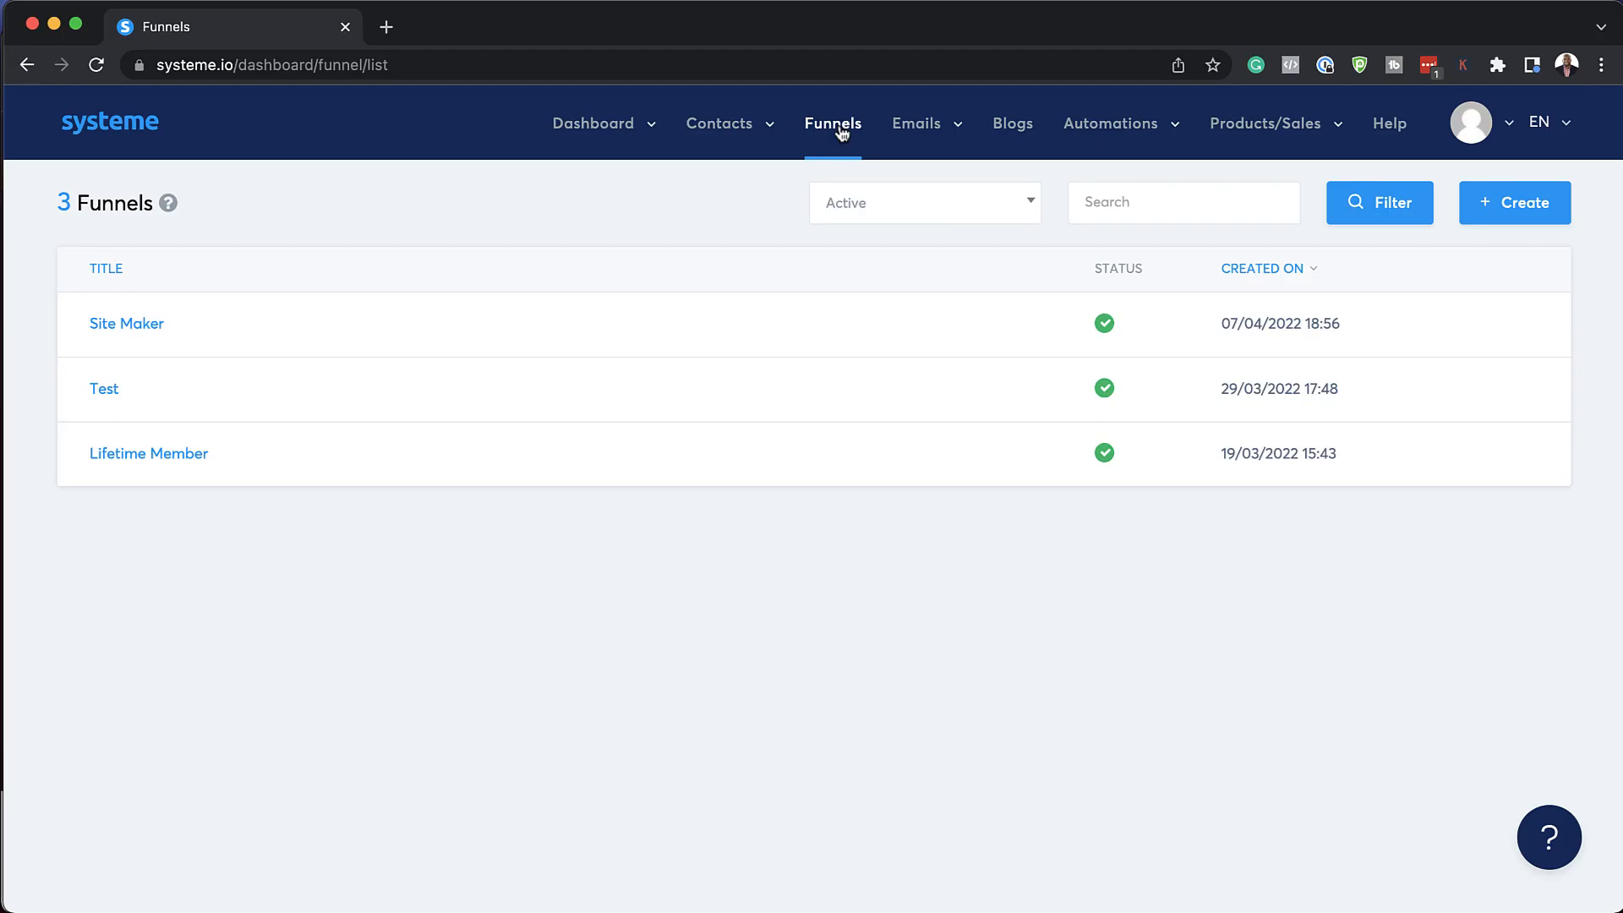
pyautogui.click(1513, 202)
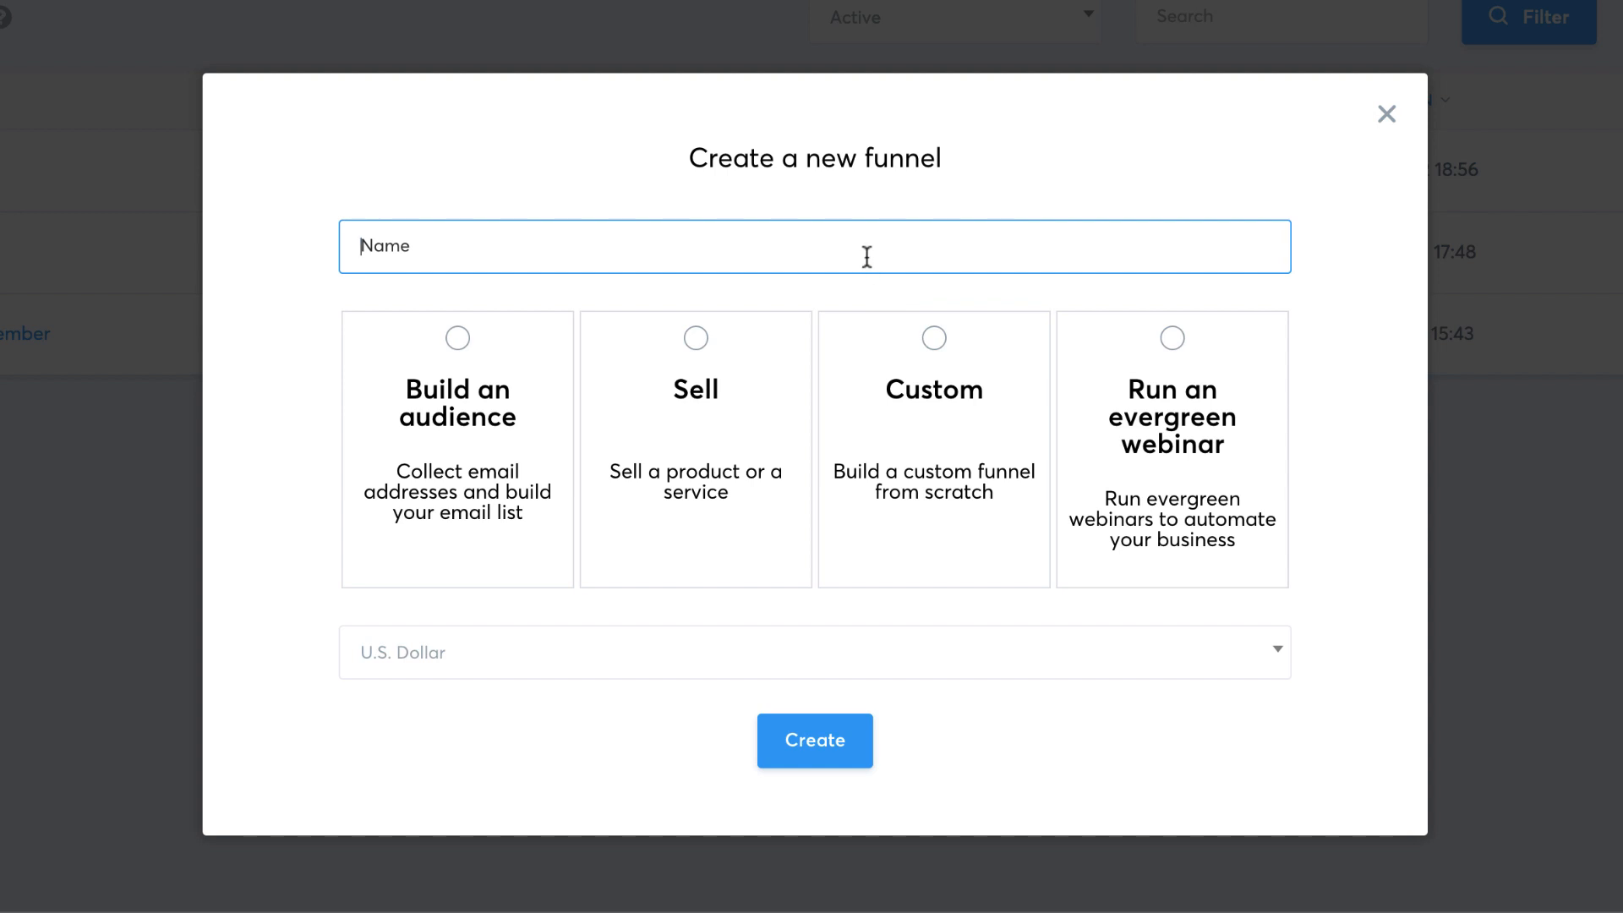
pyautogui.write('Ebook')
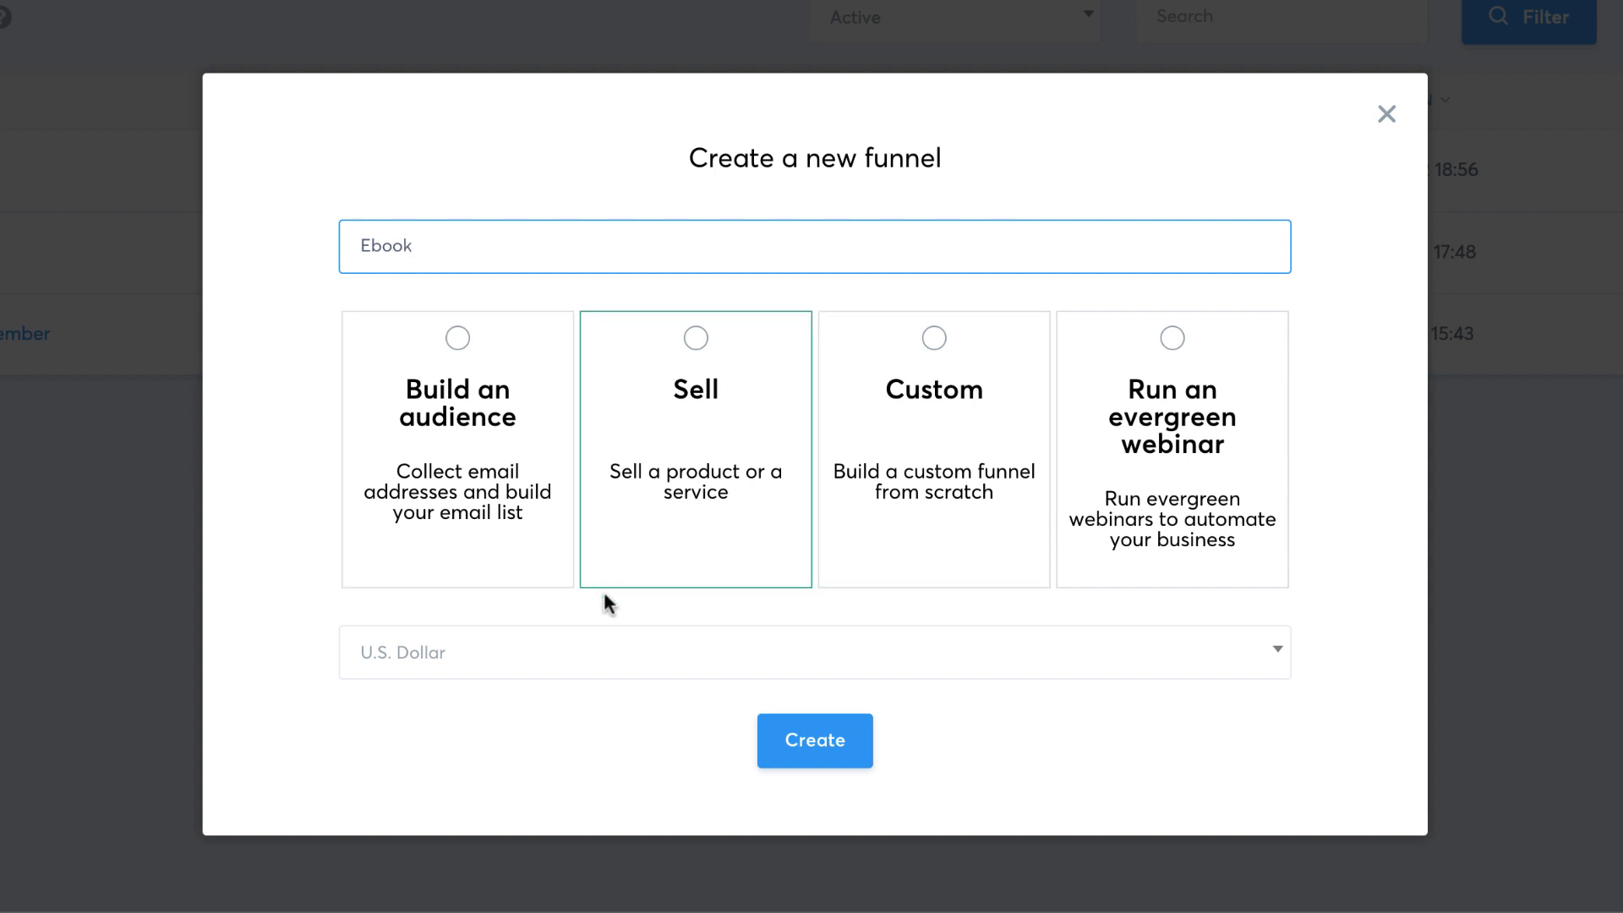
pyautogui.click(813, 652)
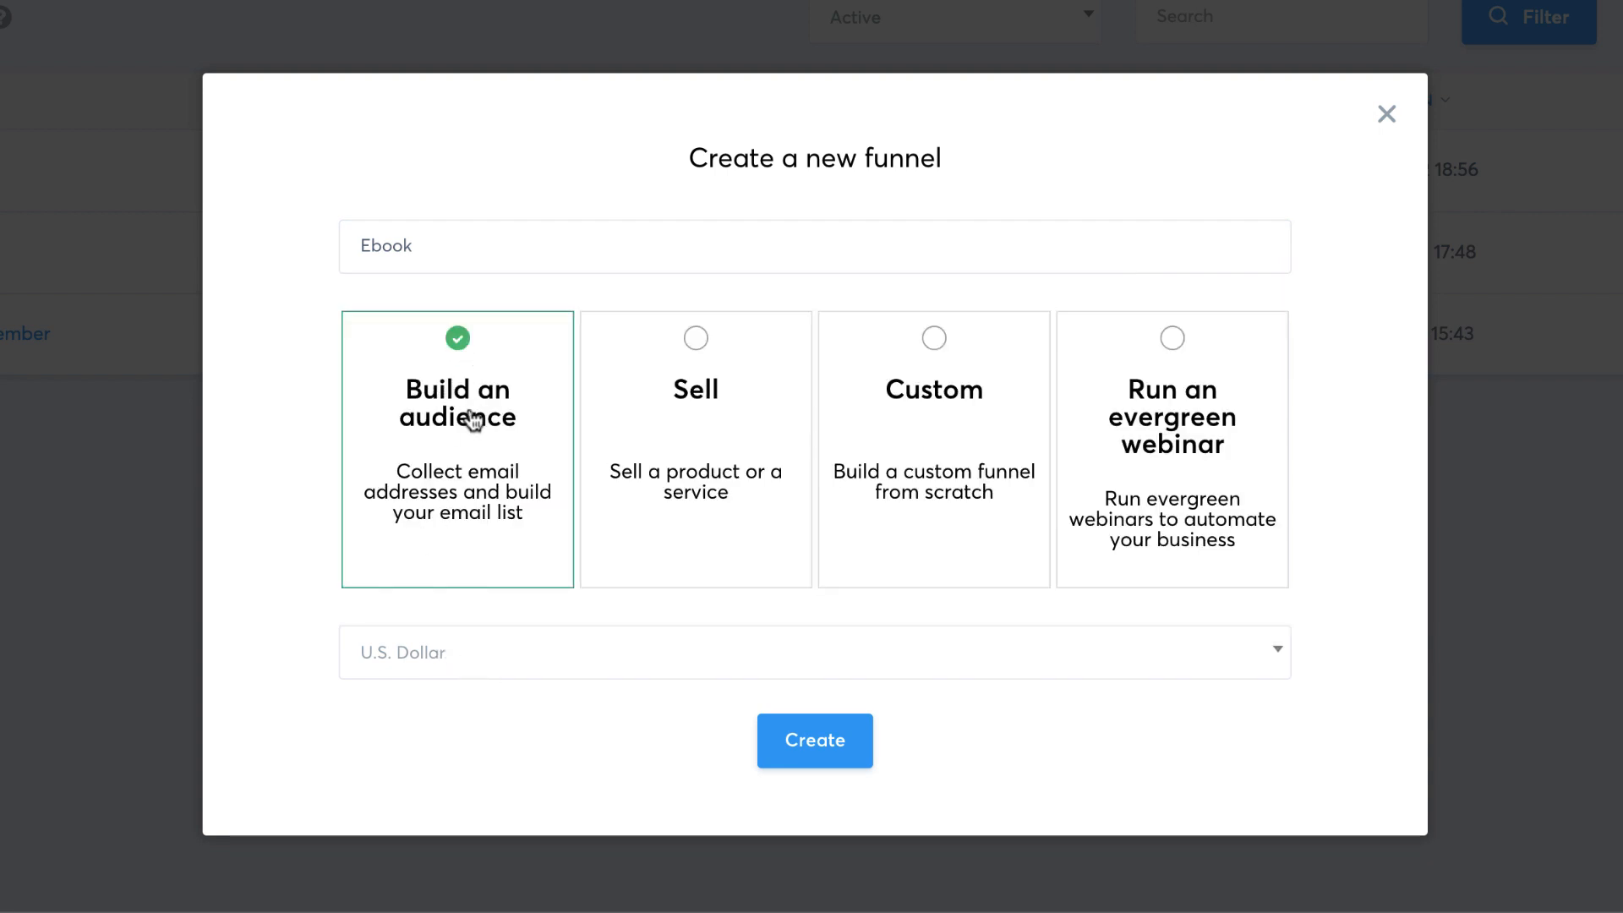
pyautogui.click(815, 741)
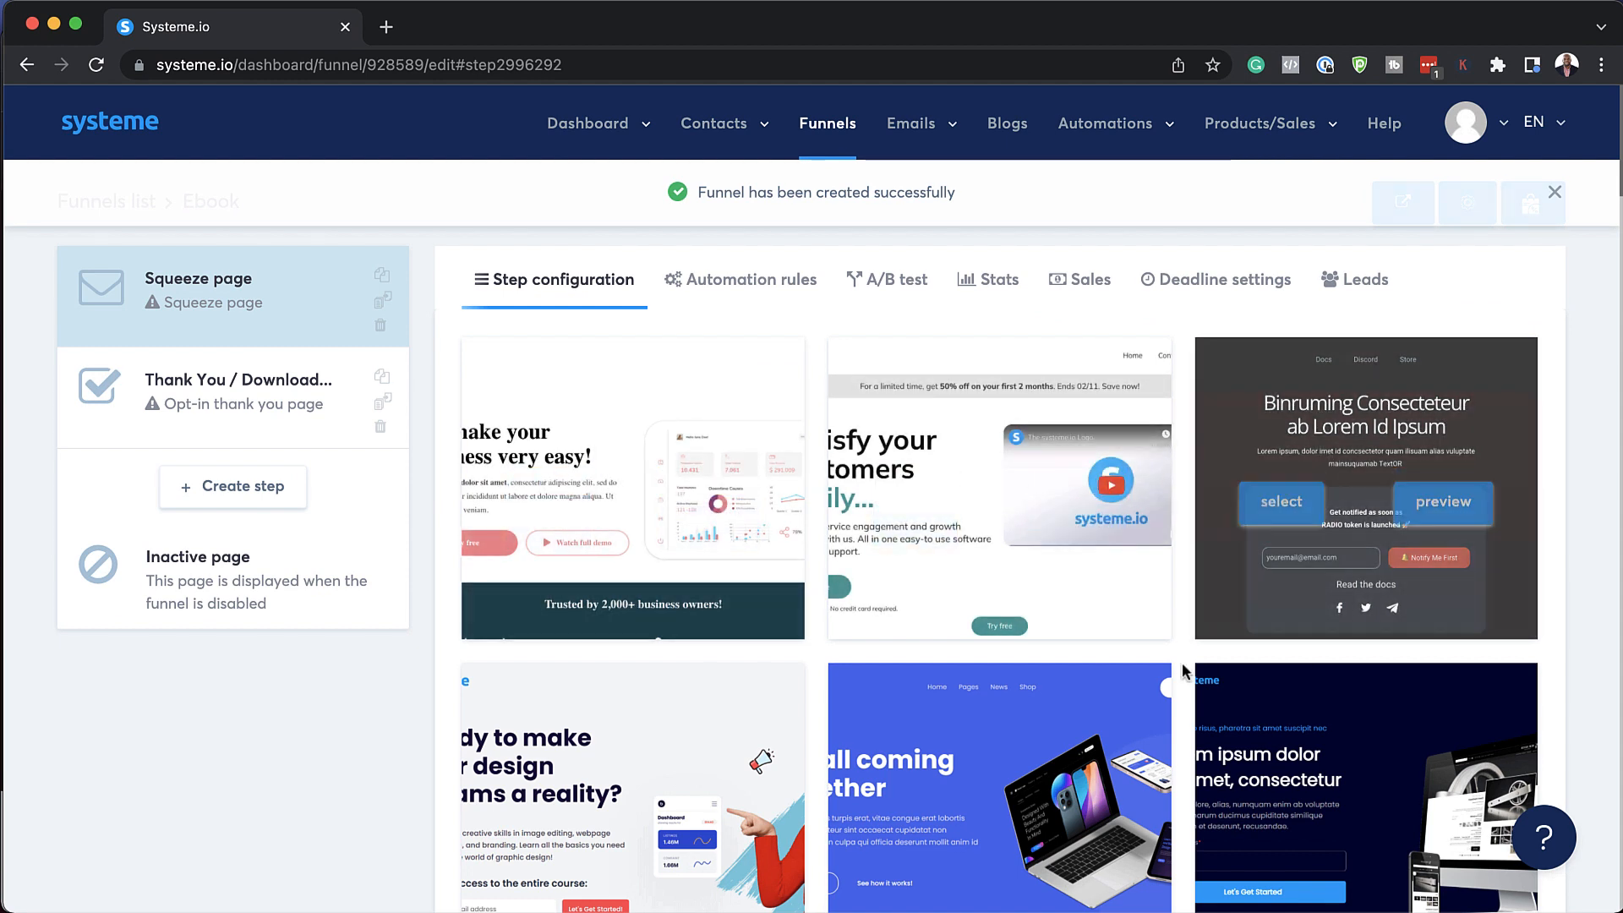
# Apply the blue 'It's all coming together' laptop-and-phone template to the Squeeze page step.
pyautogui.scroll(-3)
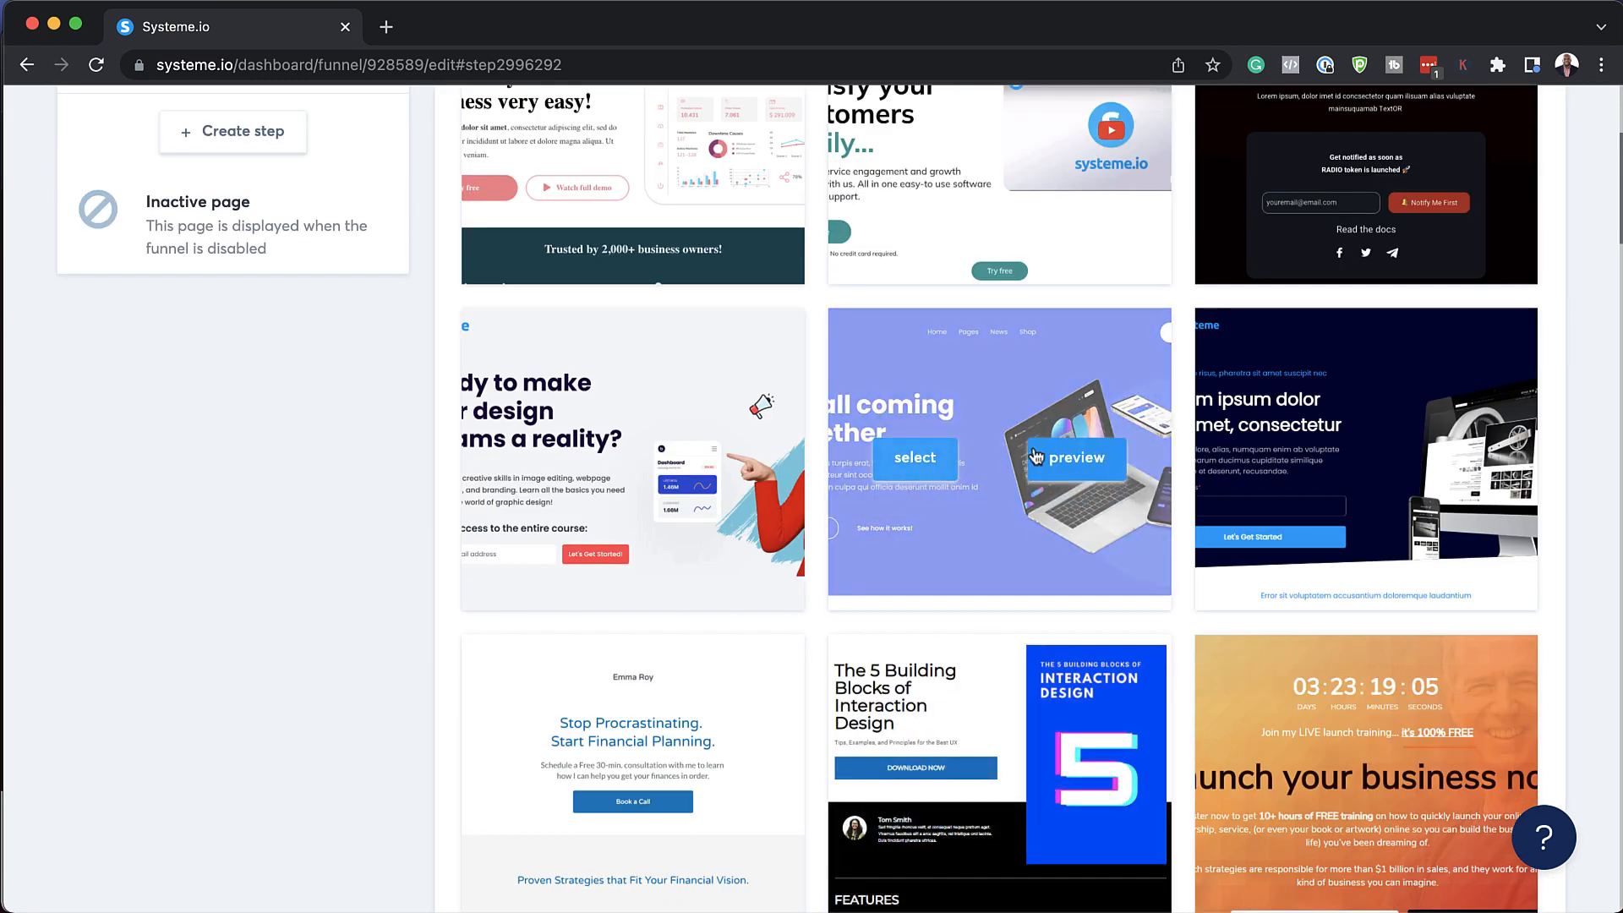
pyautogui.moveTo(1038, 526)
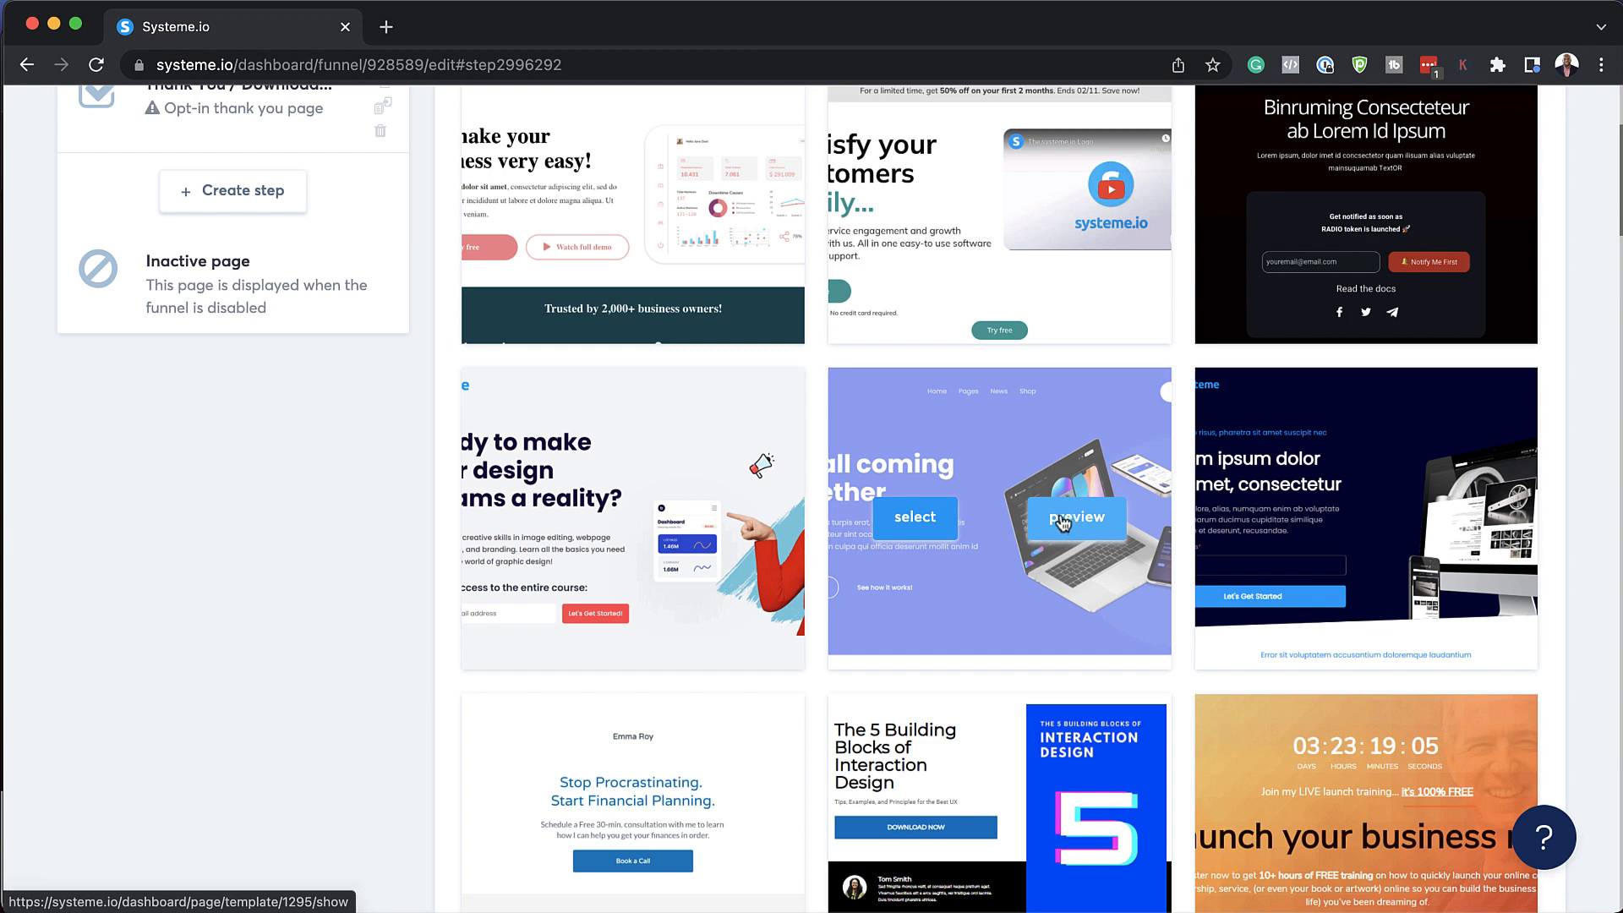
pyautogui.click(1076, 517)
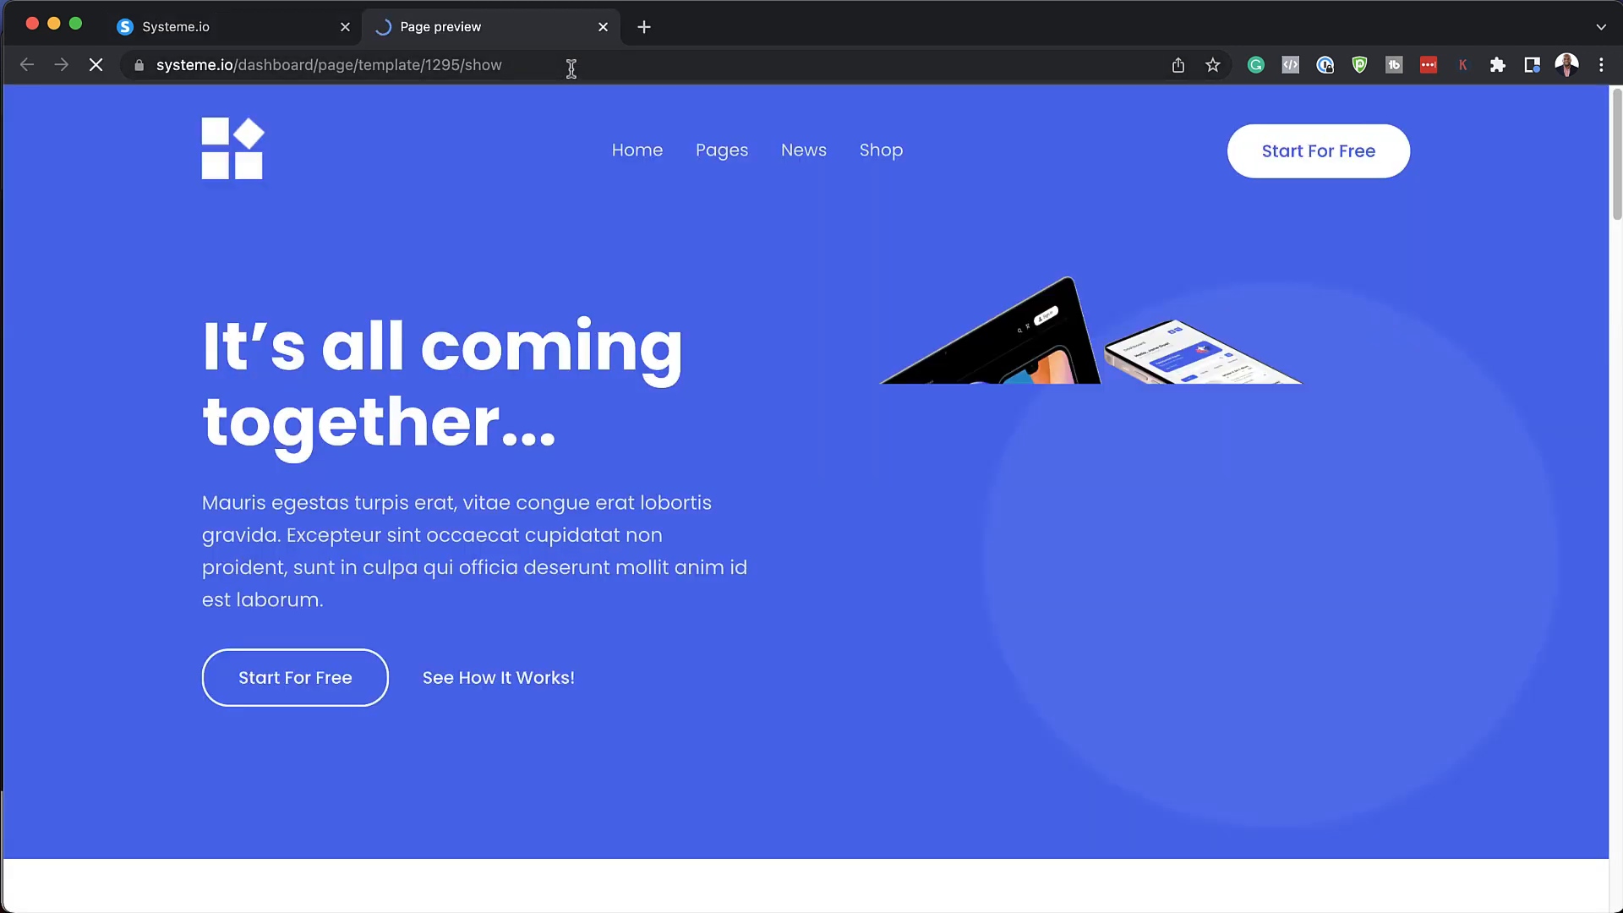
pyautogui.scroll(-3)
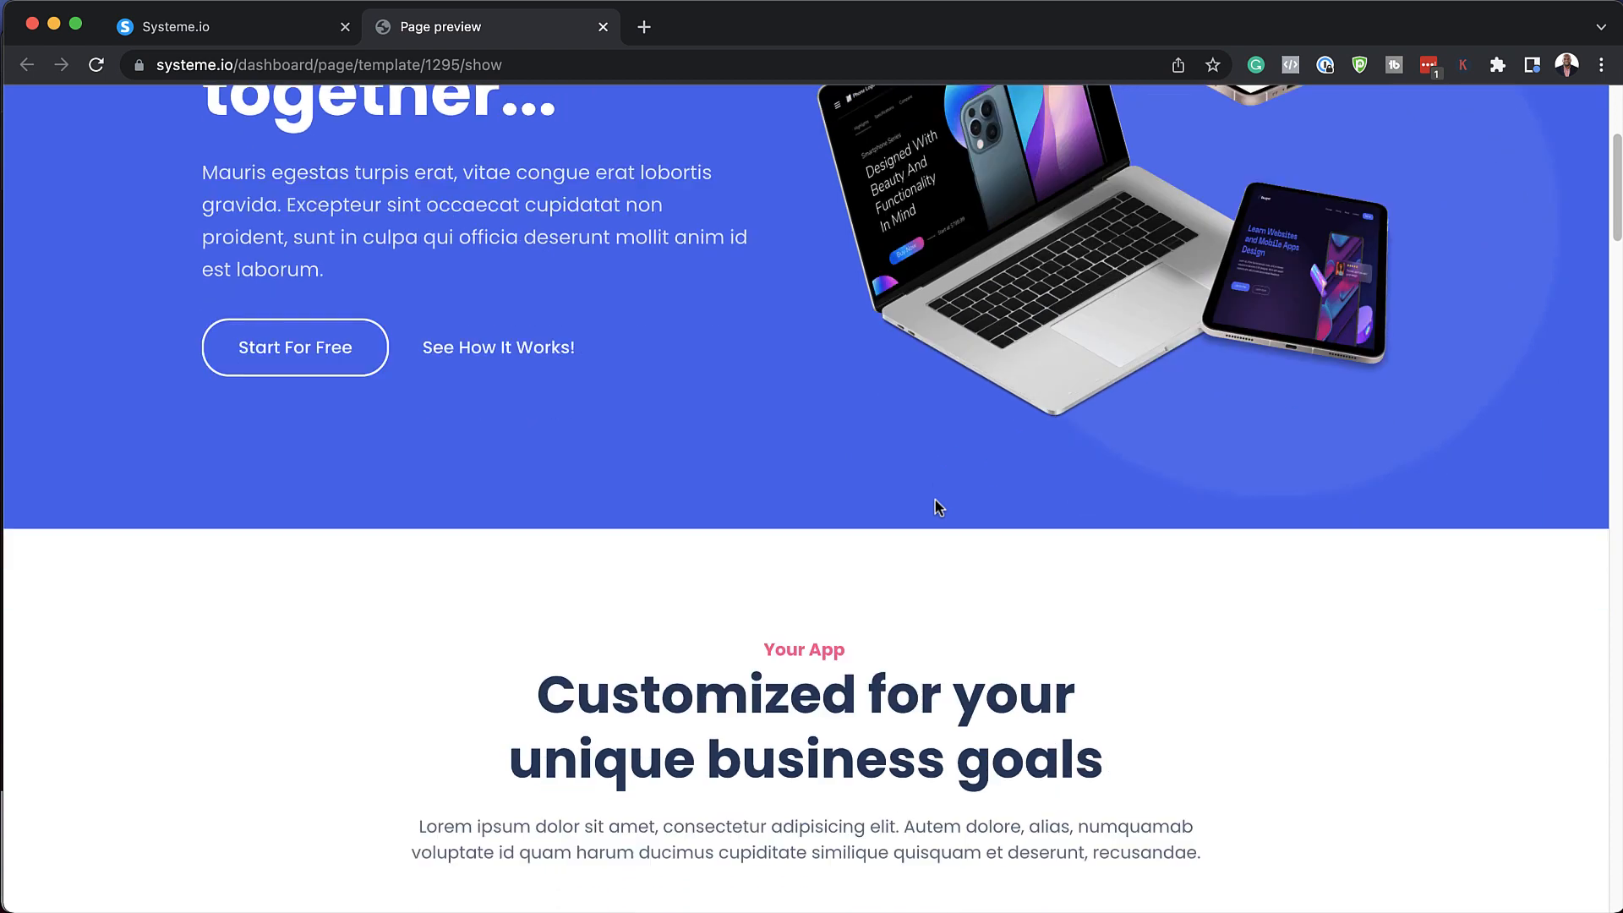
pyautogui.scroll(-3)
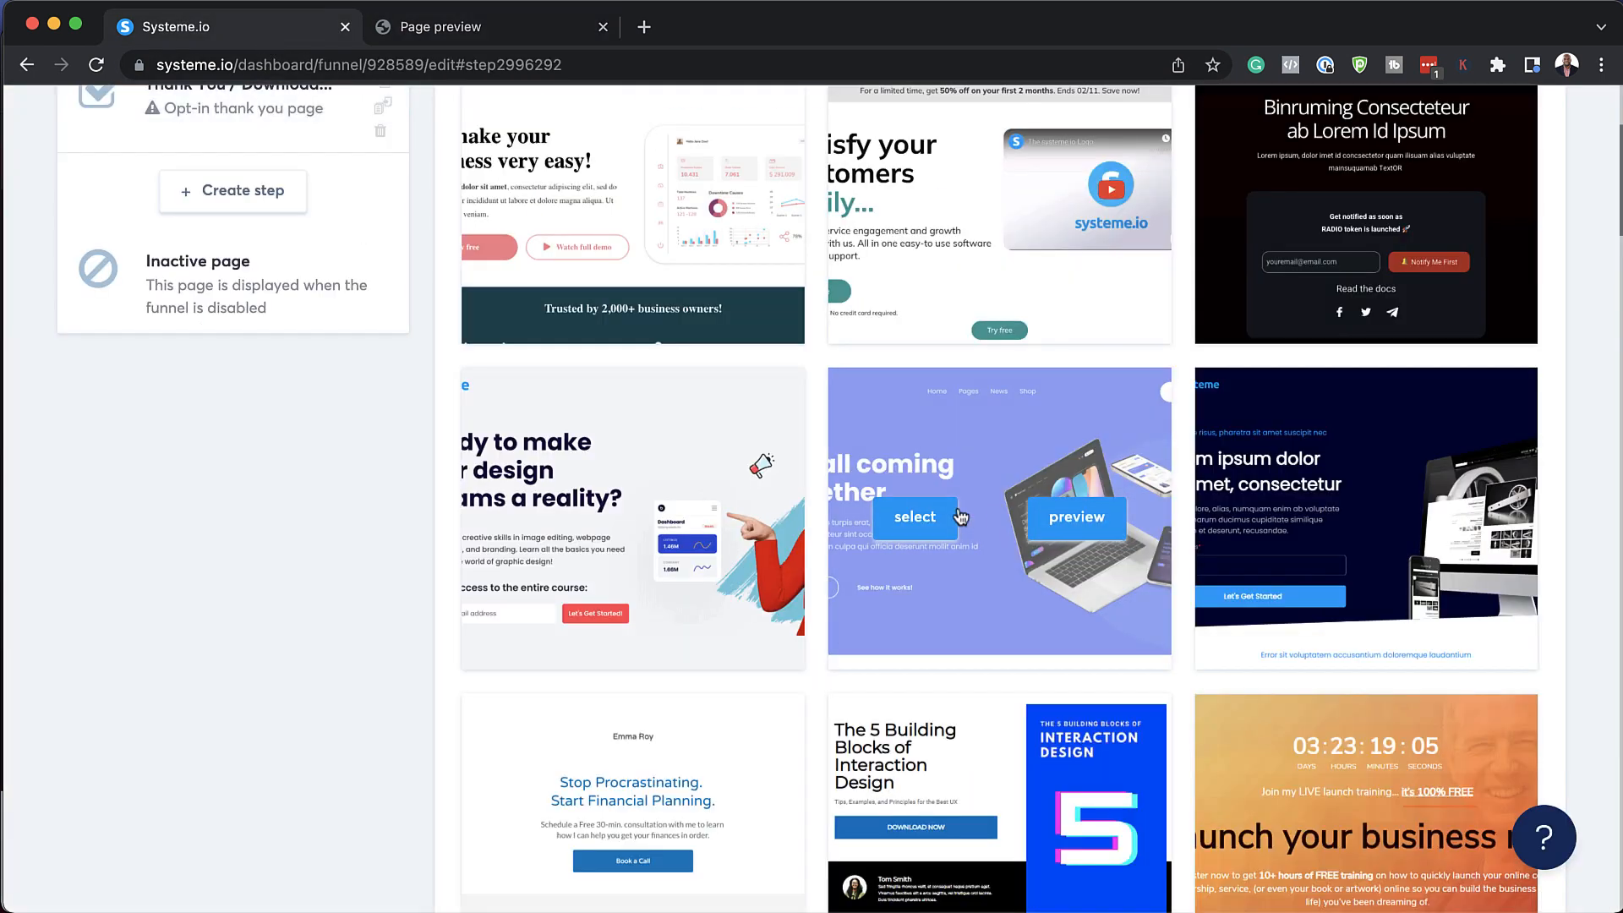
pyautogui.click(915, 517)
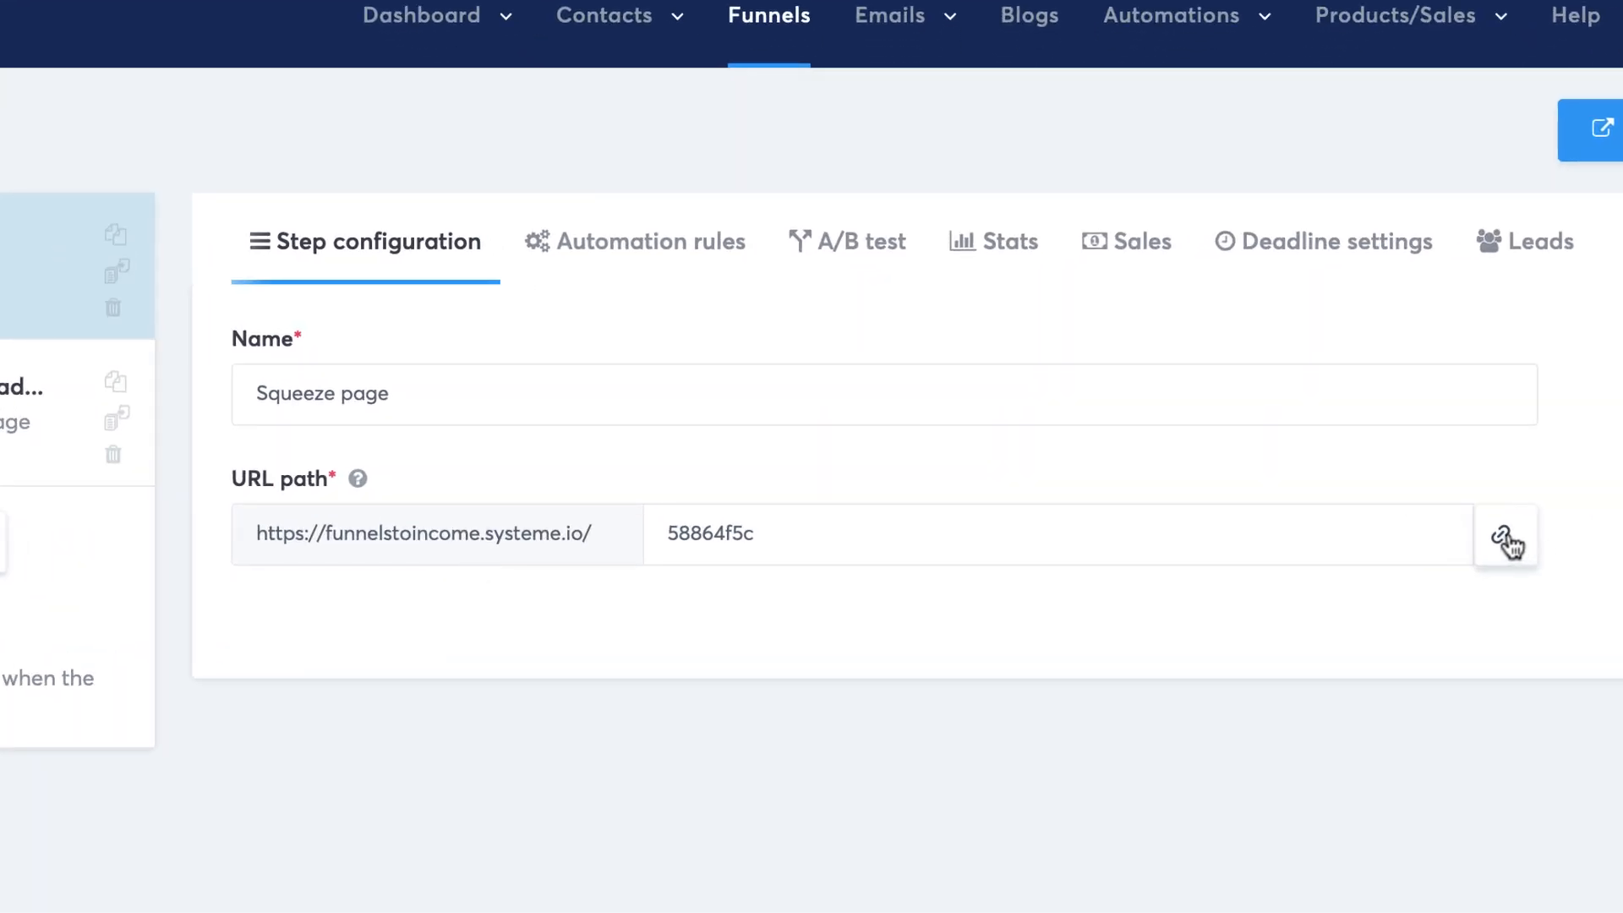
# Copy the squeeze page's public URL, view it live in a new tab, then return.
pyautogui.click(1508, 535)
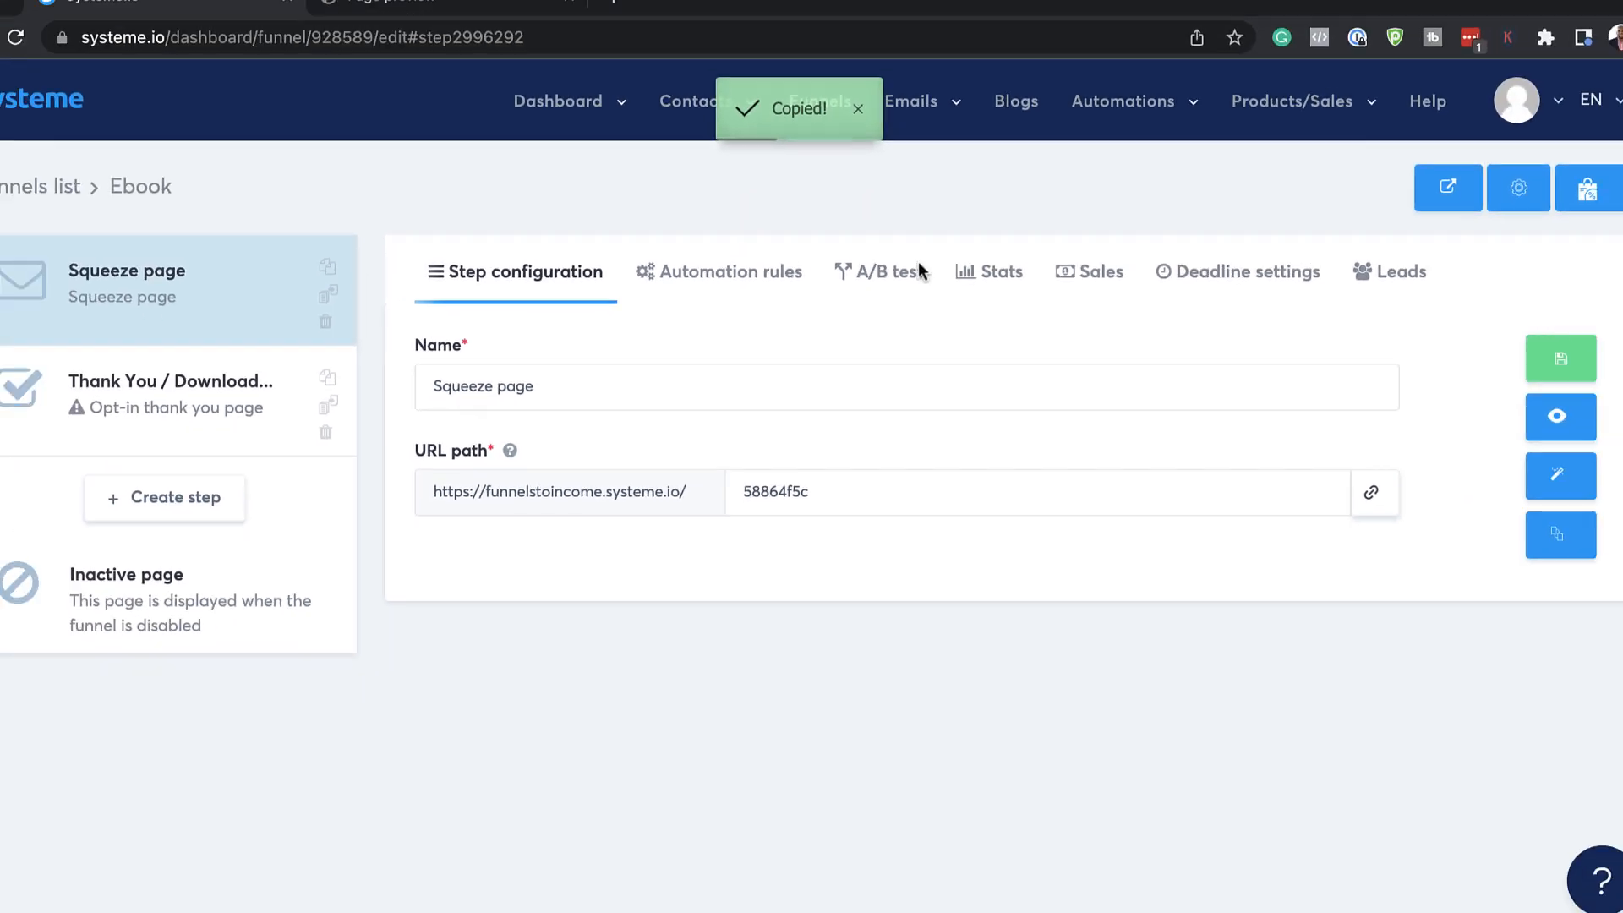
pyautogui.click(1558, 417)
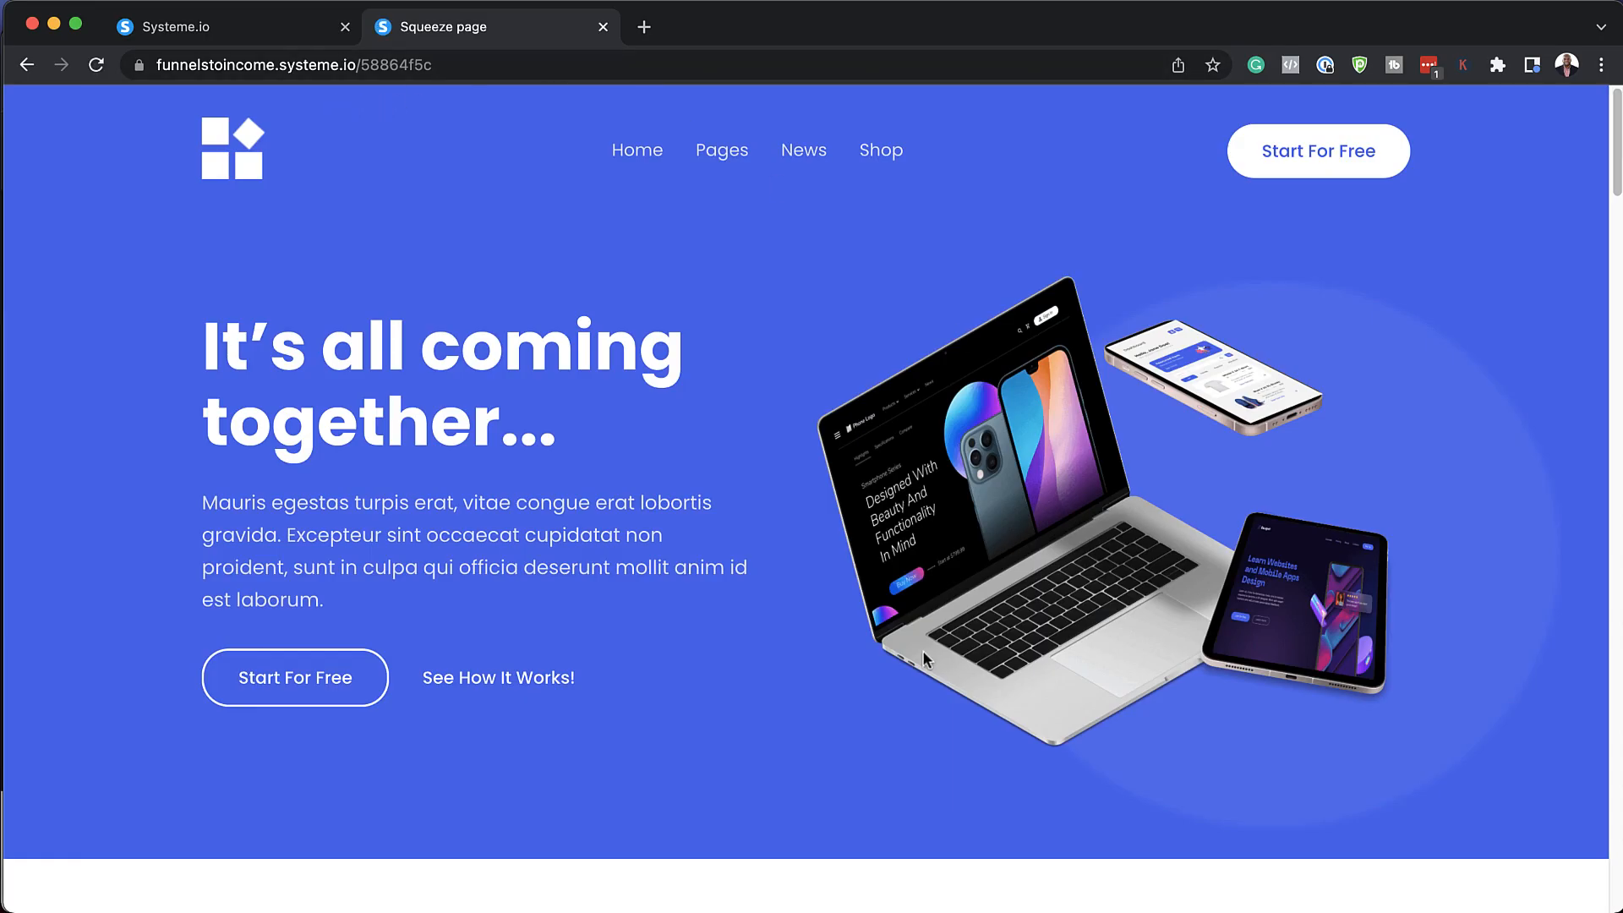
pyautogui.click(232, 26)
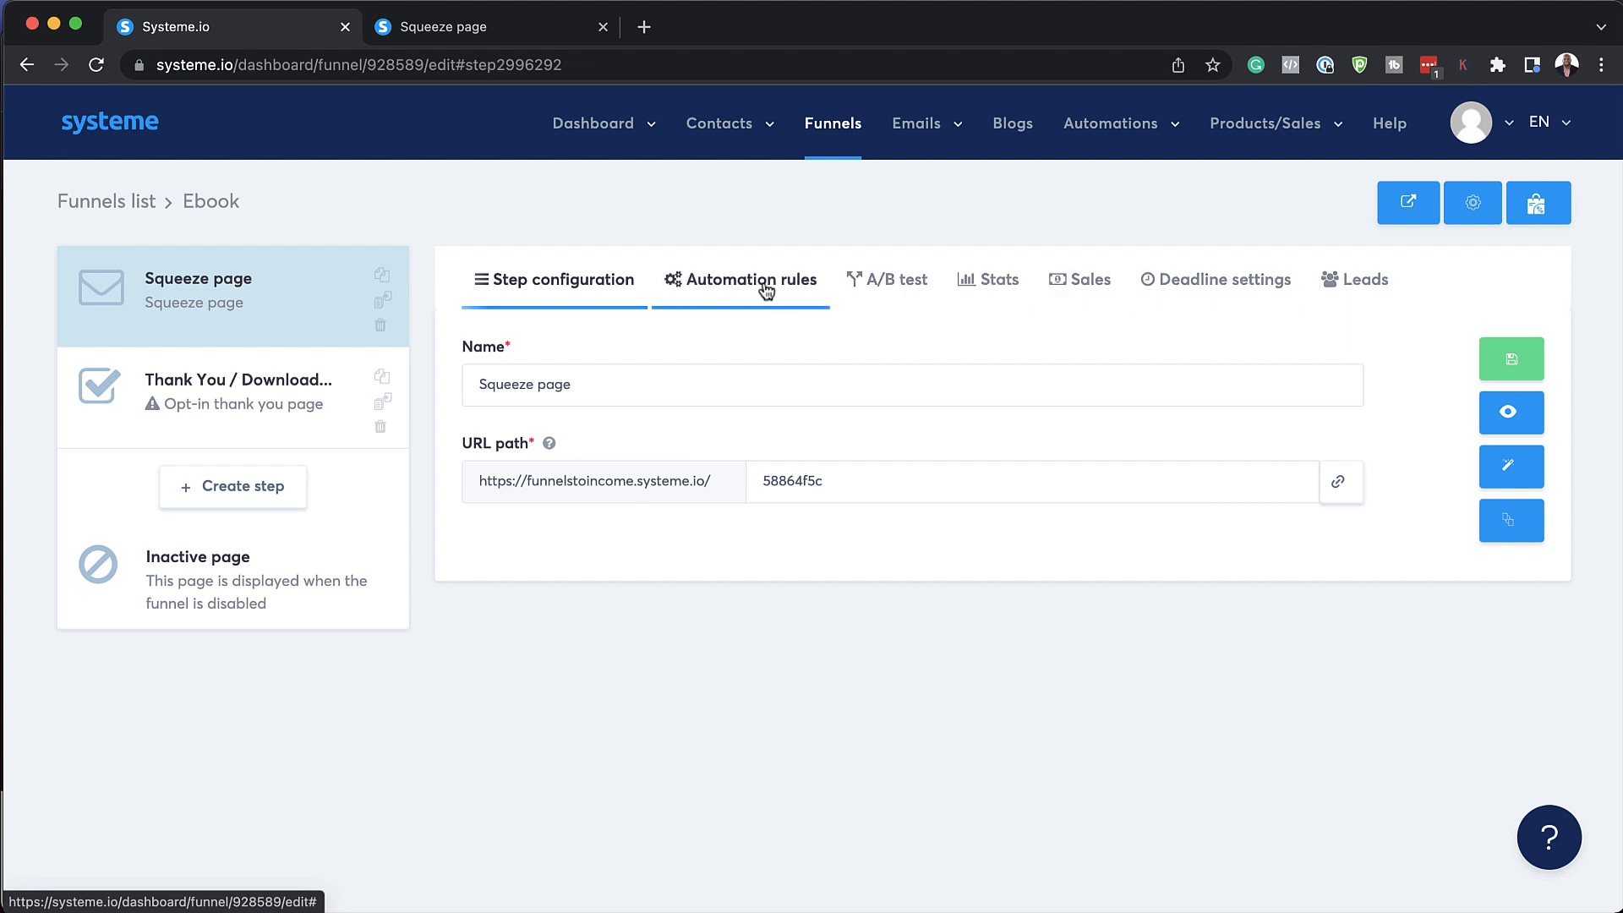
# Add an automation rule: on Squeeze page form subscription, add the 'ebook' tag.
pyautogui.click(740, 279)
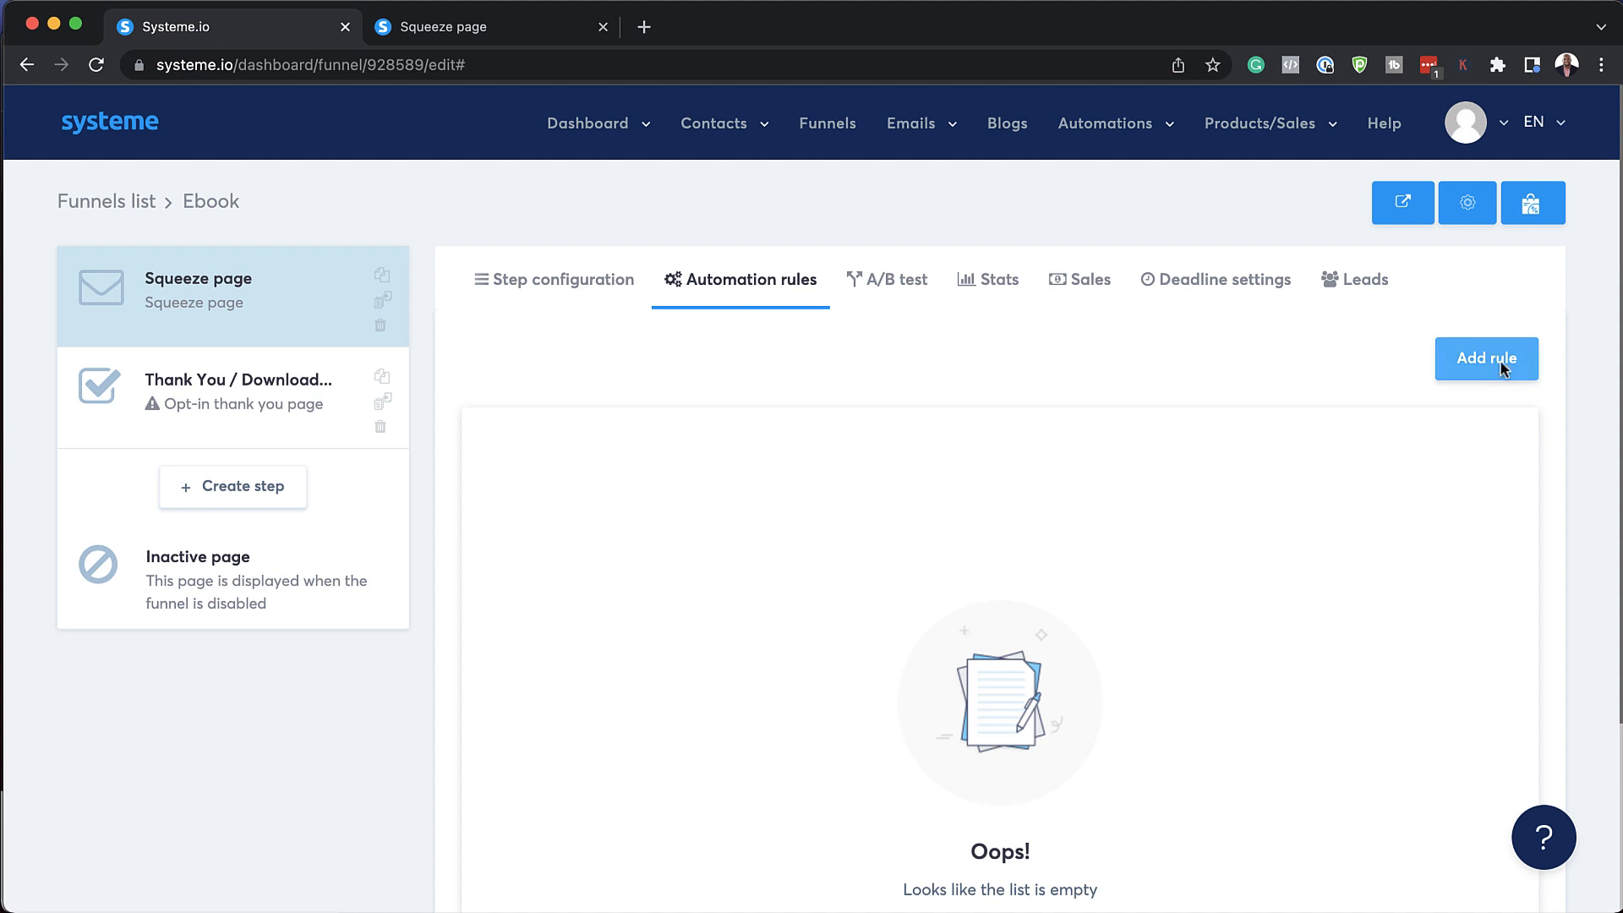
pyautogui.click(1485, 359)
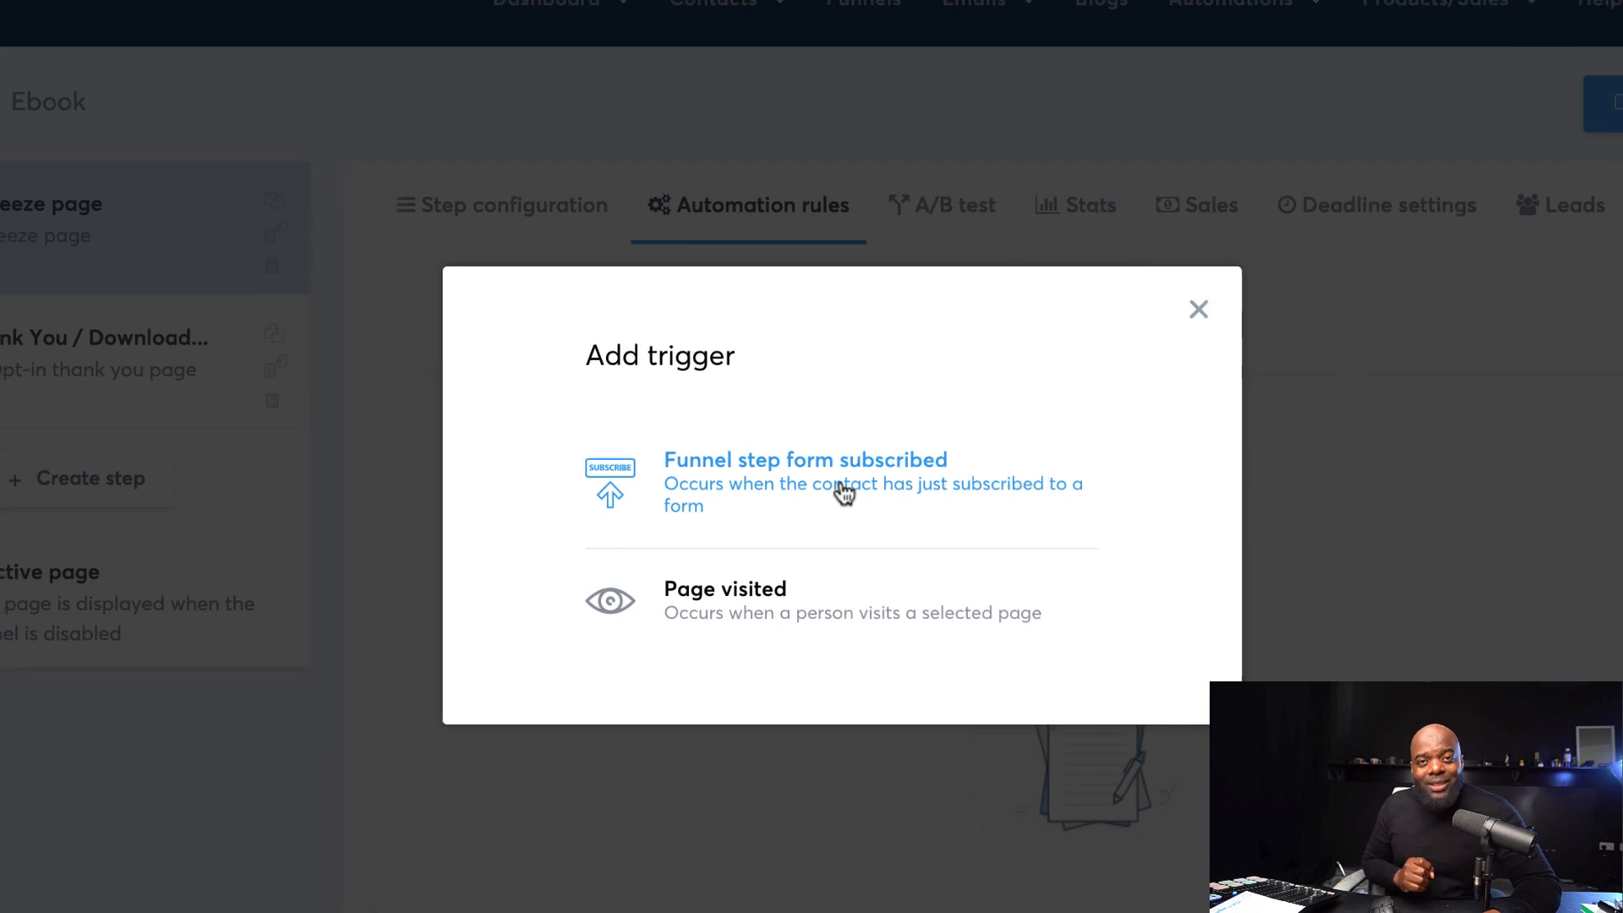
pyautogui.click(806, 483)
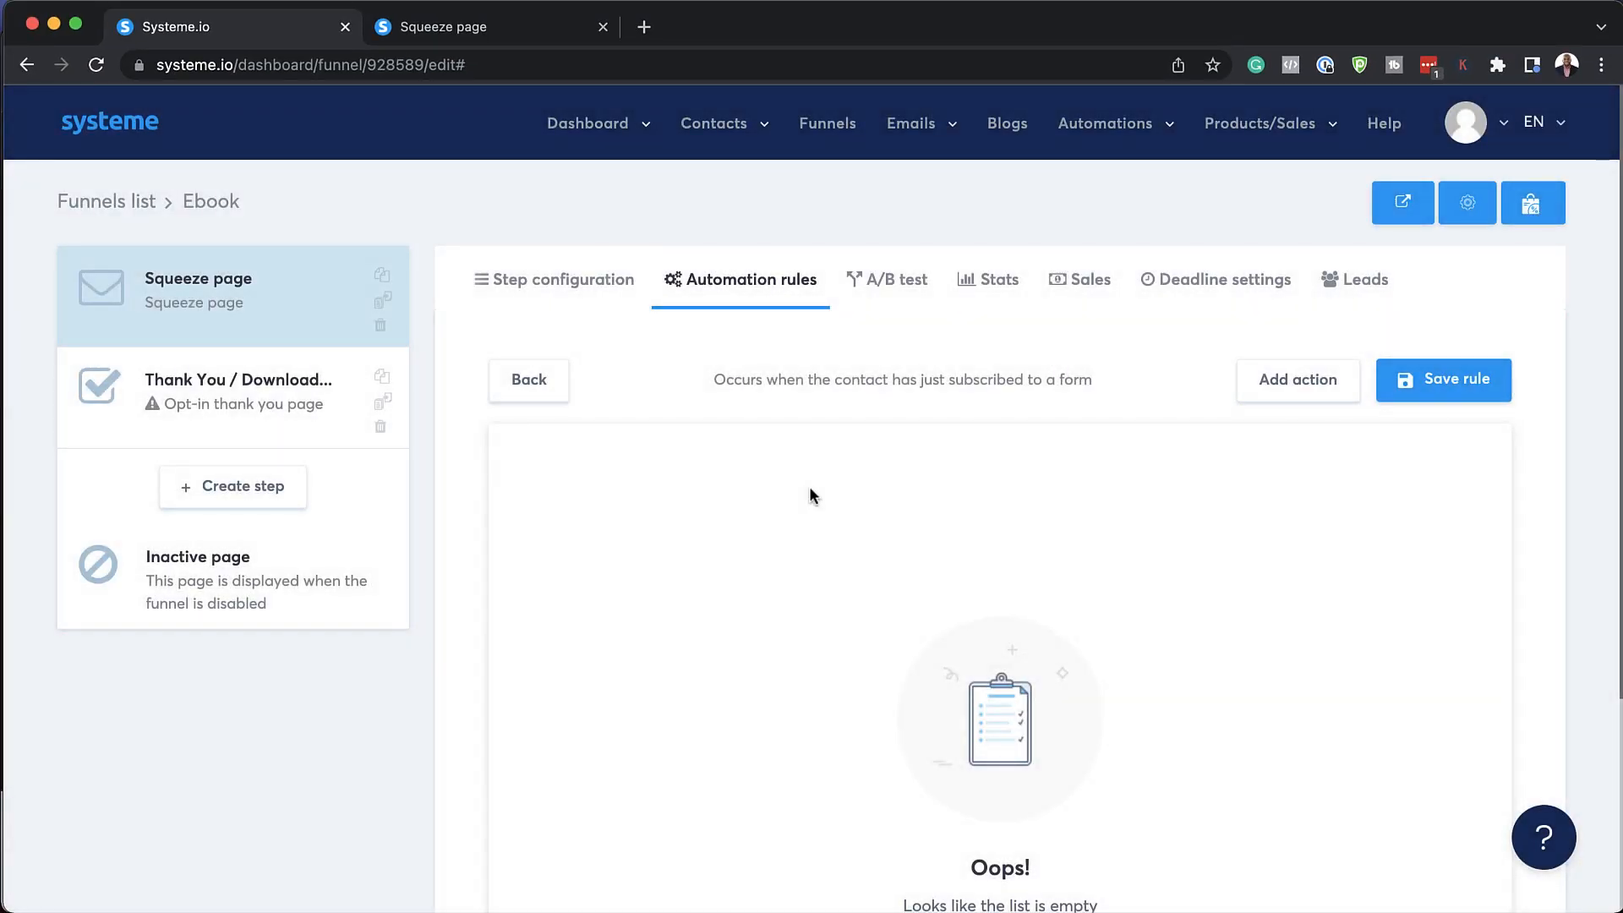
pyautogui.click(1296, 380)
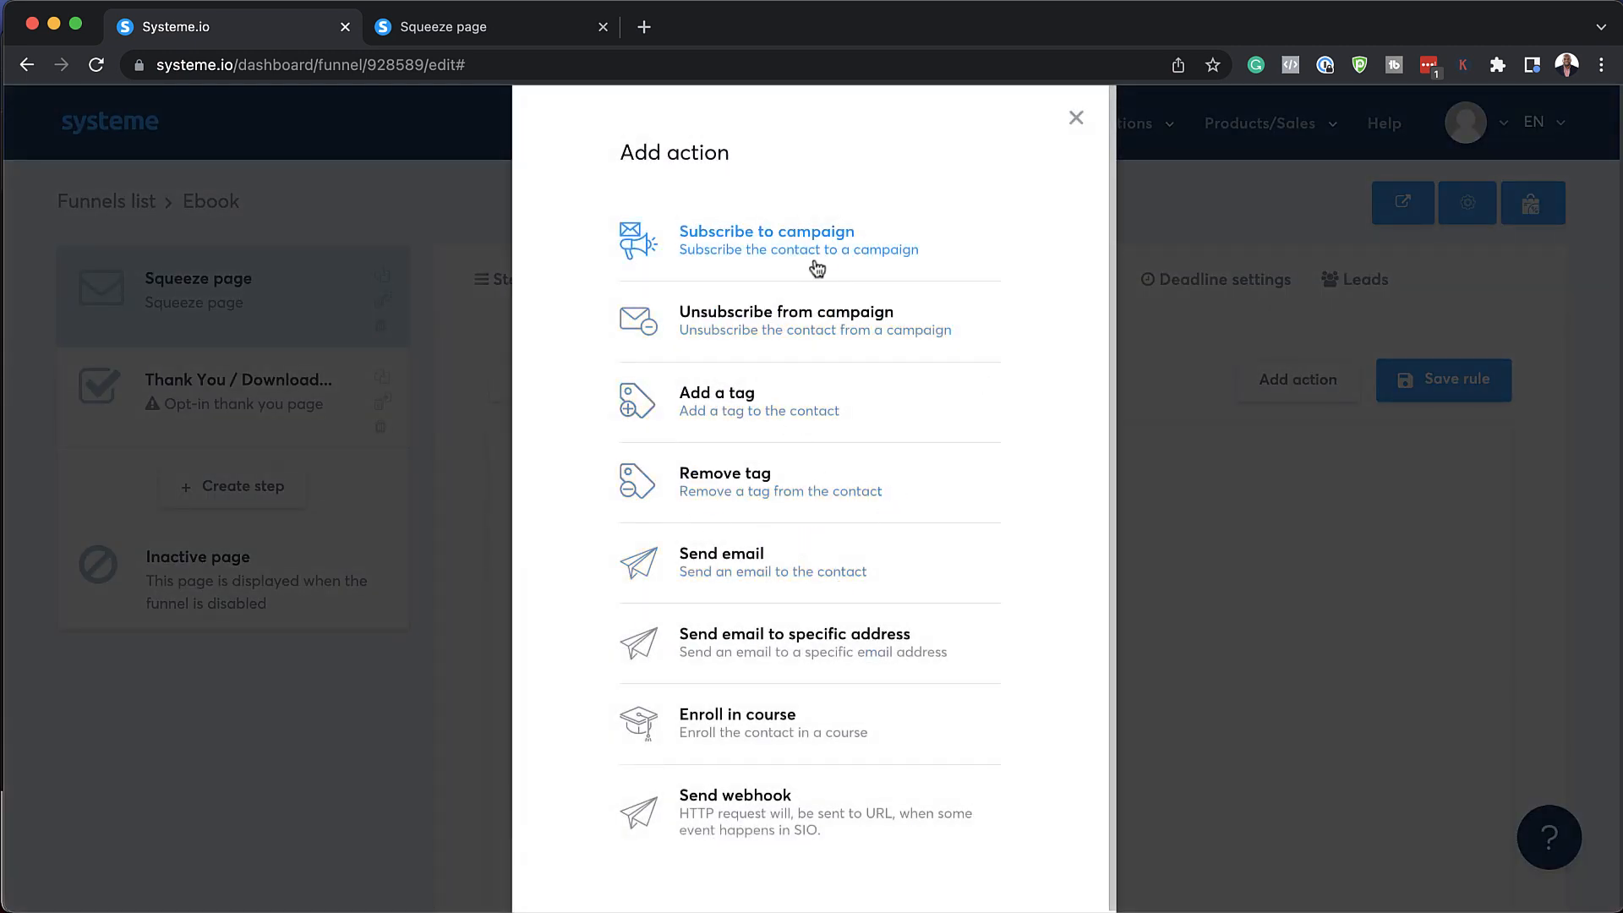
pyautogui.click(716, 401)
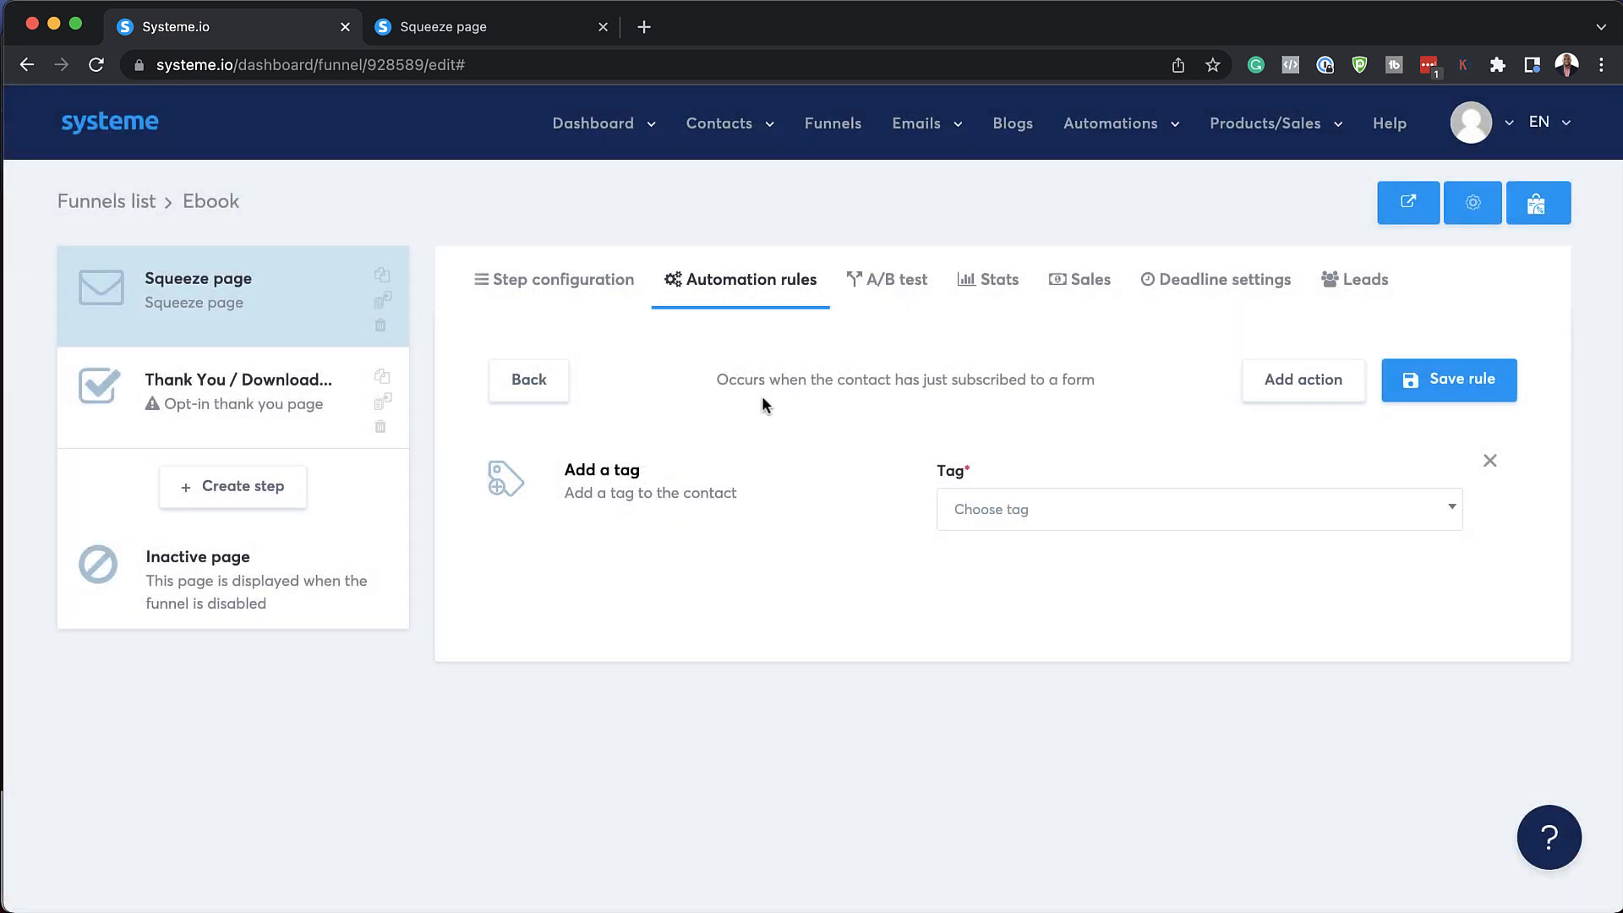
pyautogui.click(1198, 508)
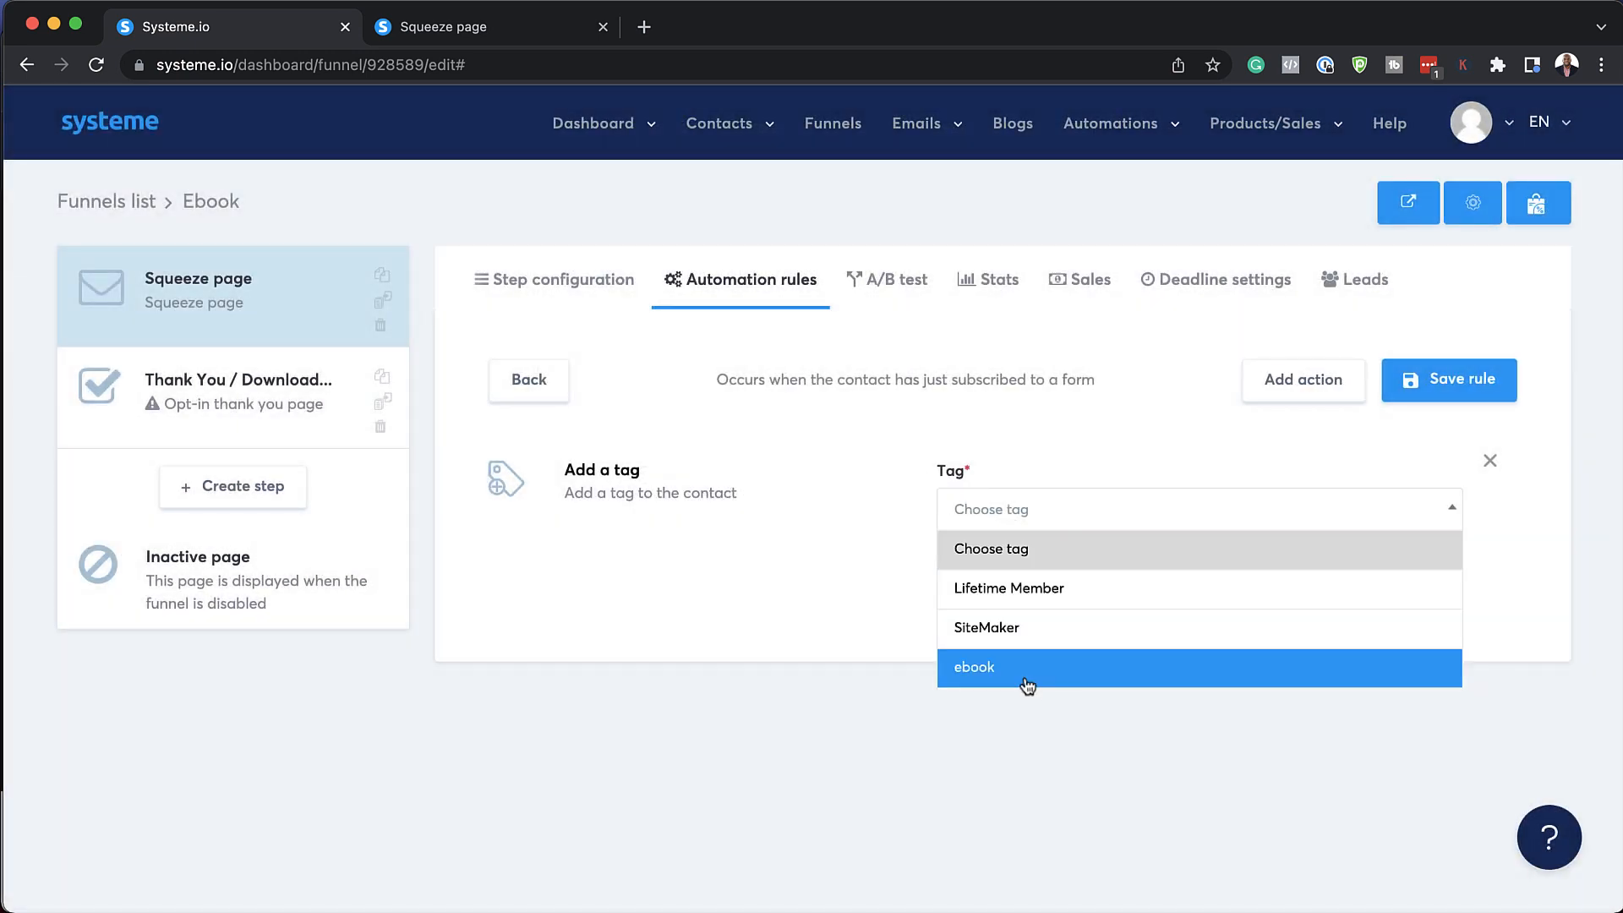
pyautogui.click(973, 667)
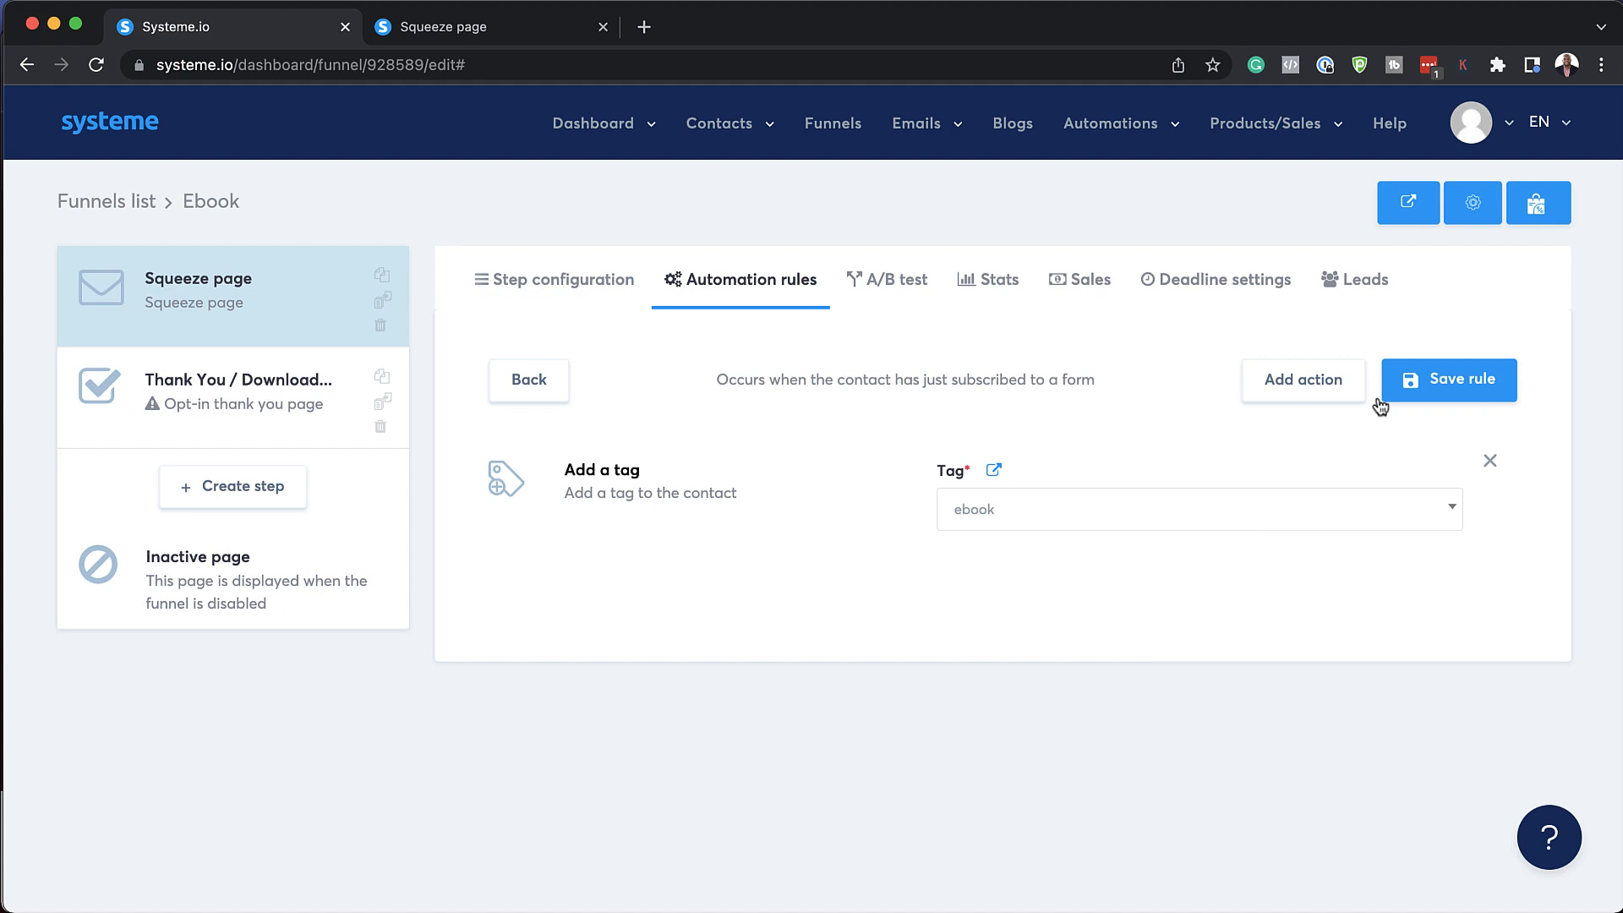
pyautogui.click(1448, 379)
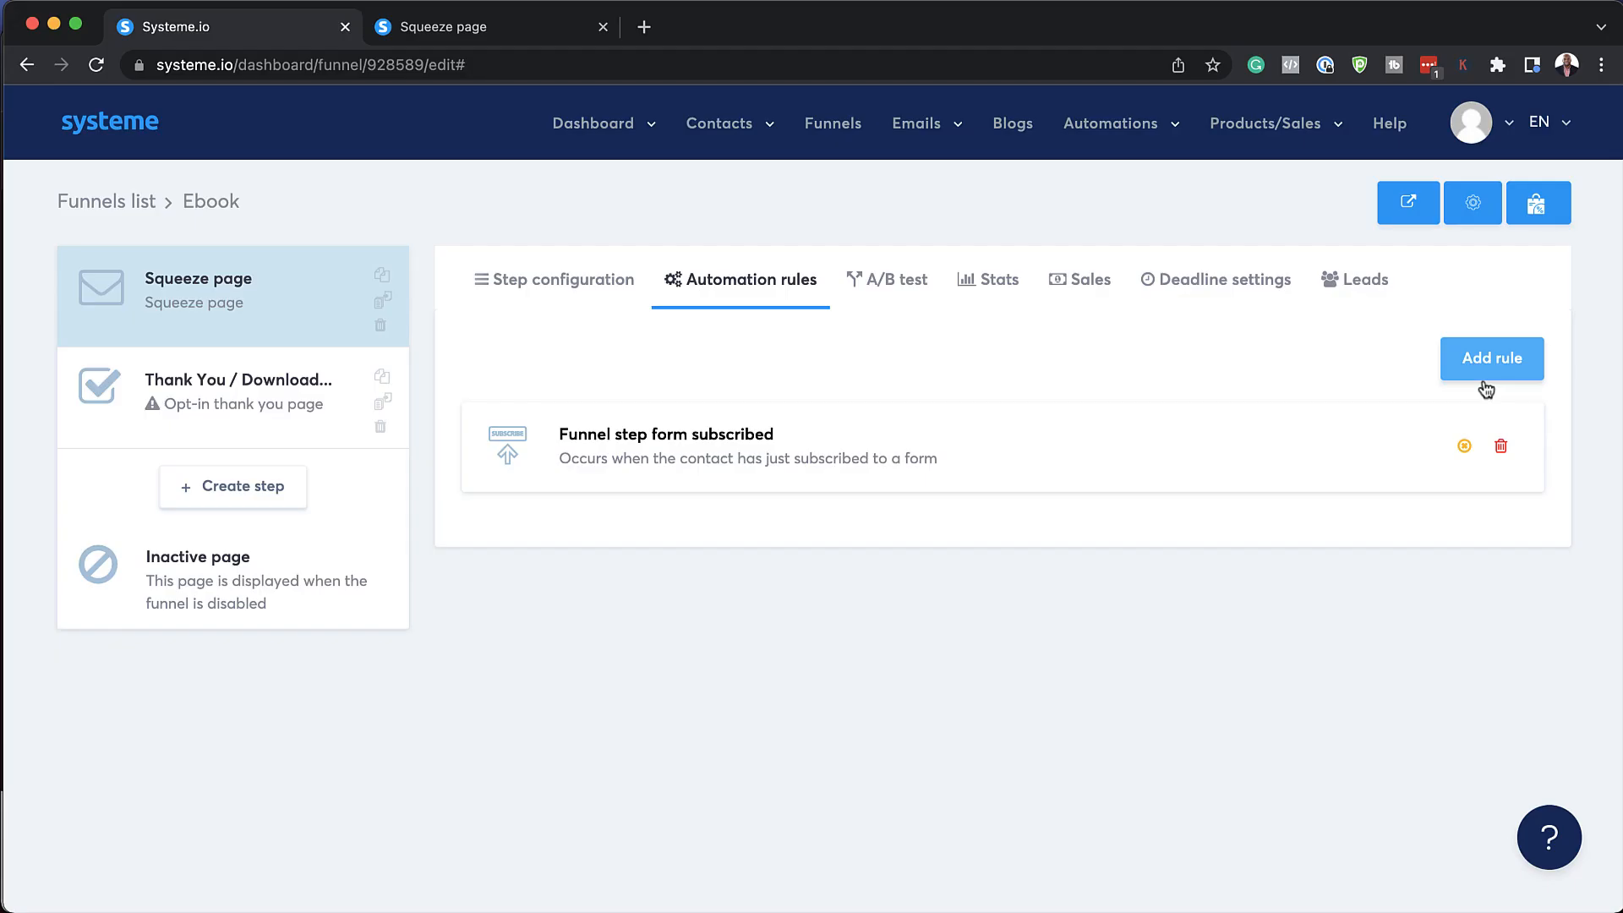
pyautogui.moveTo(1484, 300)
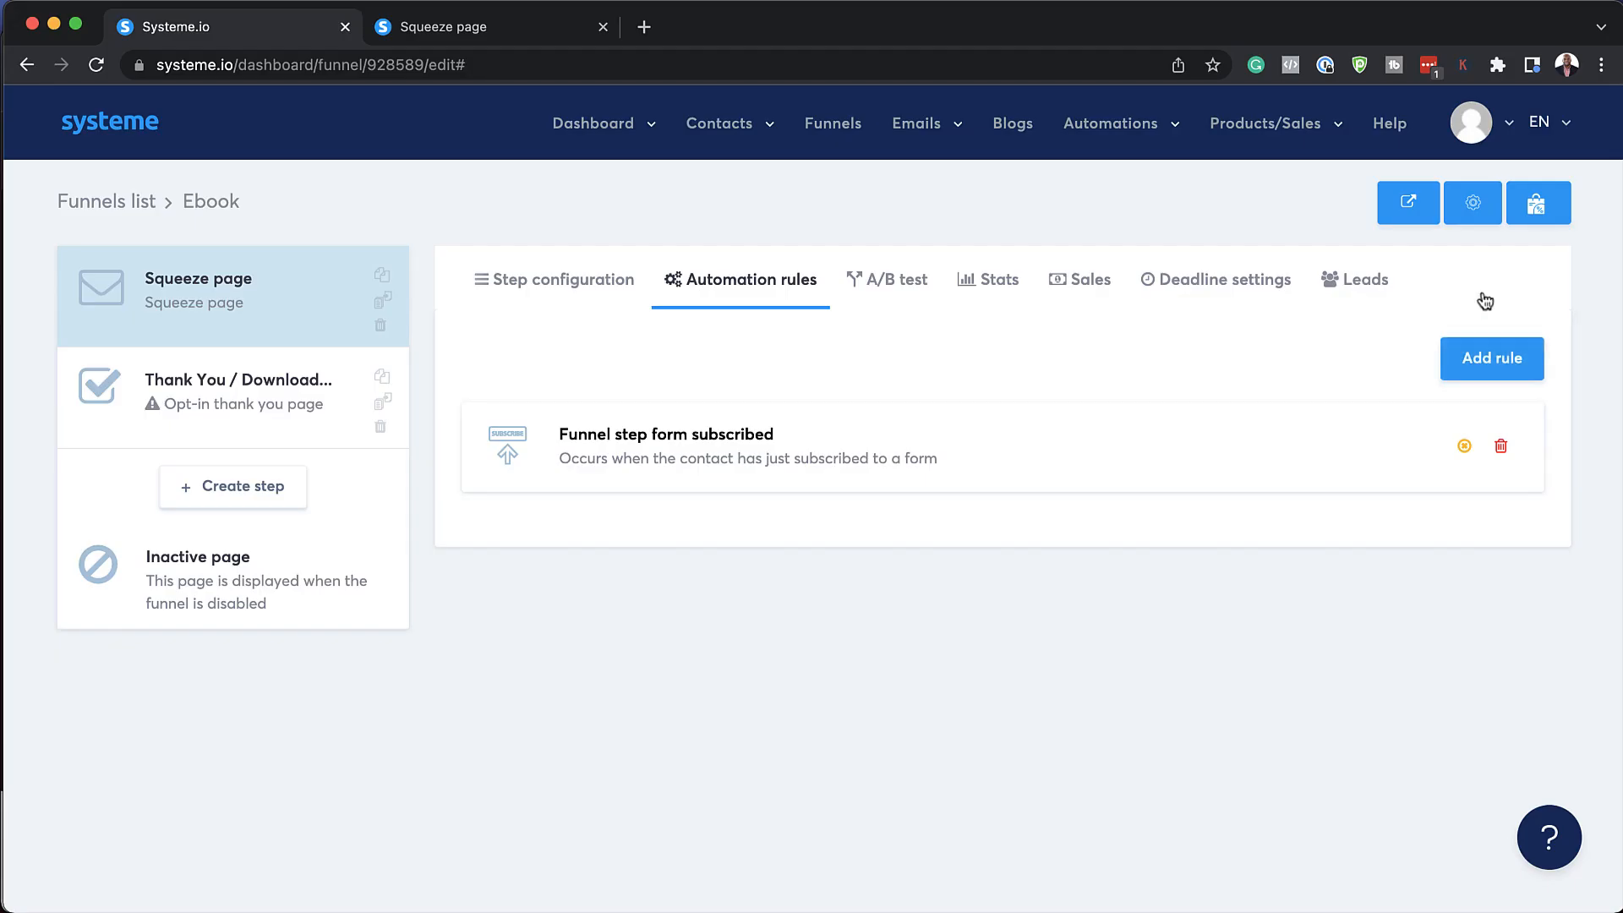
pyautogui.click(887, 279)
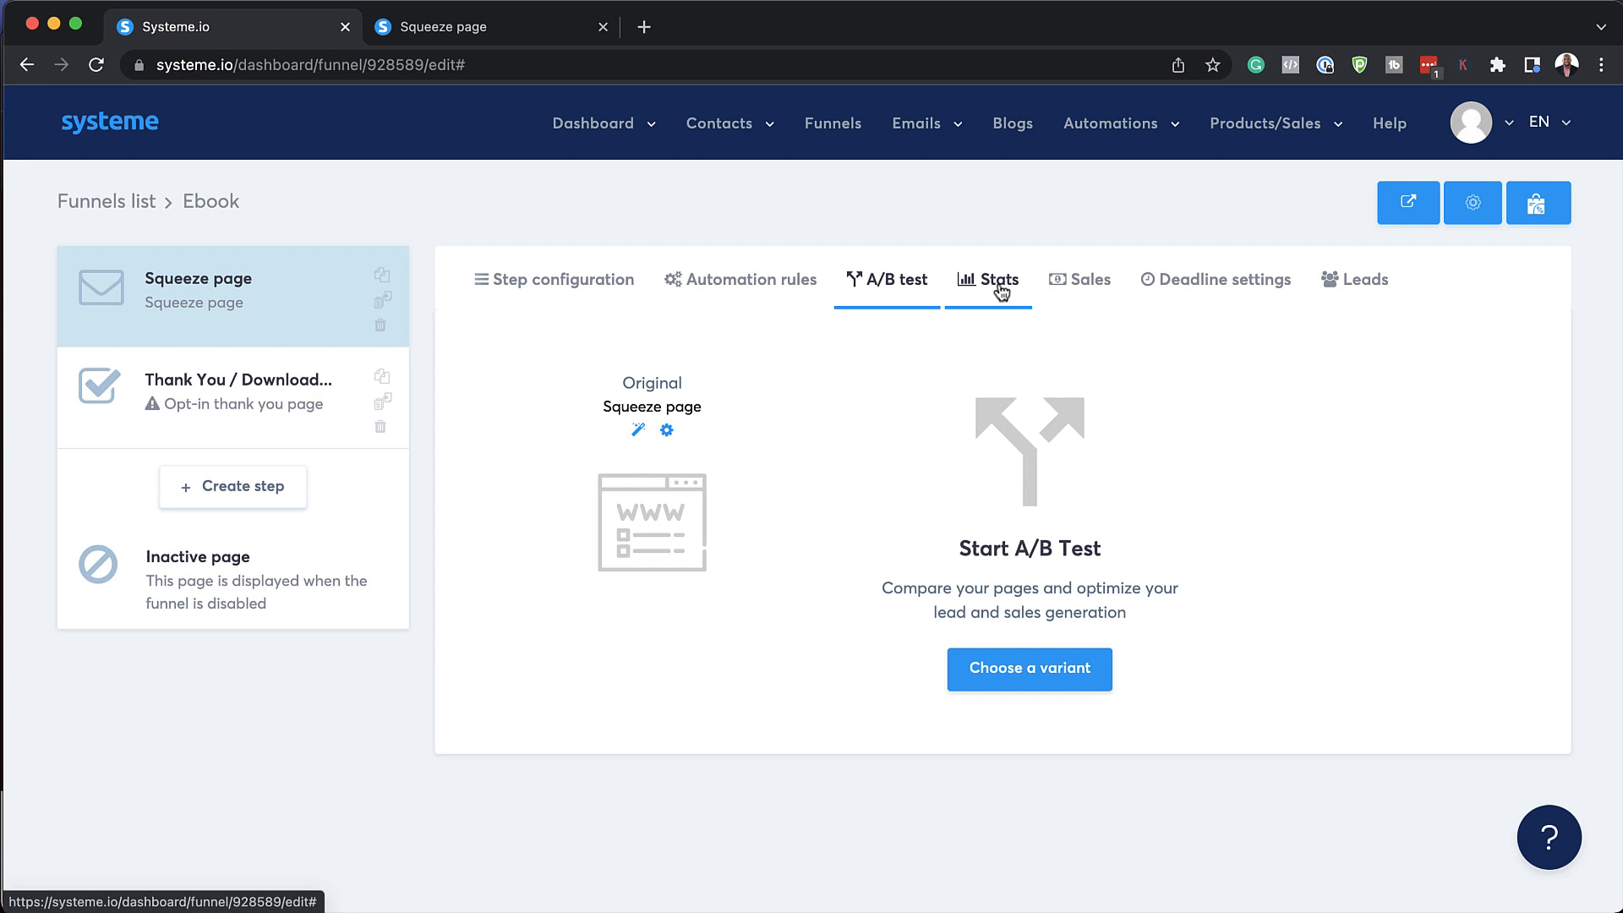
# Browse Stats, Sales, Deadline (enabling it) and Leads tabs, then return to Step configuration.
pyautogui.click(987, 280)
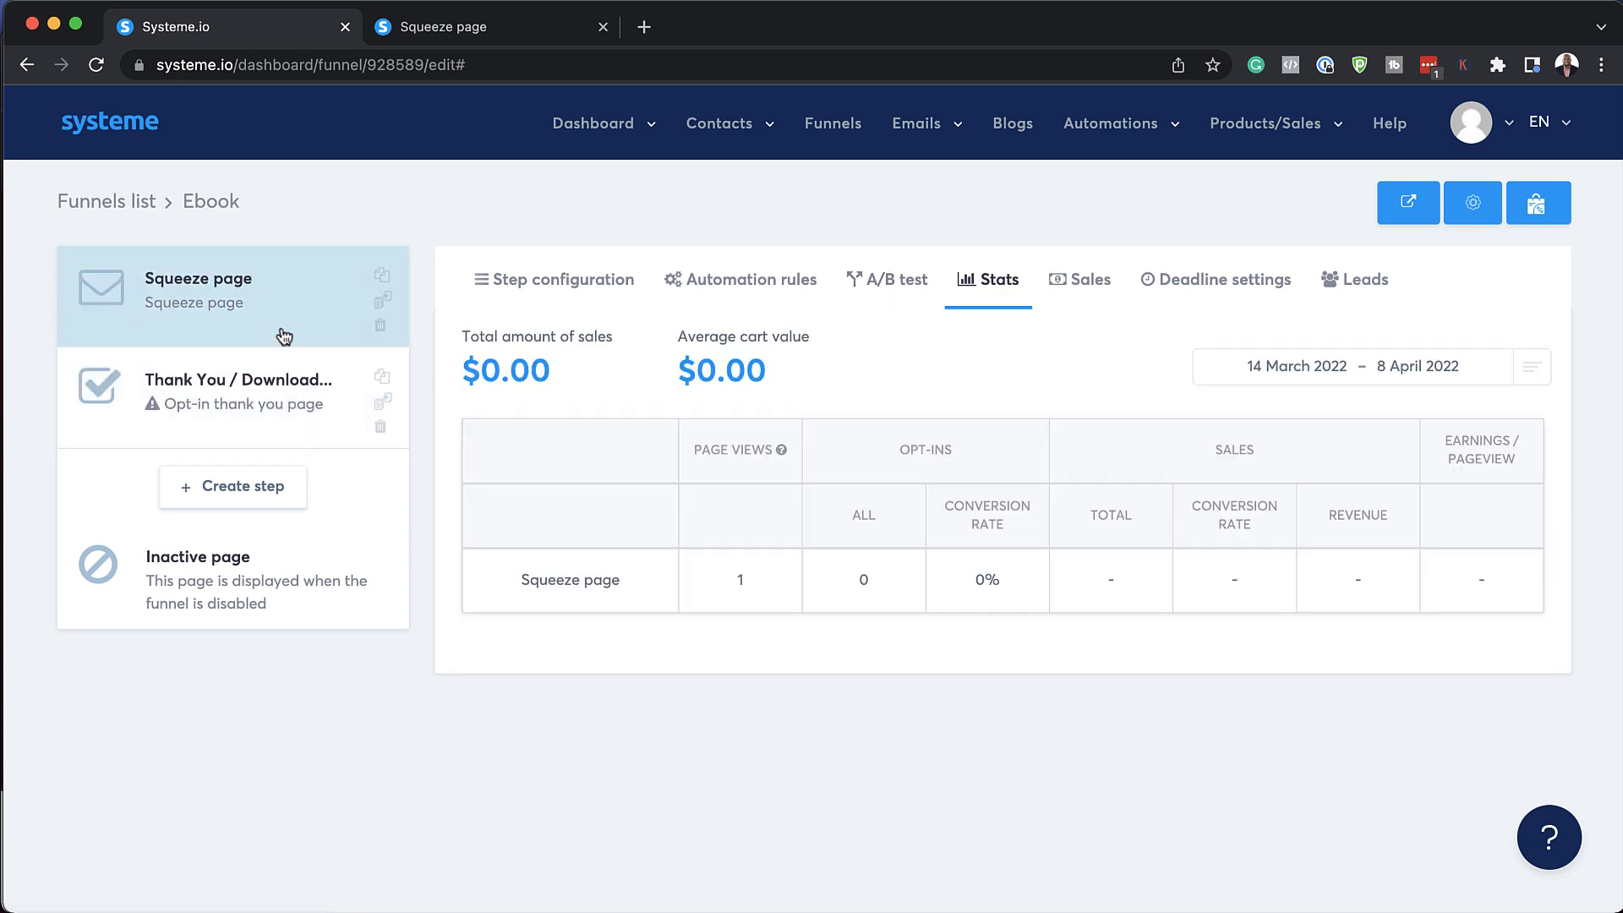
pyautogui.moveTo(292, 289)
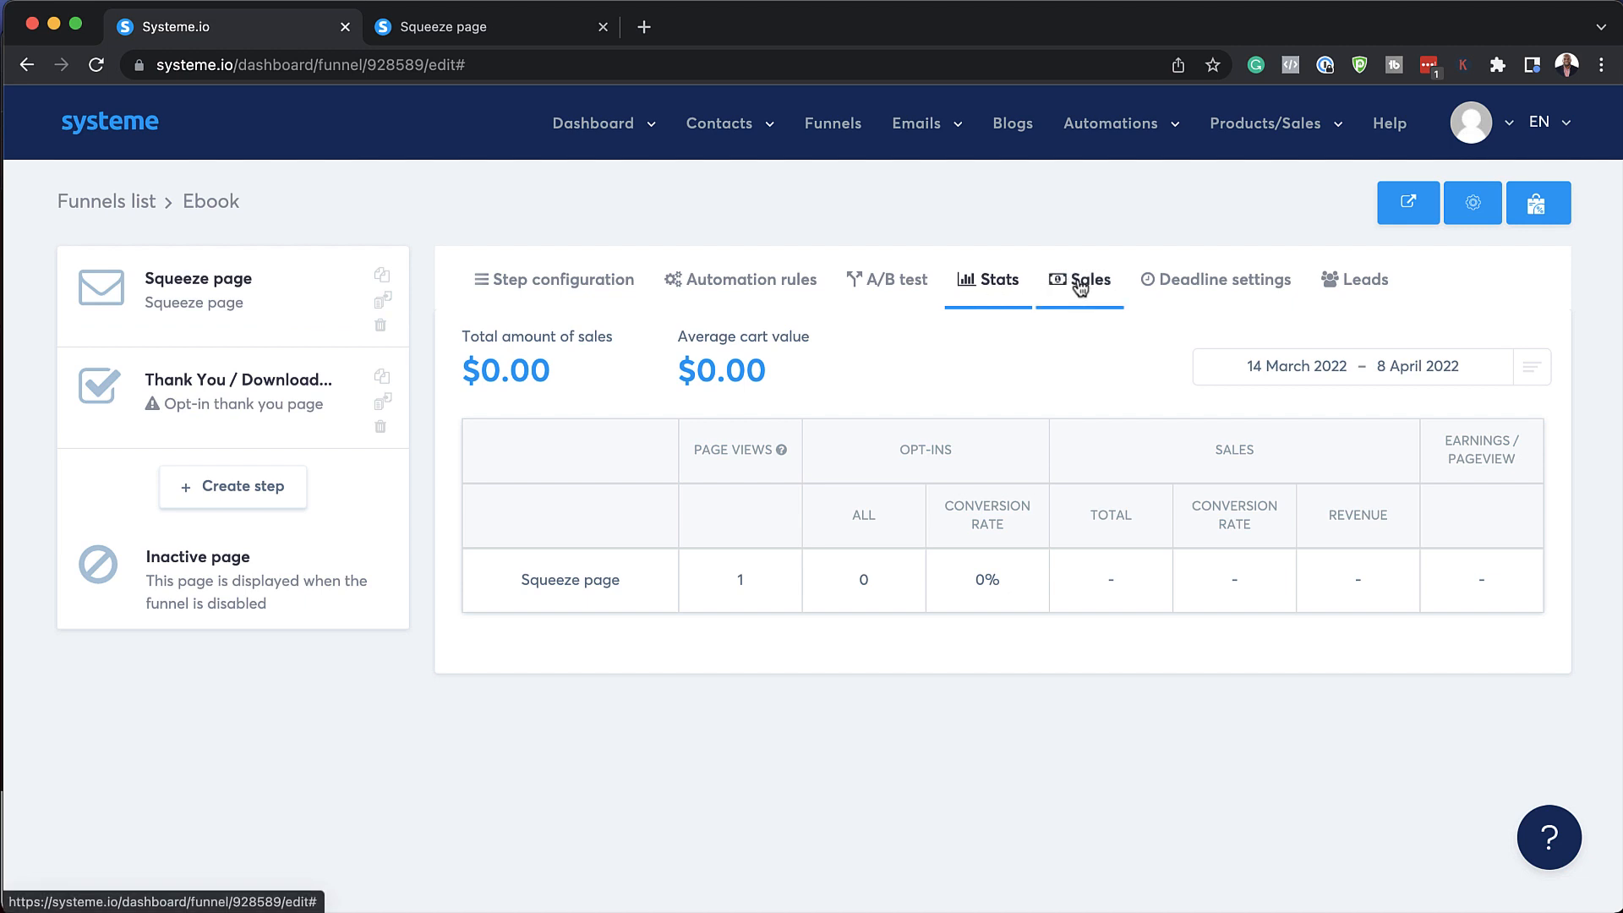
pyautogui.click(1089, 280)
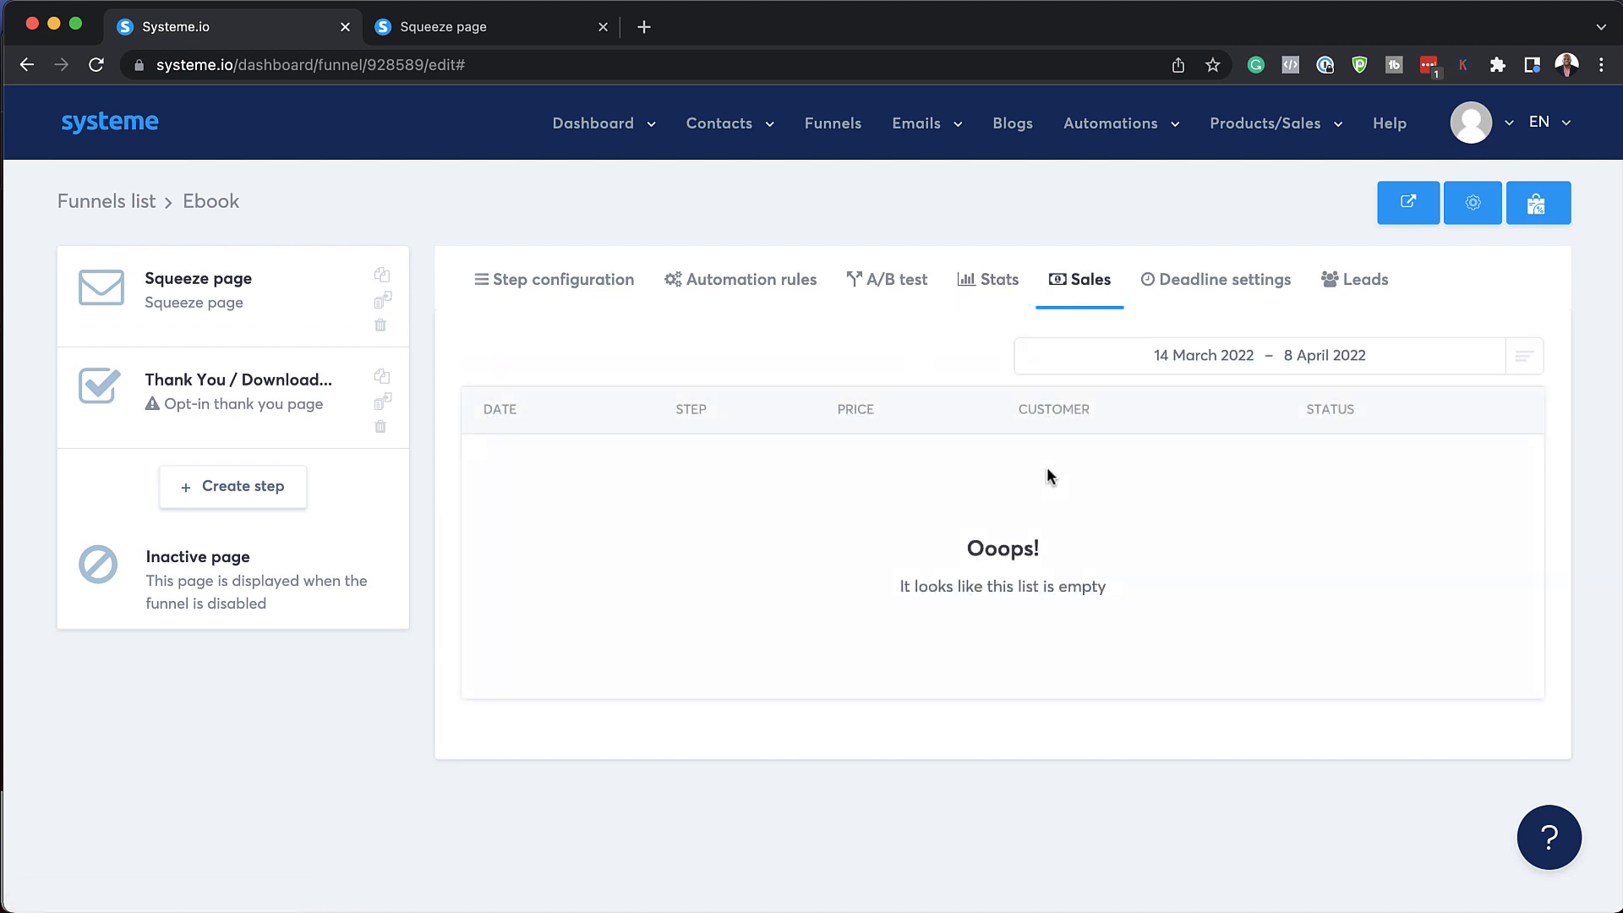
pyautogui.click(1216, 280)
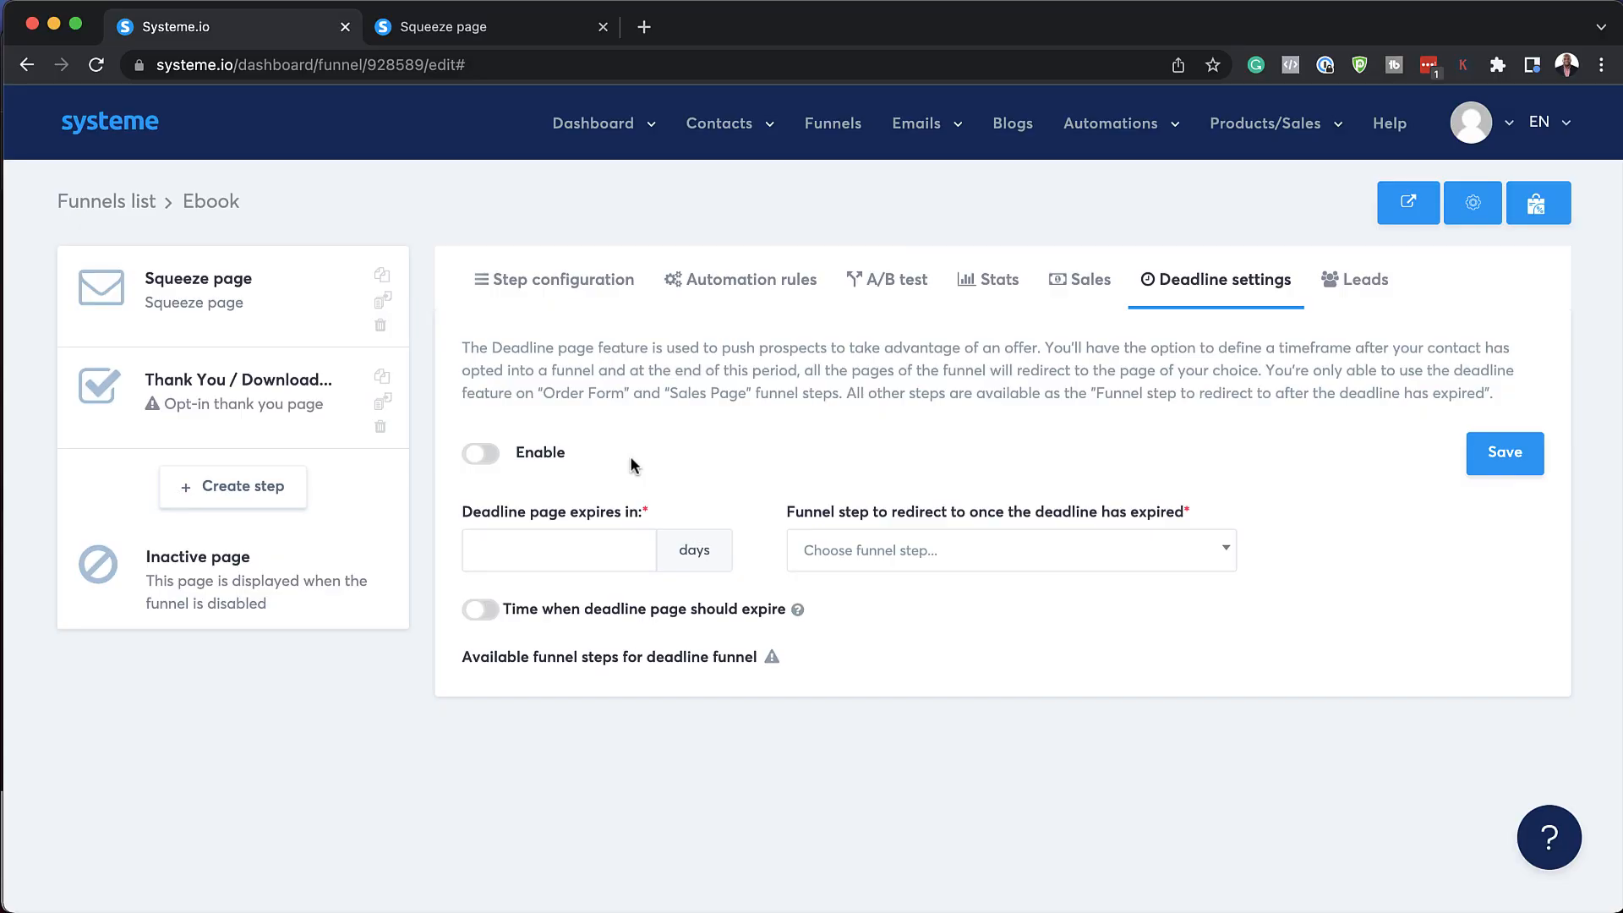
pyautogui.click(479, 454)
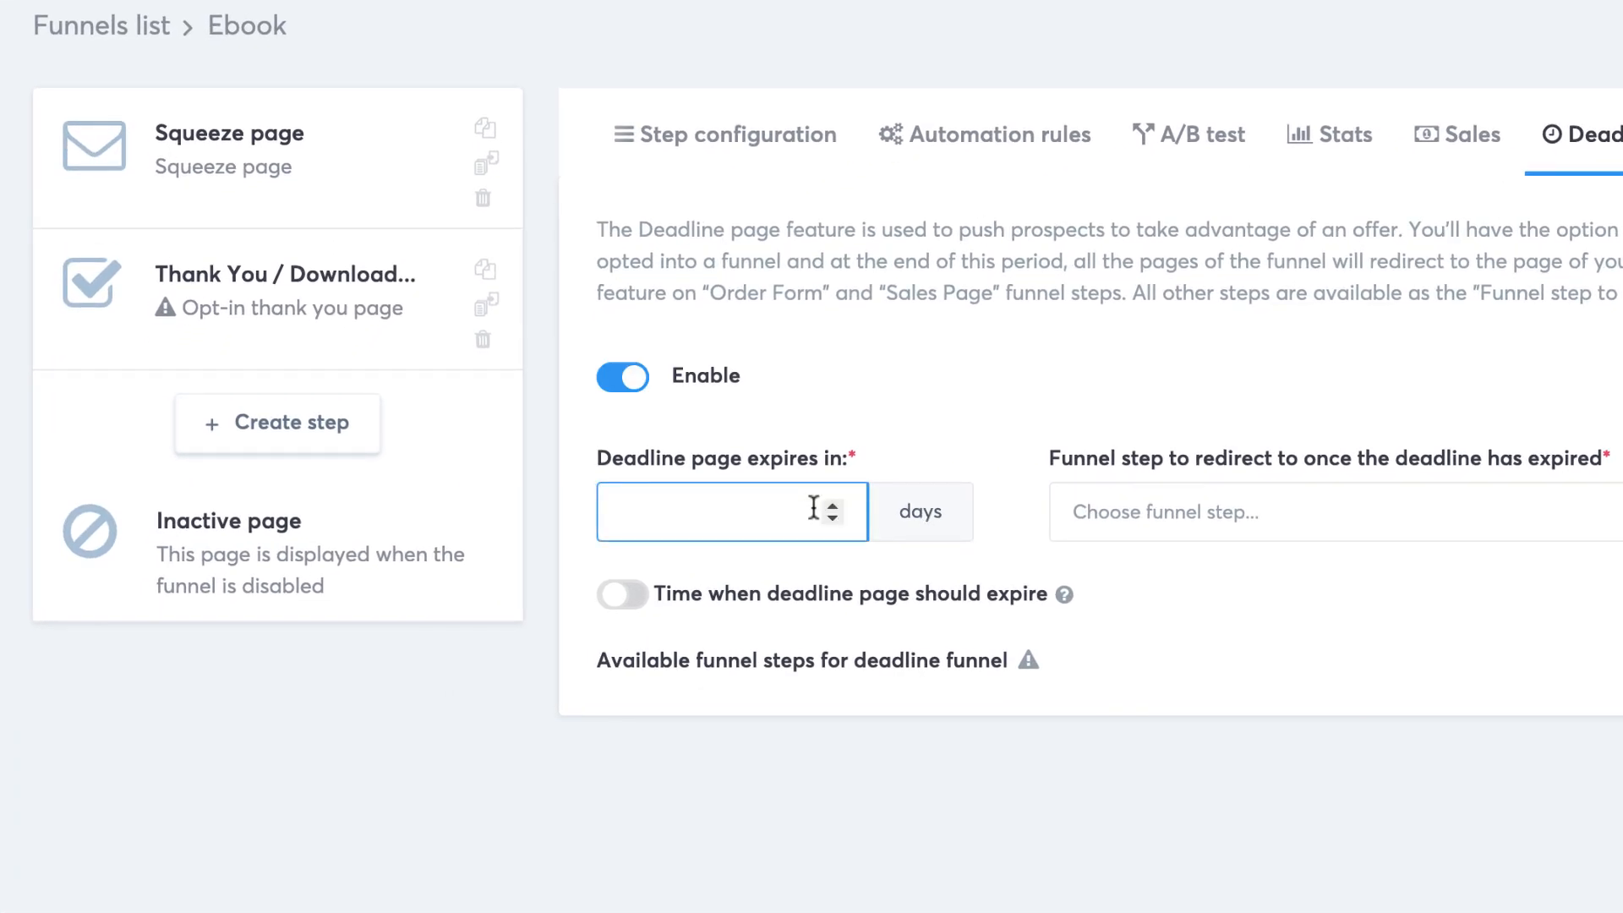
pyautogui.moveTo(1190, 516)
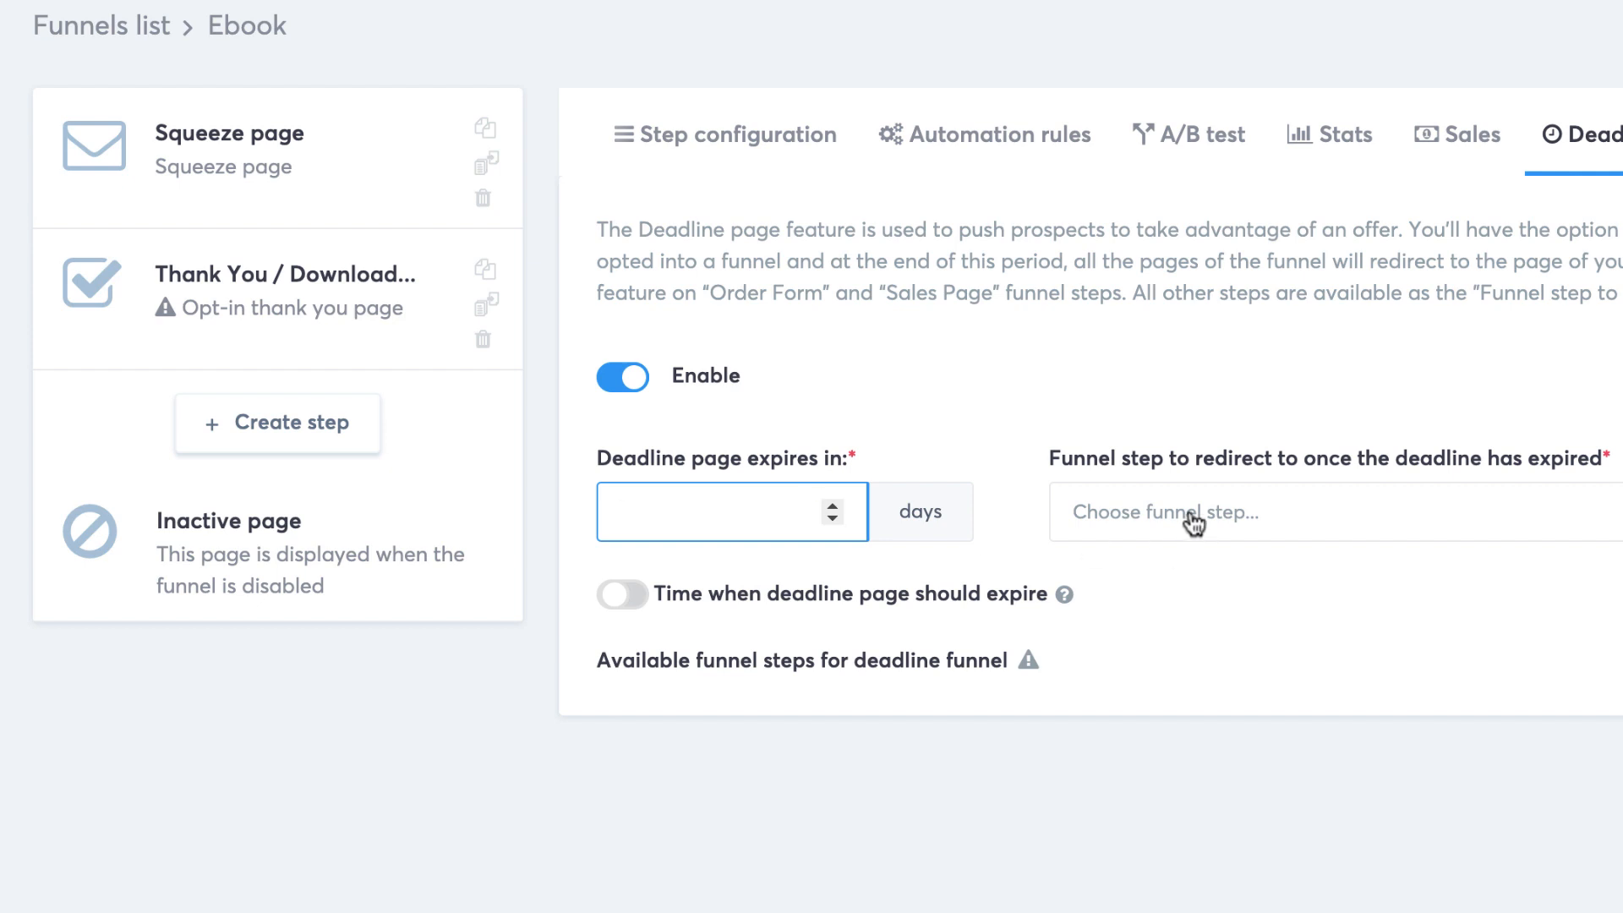
pyautogui.click(1191, 511)
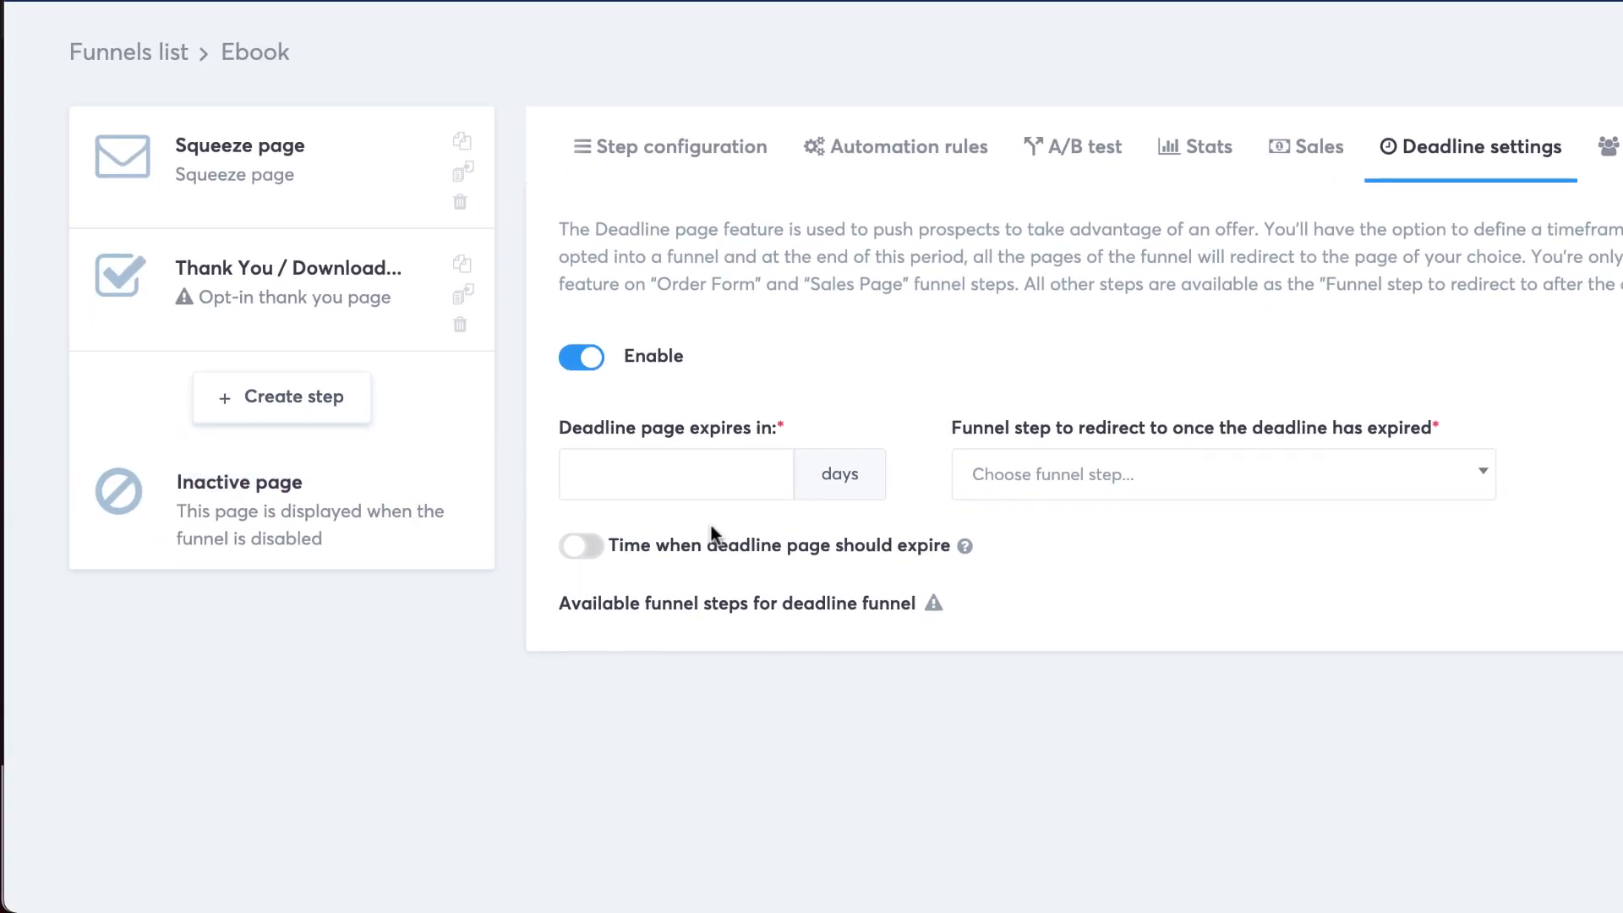
pyautogui.click(1377, 268)
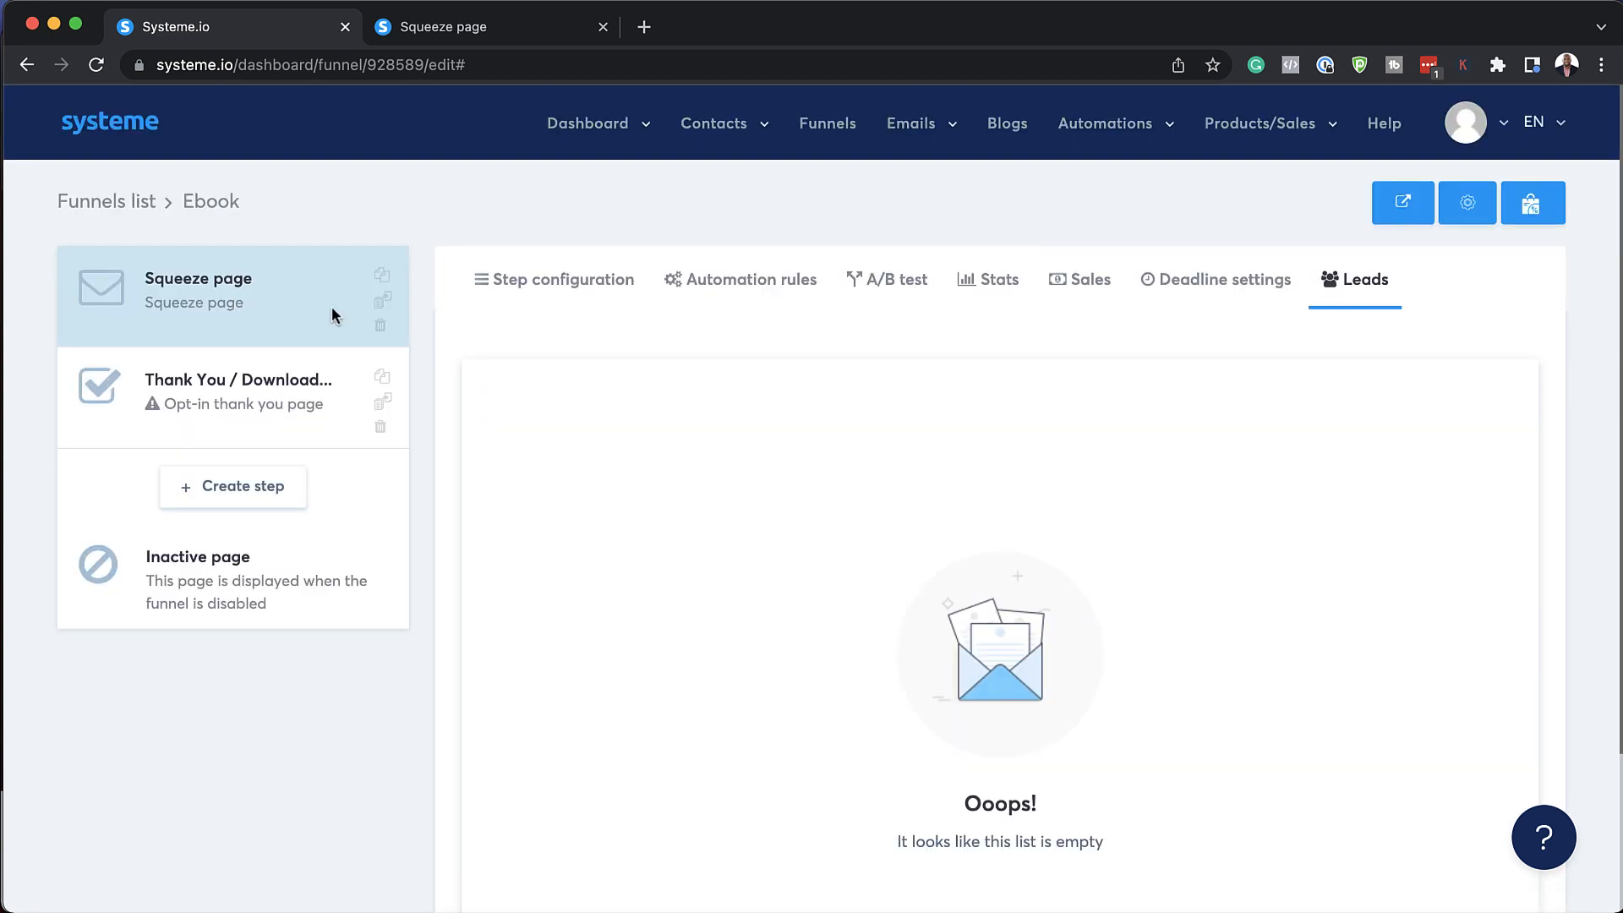
pyautogui.moveTo(260, 313)
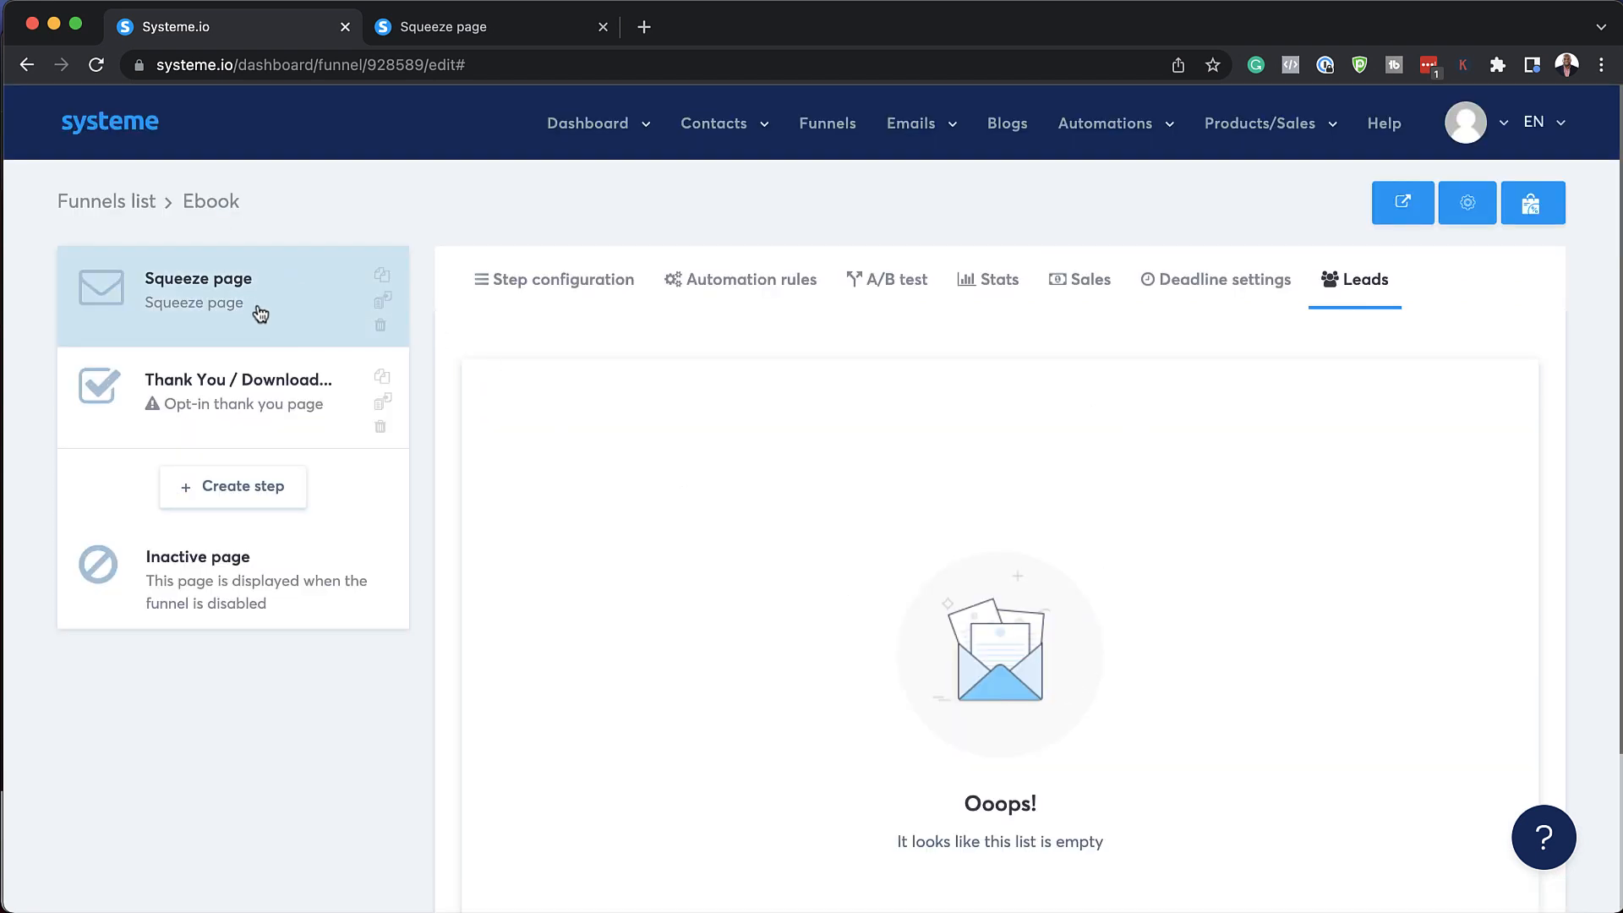
pyautogui.click(554, 280)
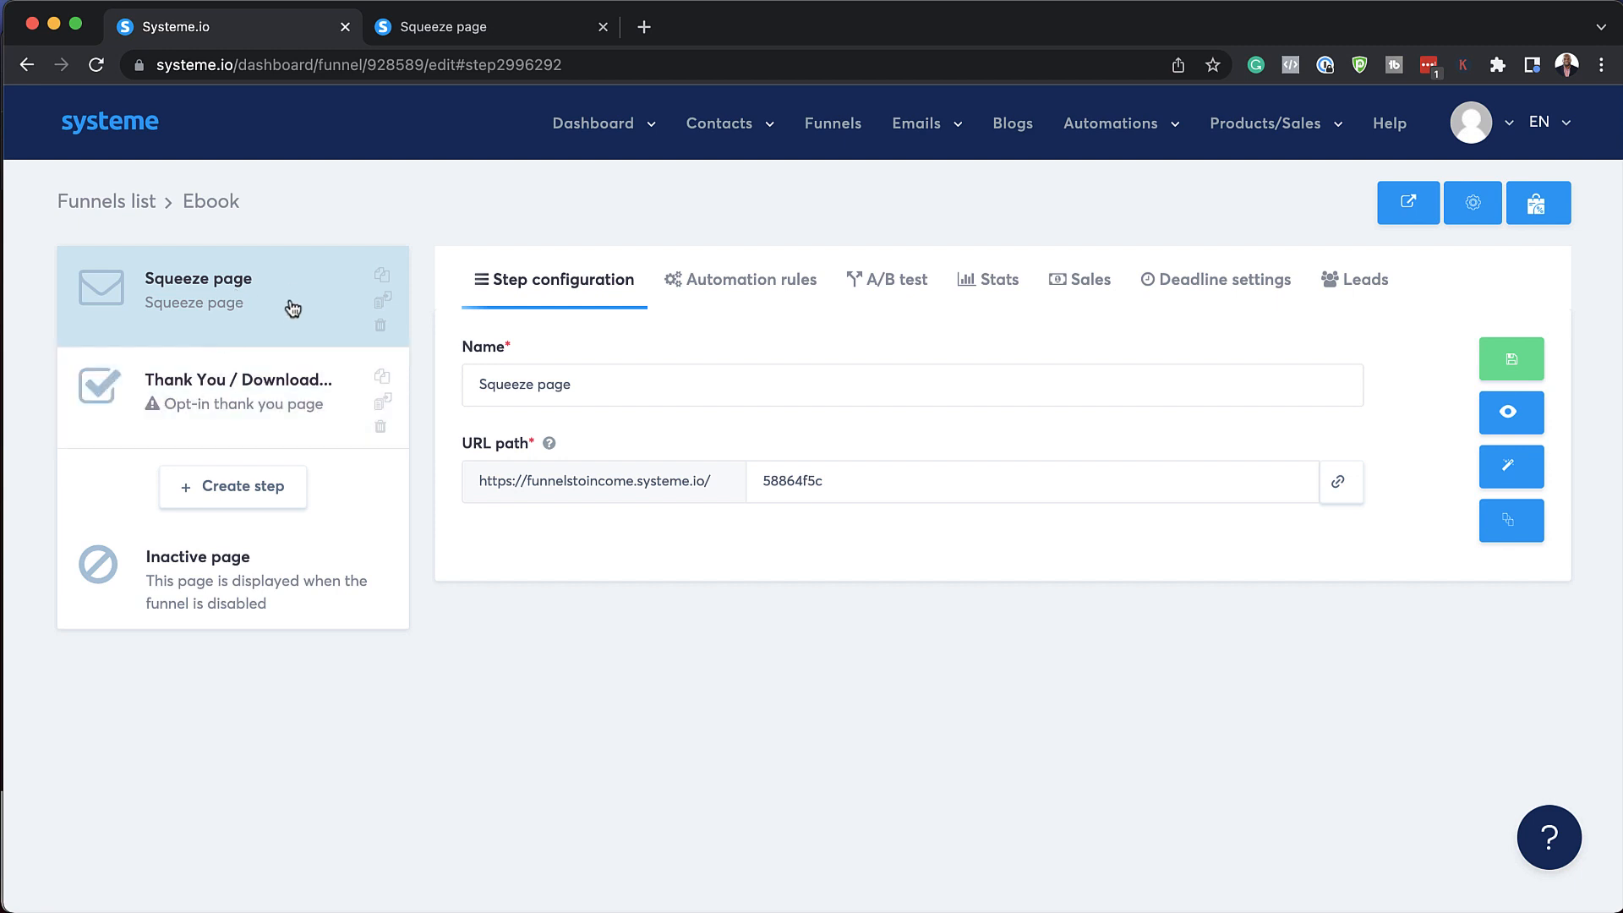
# View the live squeeze page, return to the funnel, and open the page in the editor.
pyautogui.click(487, 27)
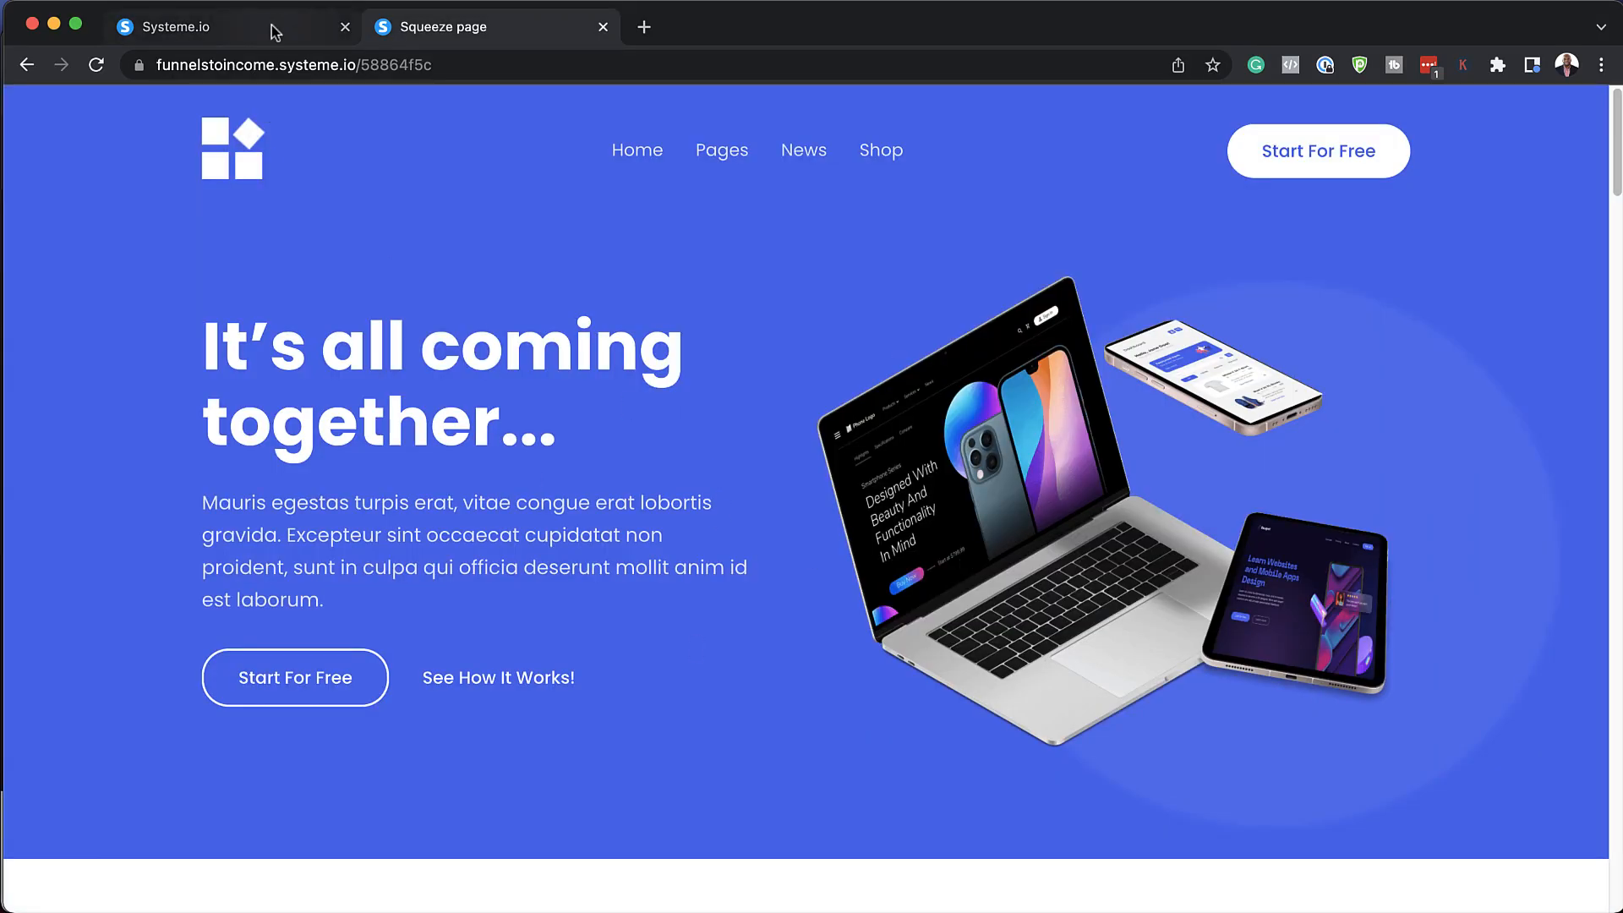
pyautogui.click(166, 27)
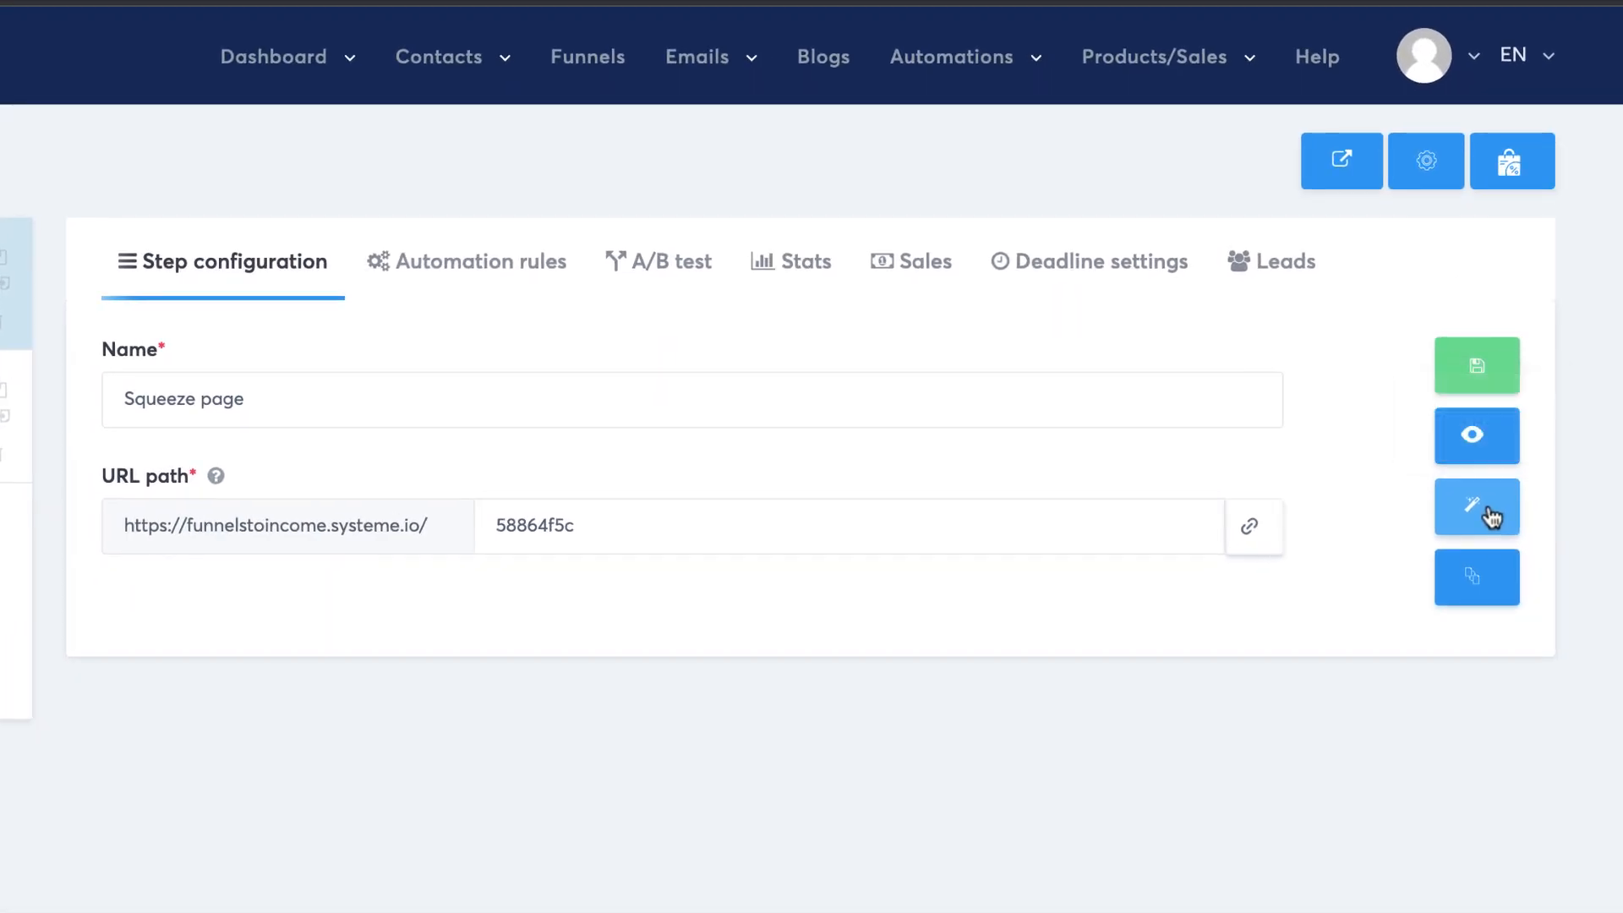
pyautogui.click(1476, 506)
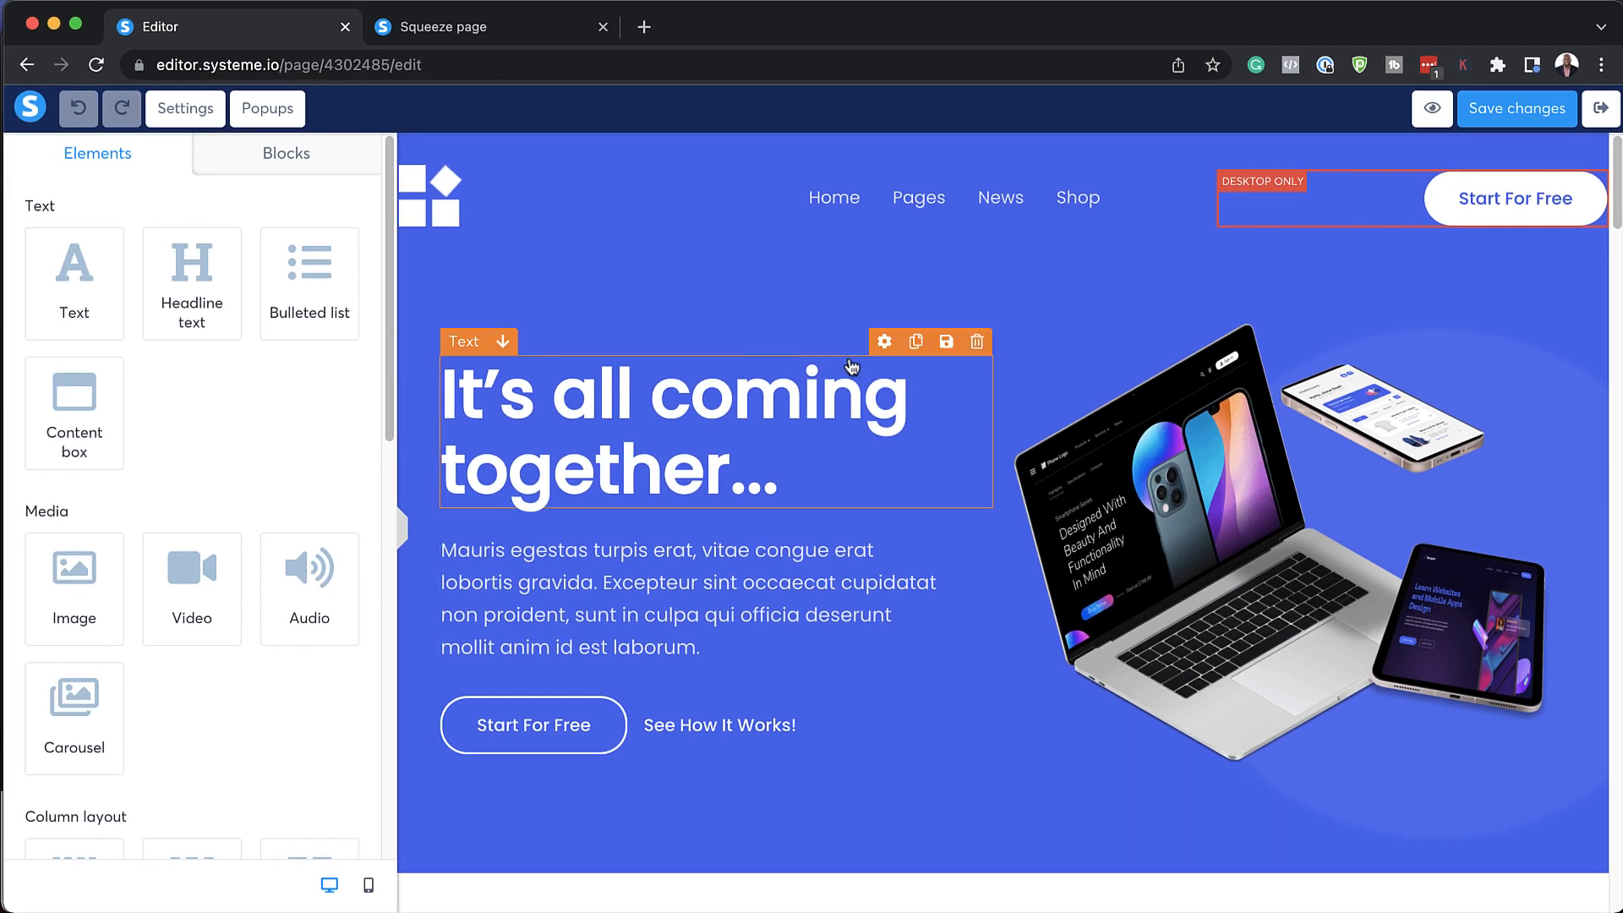
pyautogui.moveTo(672, 453)
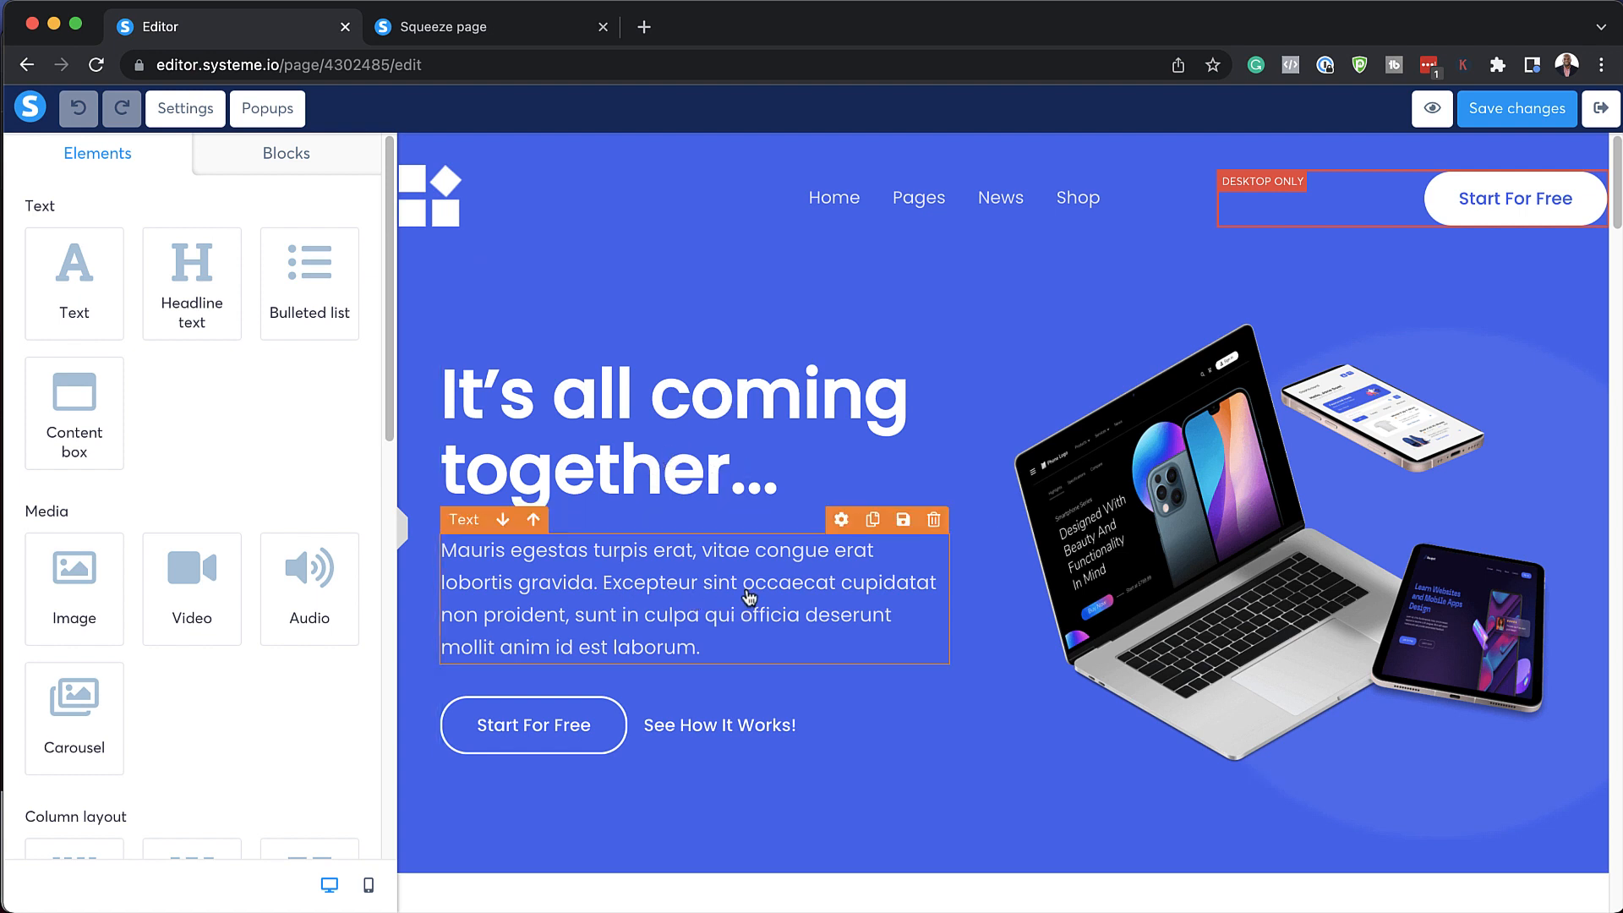
# Change the hero paragraph to 'This is my new text....' and set its top padding to 8.
pyautogui.doubleClick(788, 582)
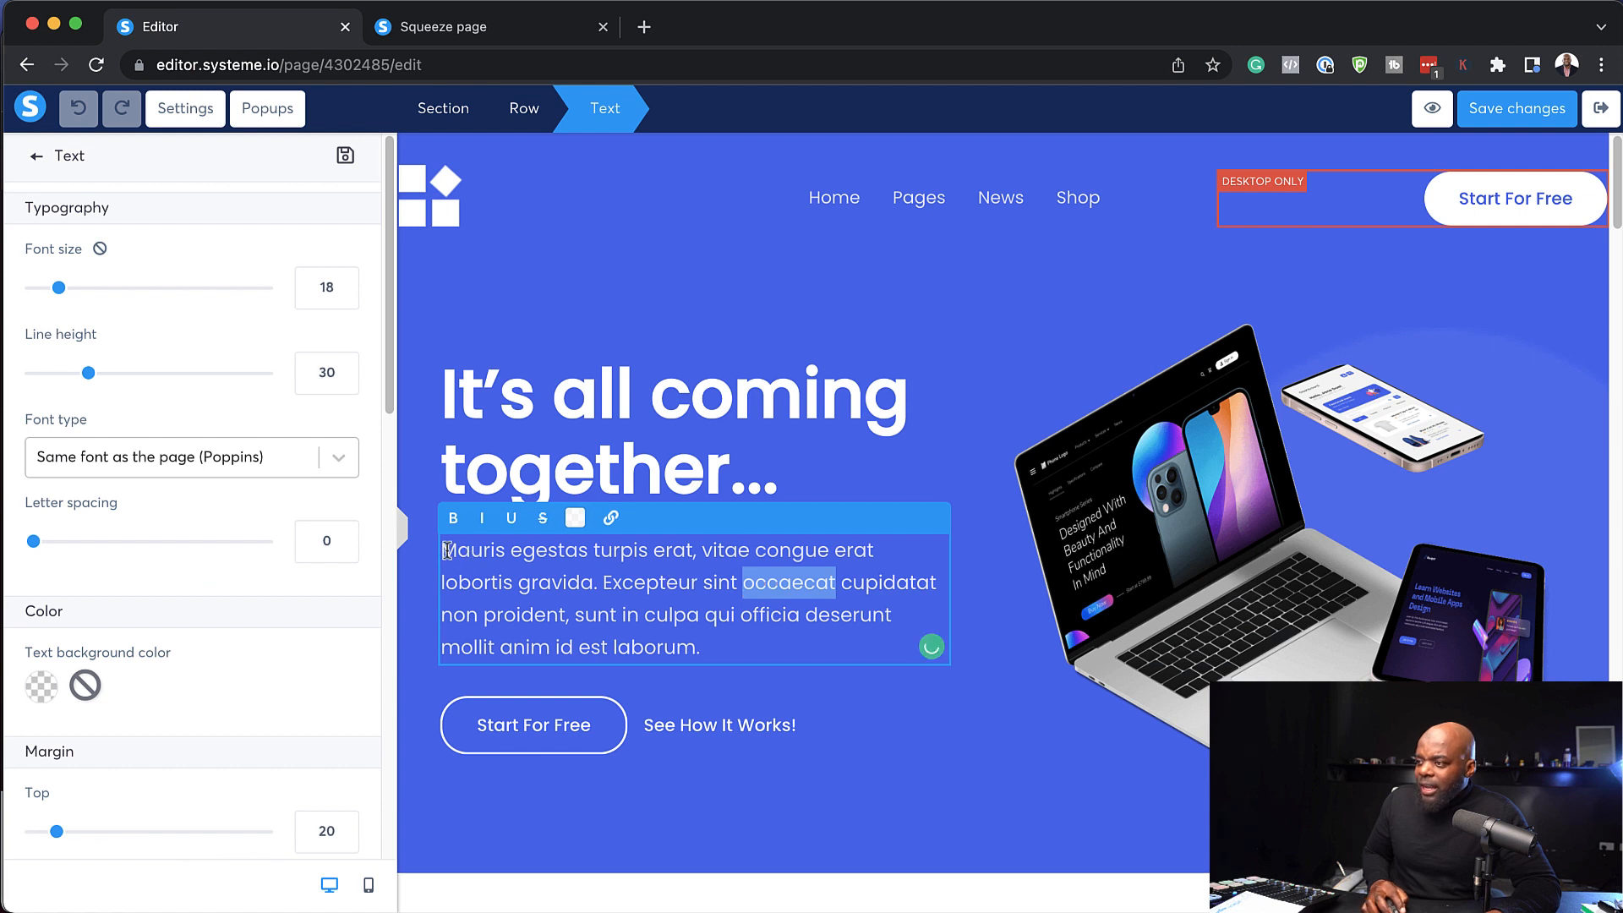
pyautogui.write('This is my new text....')
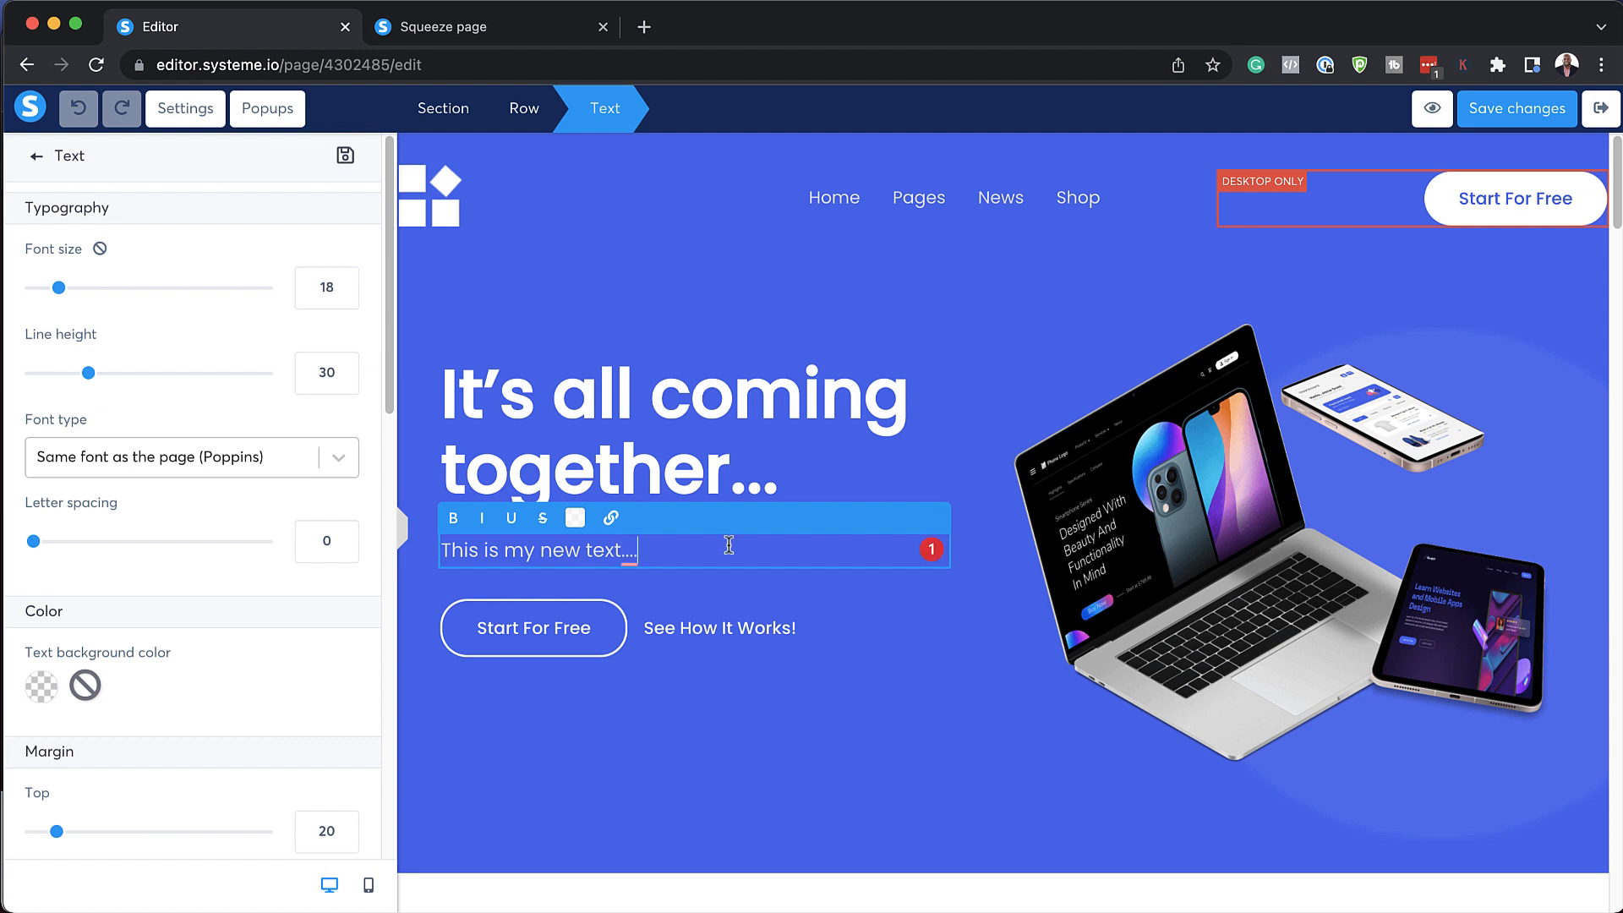
pyautogui.moveTo(204, 659)
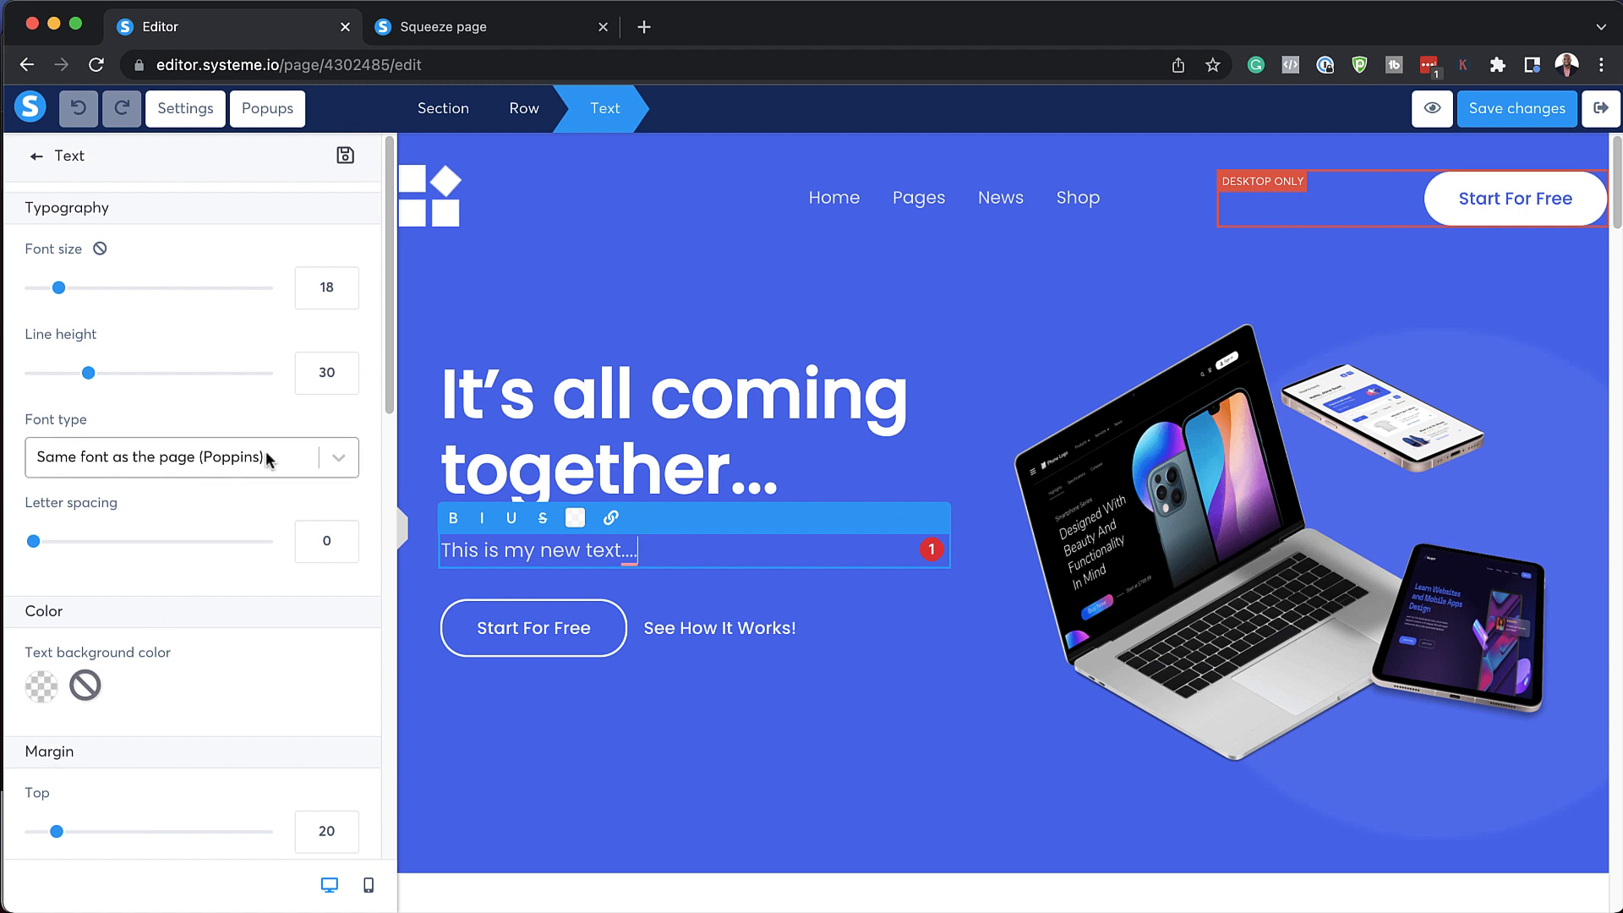
pyautogui.moveTo(286, 464)
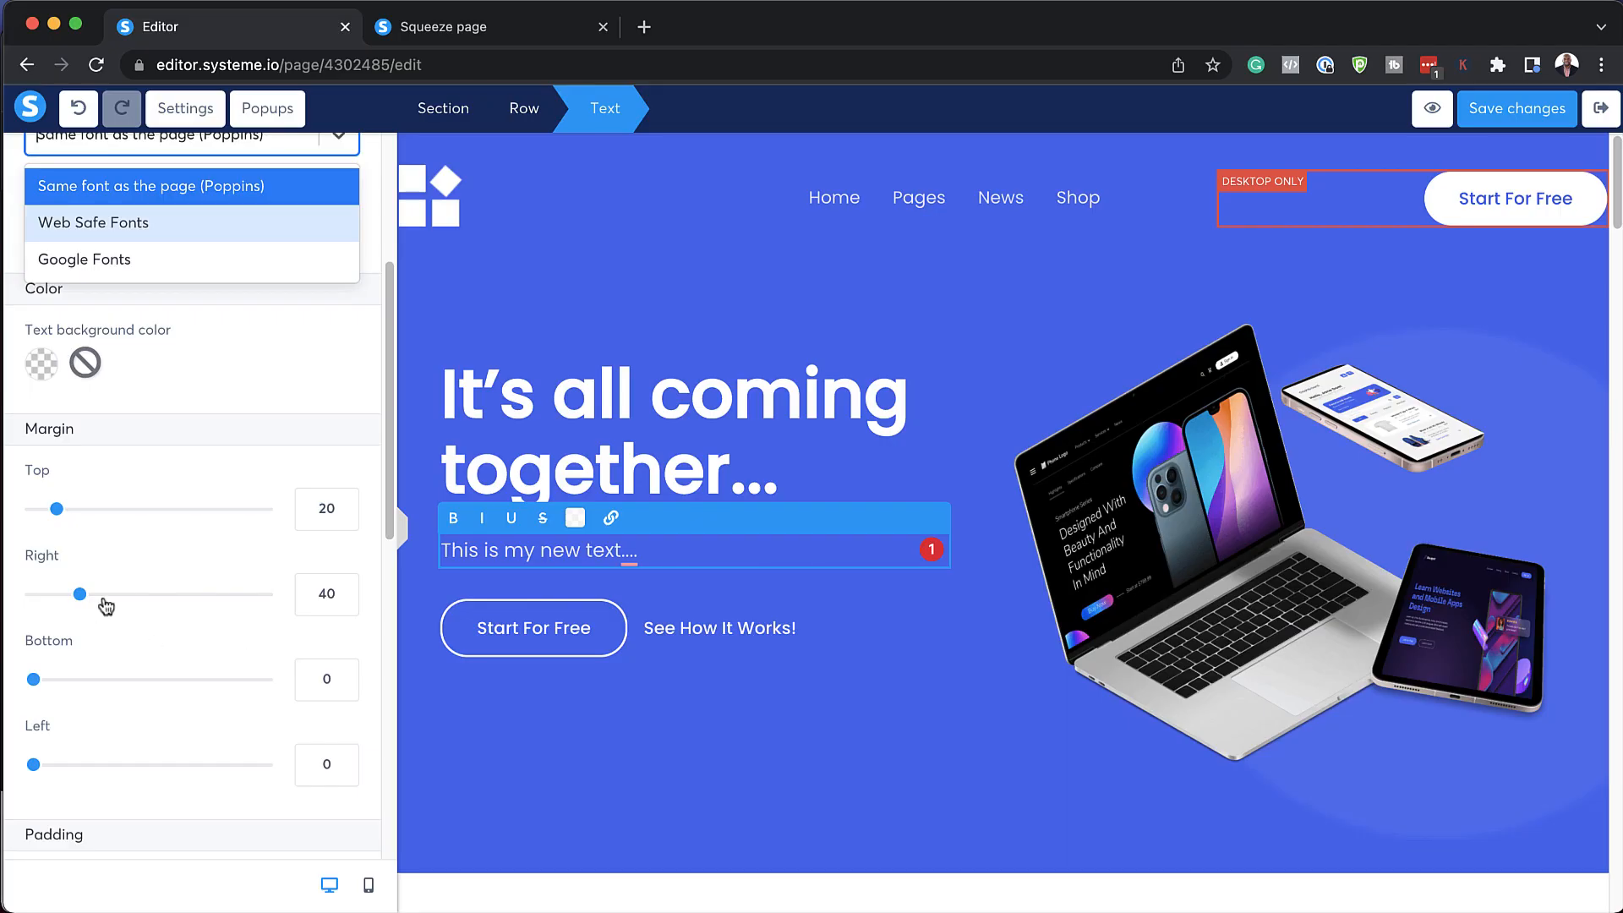
pyautogui.scroll(-3)
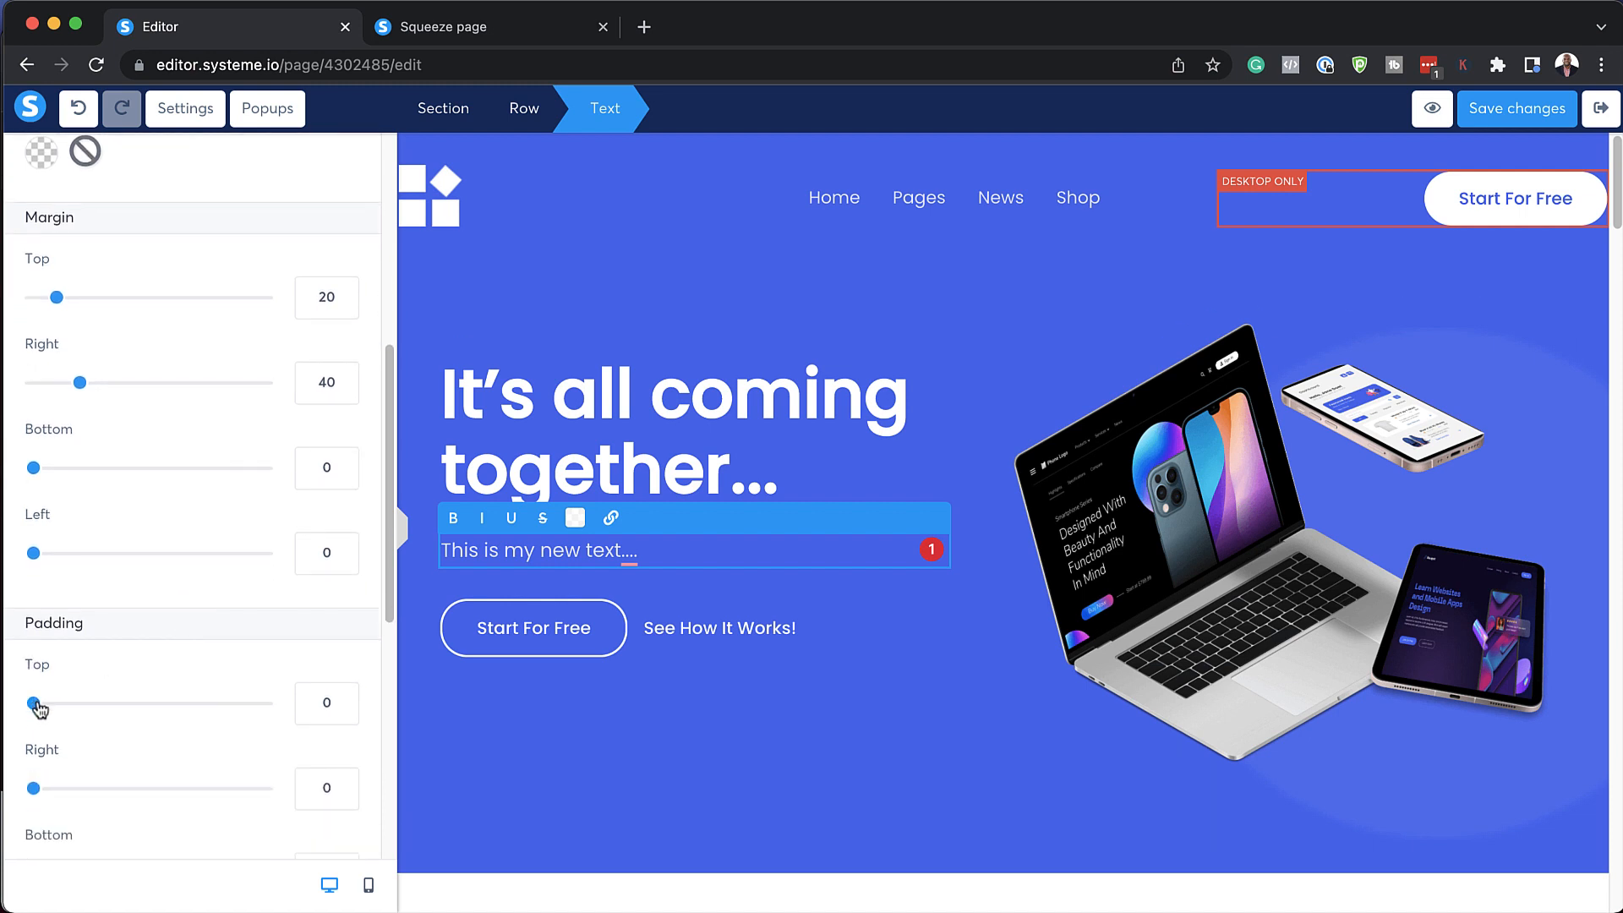
pyautogui.moveTo(34, 702); pyautogui.dragTo(47, 703)
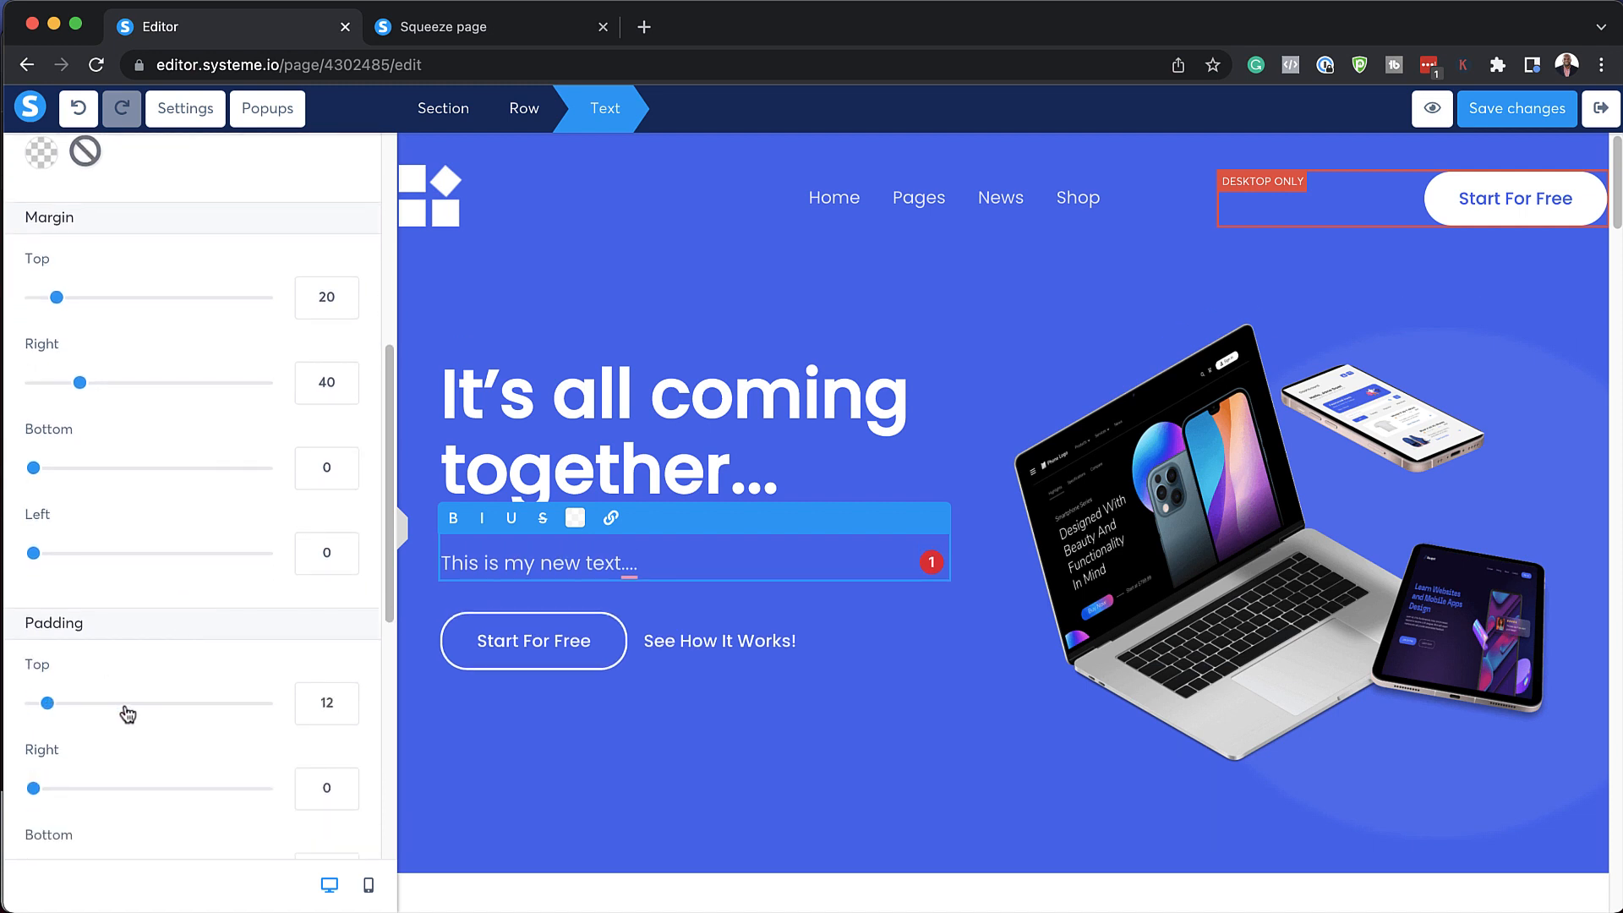
pyautogui.moveTo(46, 702); pyautogui.dragTo(43, 702)
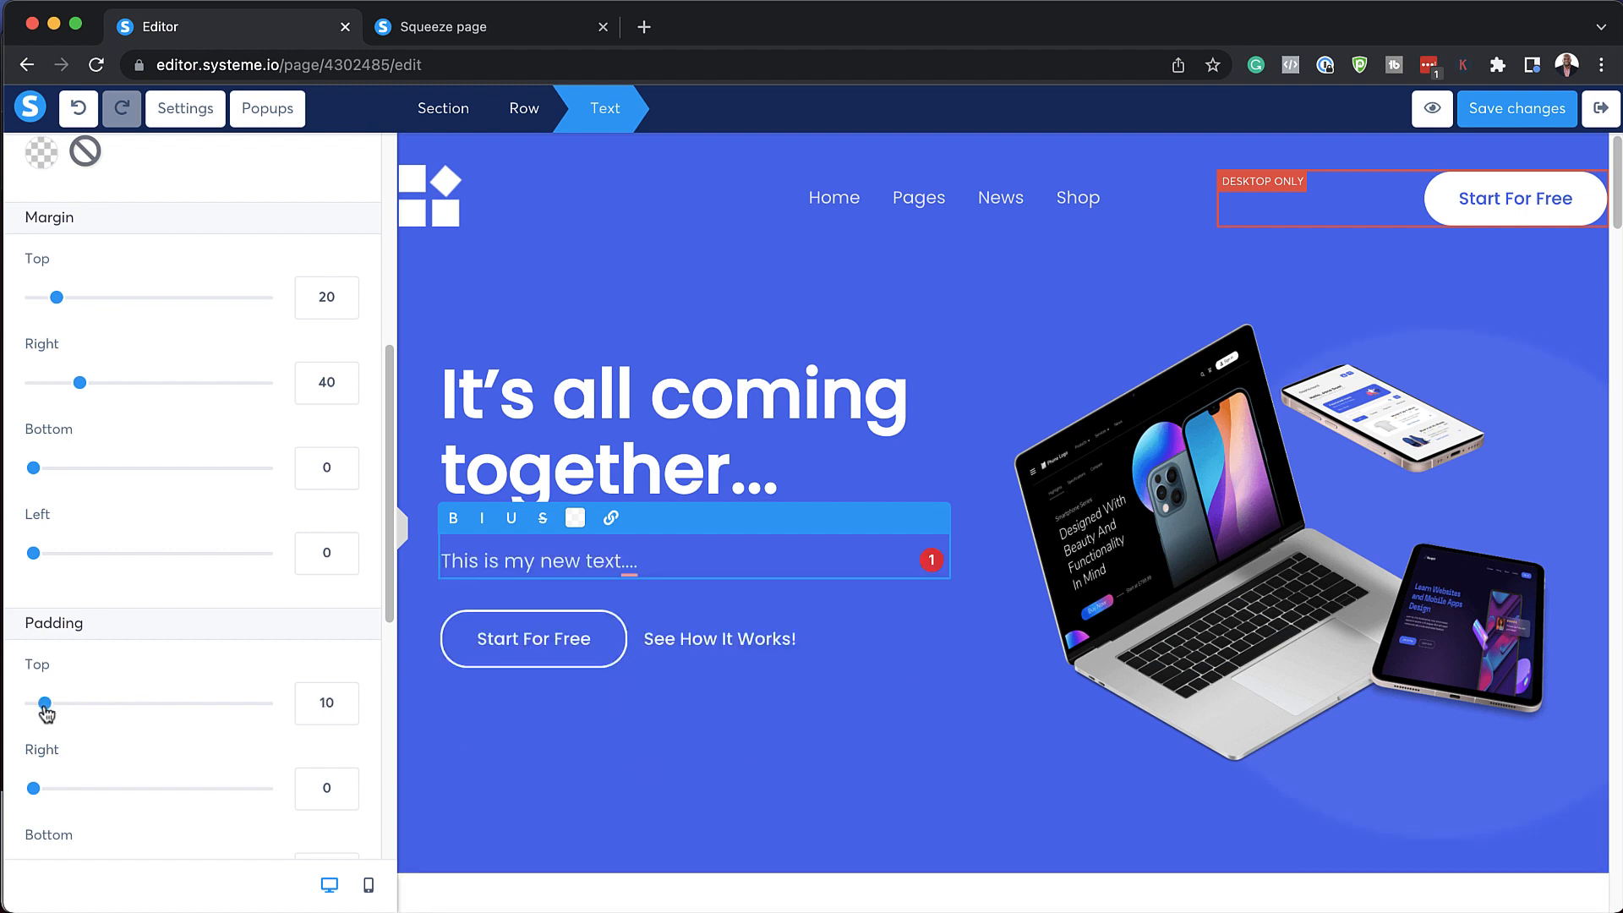
pyautogui.moveTo(42, 703); pyautogui.dragTo(42, 703)
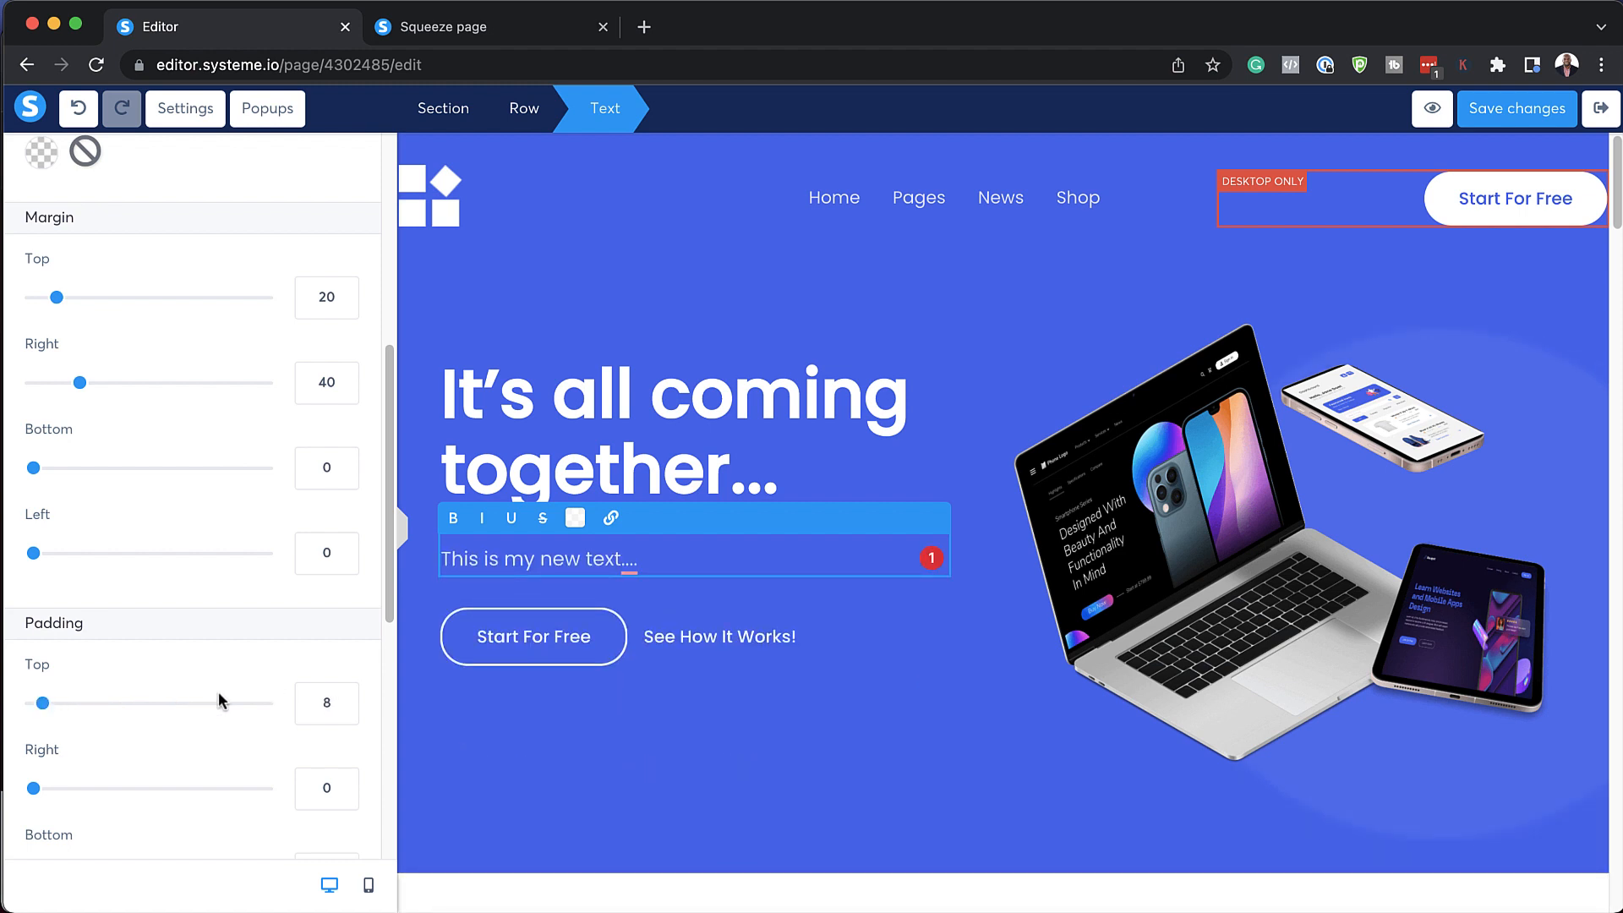
pyautogui.click(970, 329)
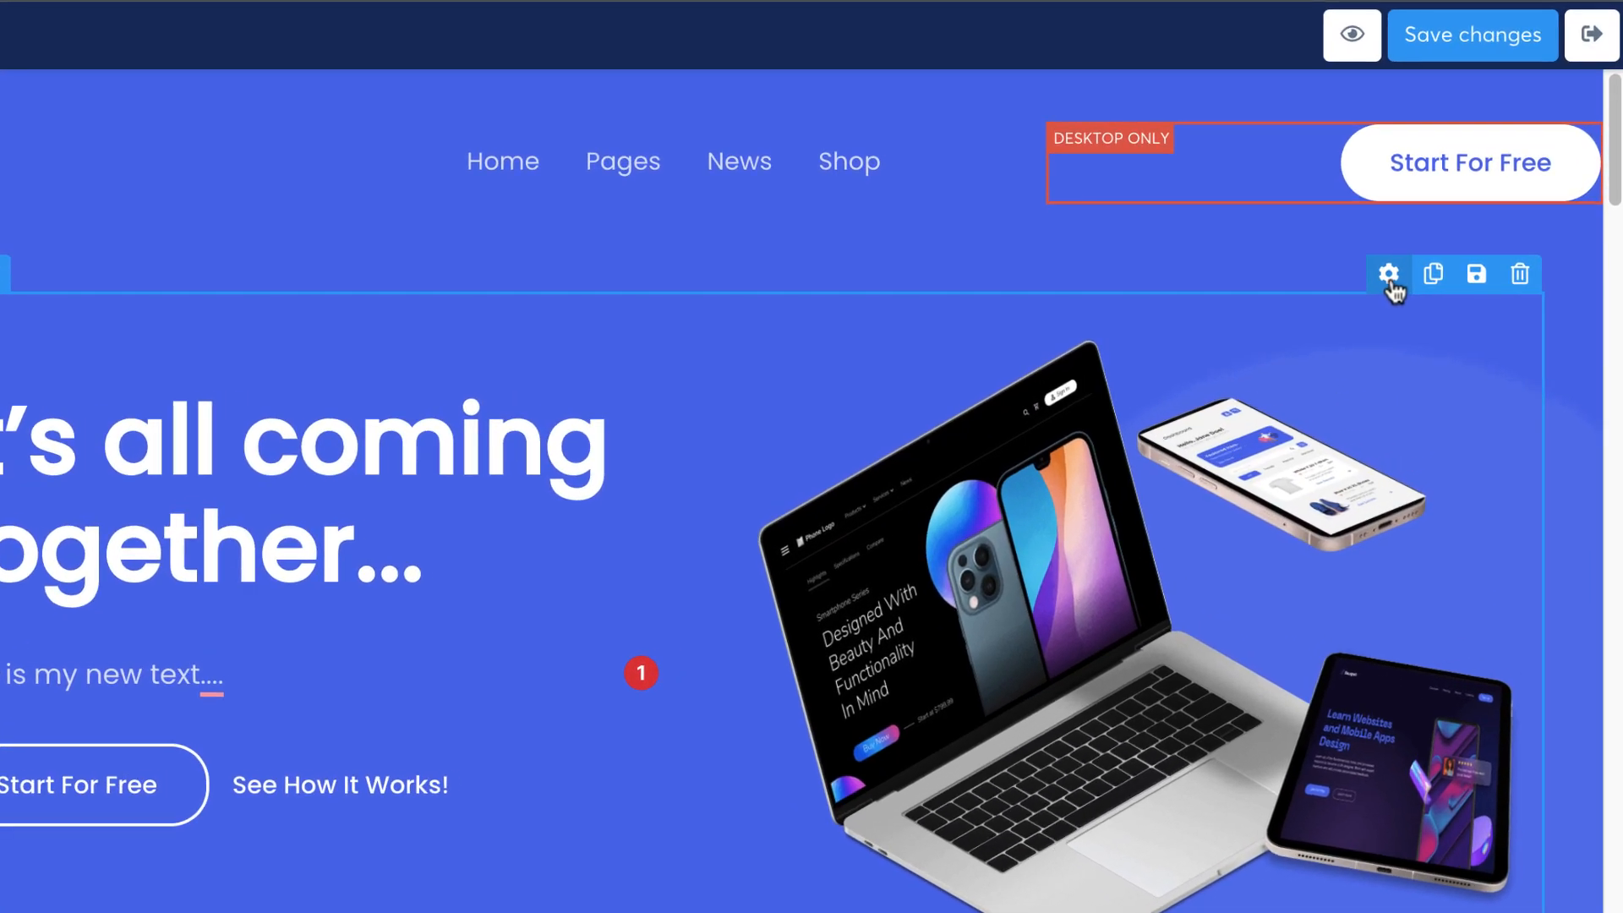
# Review the hero row's margin, background, padding, shadow, border and rounded-corner settings.
pyautogui.click(1389, 274)
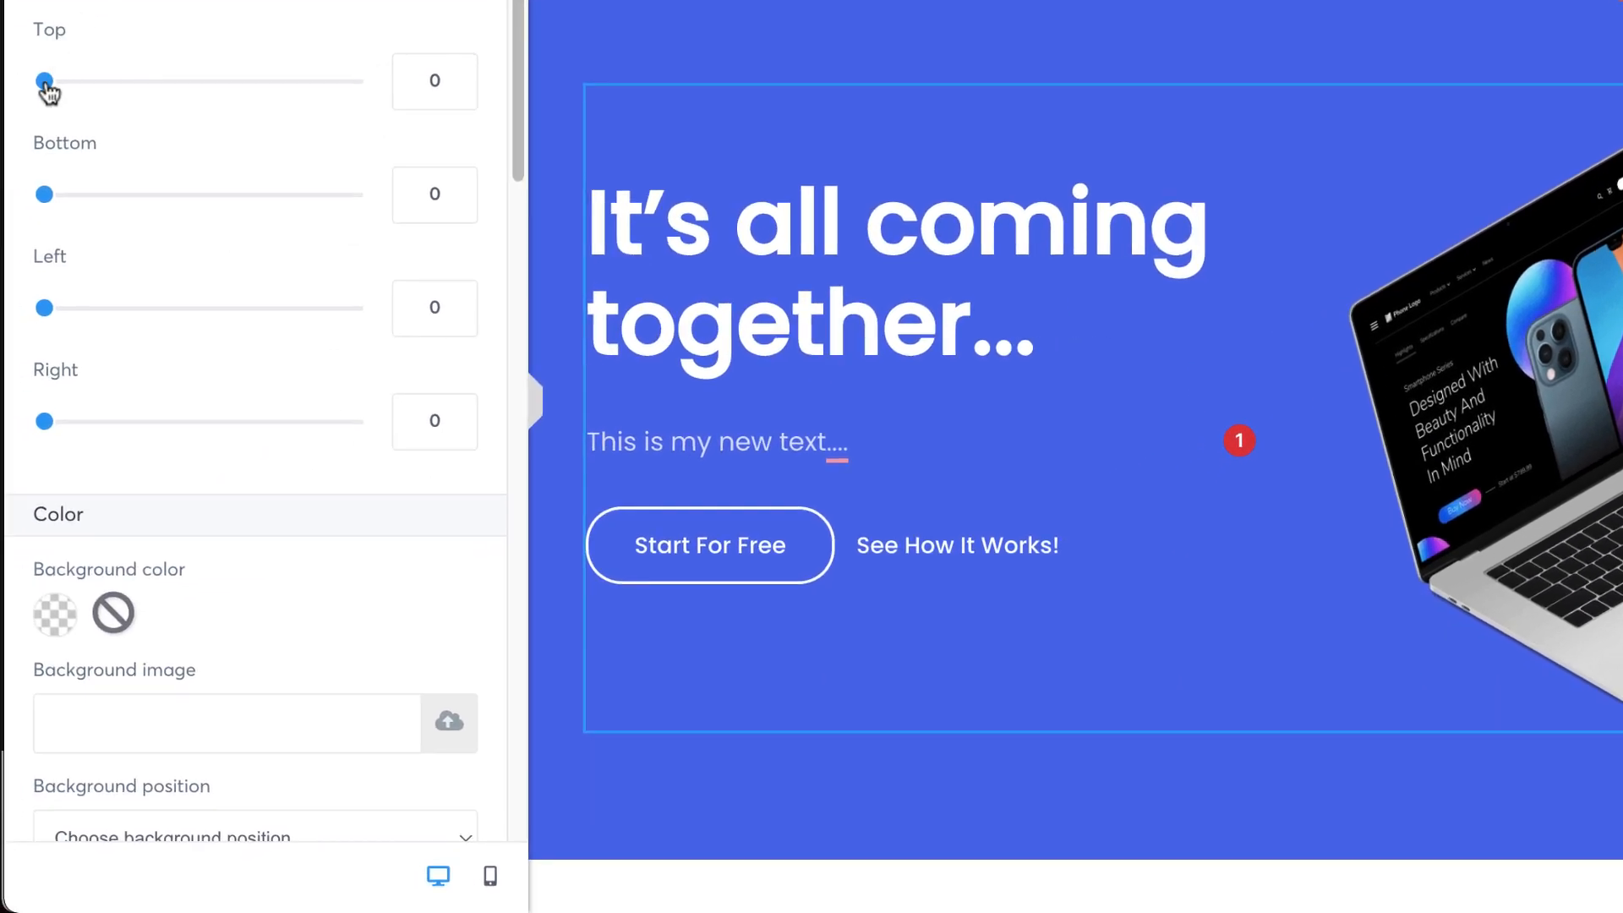
pyautogui.scroll(-3)
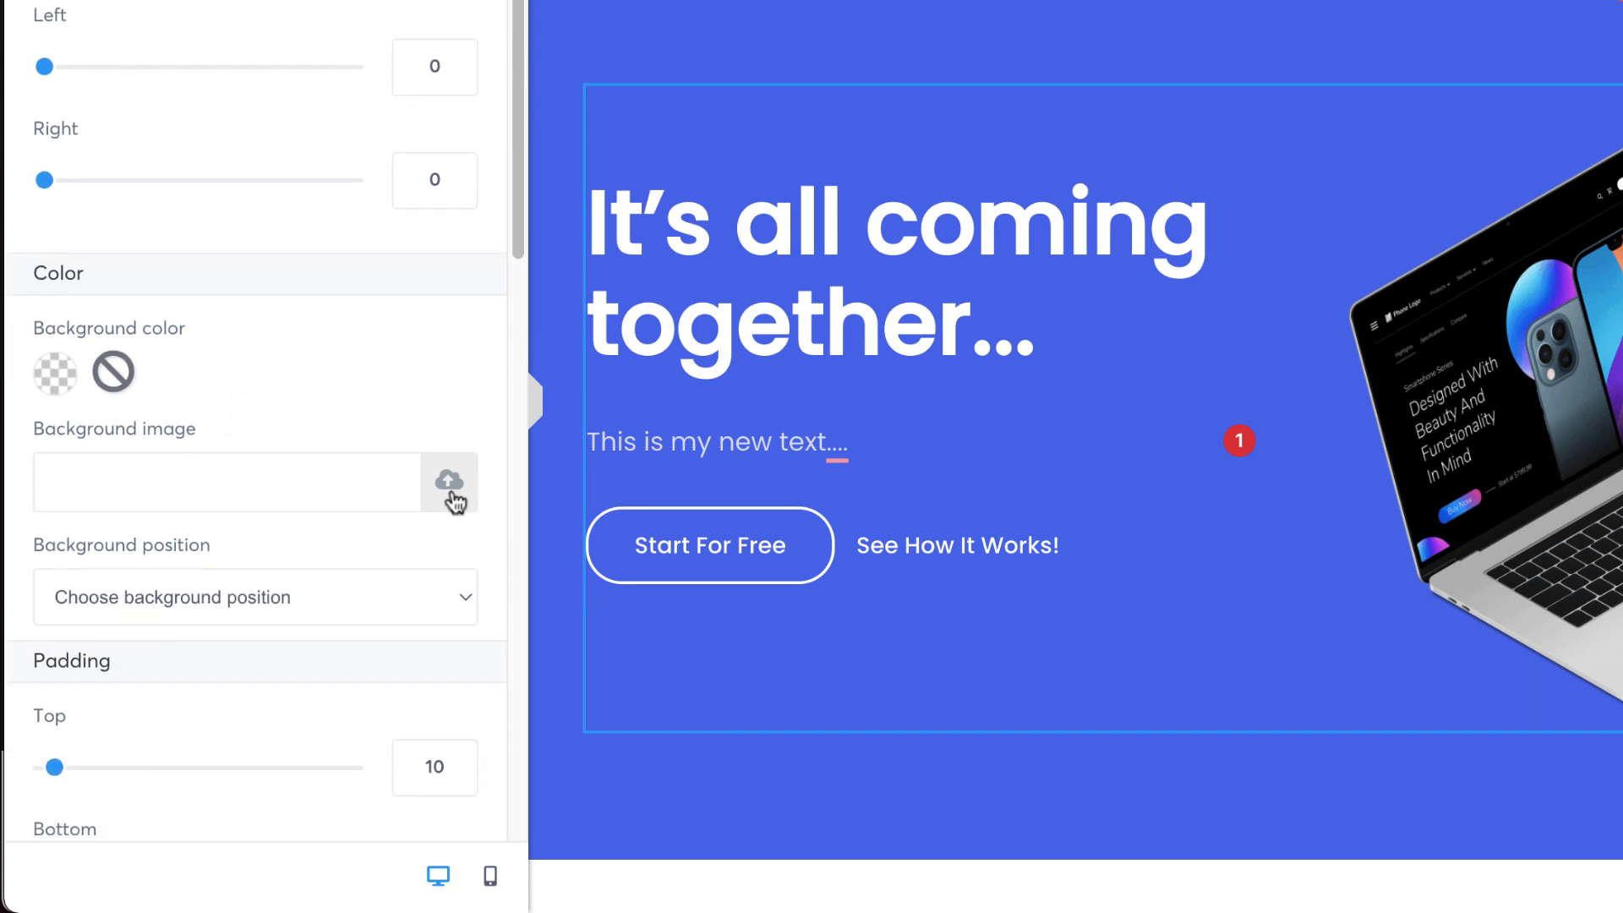
pyautogui.moveTo(327, 617)
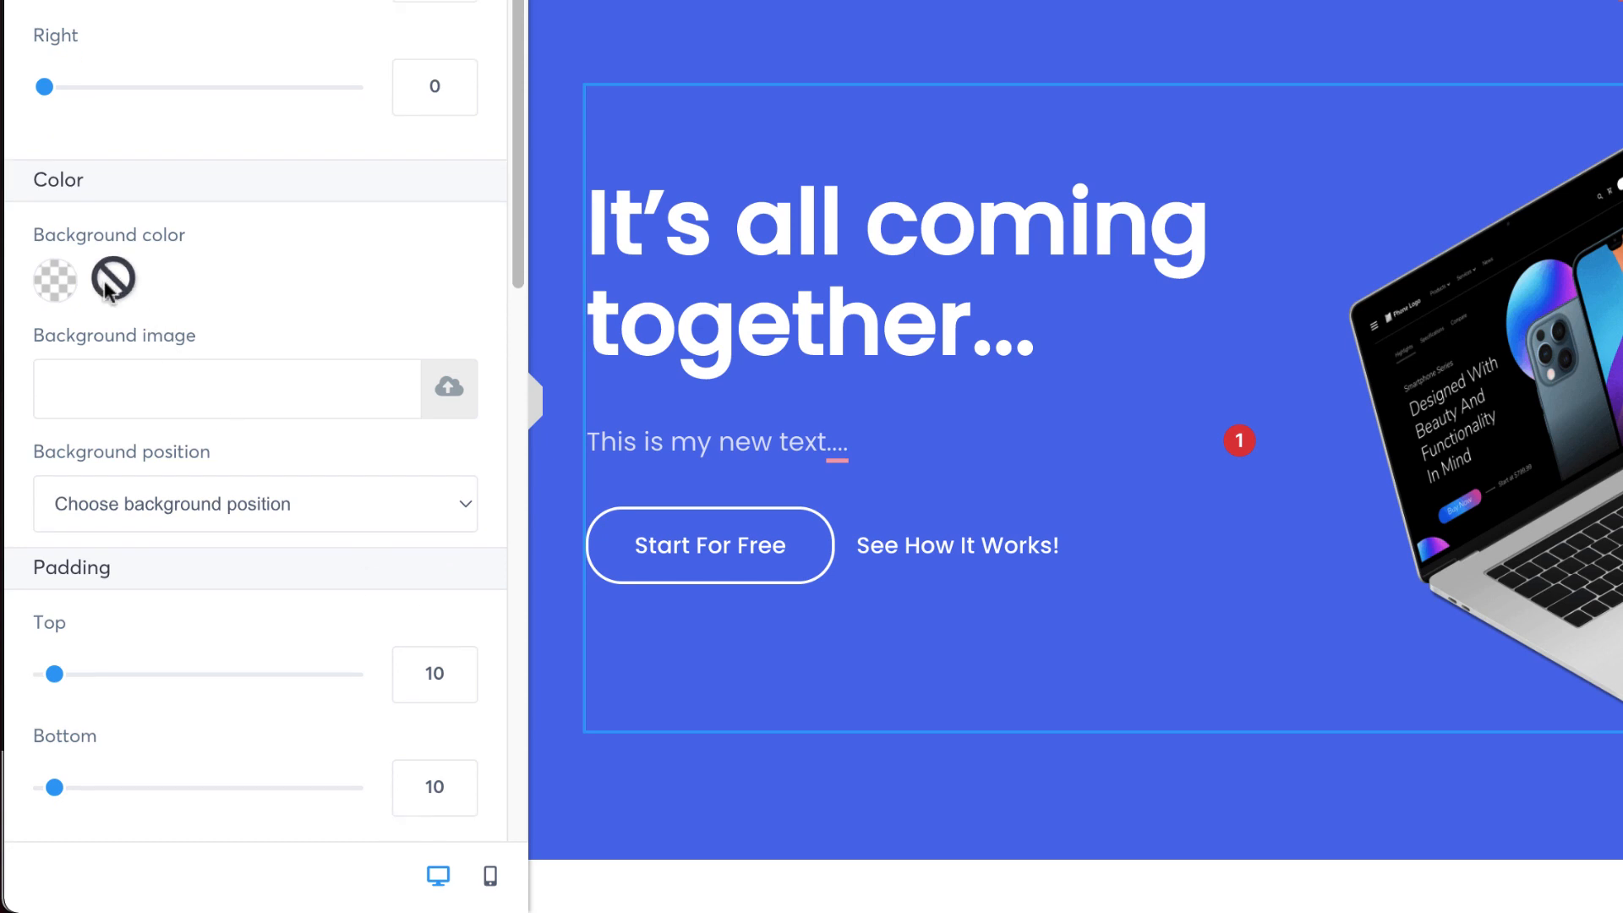
pyautogui.scroll(-3)
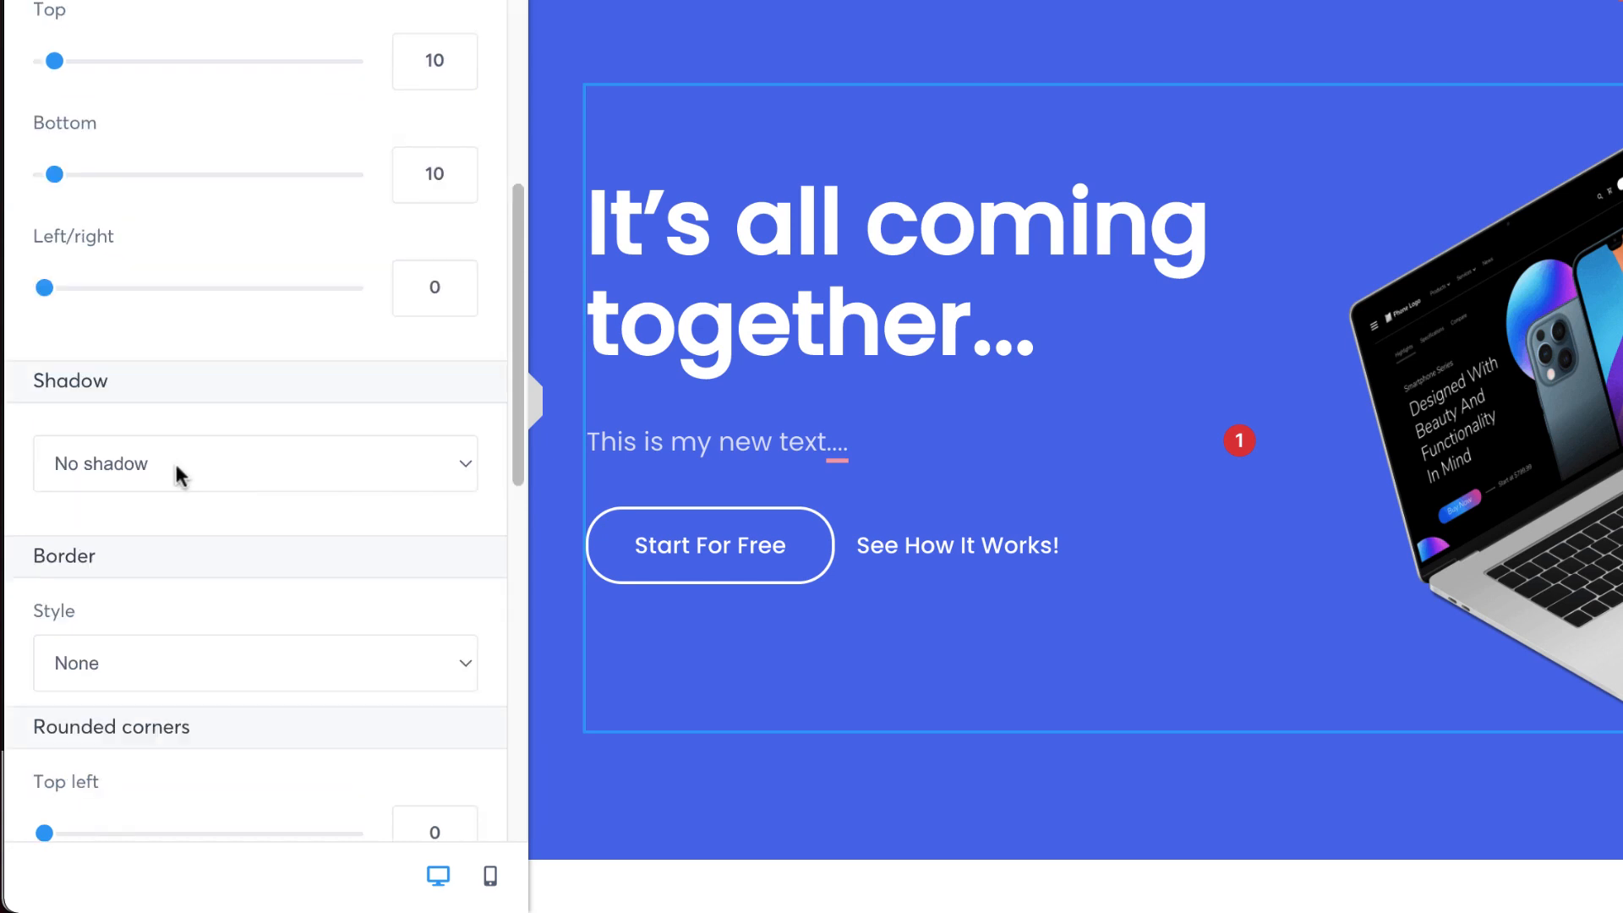
pyautogui.scroll(-3)
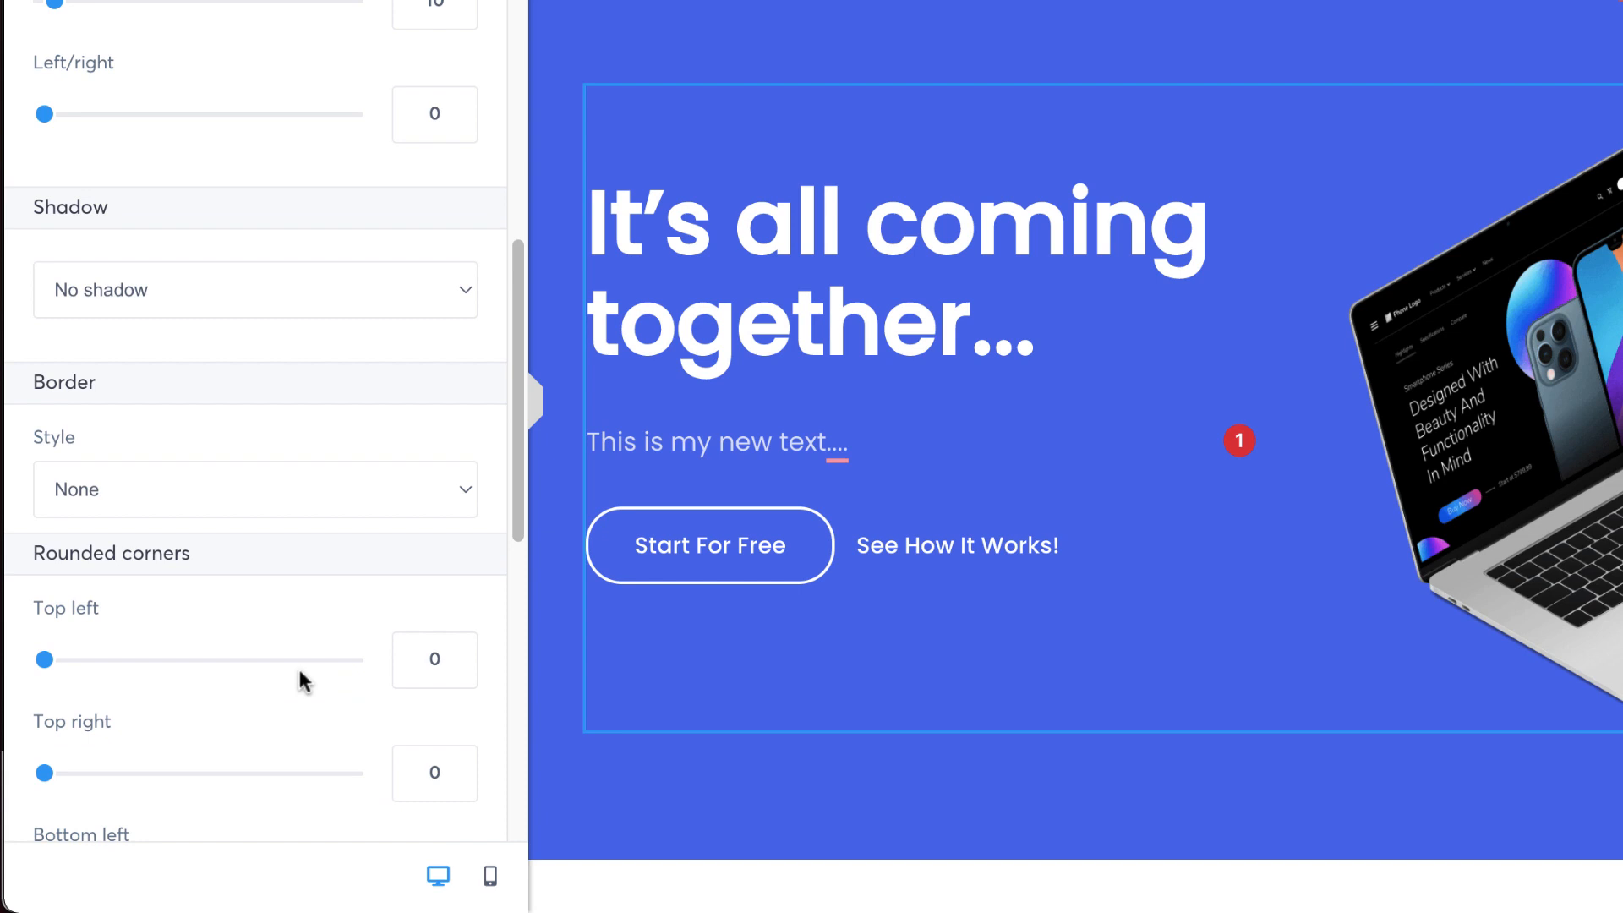
pyautogui.scroll(-3)
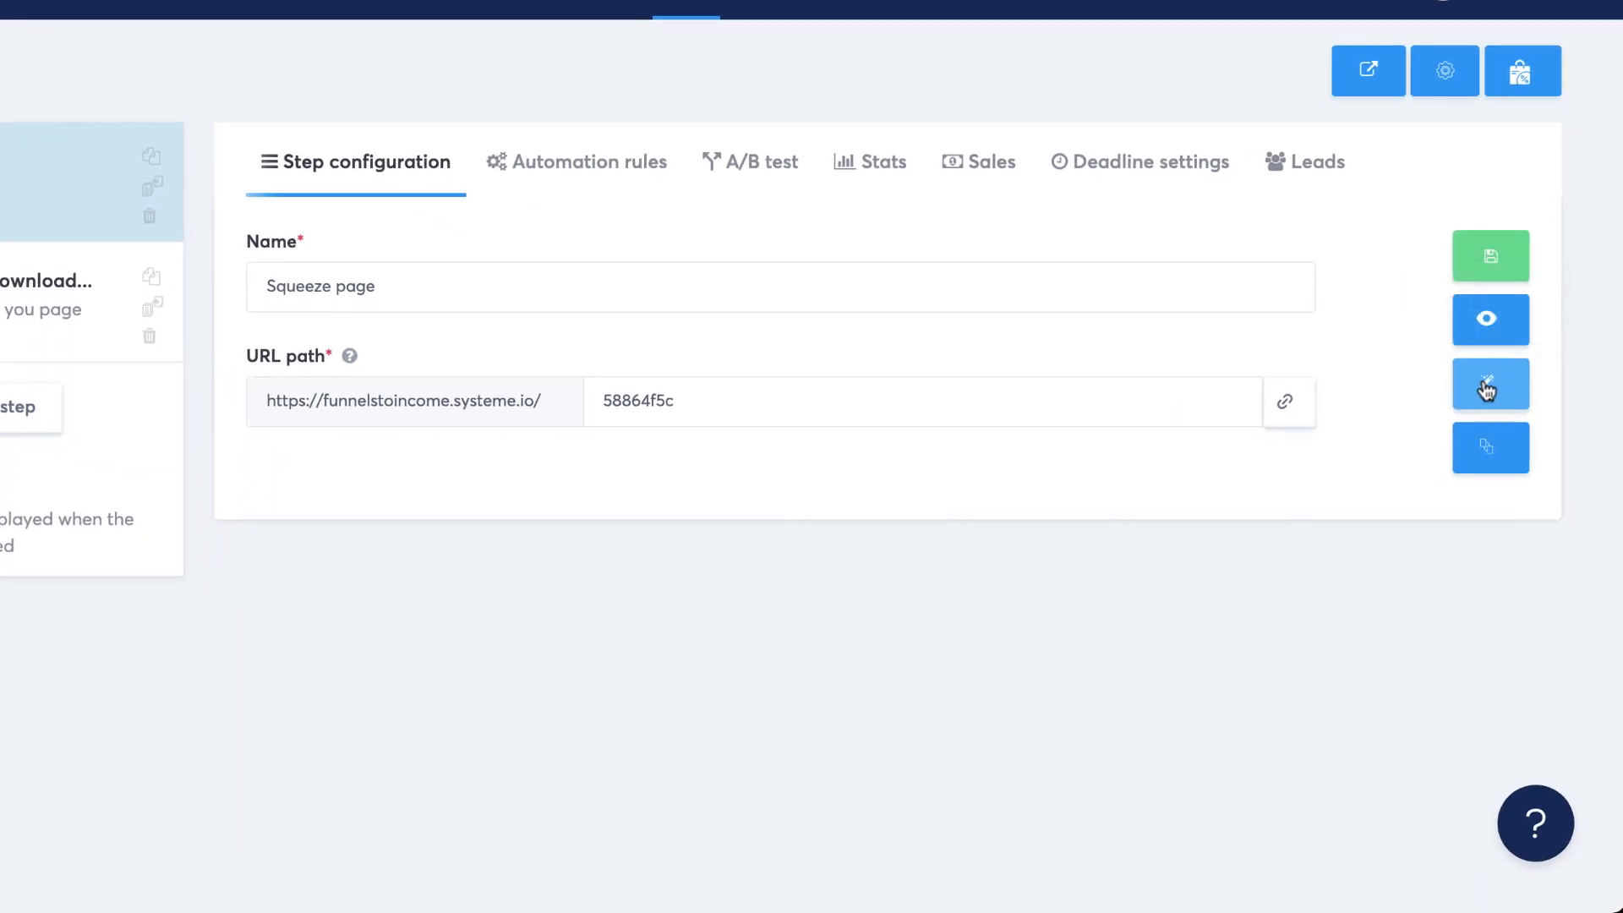
# Reopen the Squeeze page in the editor and start adding a popup.
pyautogui.click(1491, 384)
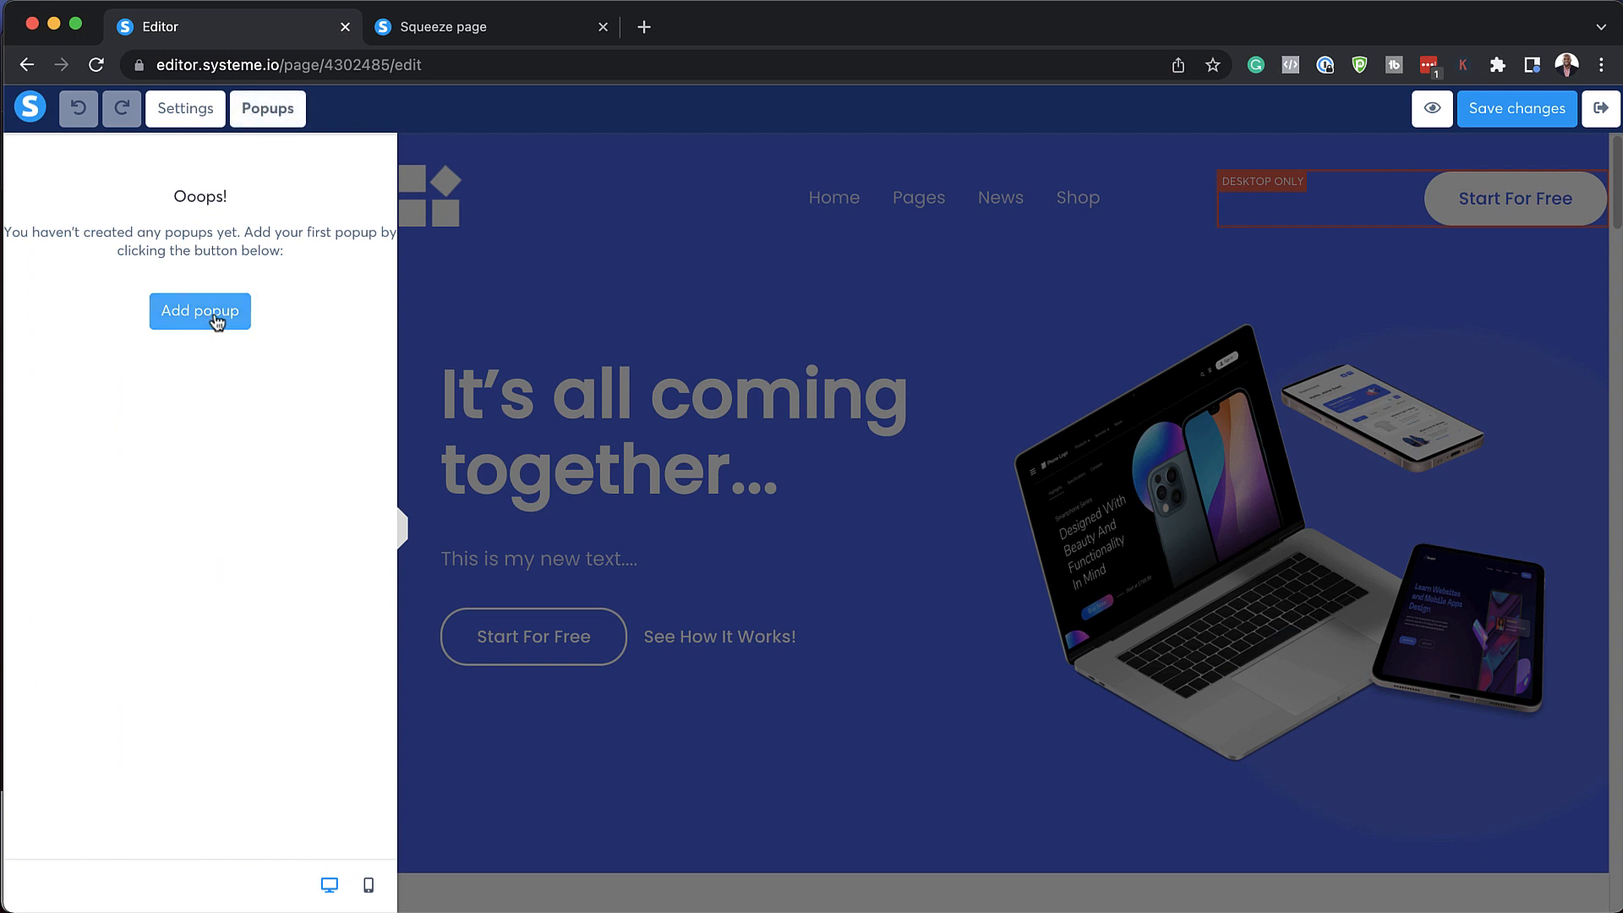
pyautogui.click(200, 310)
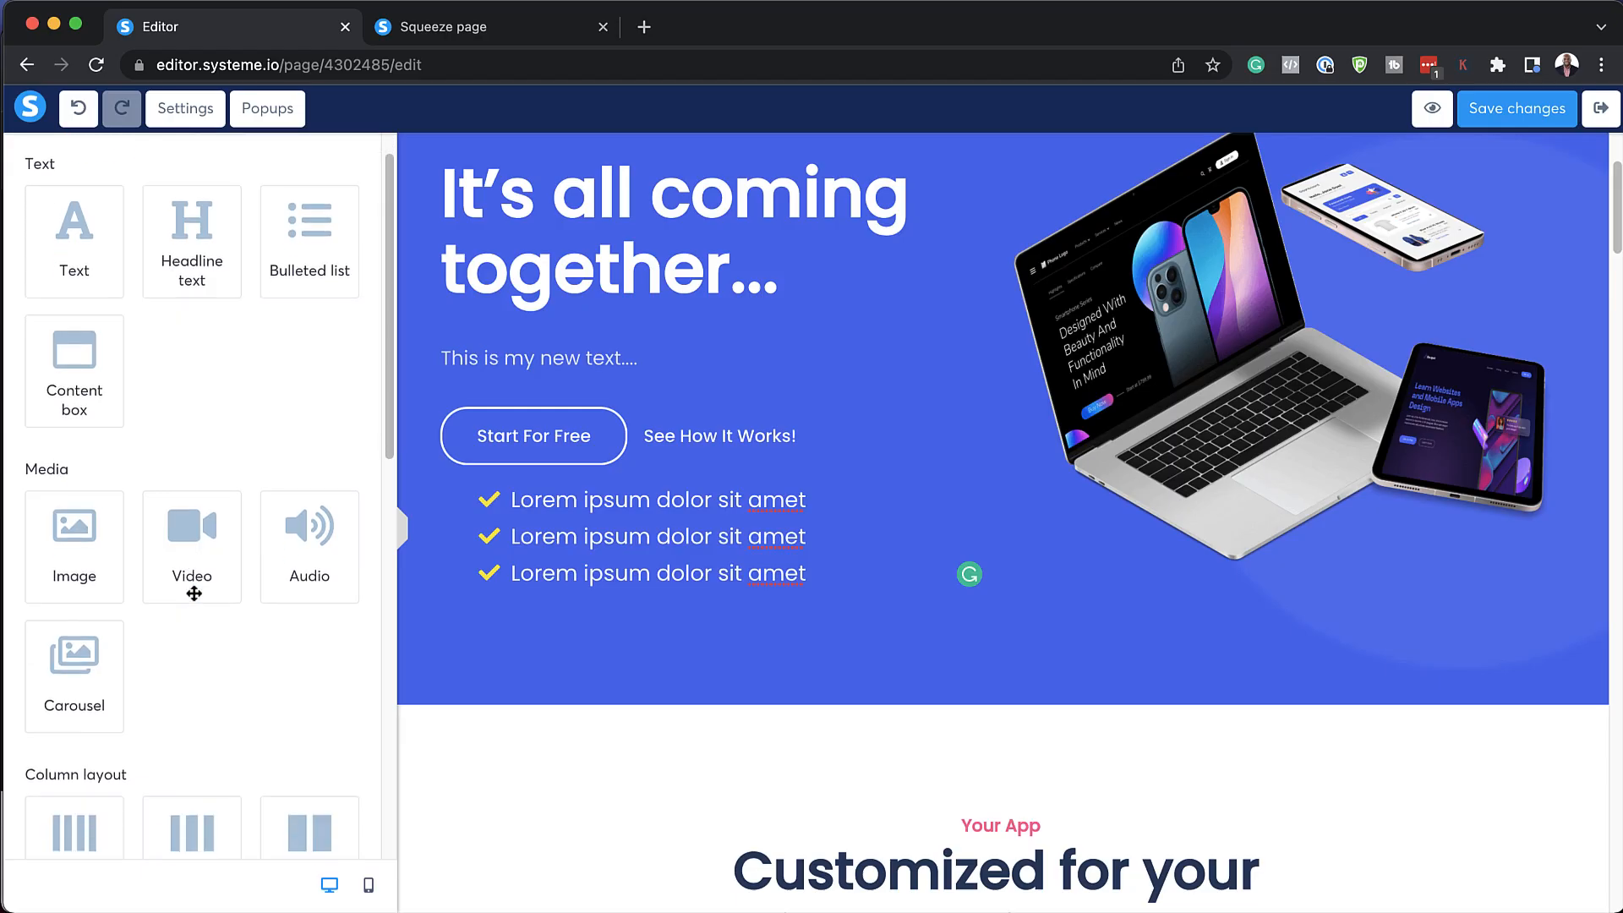
pyautogui.scroll(-3)
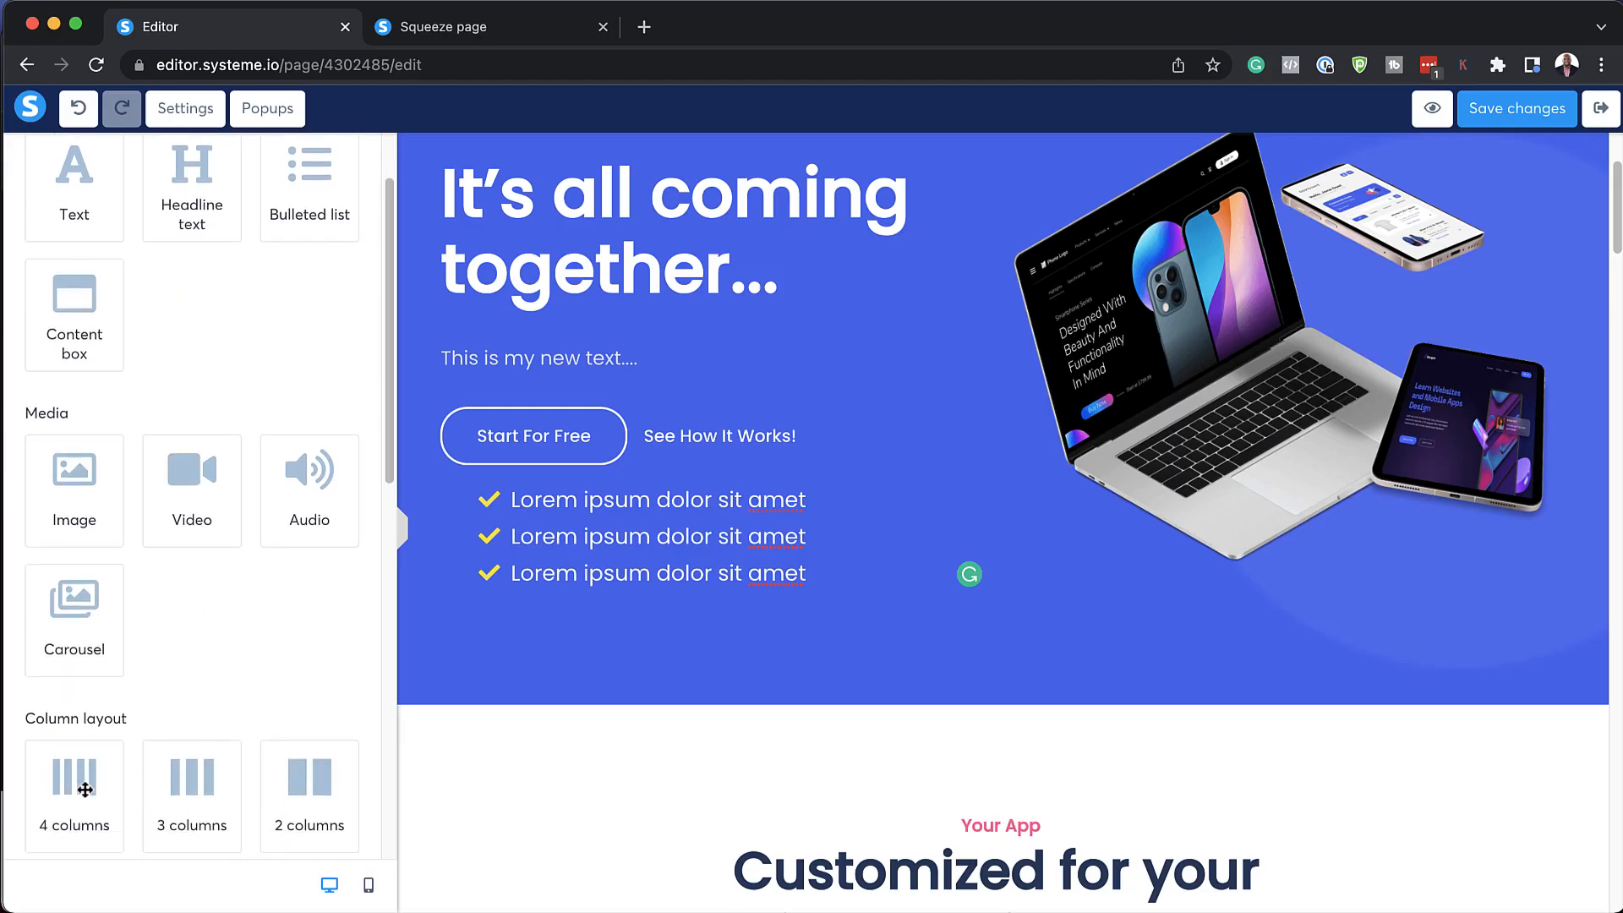
pyautogui.moveTo(192, 472)
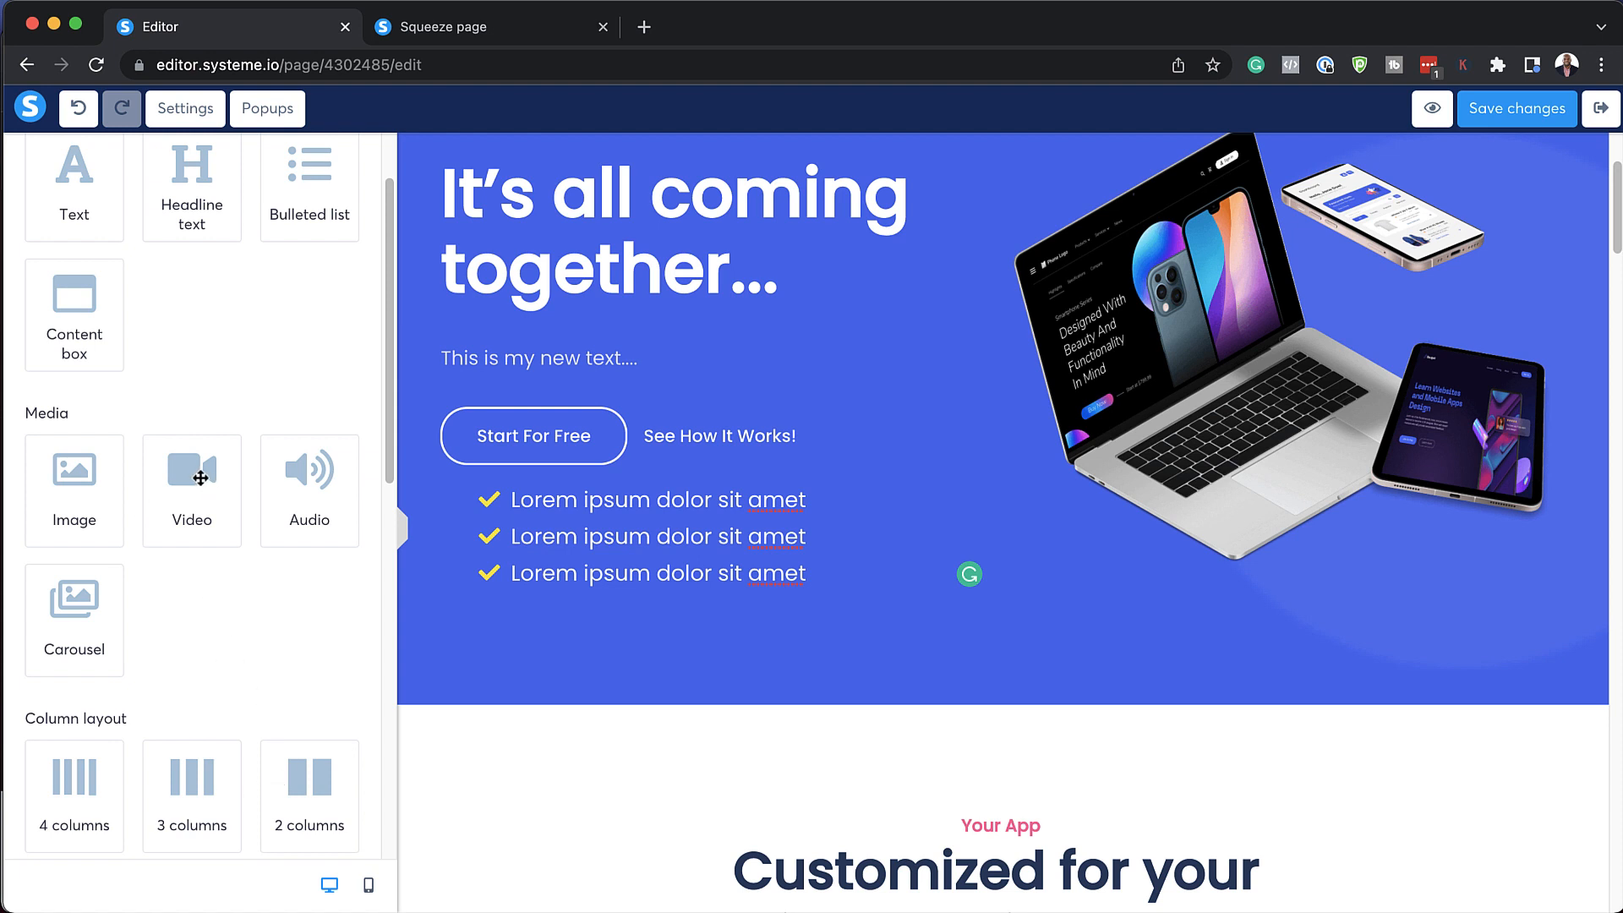
pyautogui.moveTo(60, 624)
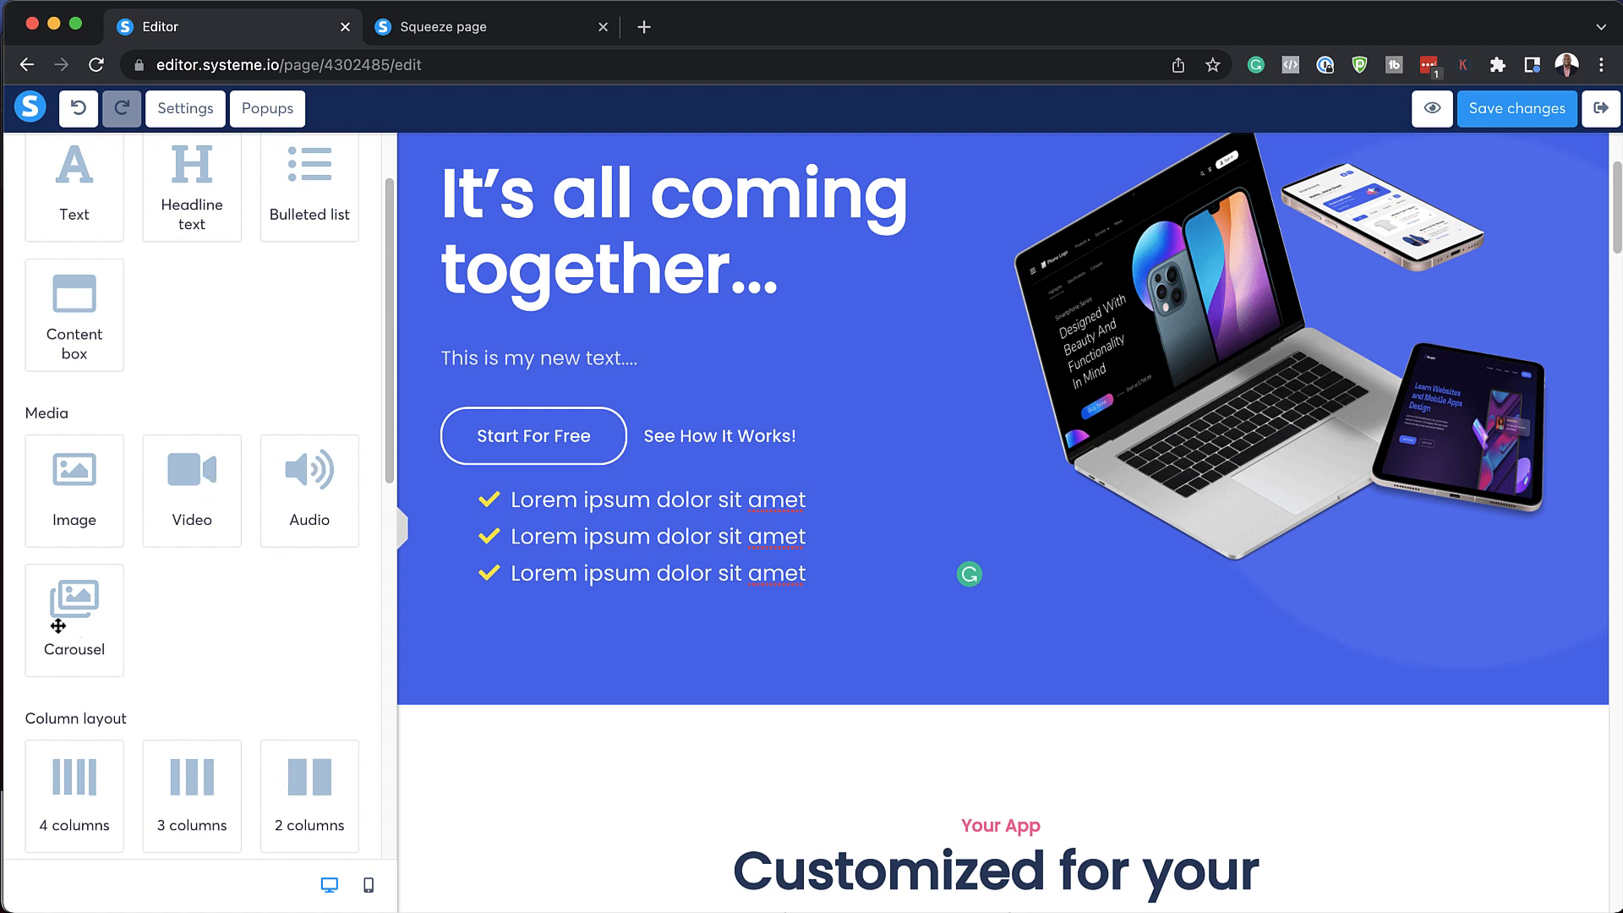
pyautogui.scroll(-3)
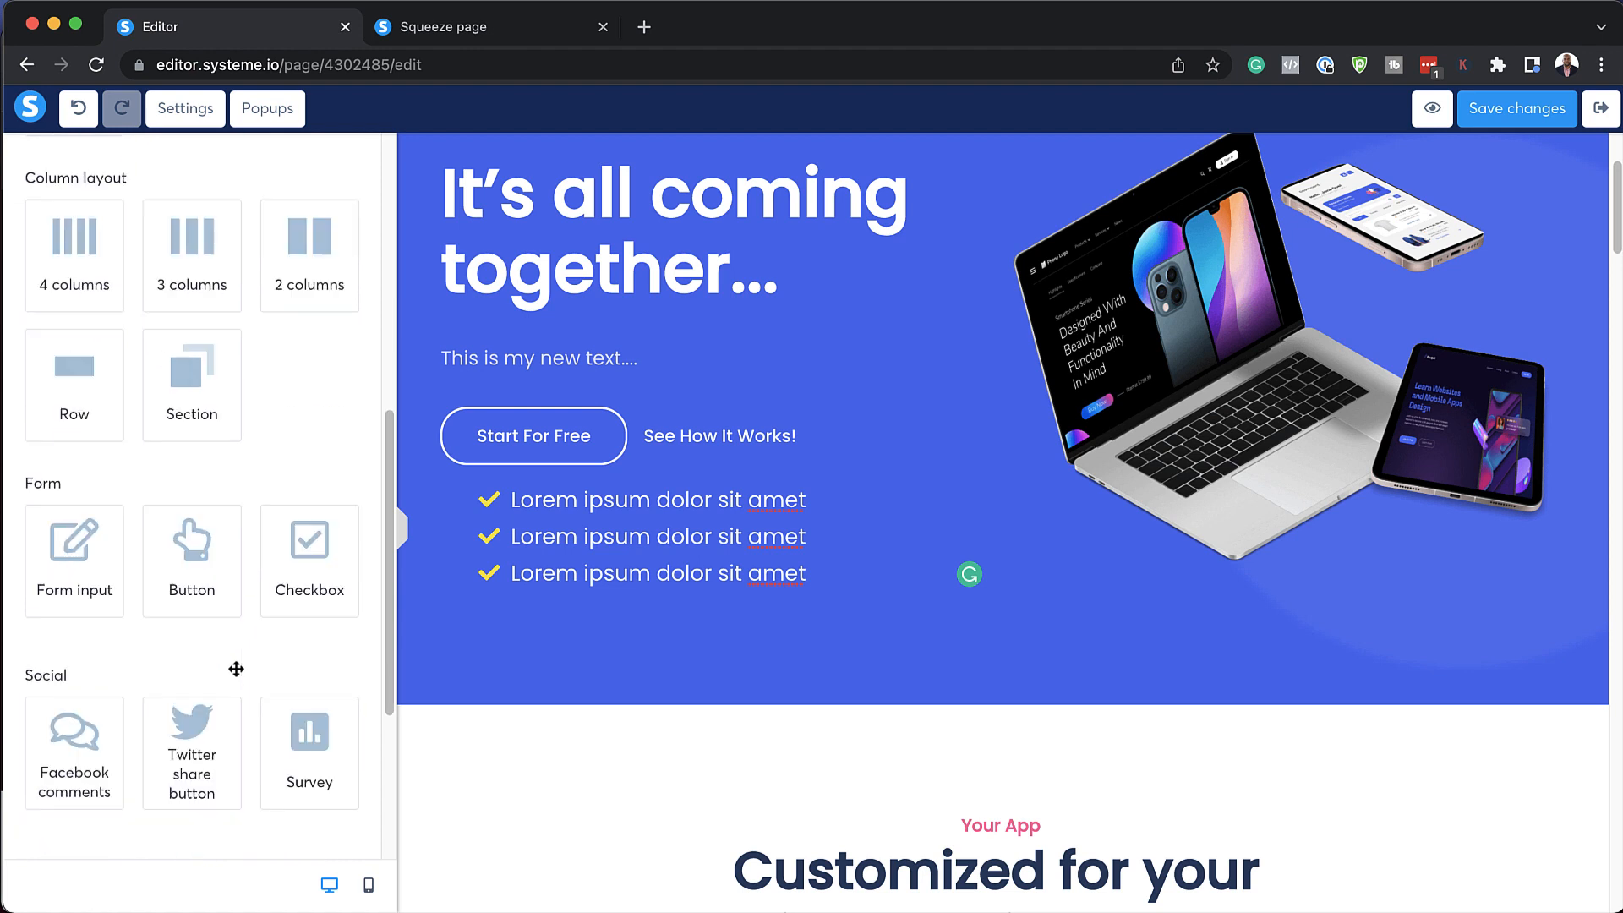
pyautogui.scroll(-3)
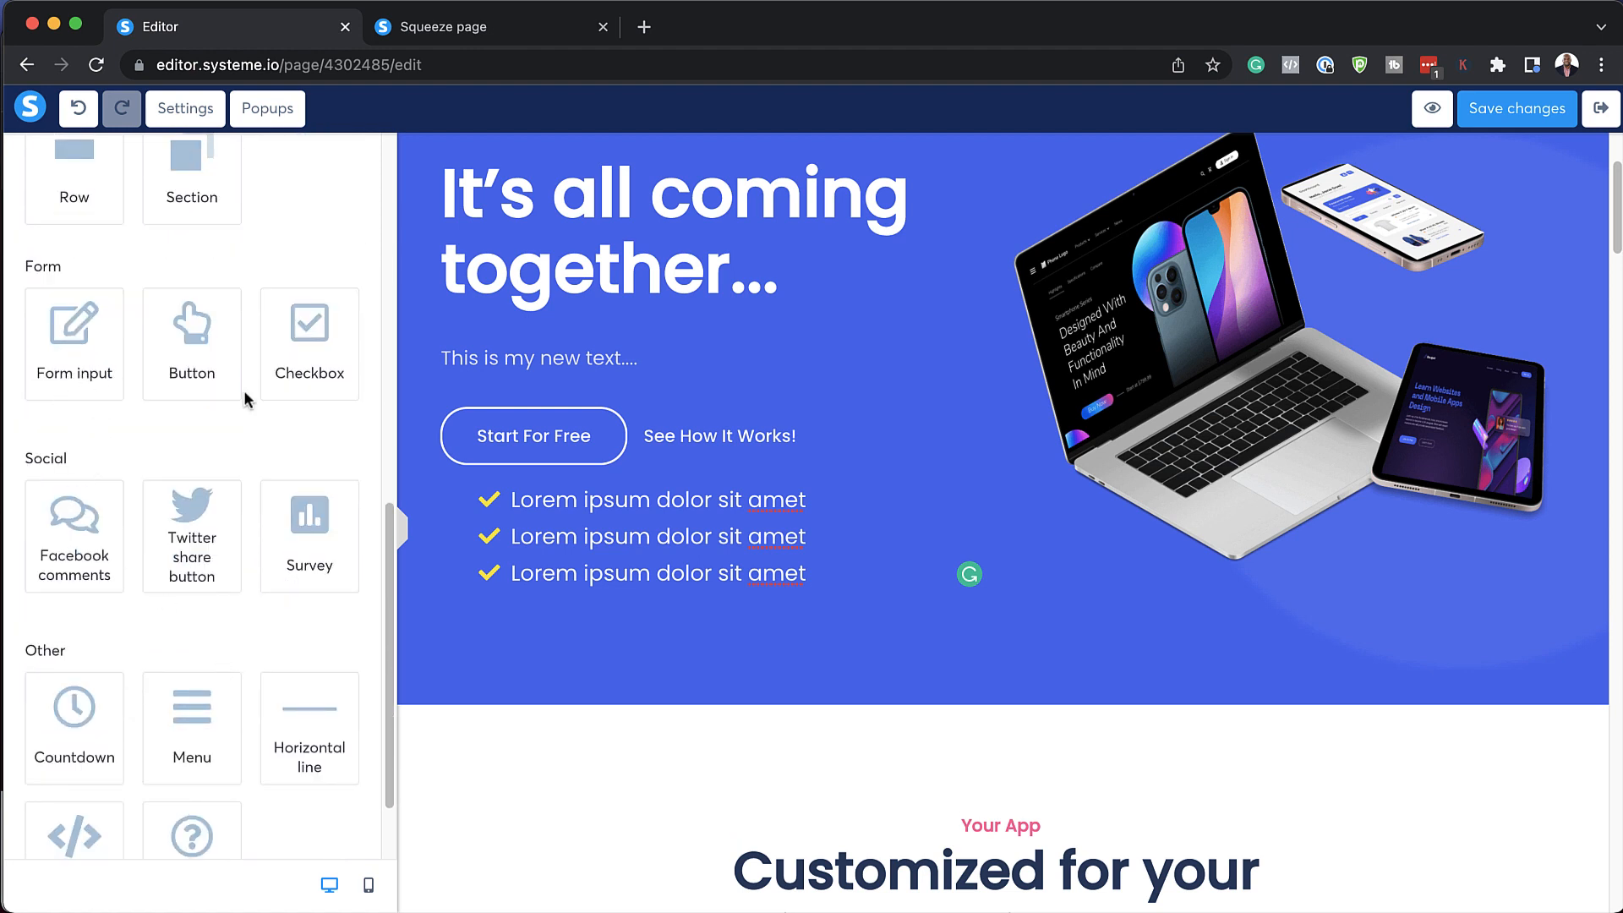
pyautogui.scroll(-3)
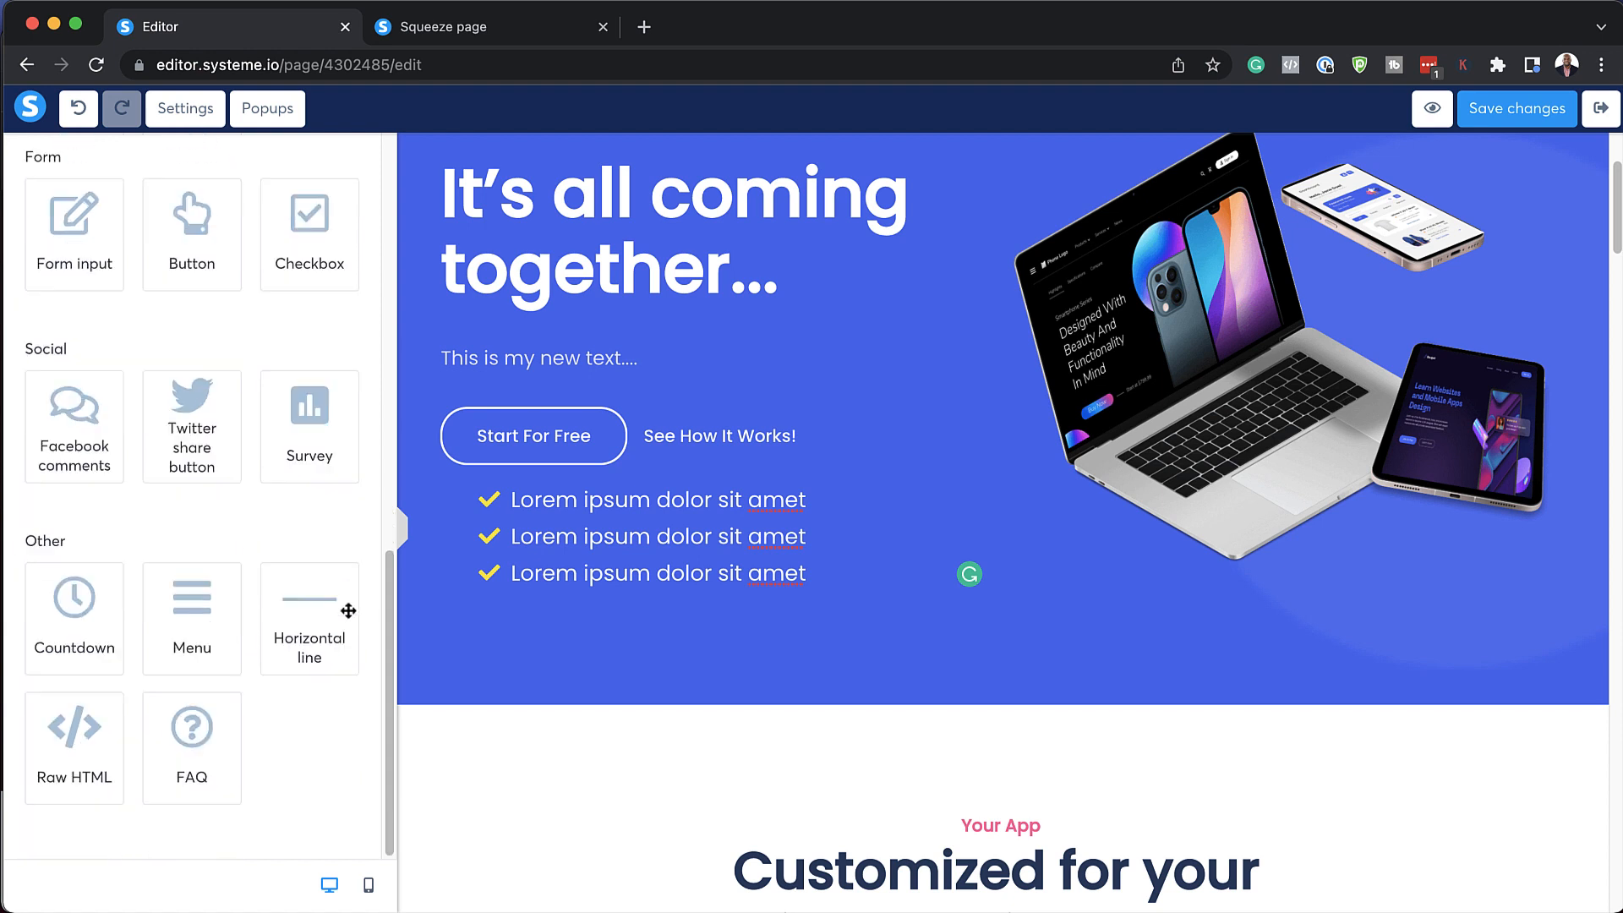
pyautogui.moveTo(287, 447)
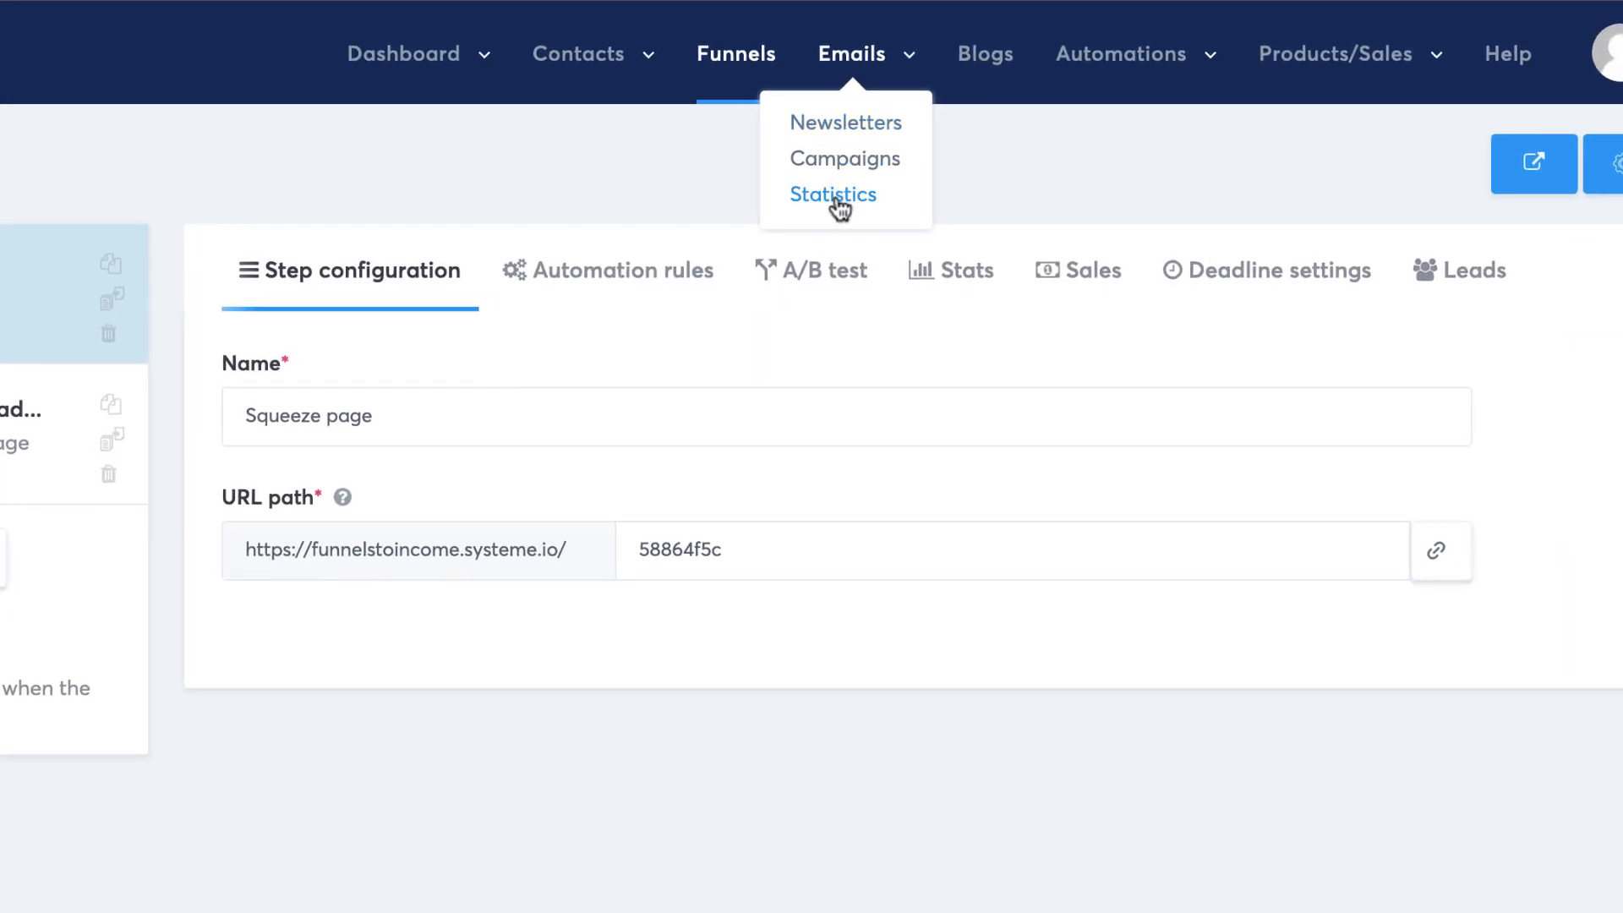
pyautogui.moveTo(845, 158)
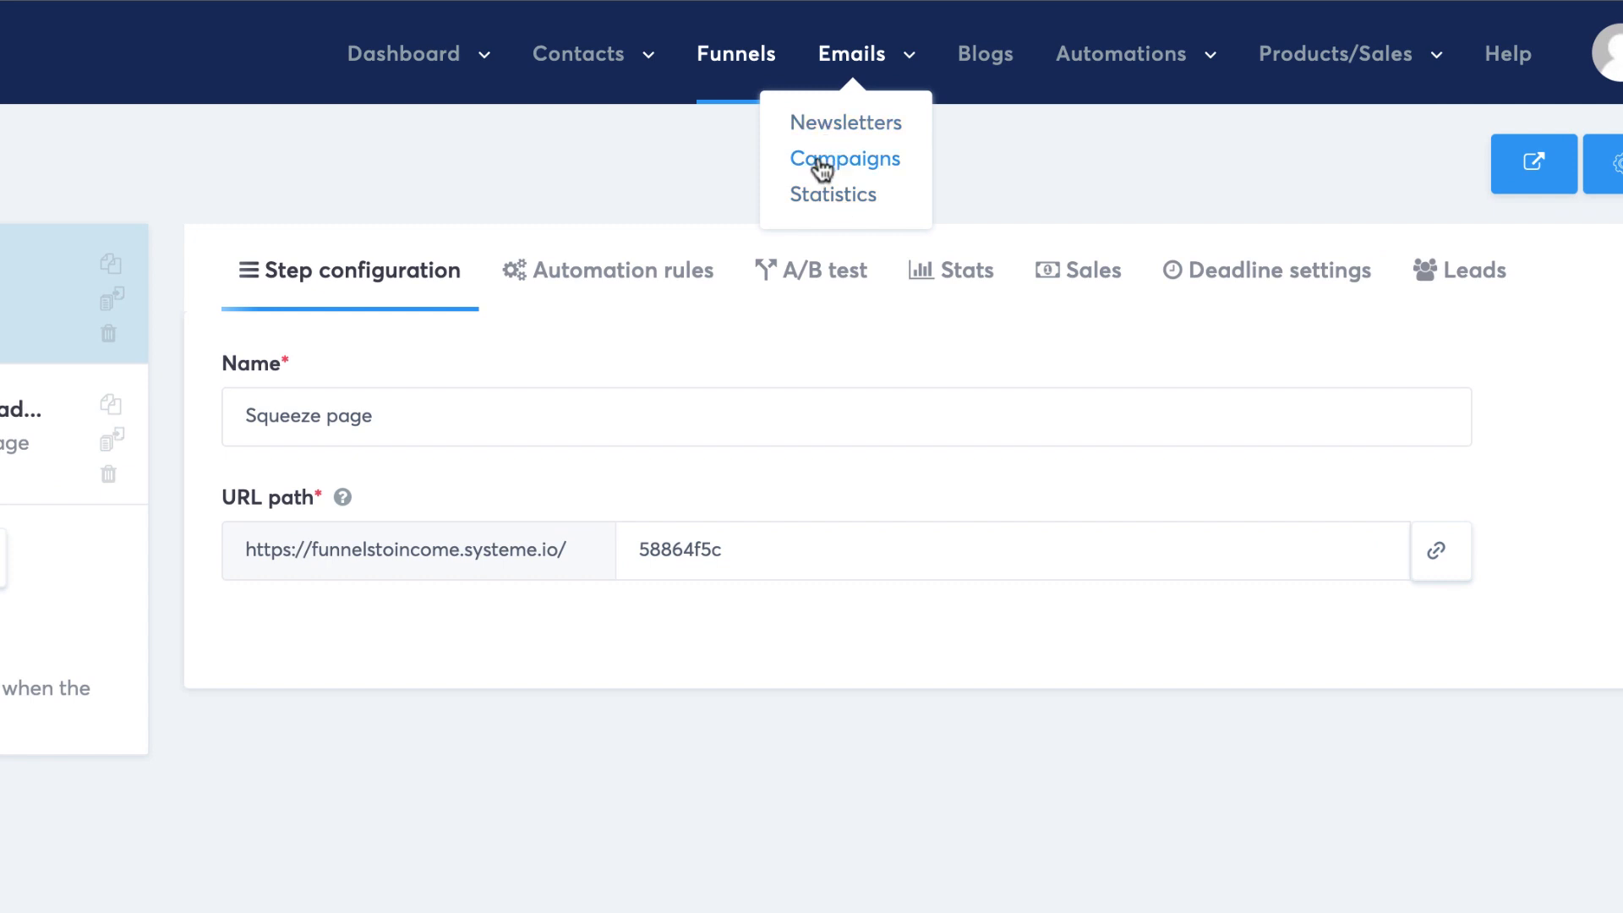
pyautogui.moveTo(890, 133)
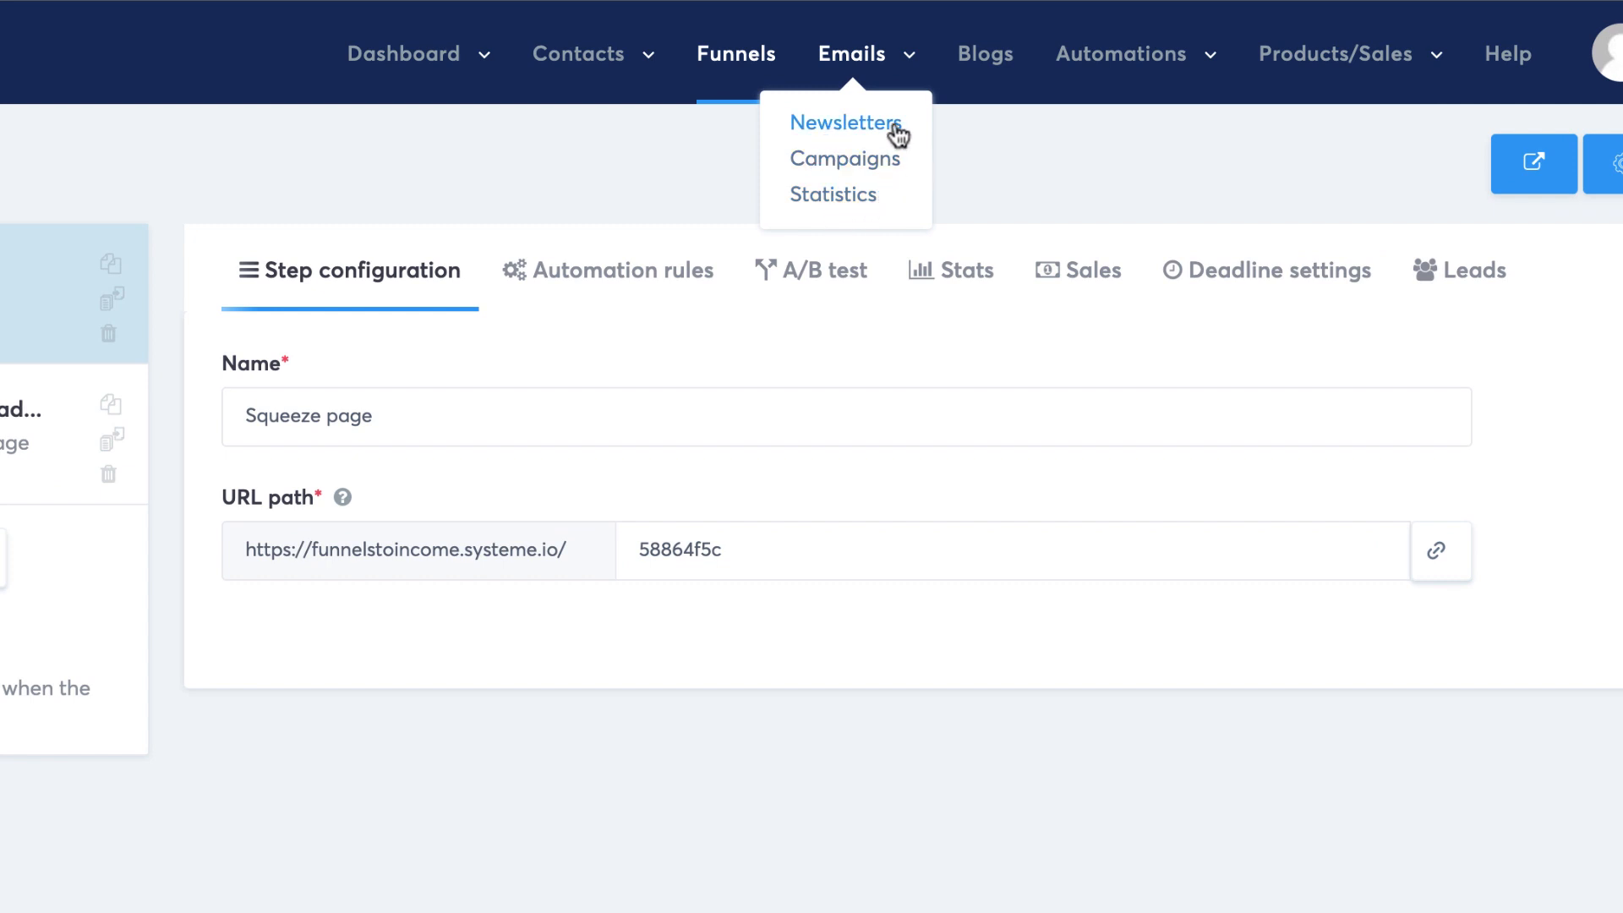
# Browse the empty Newsletters and Campaigns lists, ending on the Blogs page.
pyautogui.click(845, 124)
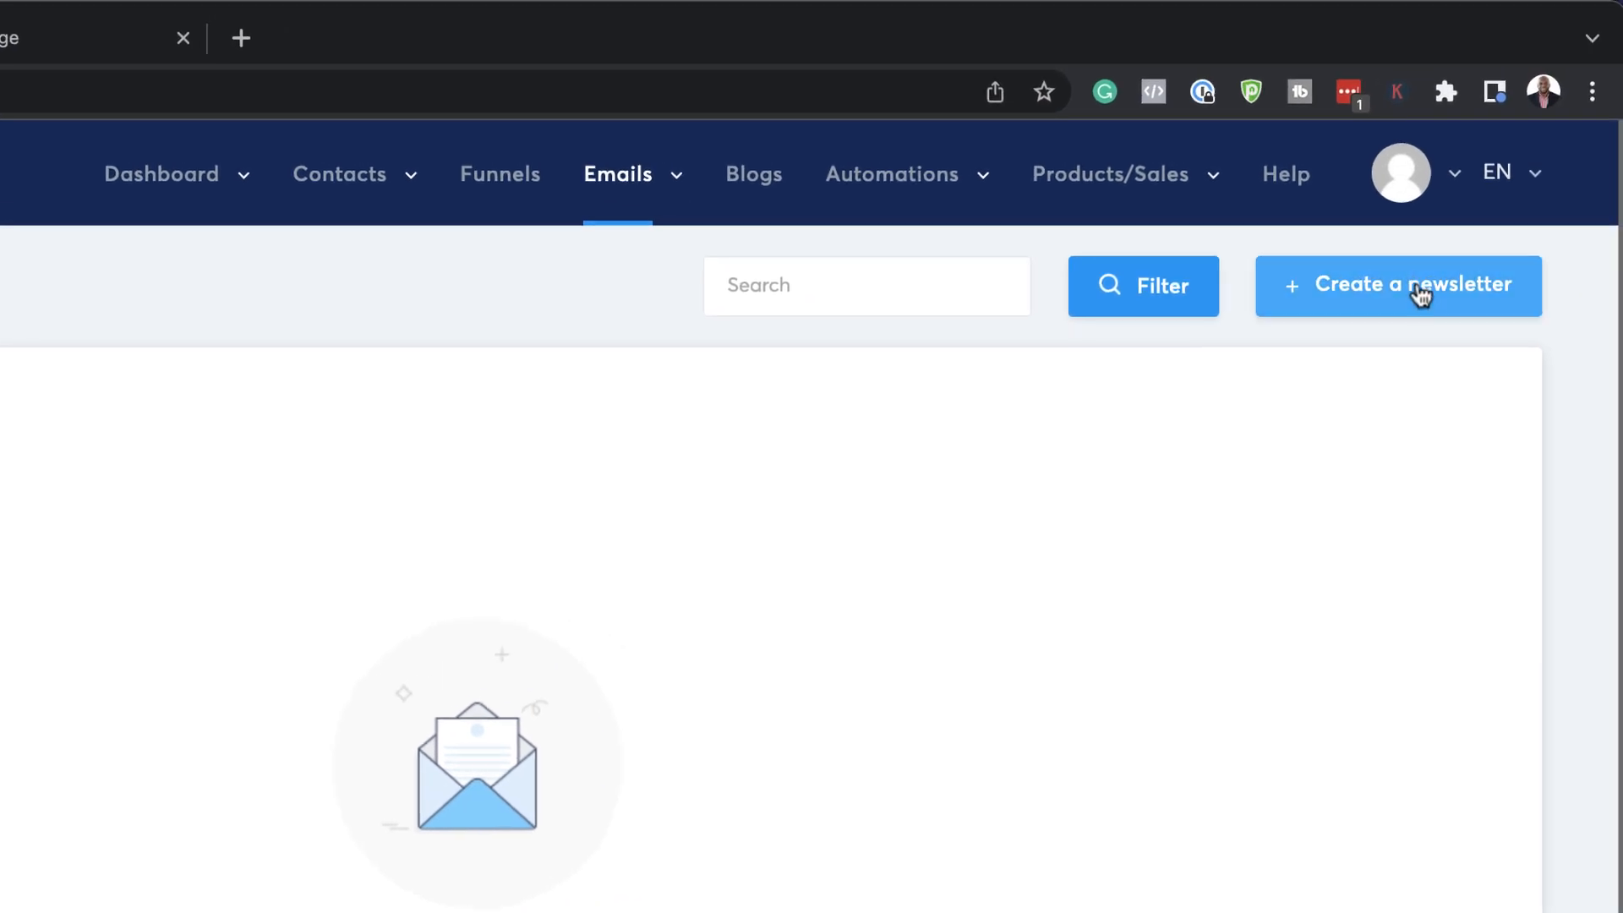
pyautogui.click(1397, 286)
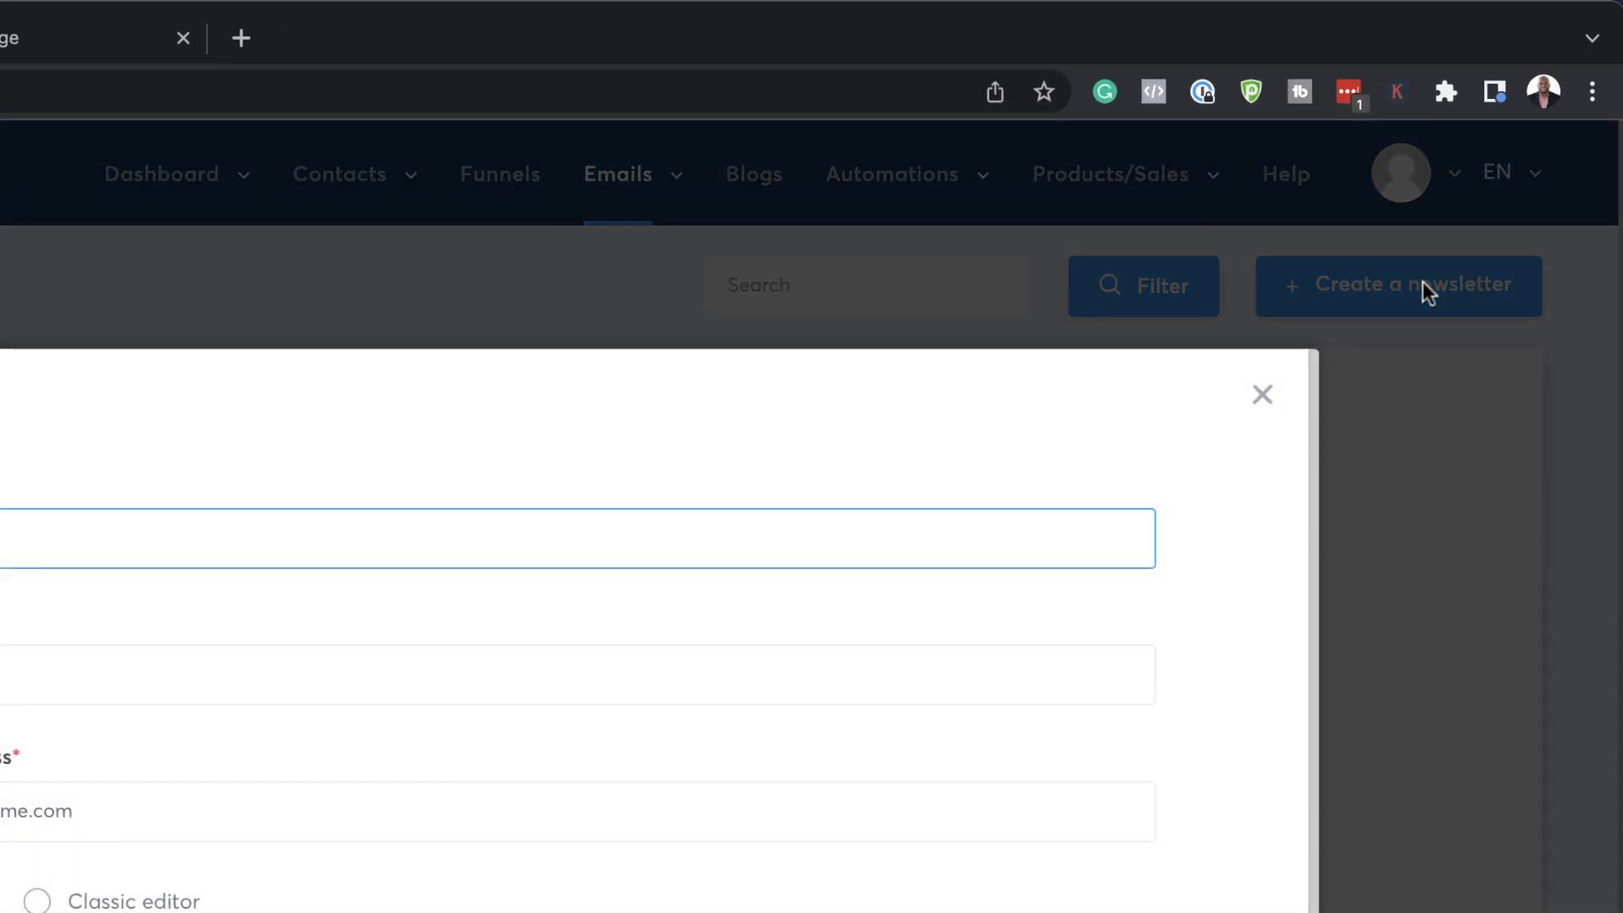
pyautogui.scroll(-3)
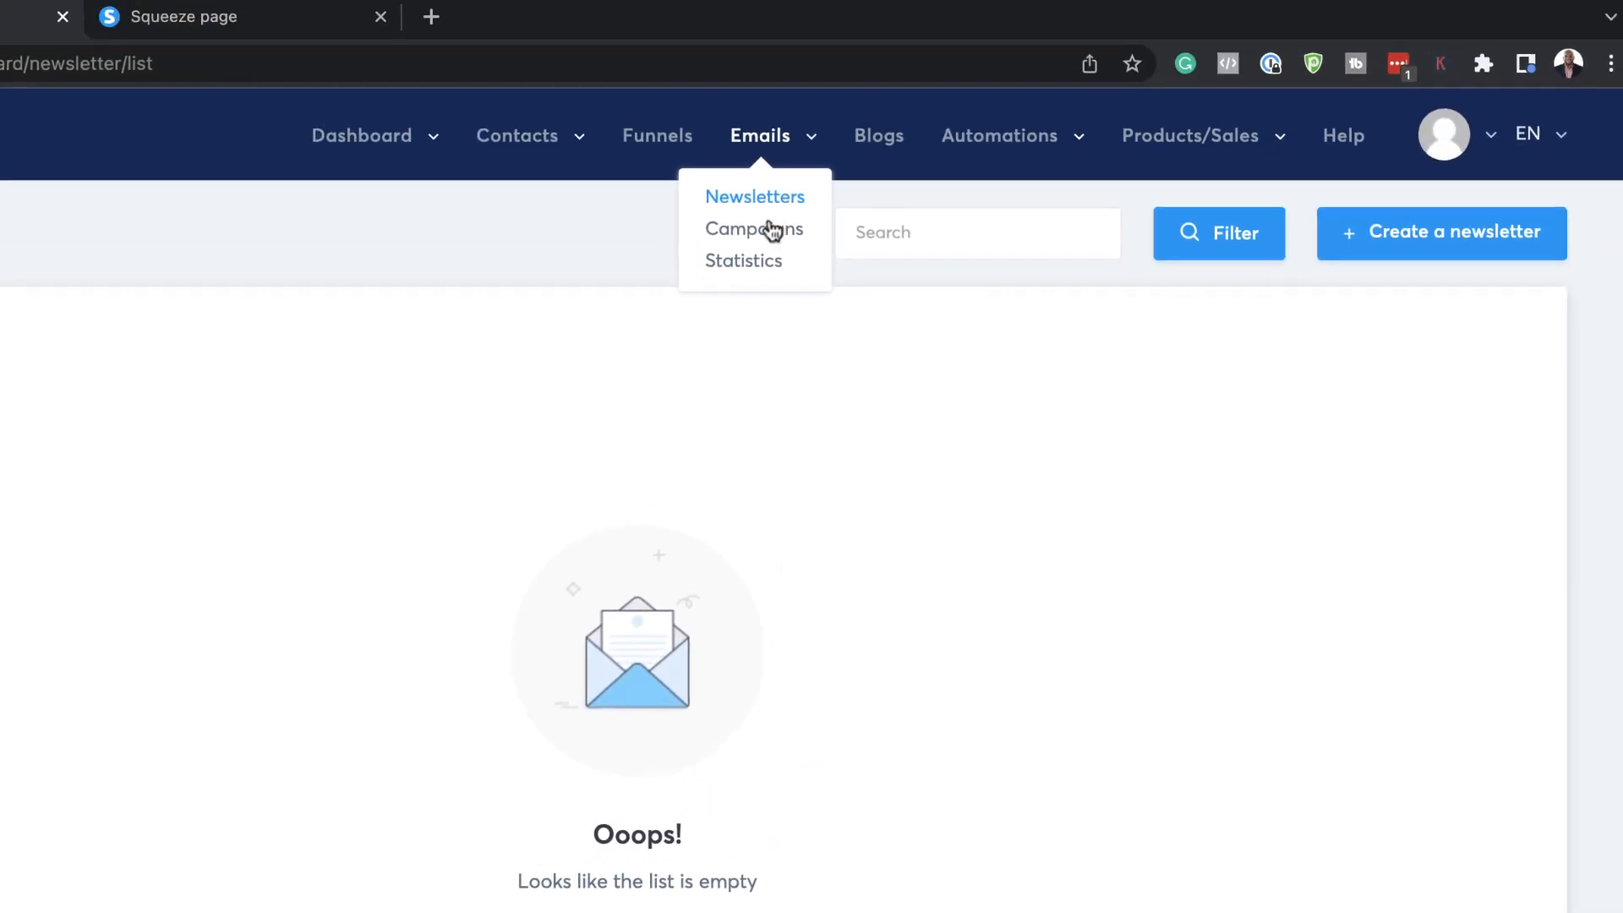
pyautogui.click(755, 229)
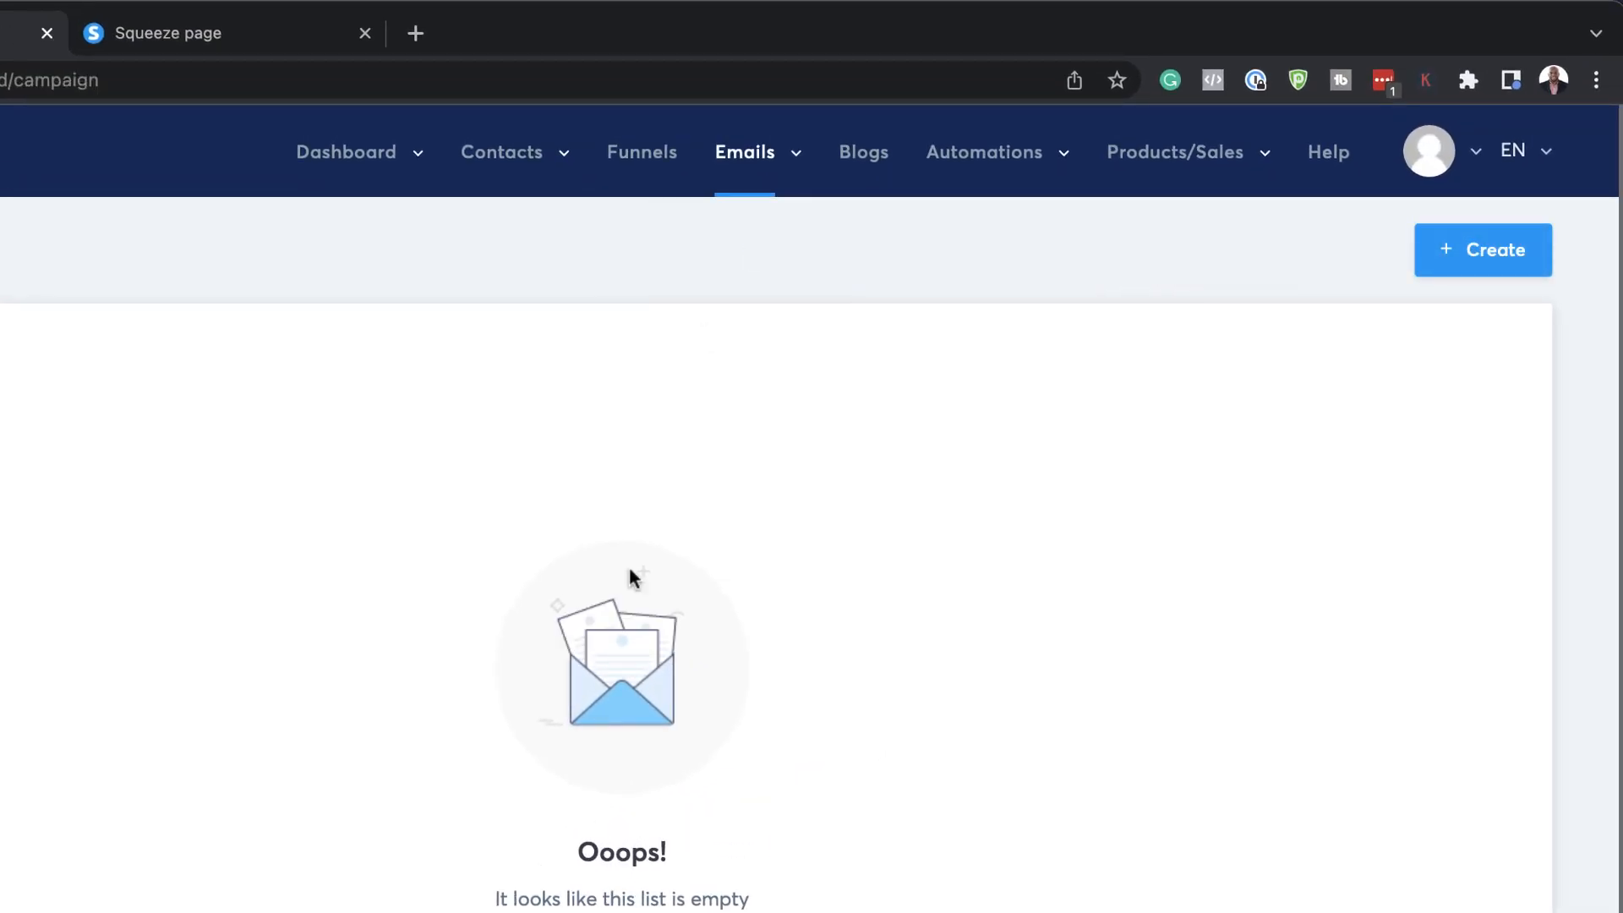
pyautogui.click(1482, 250)
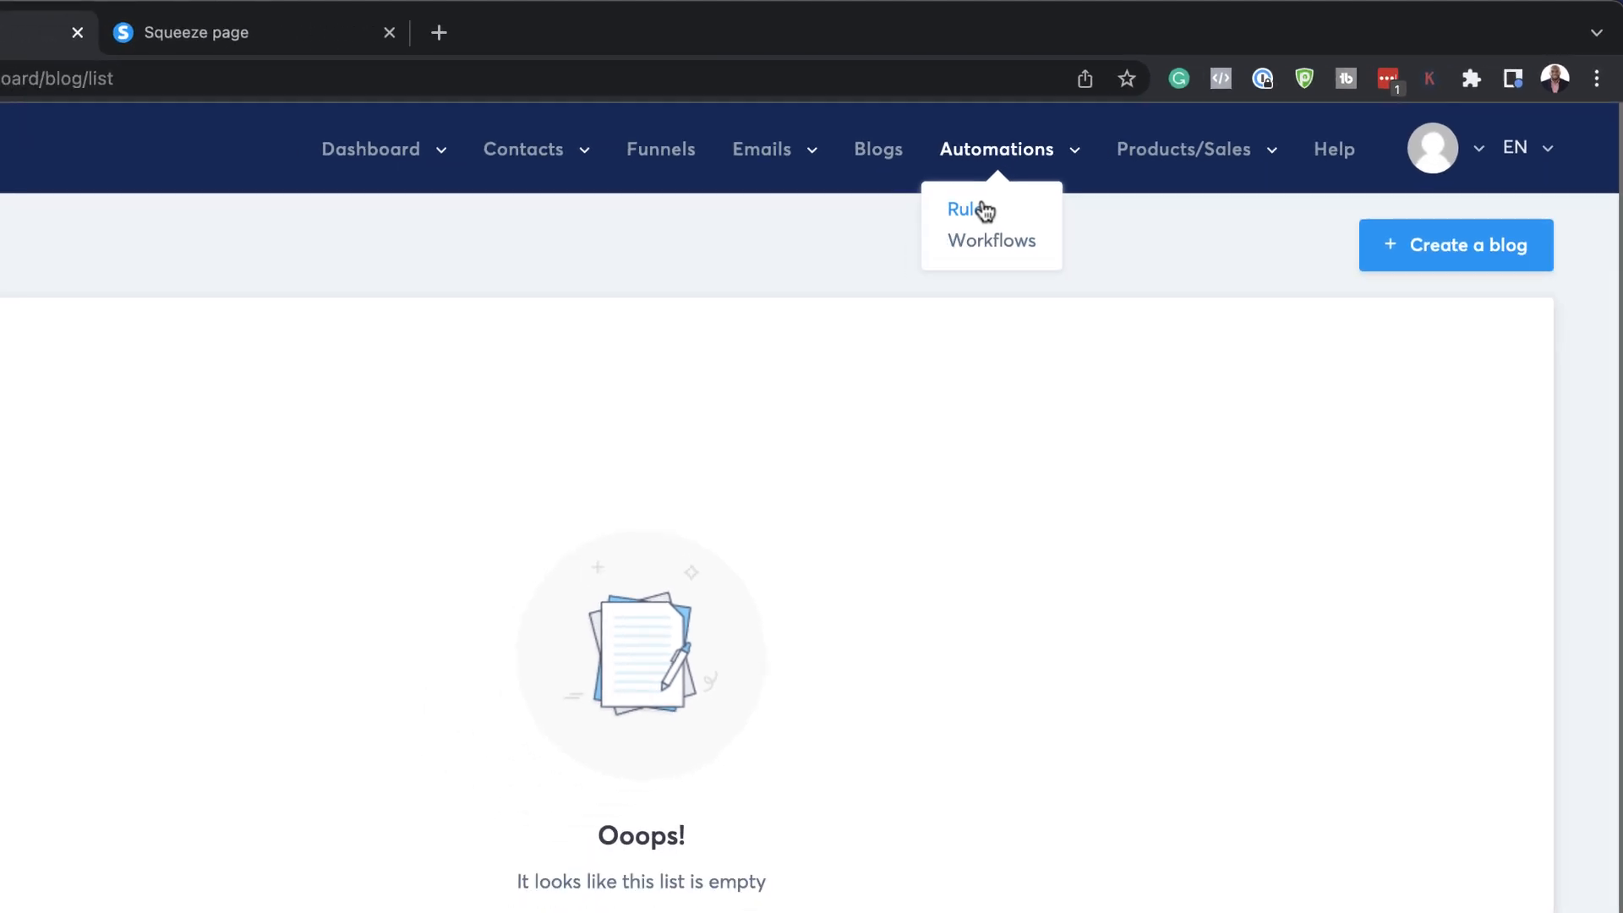
# Create the 'Test' workflow under Automations > Workflows and open it in the builder.
pyautogui.click(991, 240)
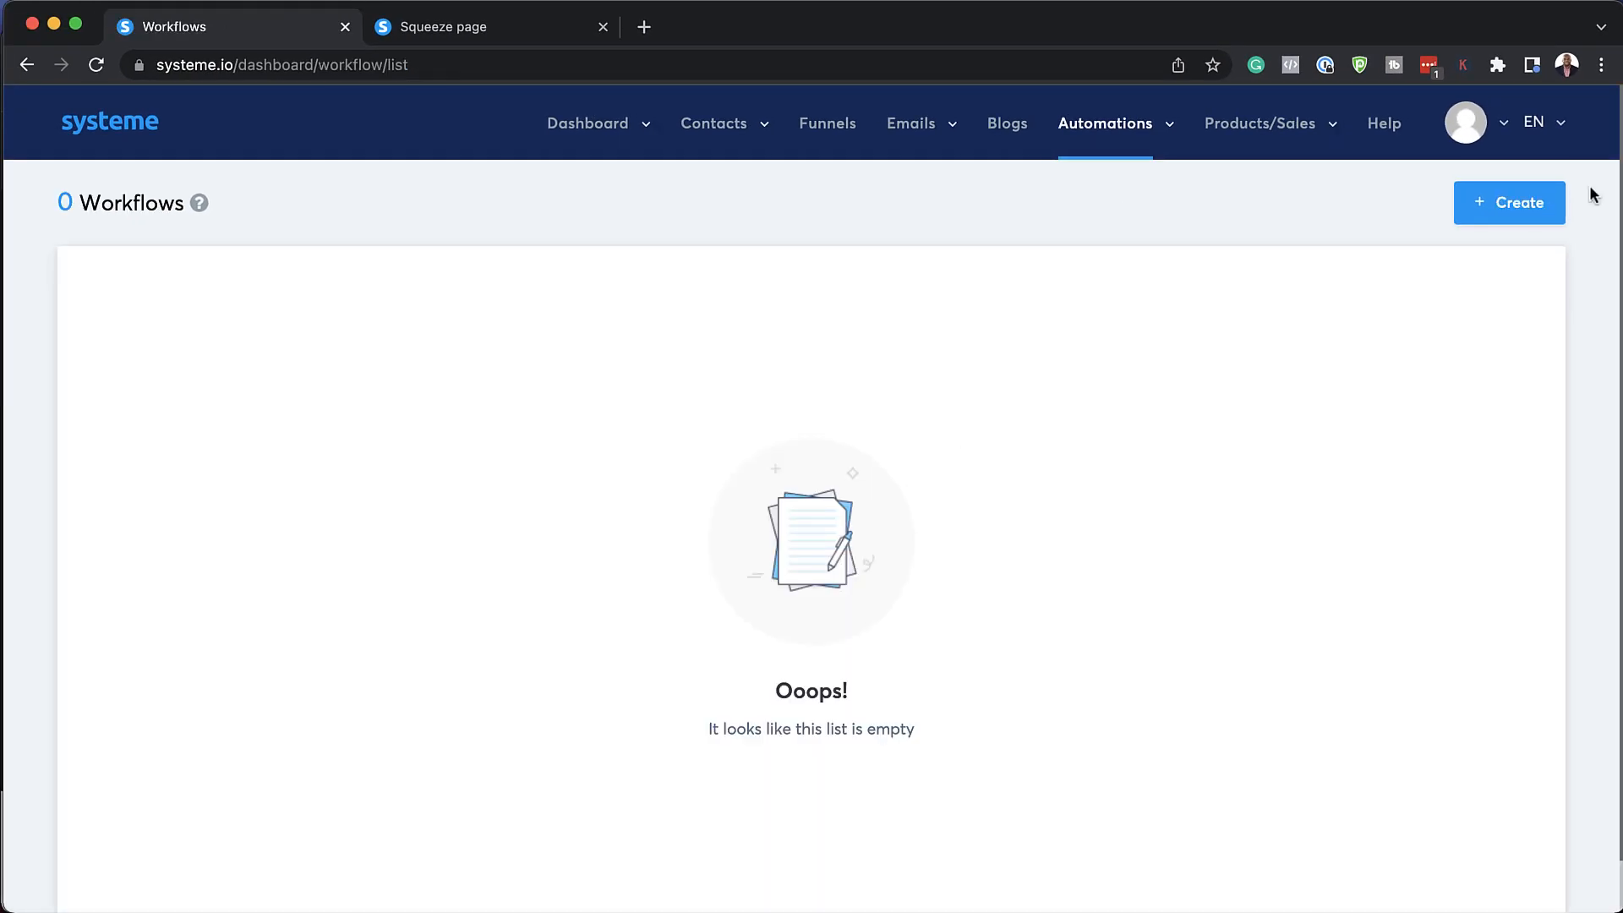
pyautogui.click(1508, 203)
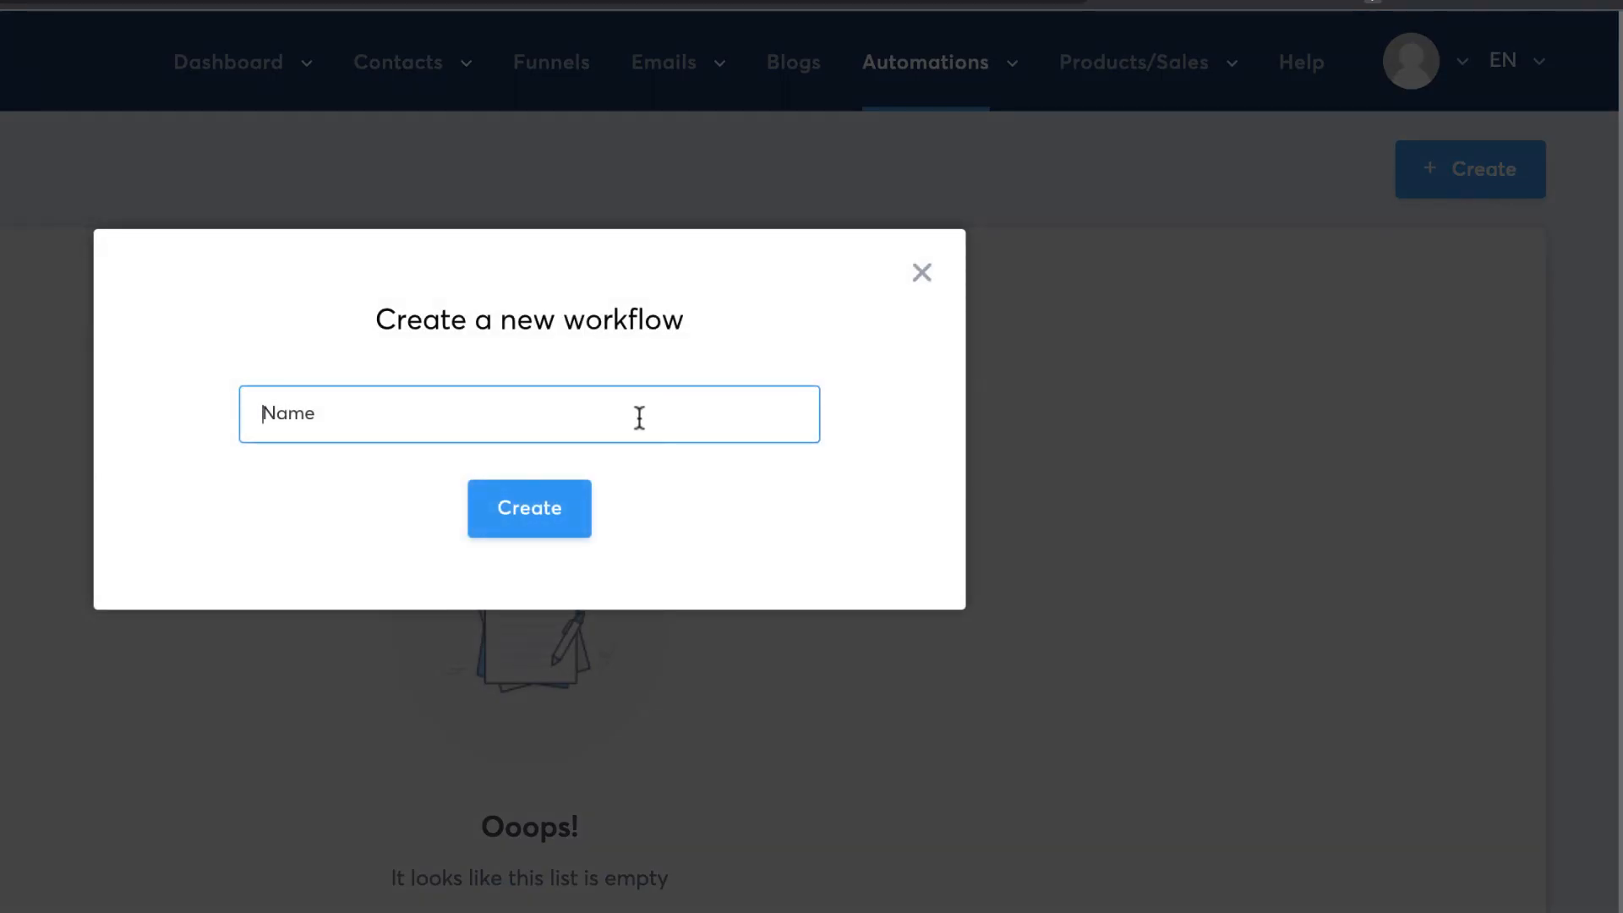
pyautogui.write('Test')
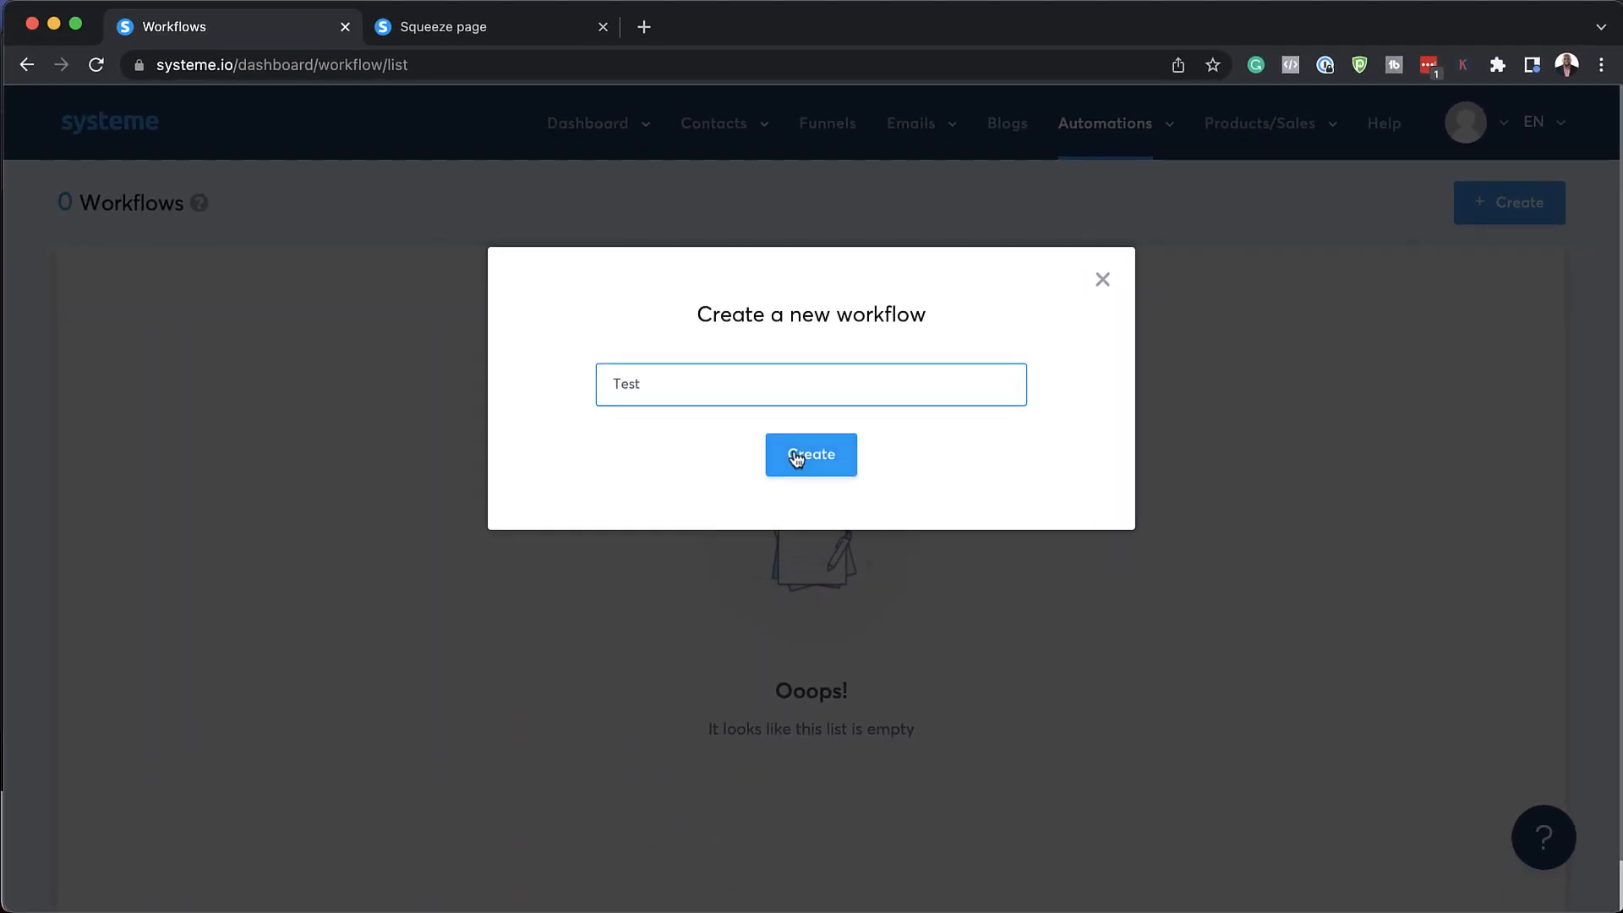
pyautogui.click(811, 455)
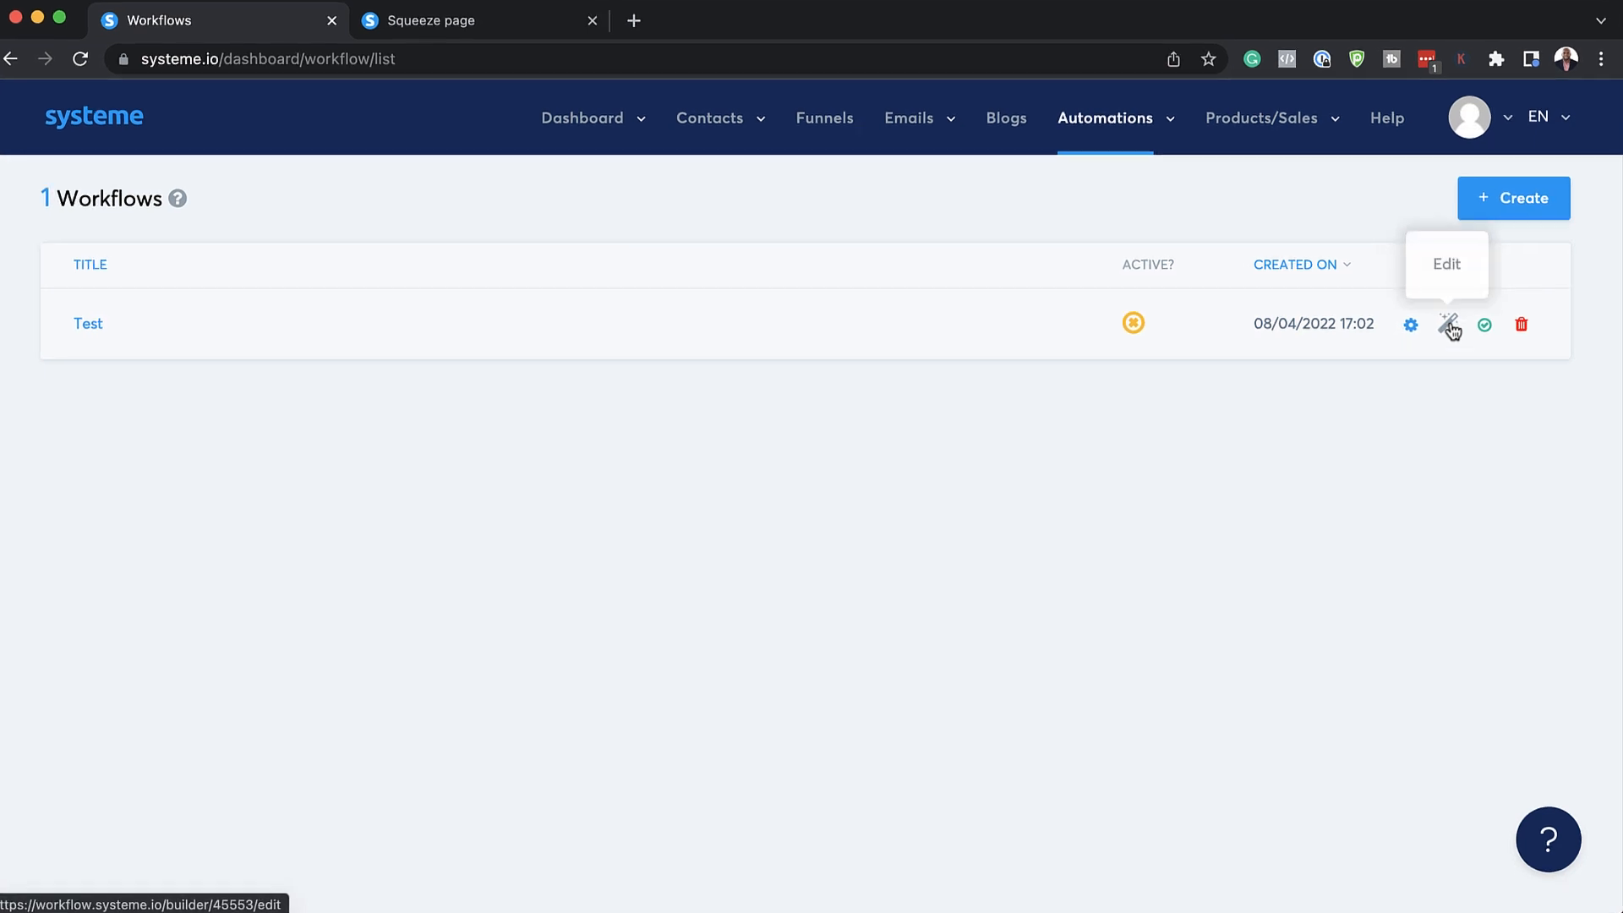
pyautogui.click(1451, 324)
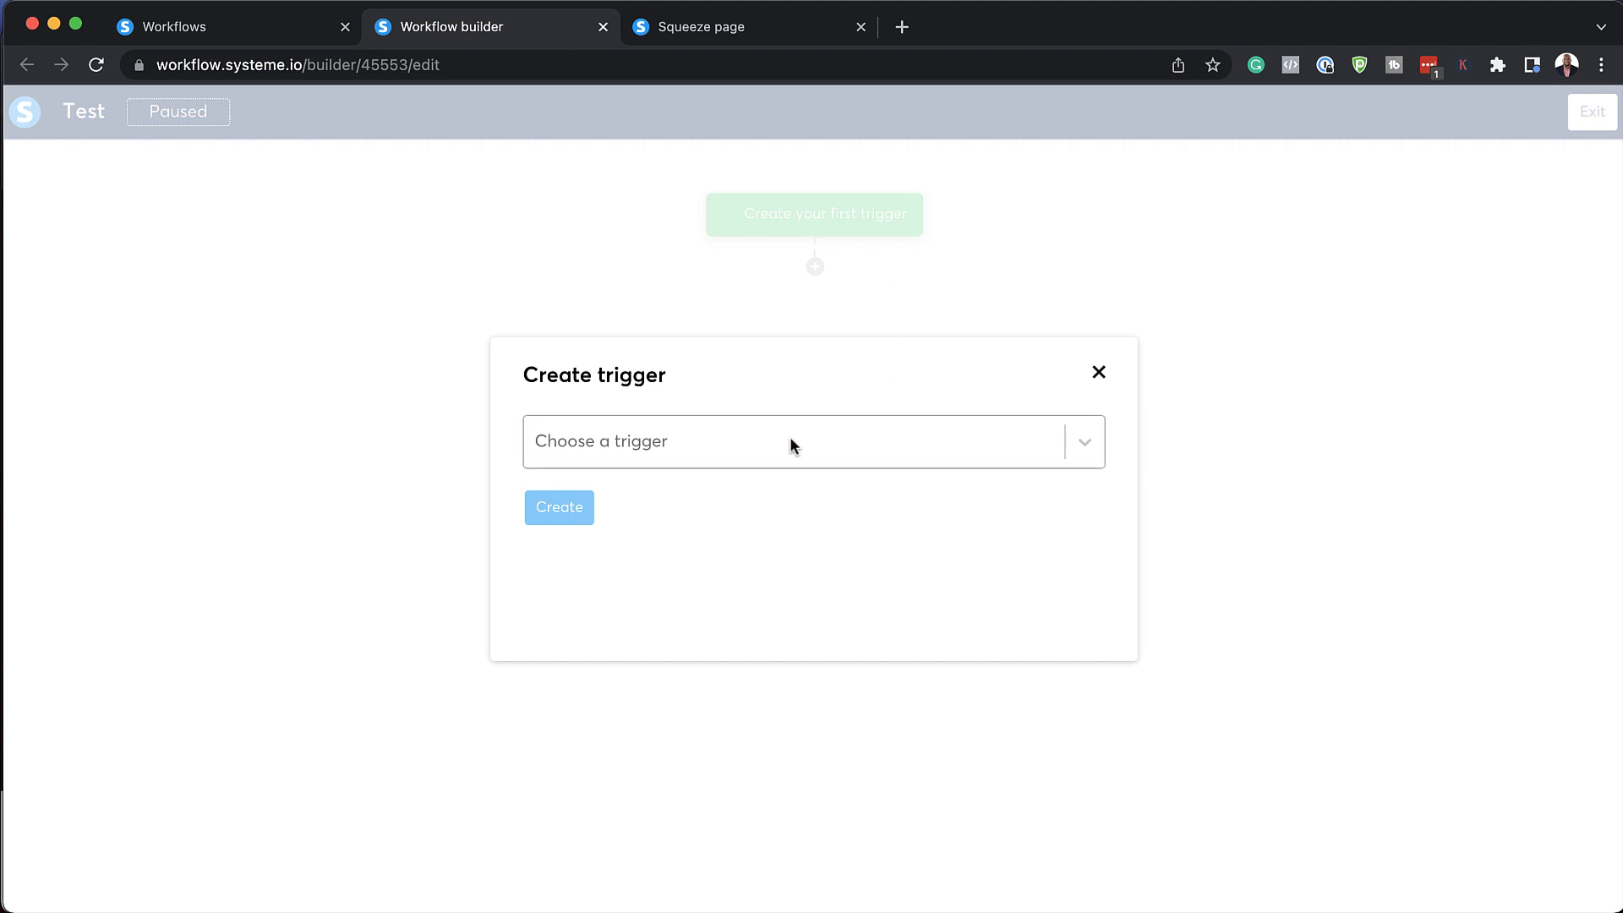
# Add a 'Tag added' trigger for the ebook tag to the Test workflow.
pyautogui.click(812, 441)
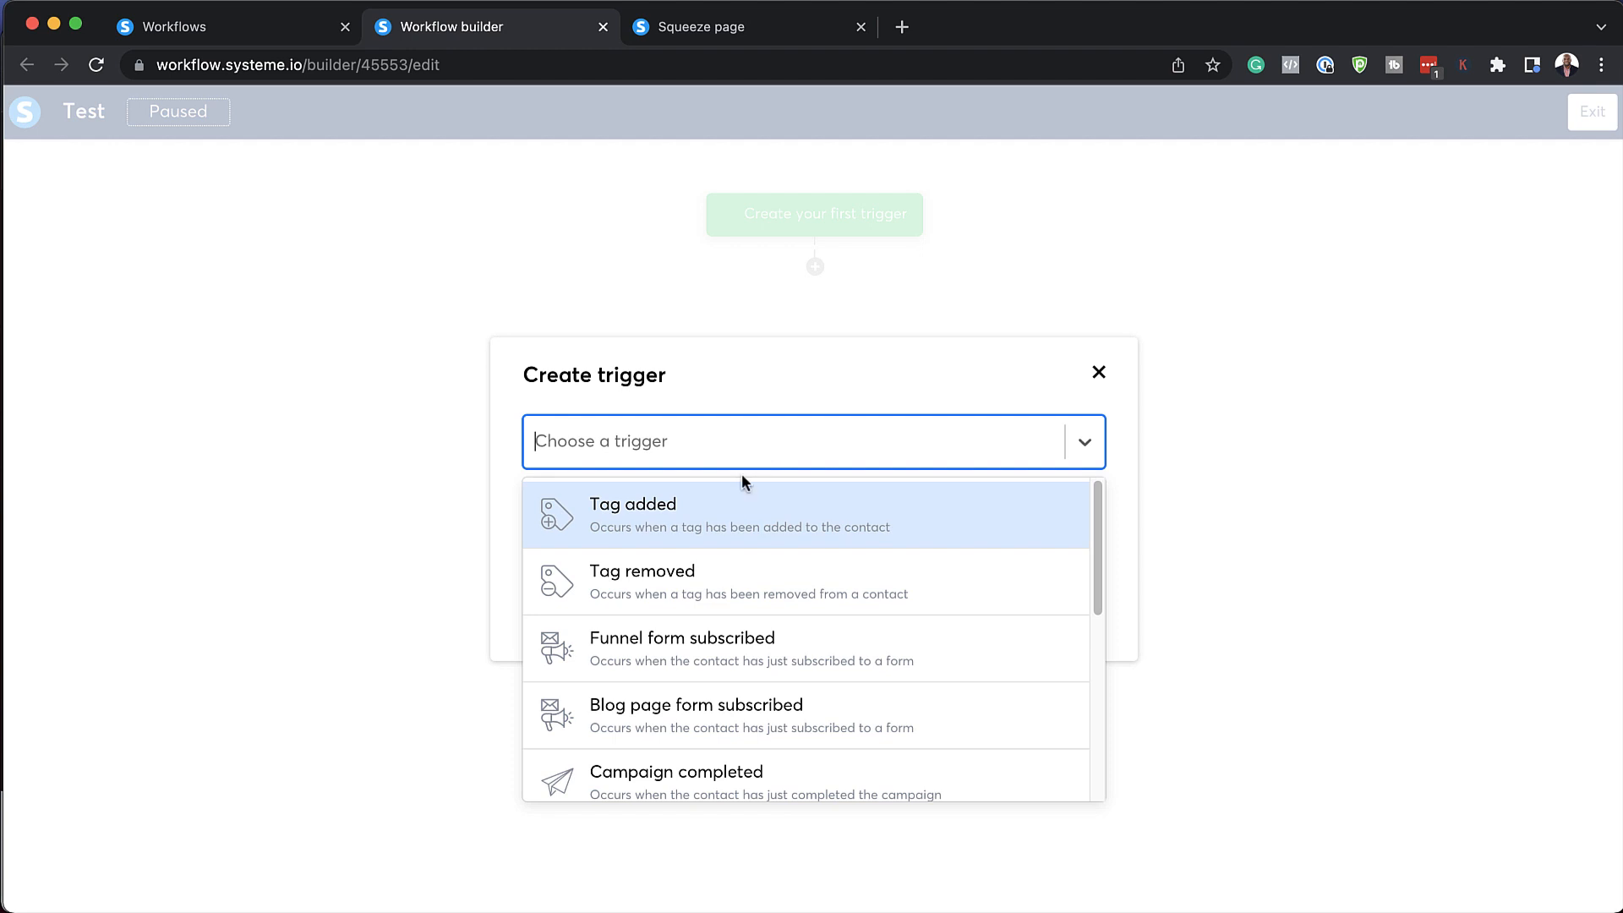
pyautogui.moveTo(674, 516)
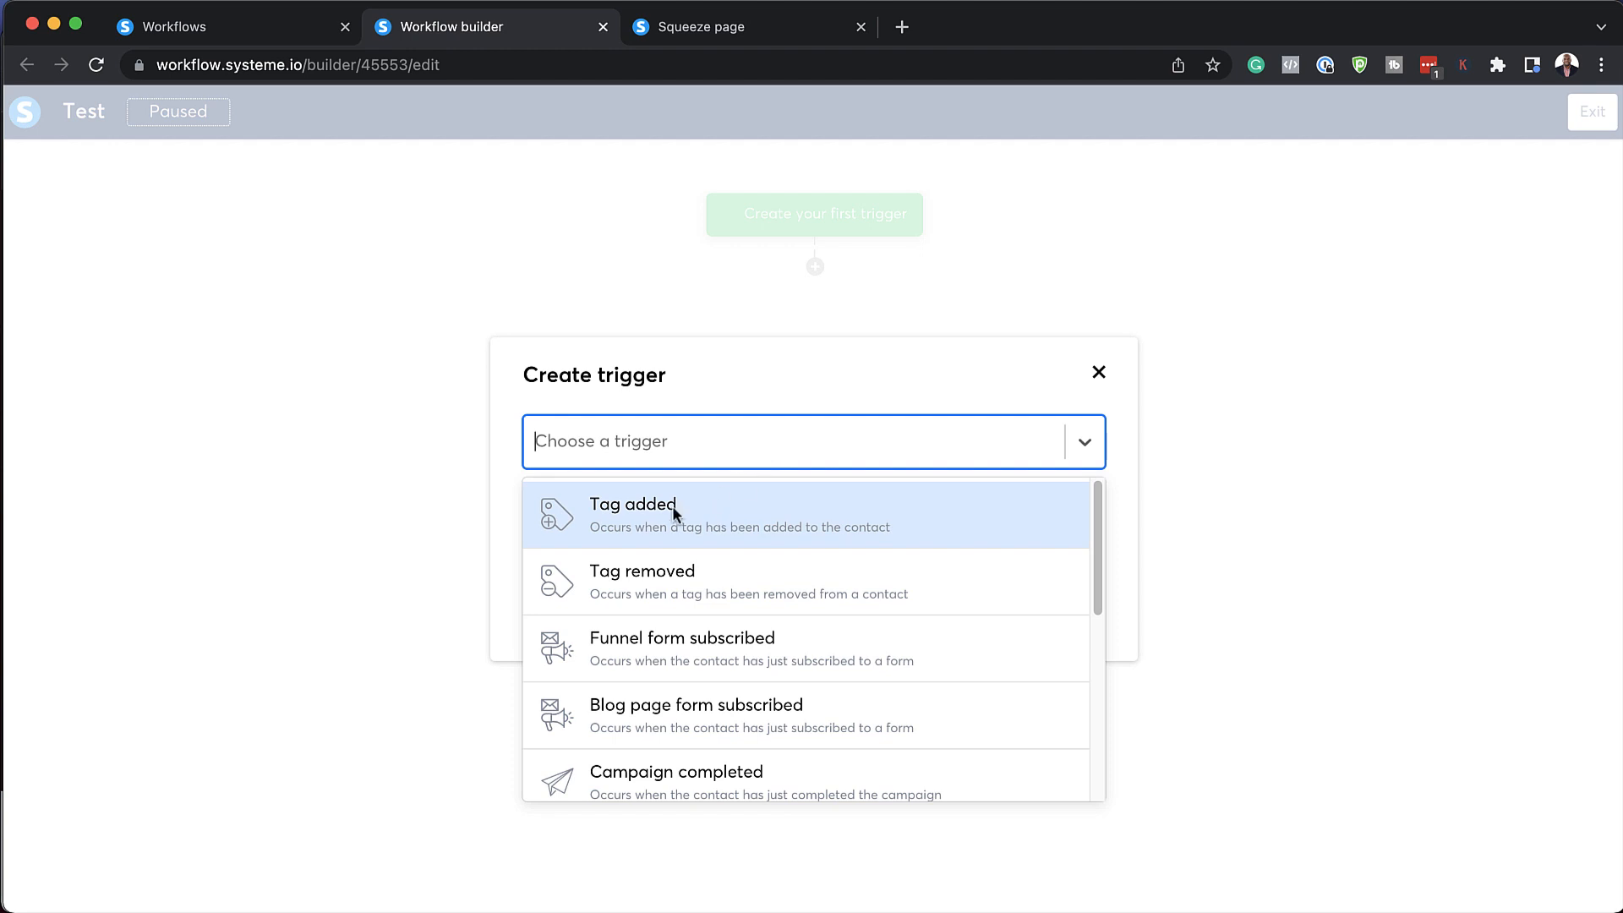
pyautogui.click(632, 515)
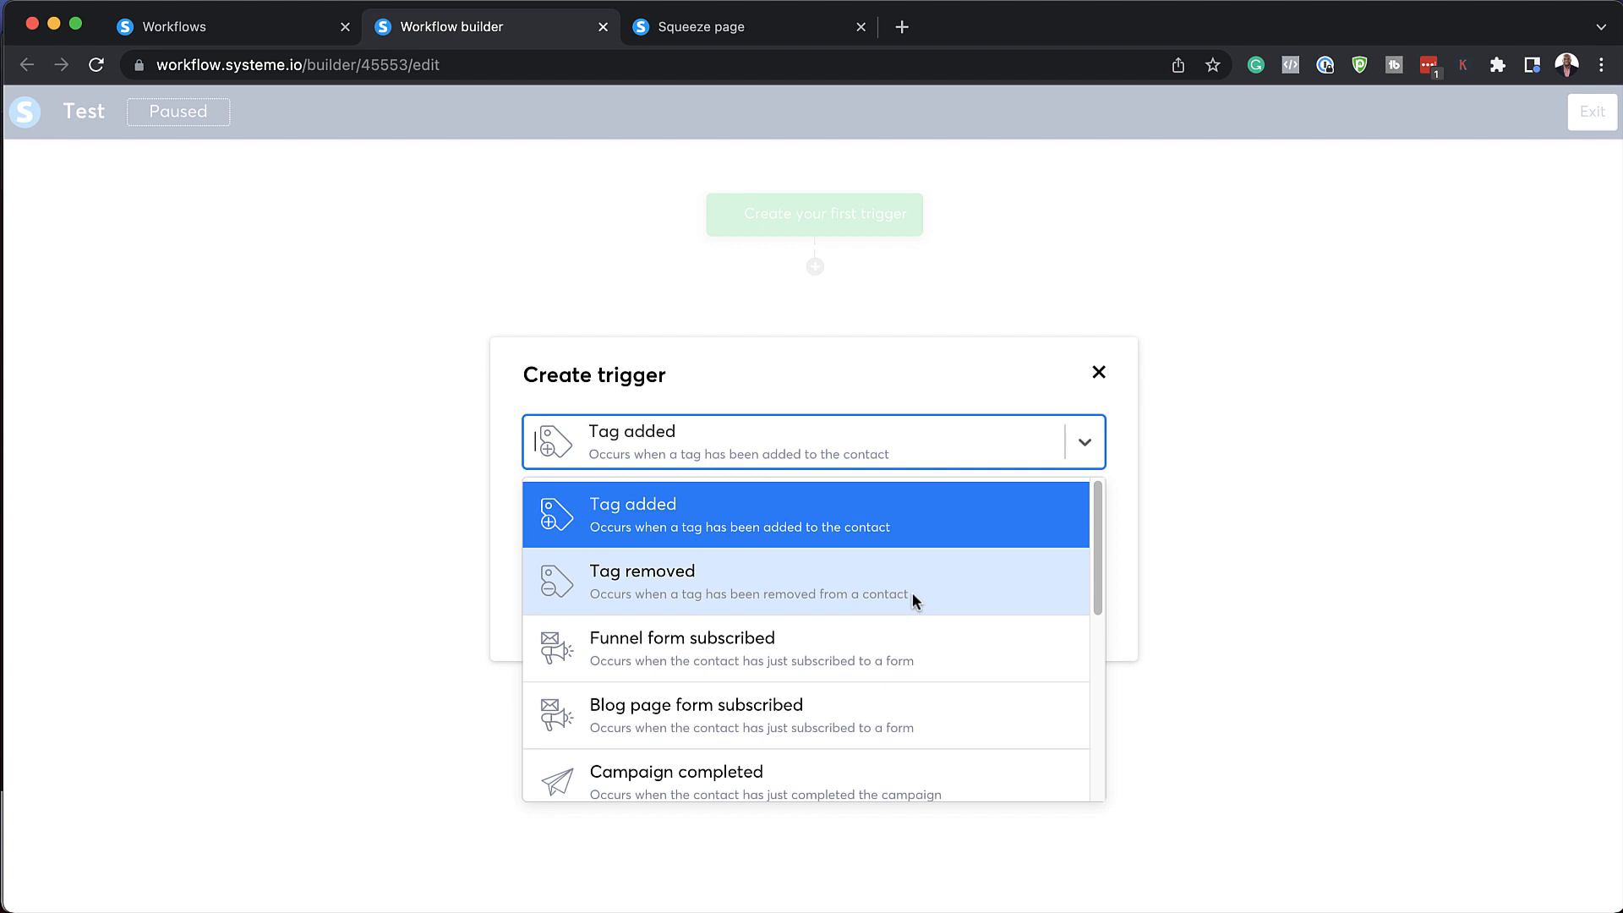
pyautogui.scroll(-3)
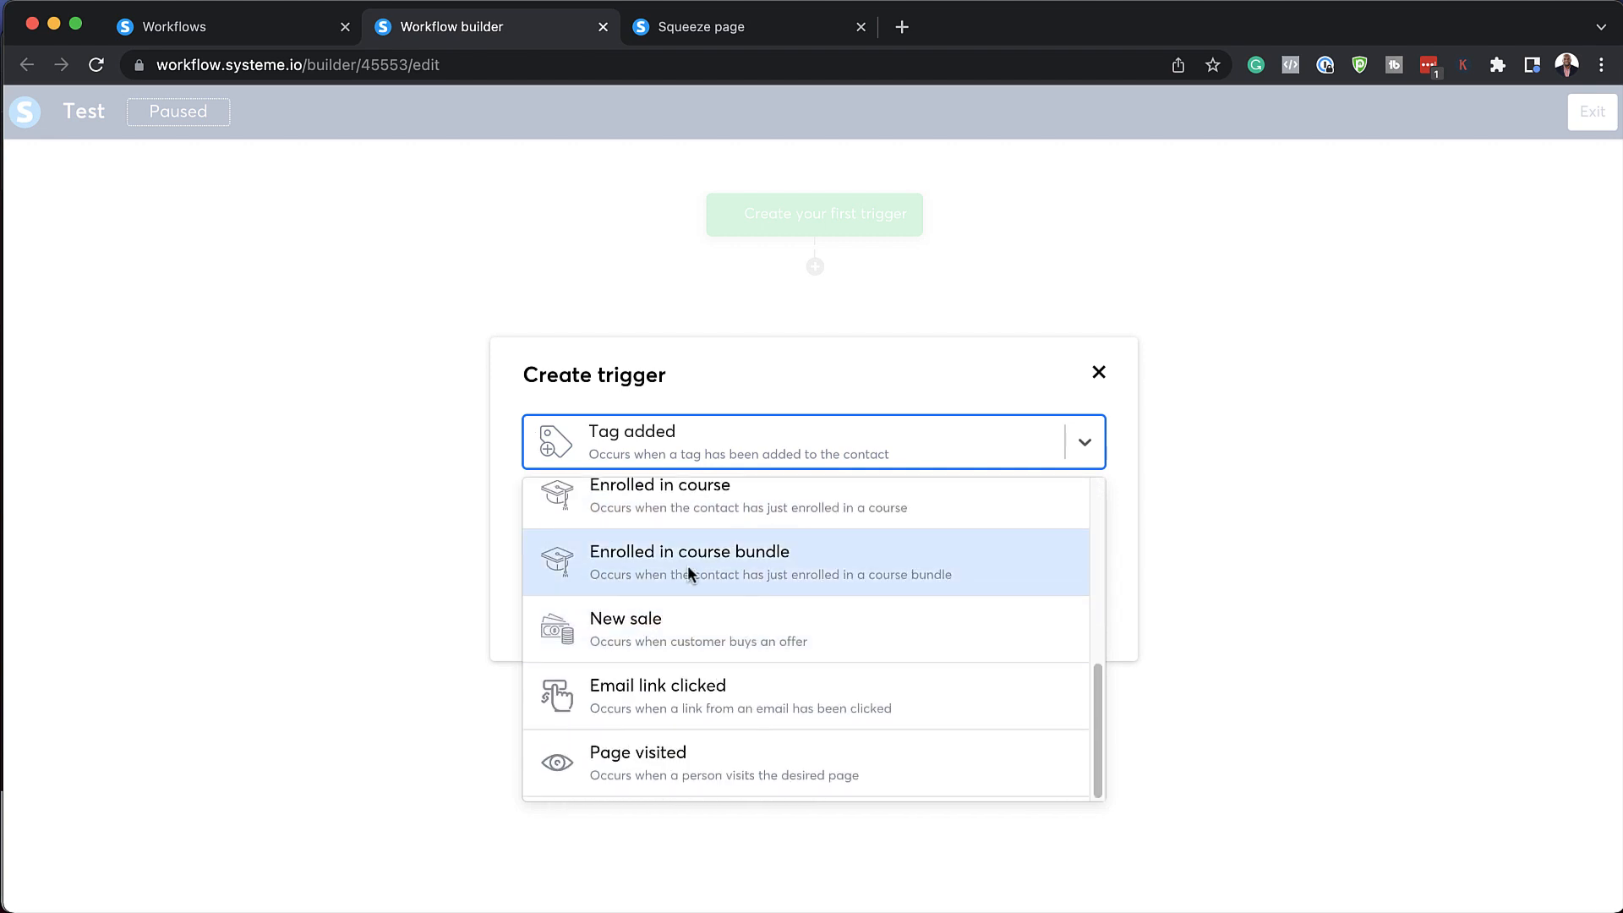
pyautogui.moveTo(821, 696)
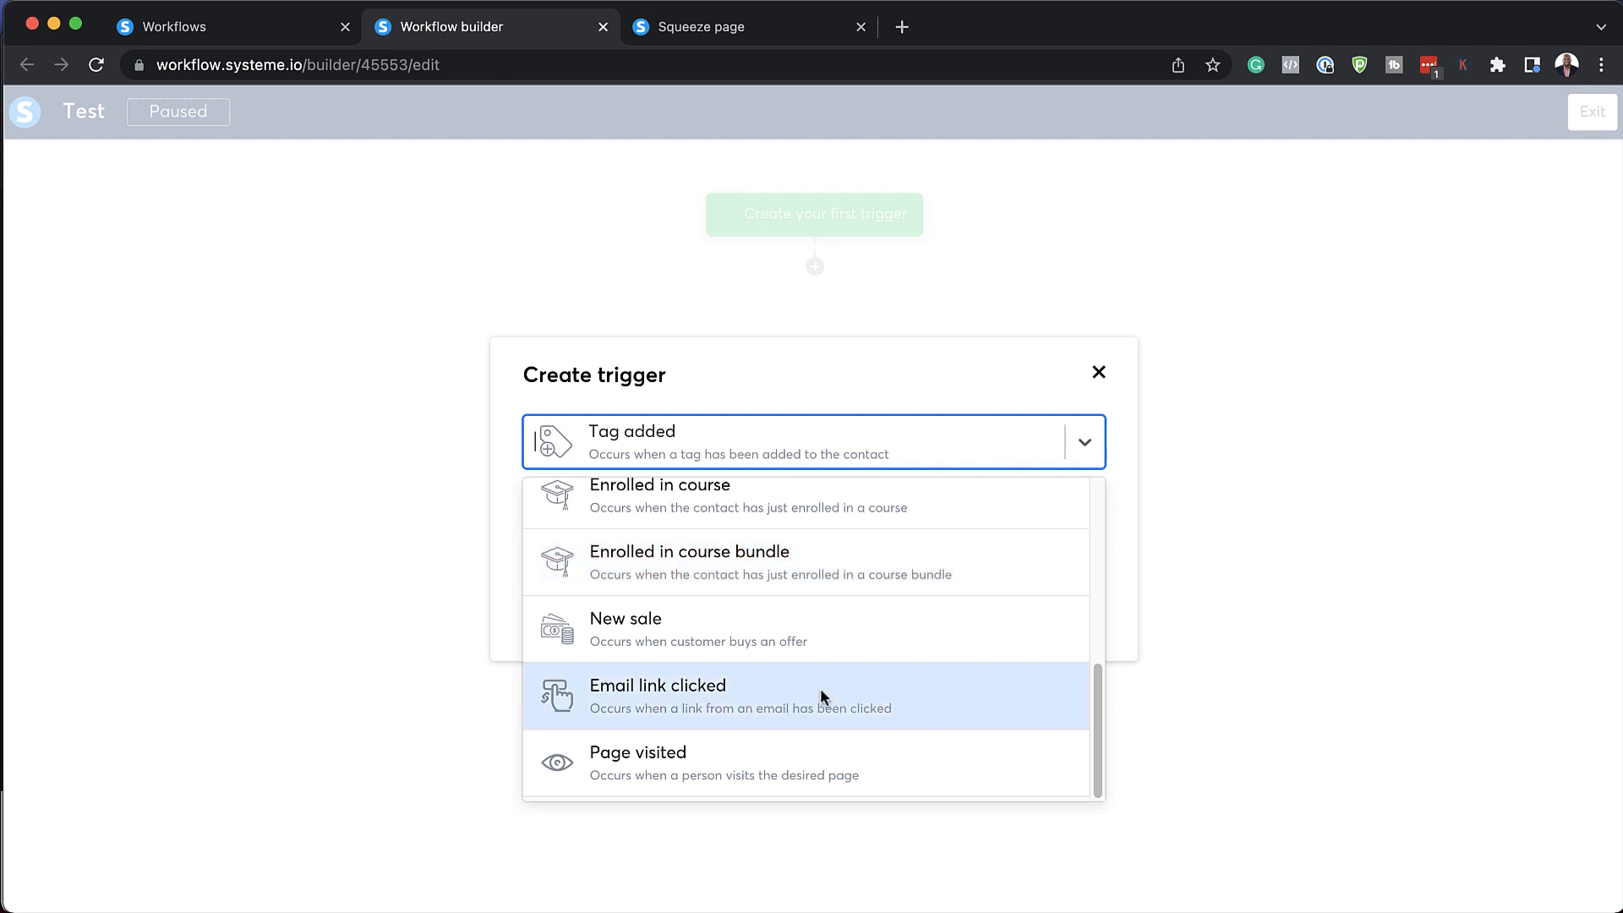
pyautogui.moveTo(724, 761)
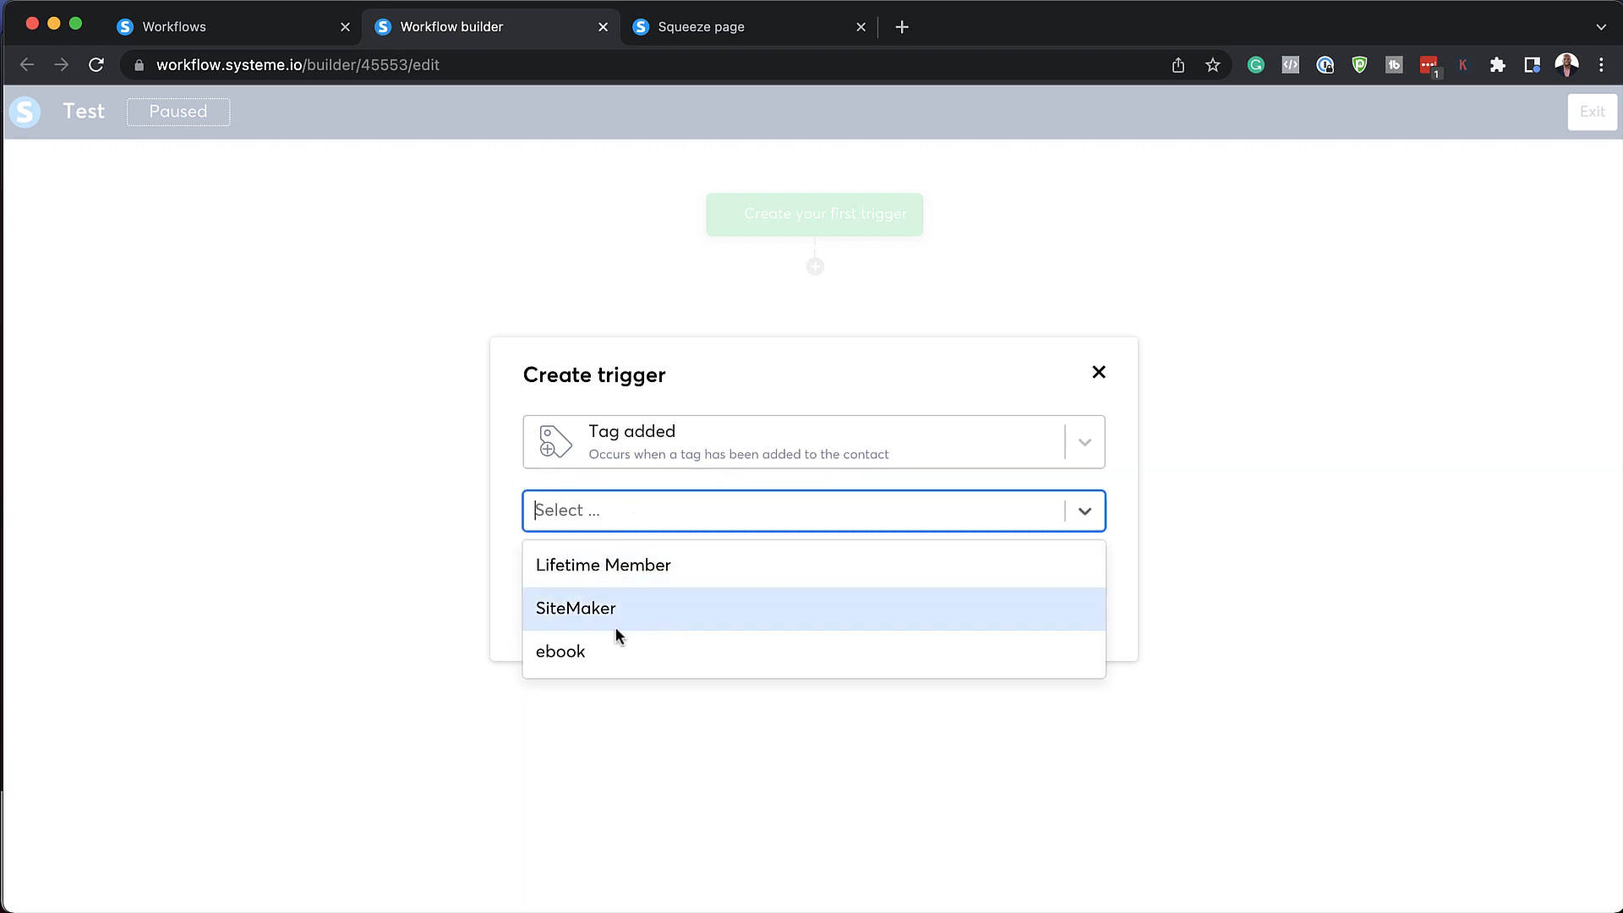
pyautogui.click(560, 651)
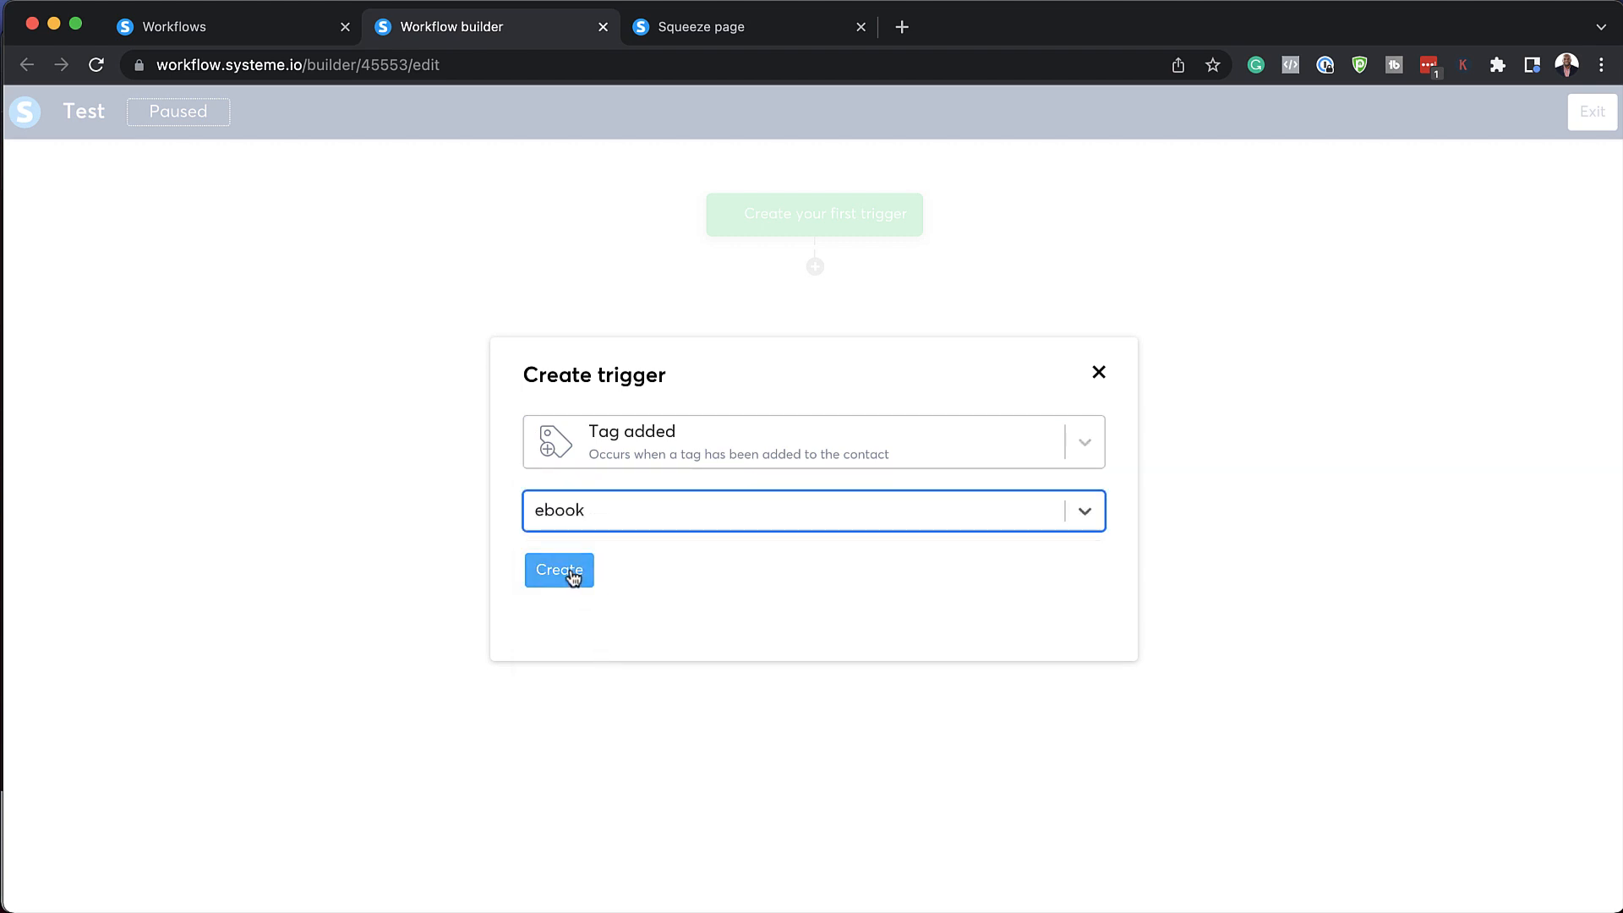
pyautogui.click(558, 569)
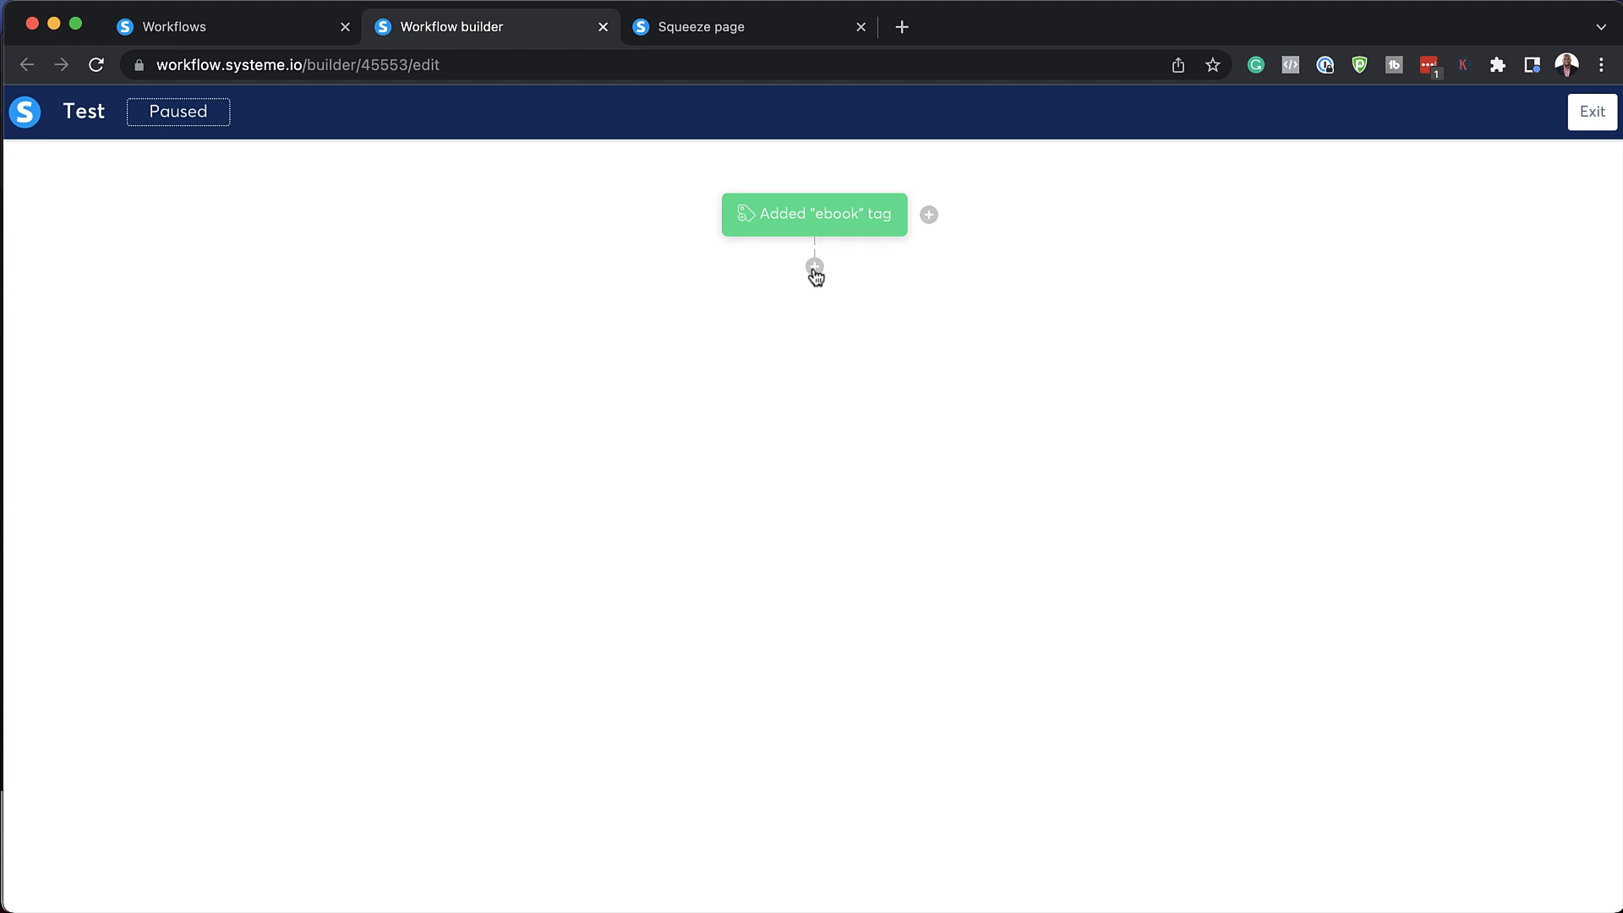
# Add a 2-hour delay step after the trigger.
pyautogui.click(815, 267)
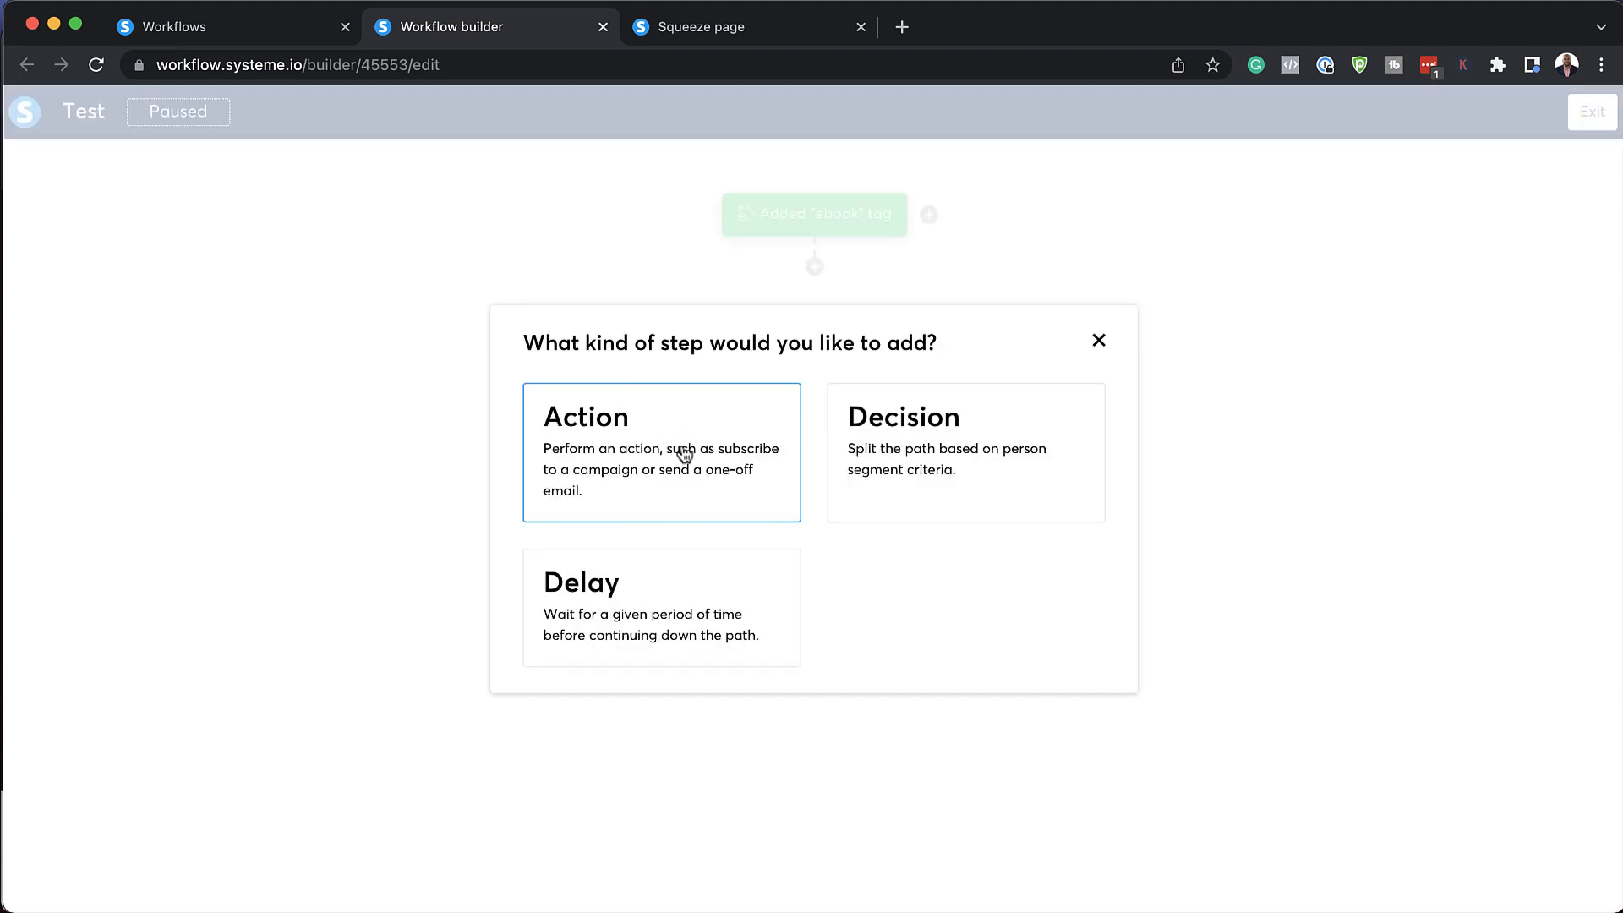
pyautogui.click(661, 453)
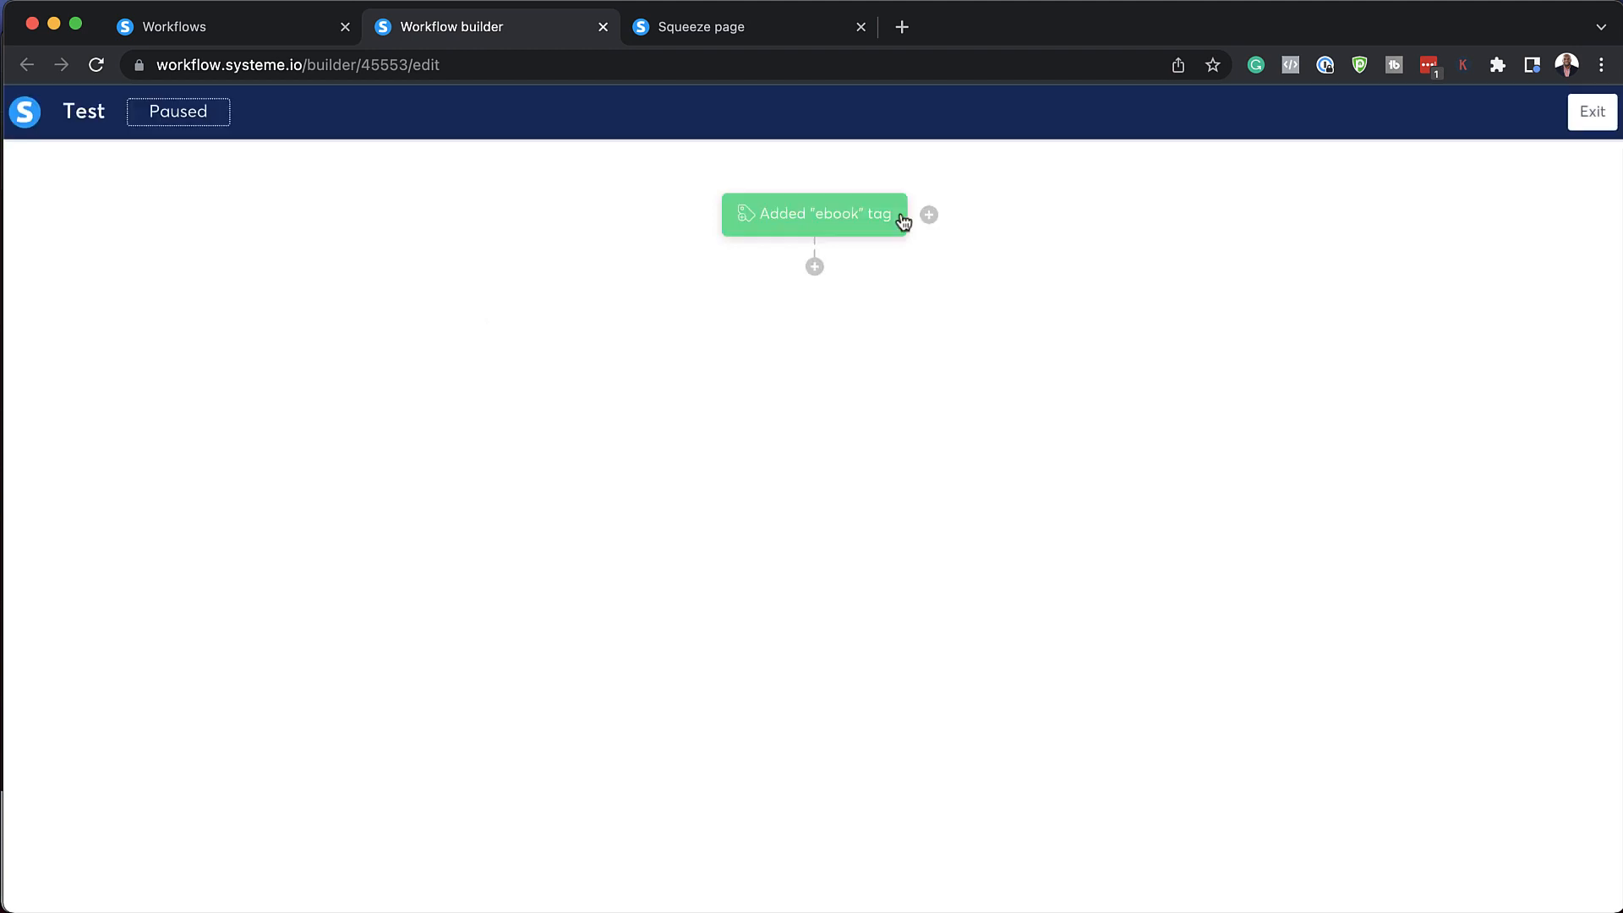
pyautogui.click(813, 266)
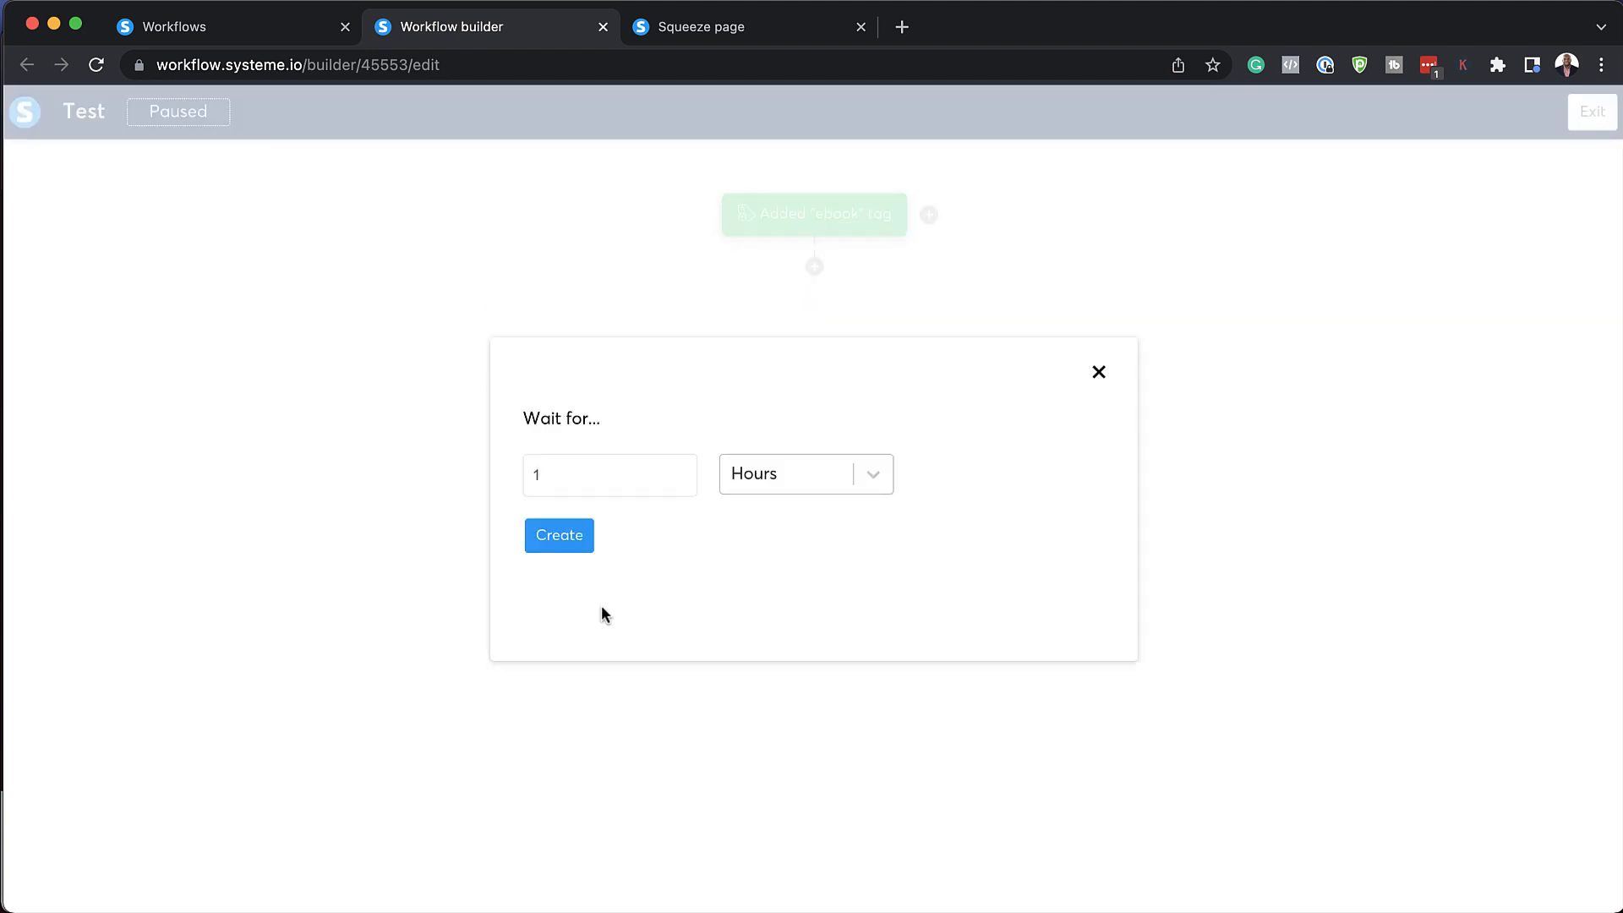
pyautogui.click(610, 476)
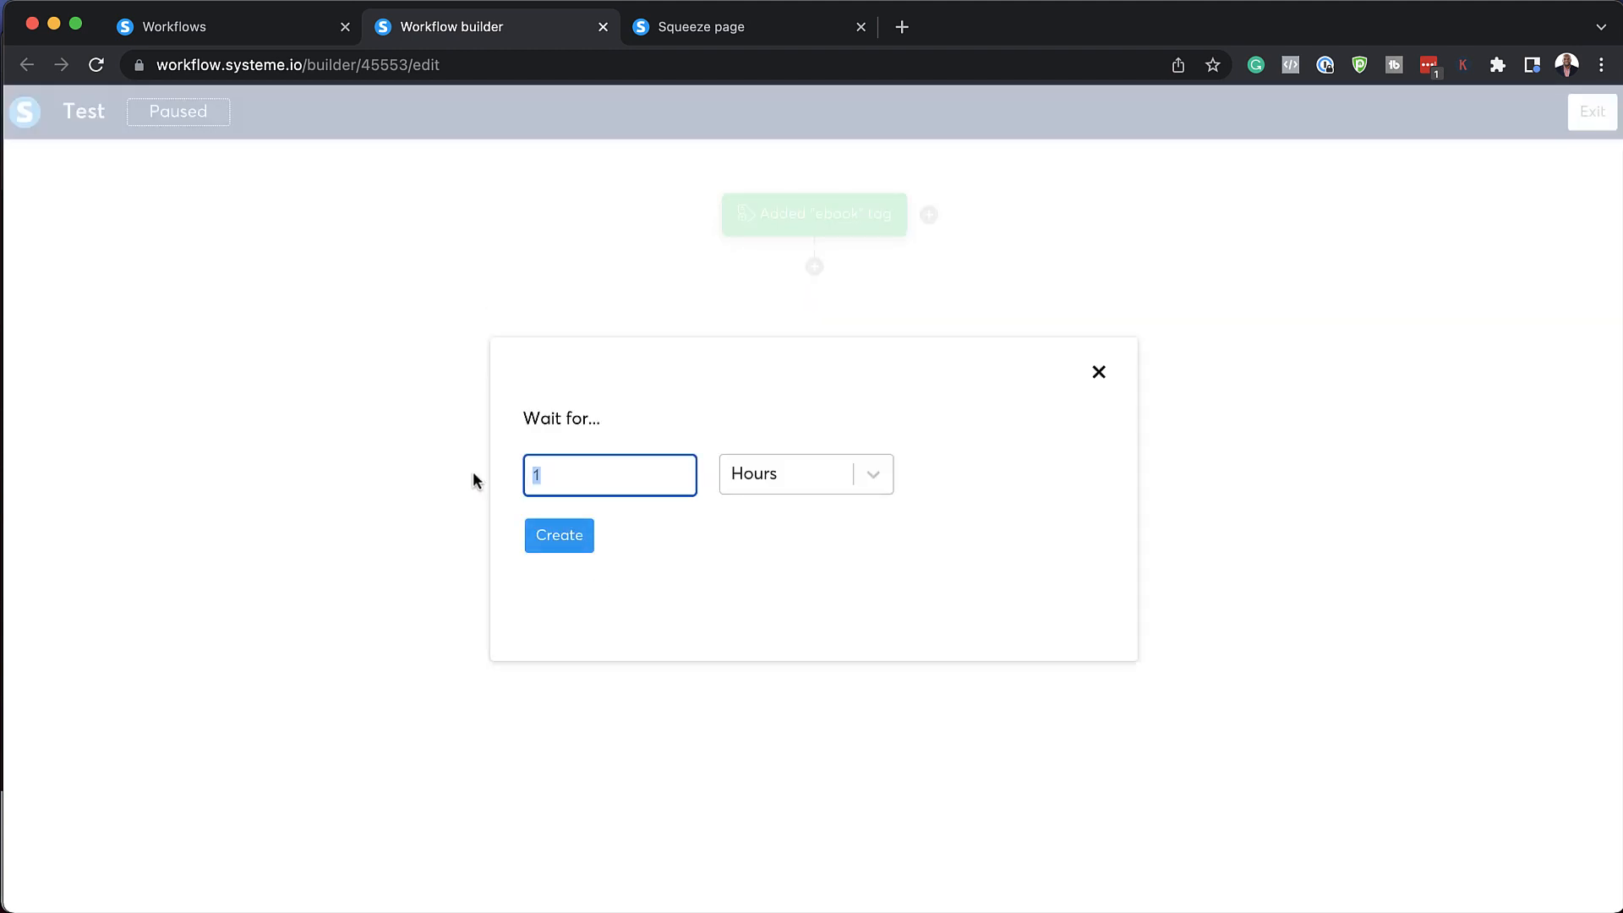
pyautogui.click(558, 535)
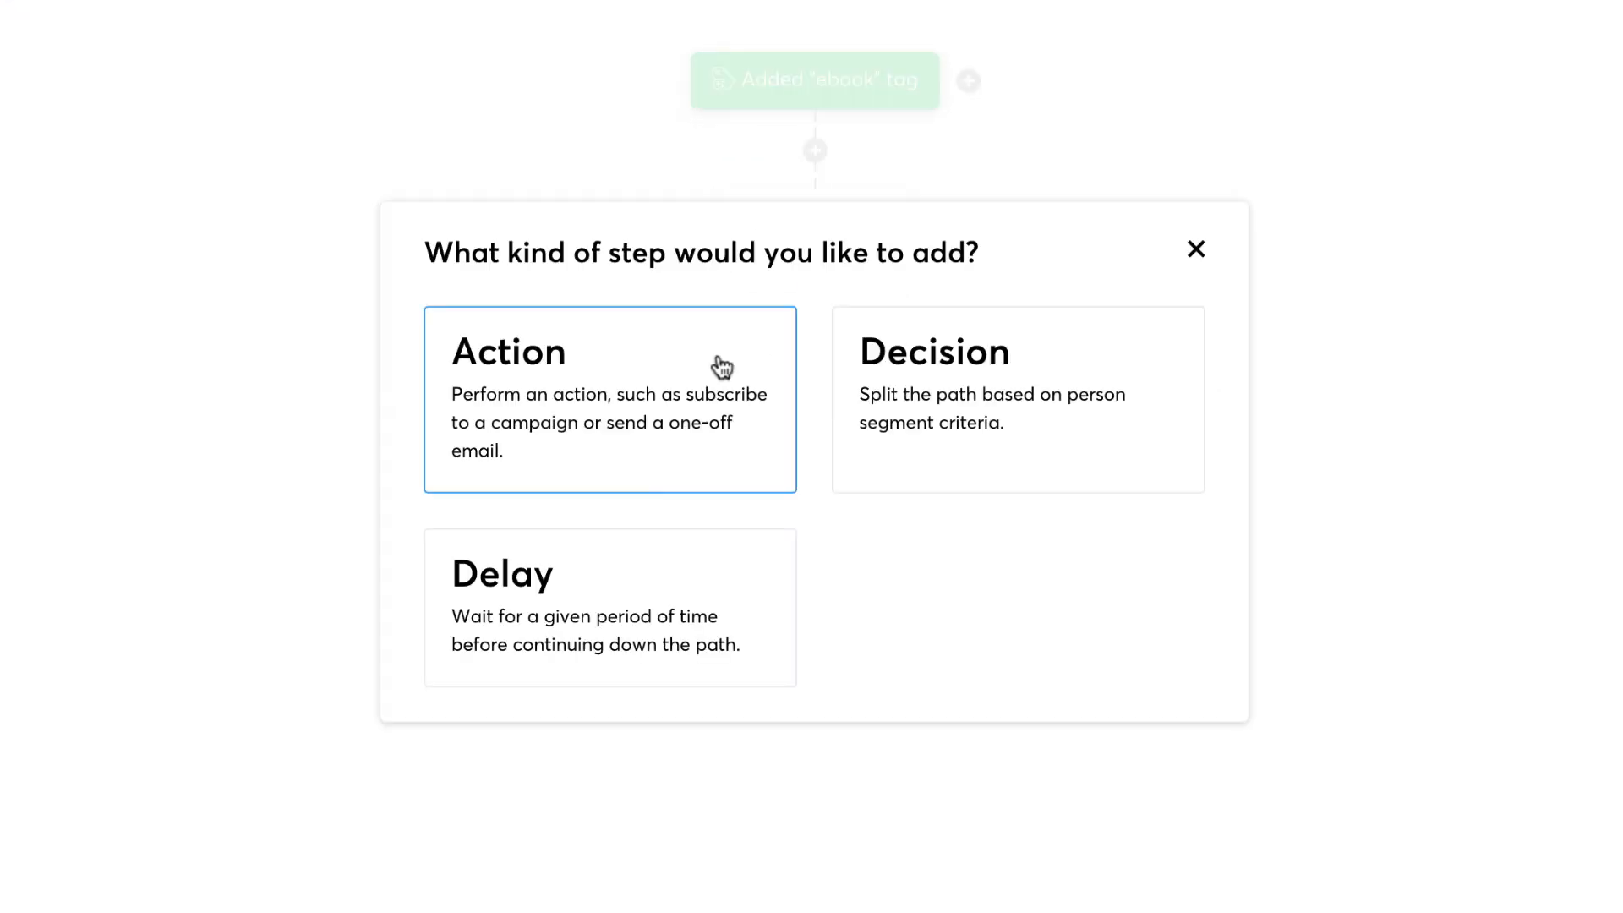
# Add a Send an email action with a new 'Test' email and open its editor.
pyautogui.click(609, 399)
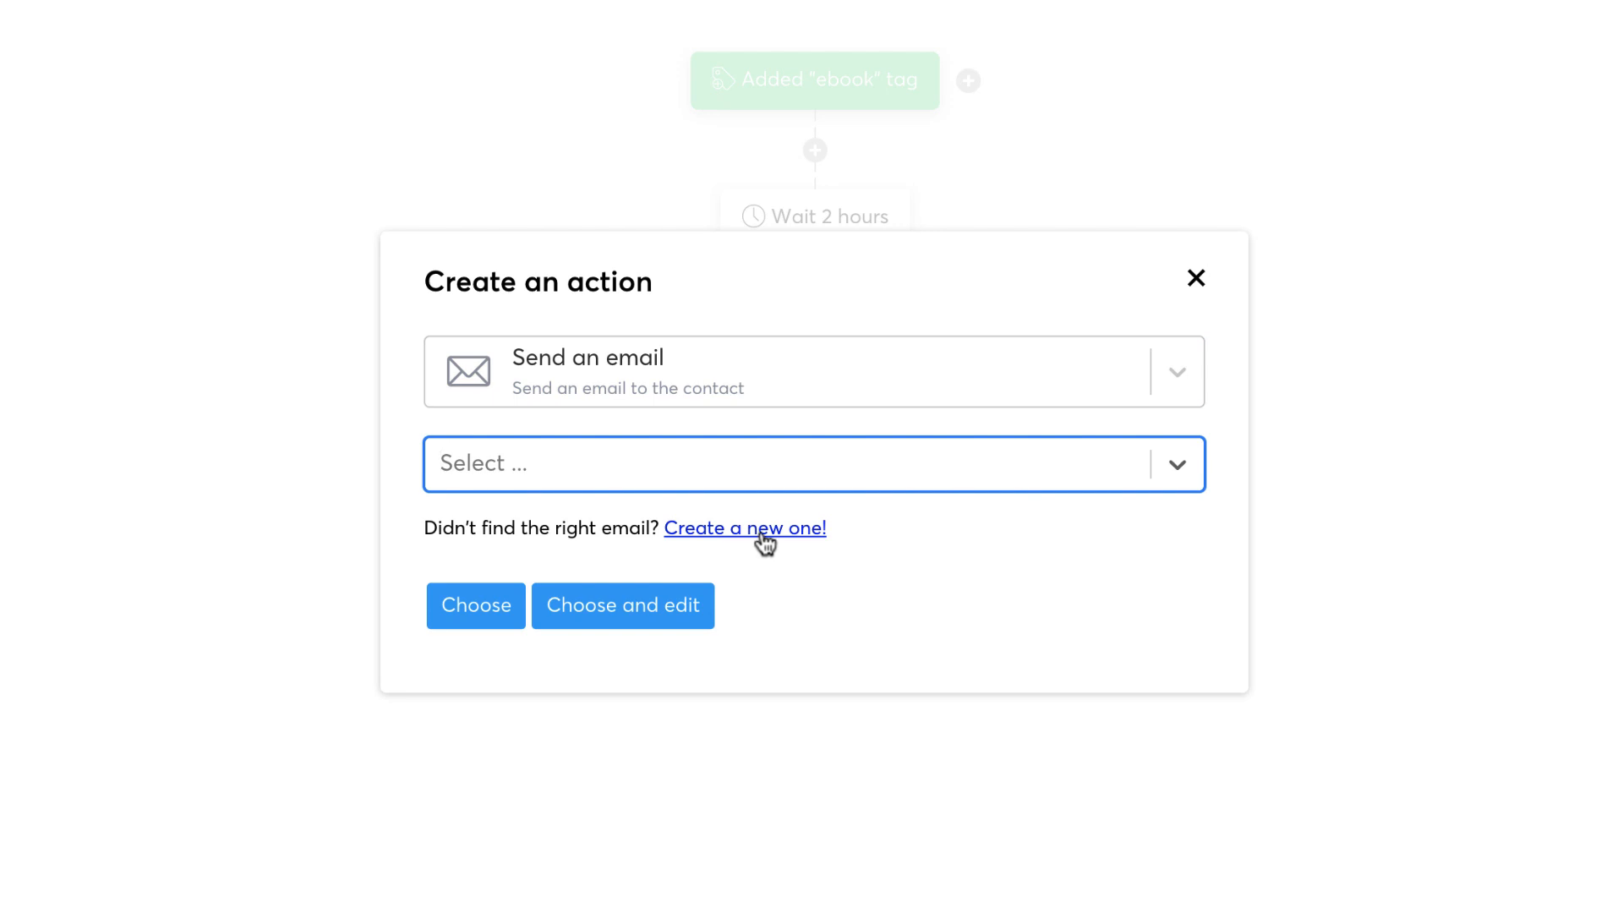
pyautogui.click(743, 527)
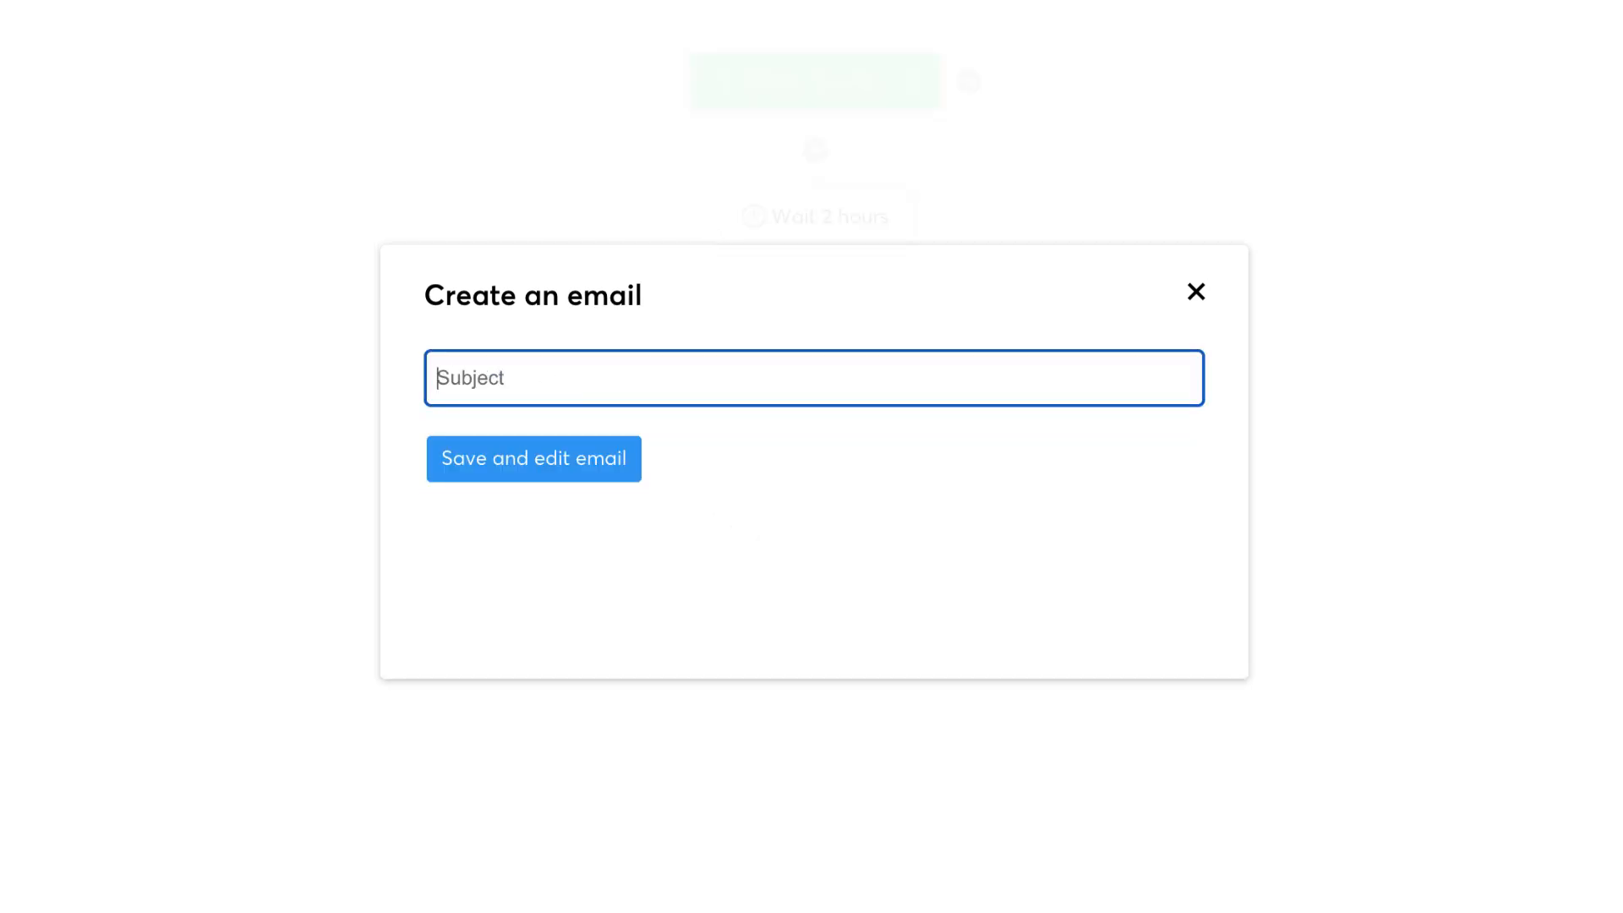
pyautogui.click(533, 458)
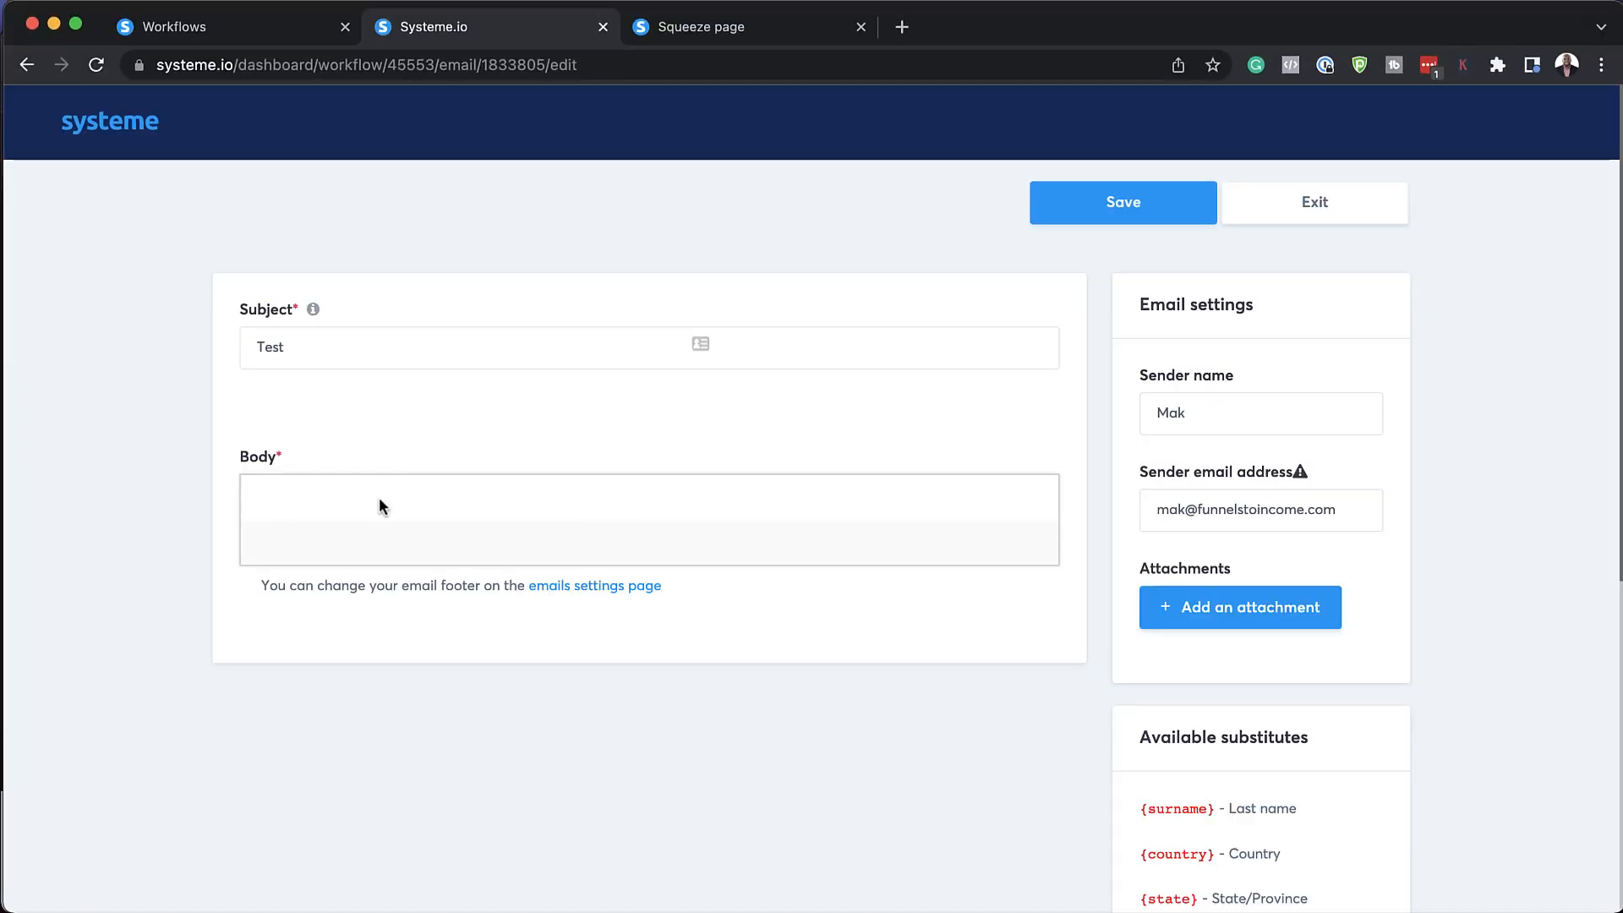
# Exit the email editor back to the Workflows list showing the inactive Test workflow.
pyautogui.click(649, 518)
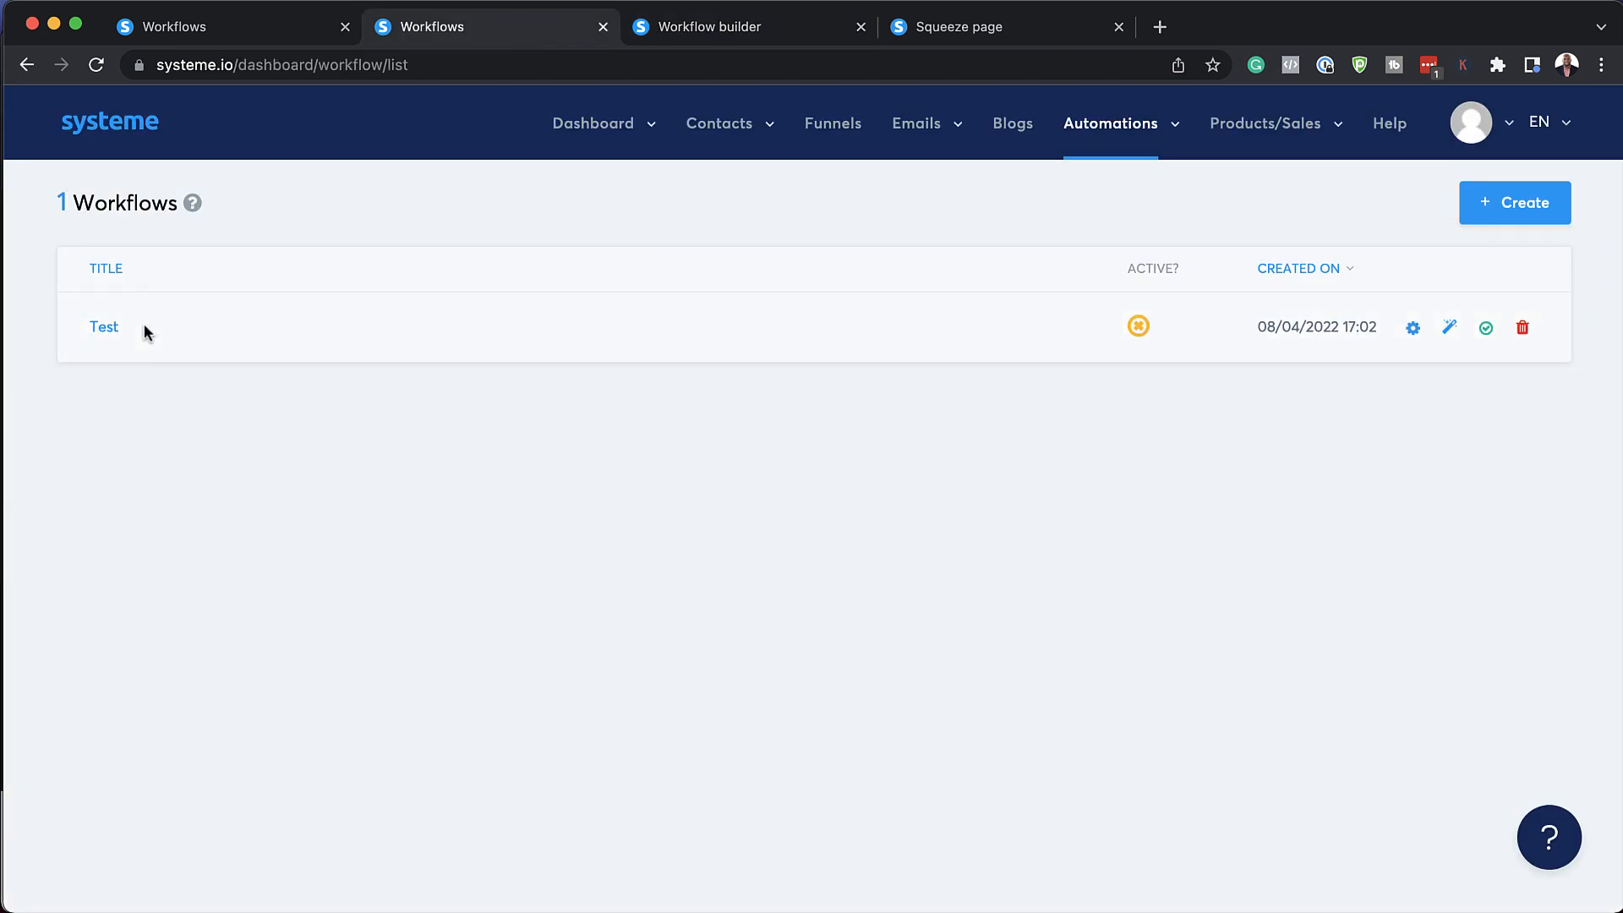
pyautogui.moveTo(176, 322)
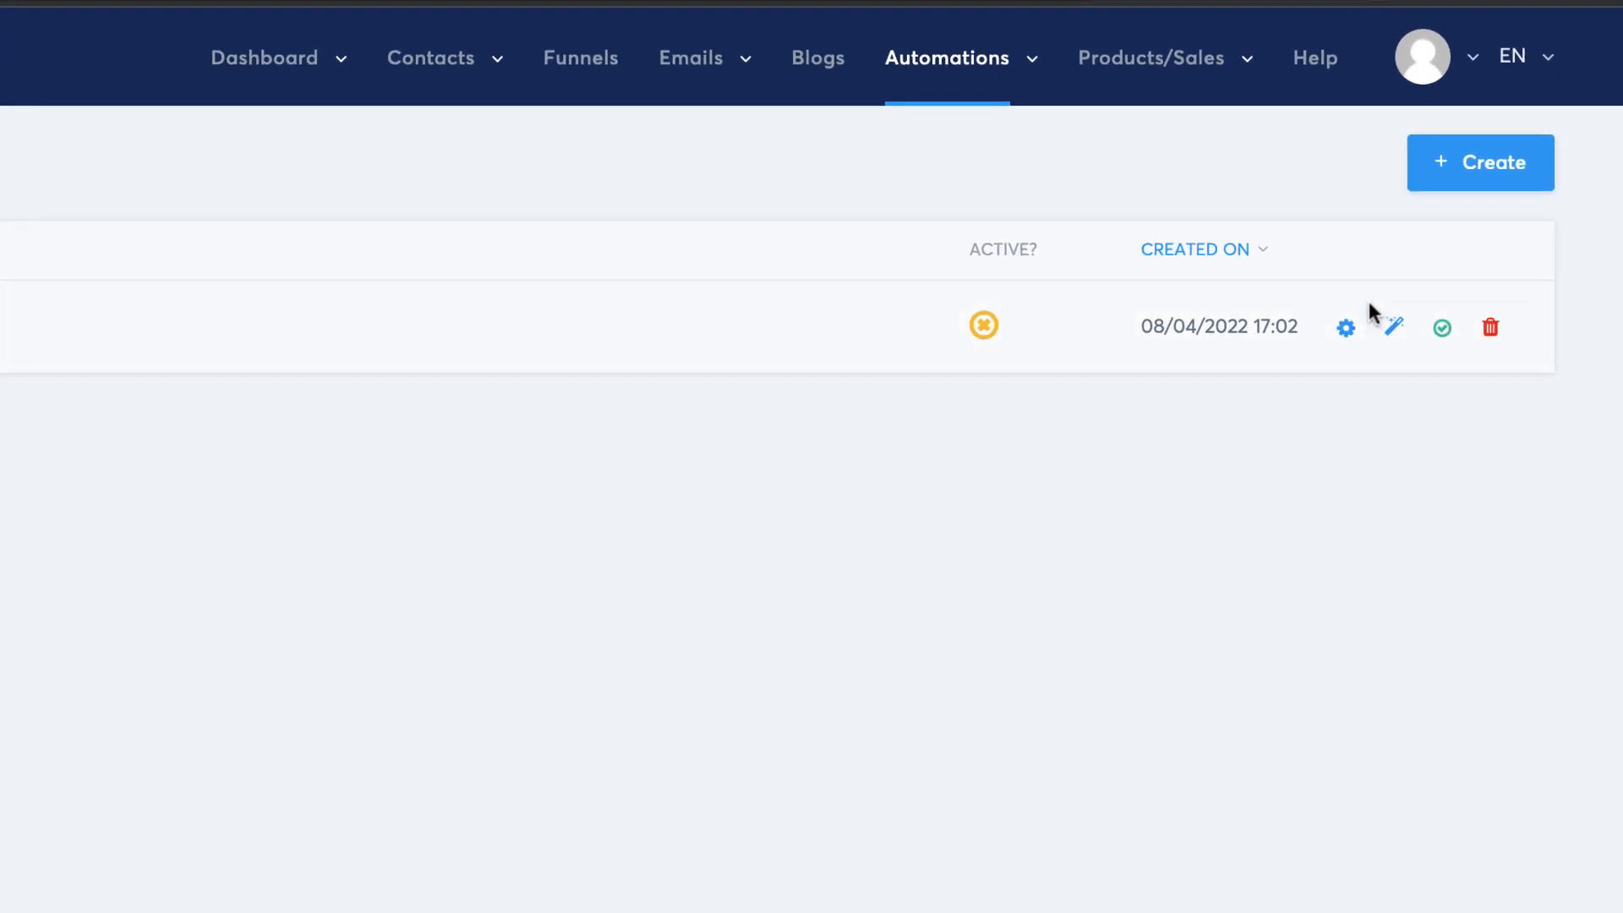
pyautogui.moveTo(1440, 327)
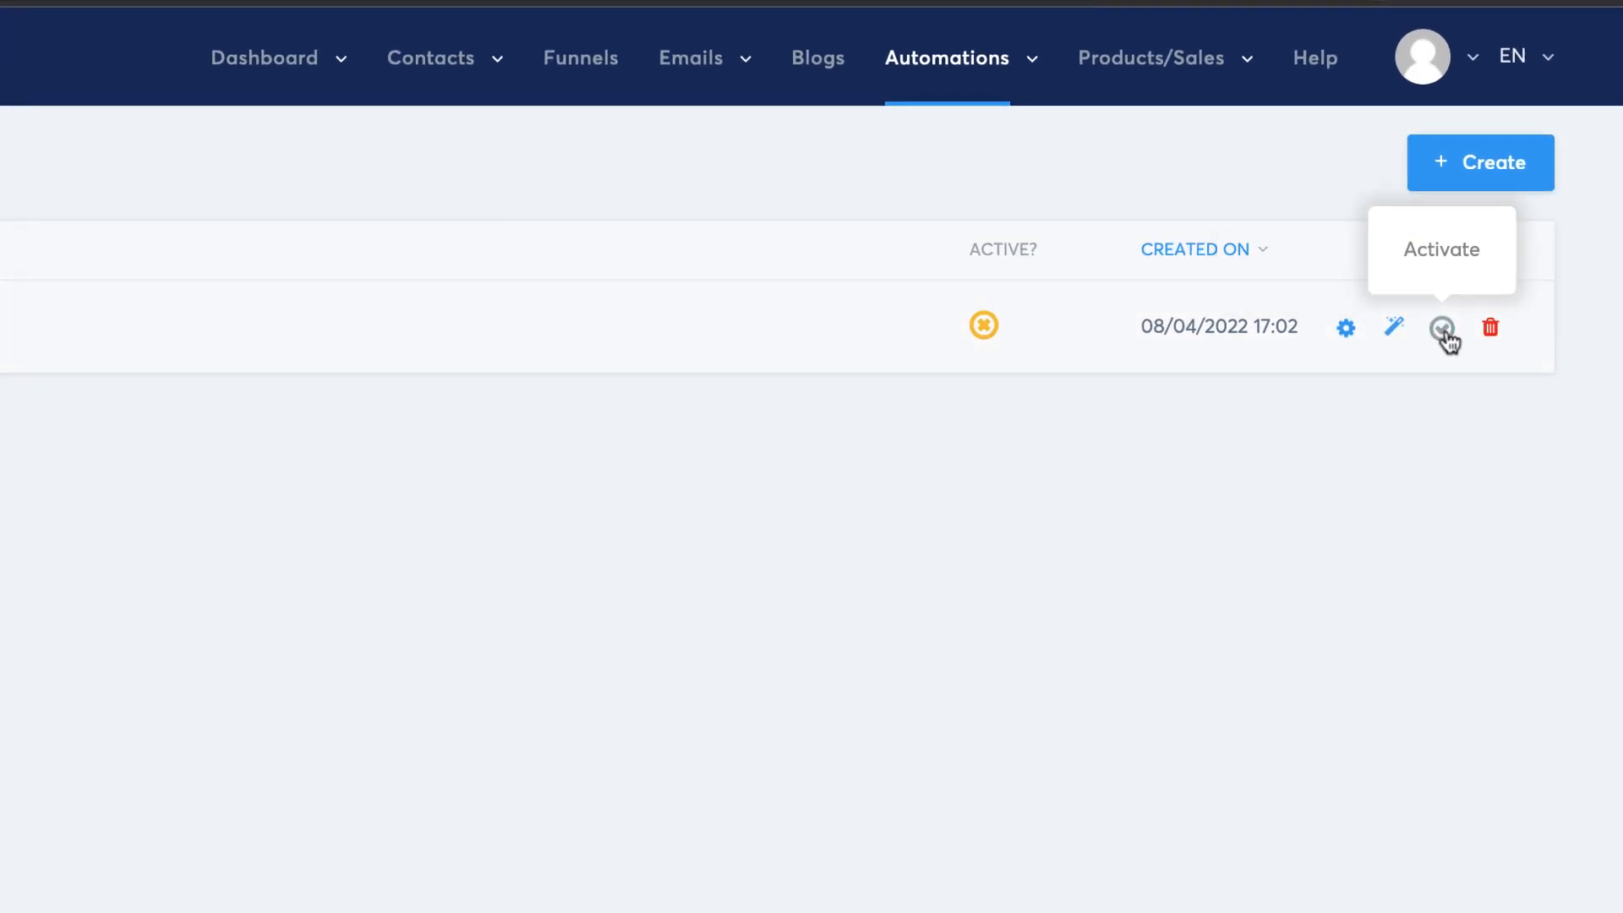
pyautogui.click(1442, 328)
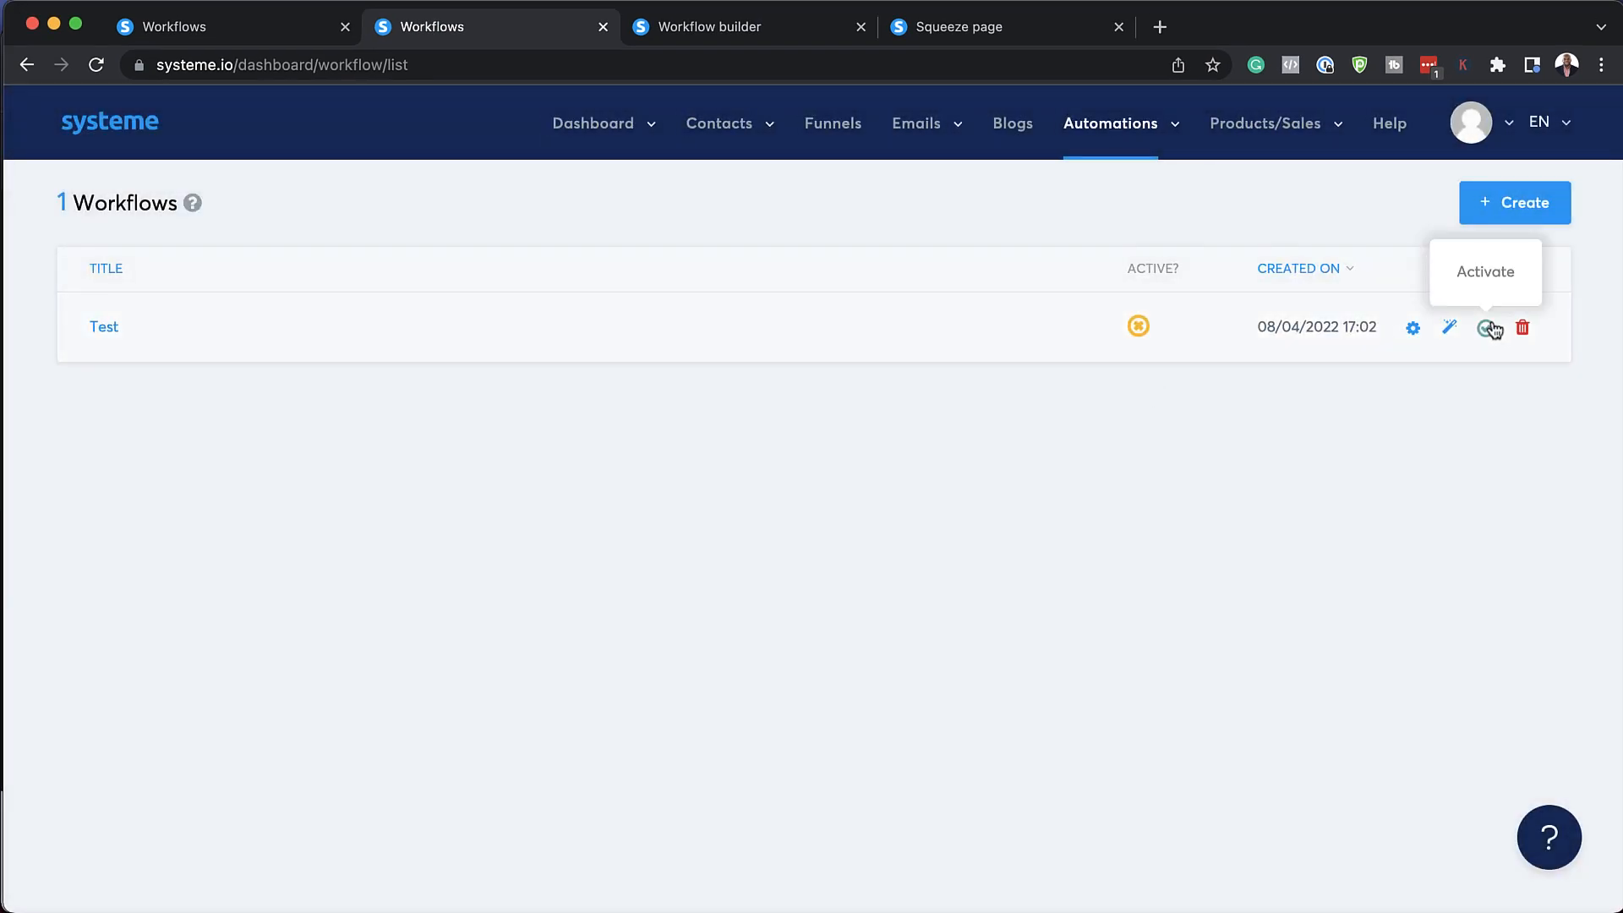
pyautogui.click(1267, 124)
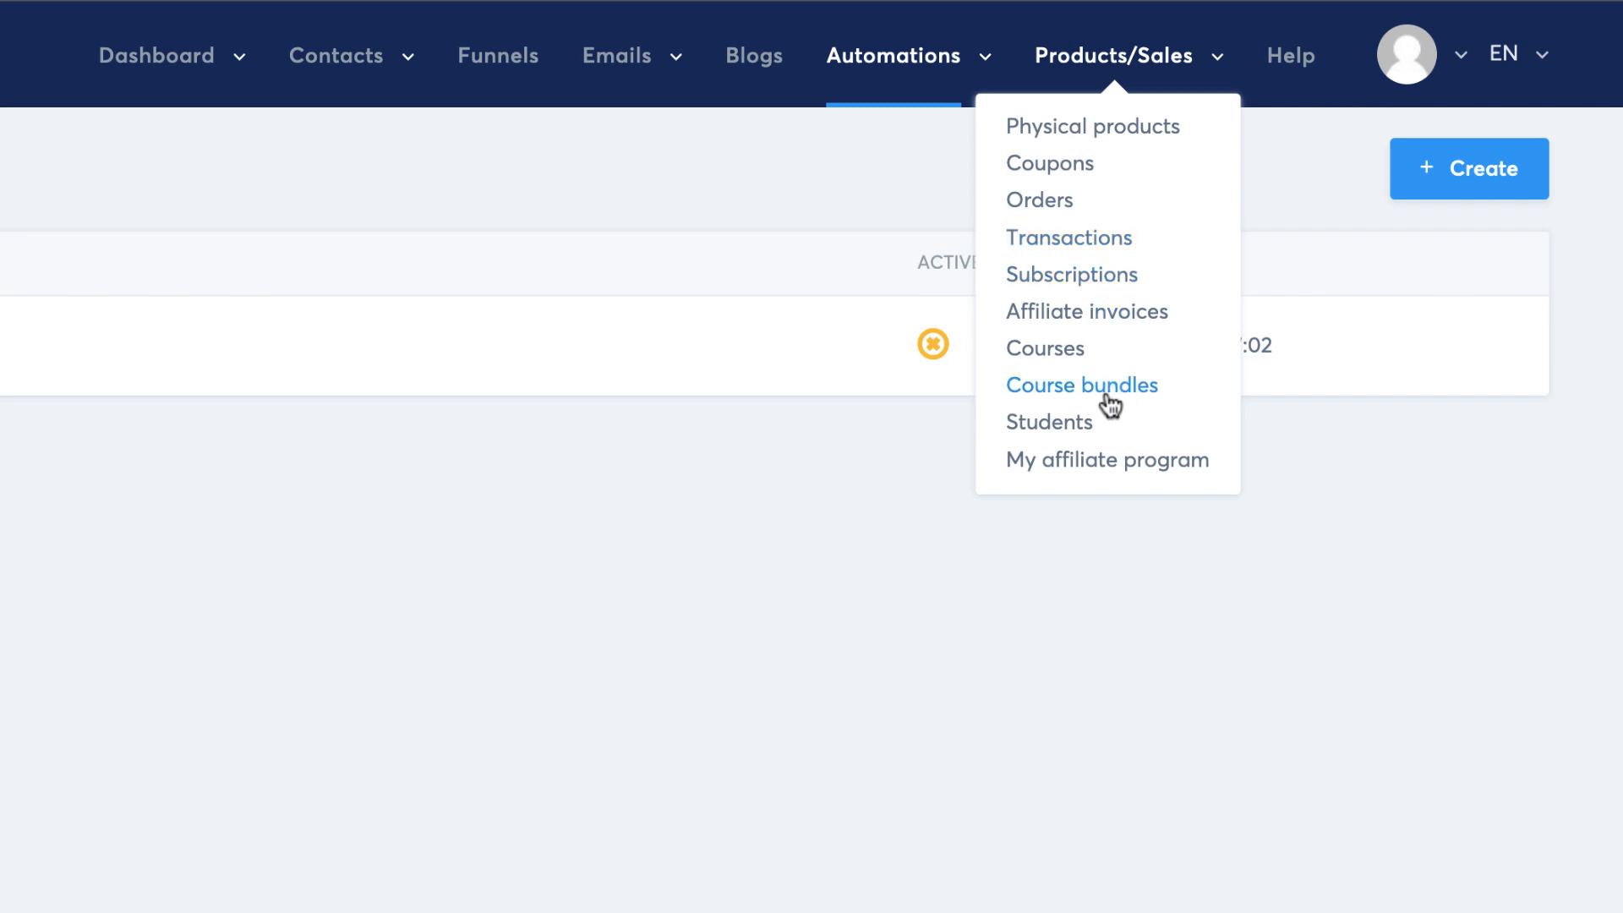
pyautogui.moveTo(1085, 388)
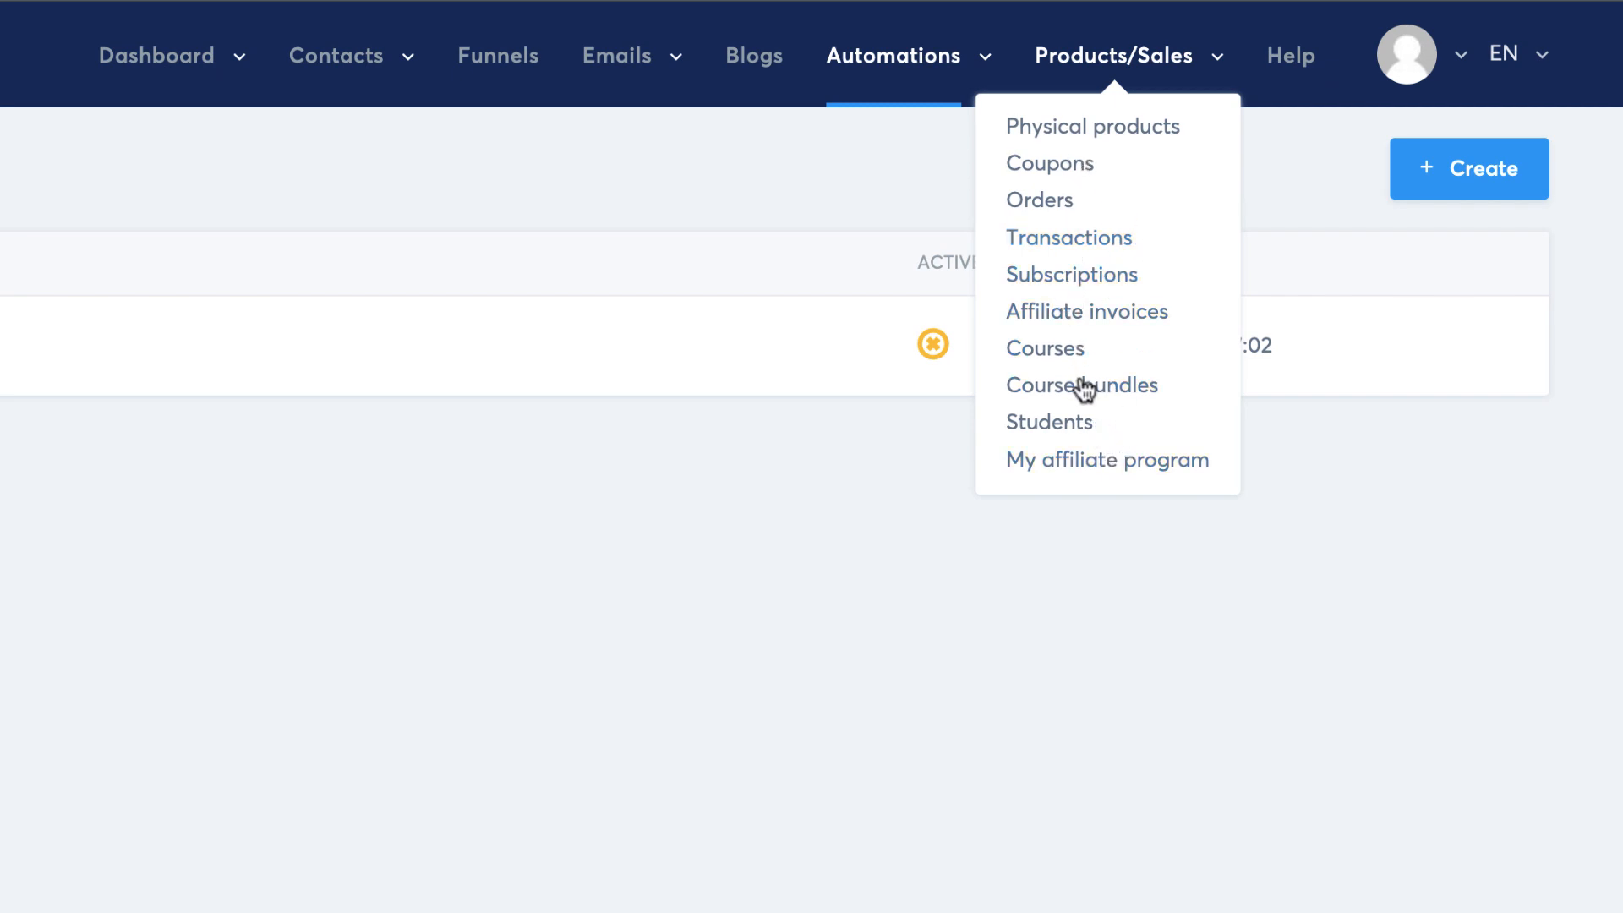
pyautogui.moveTo(1045, 349)
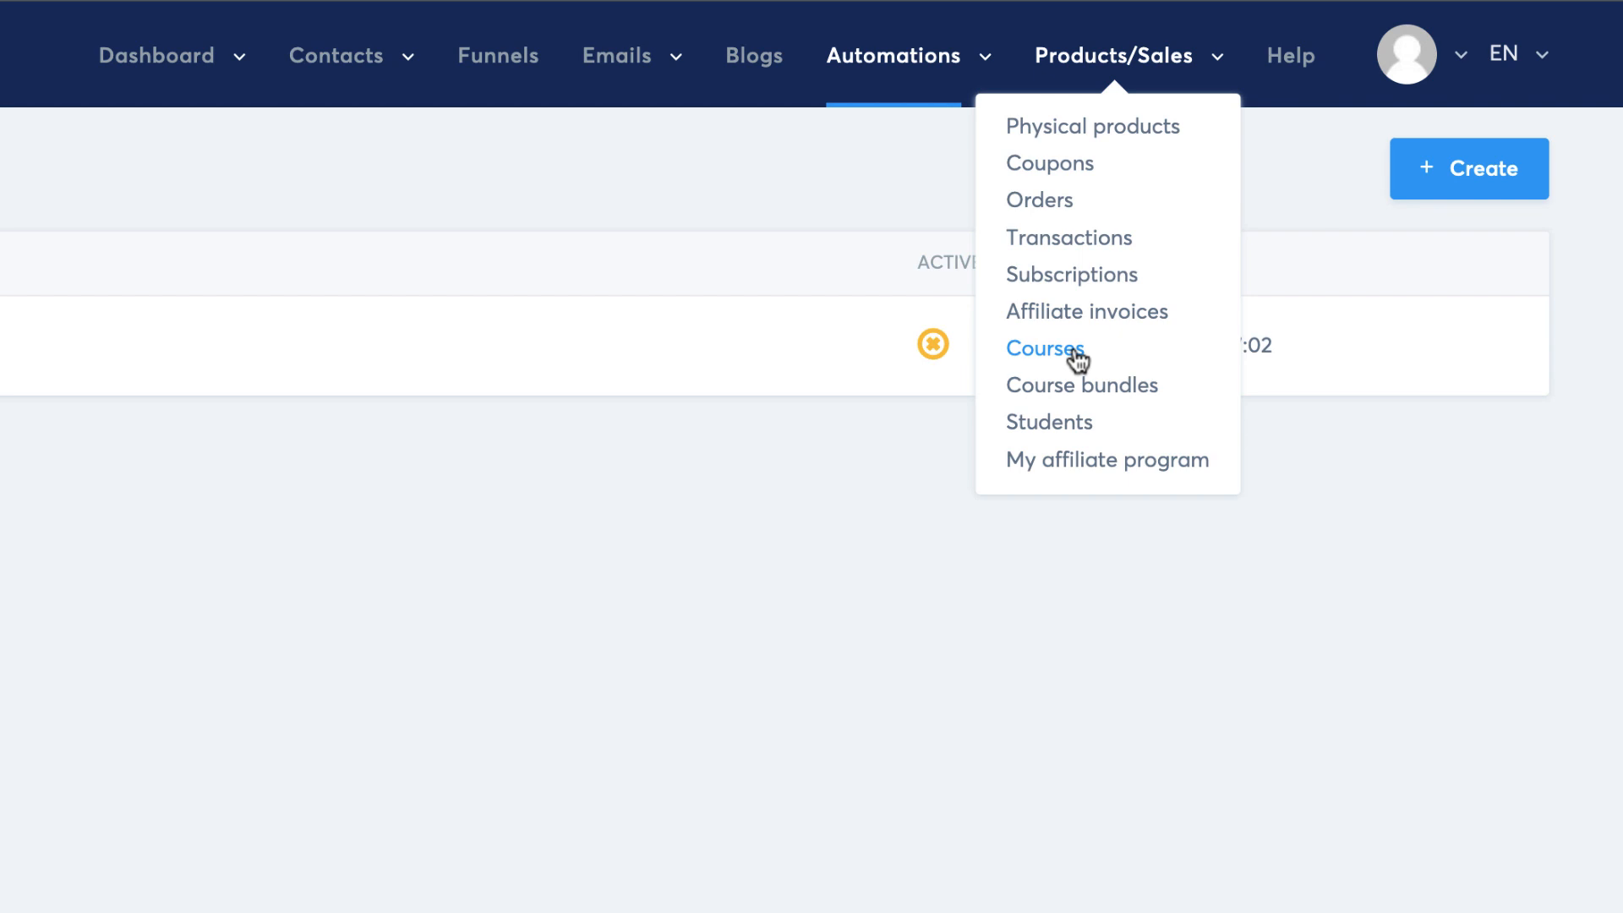
# Create and save the course 'Mak Course' with the description 'Test'.
pyautogui.click(1045, 349)
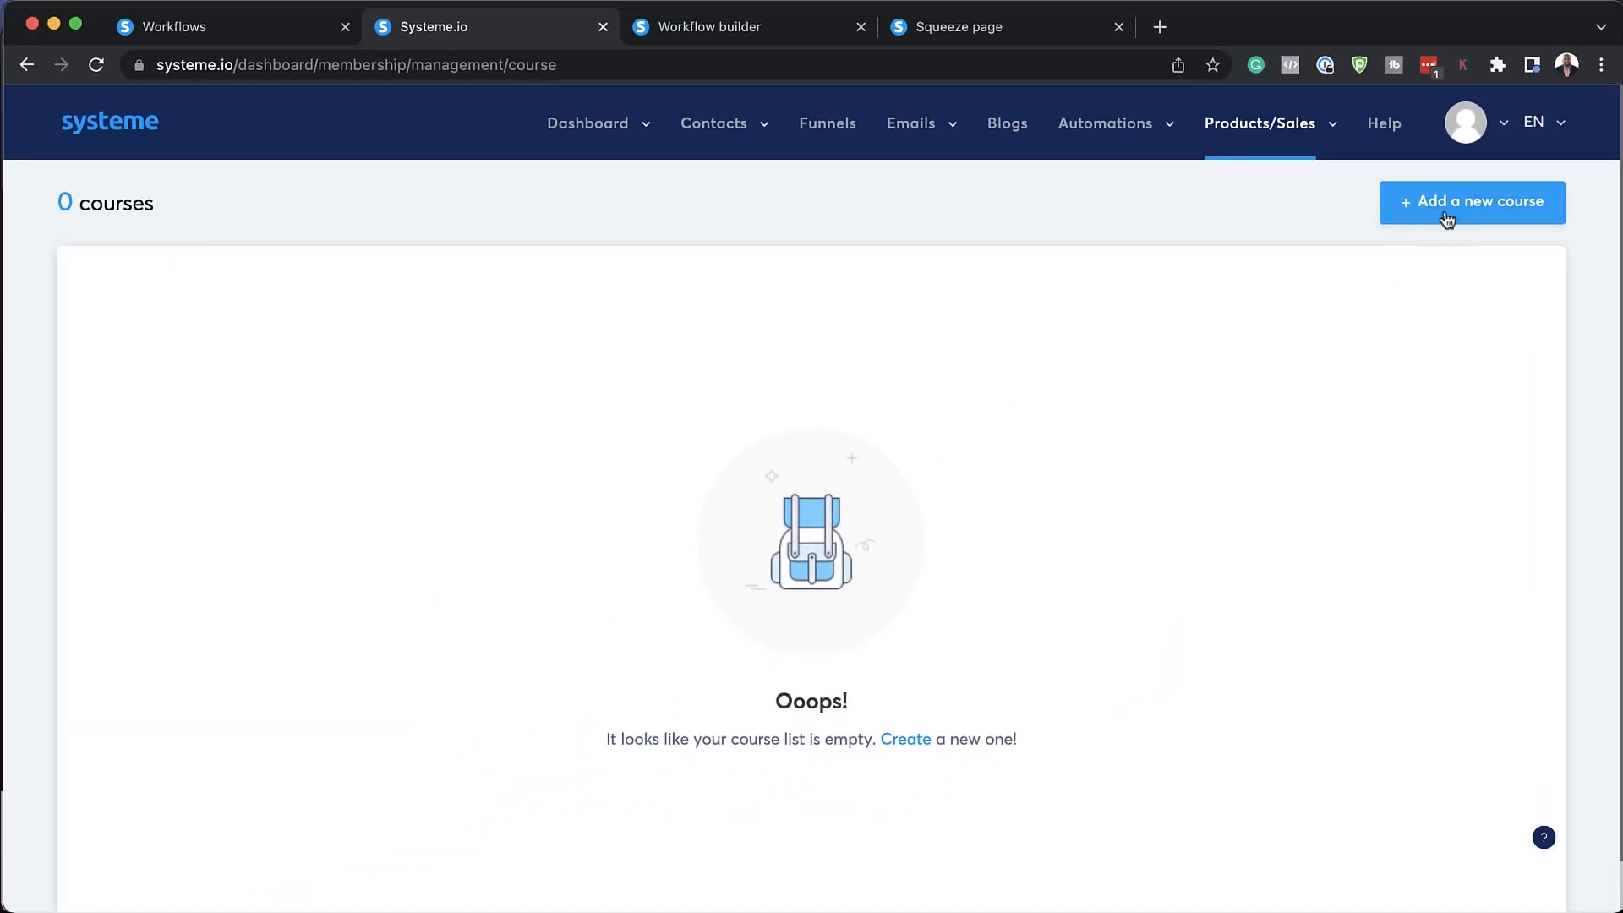
pyautogui.click(1471, 202)
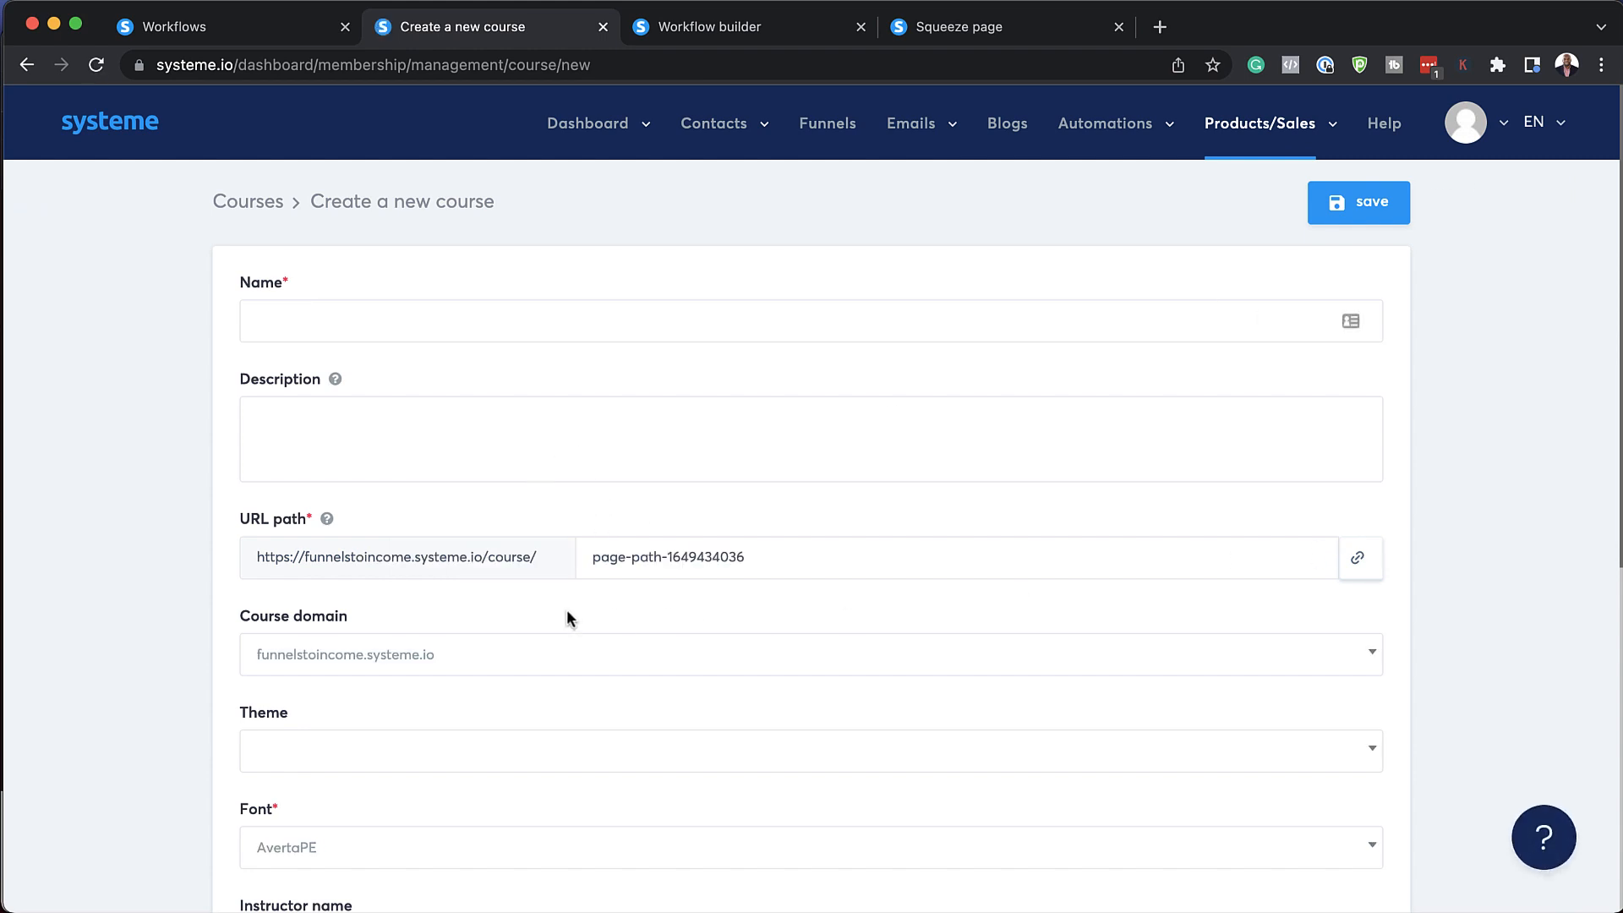
pyautogui.write('Mak')
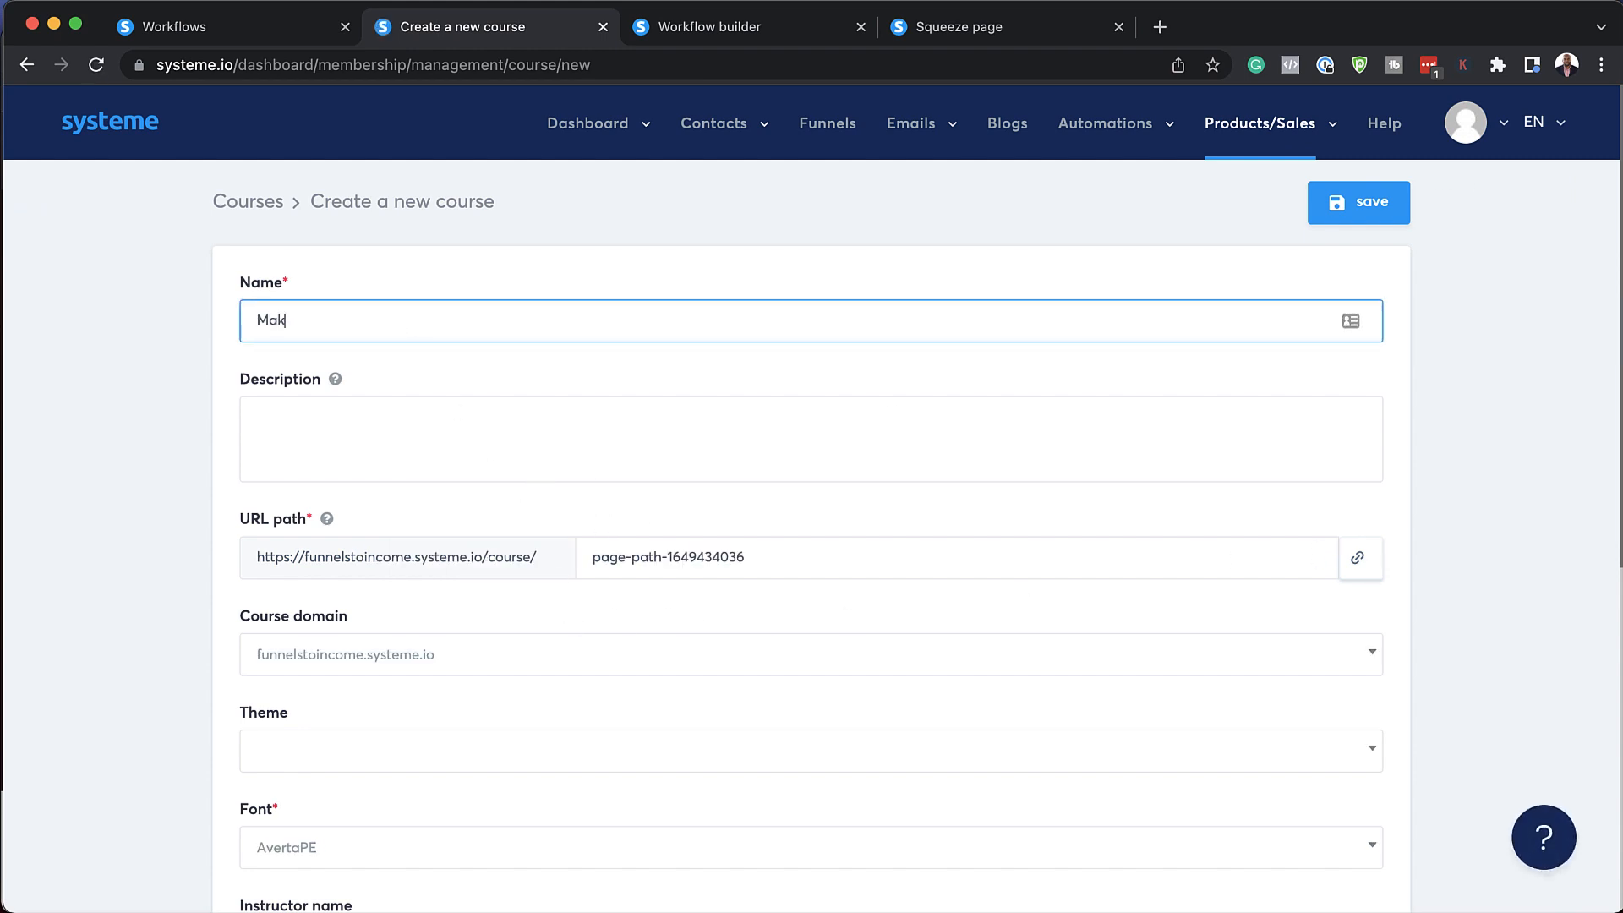
pyautogui.write('Course')
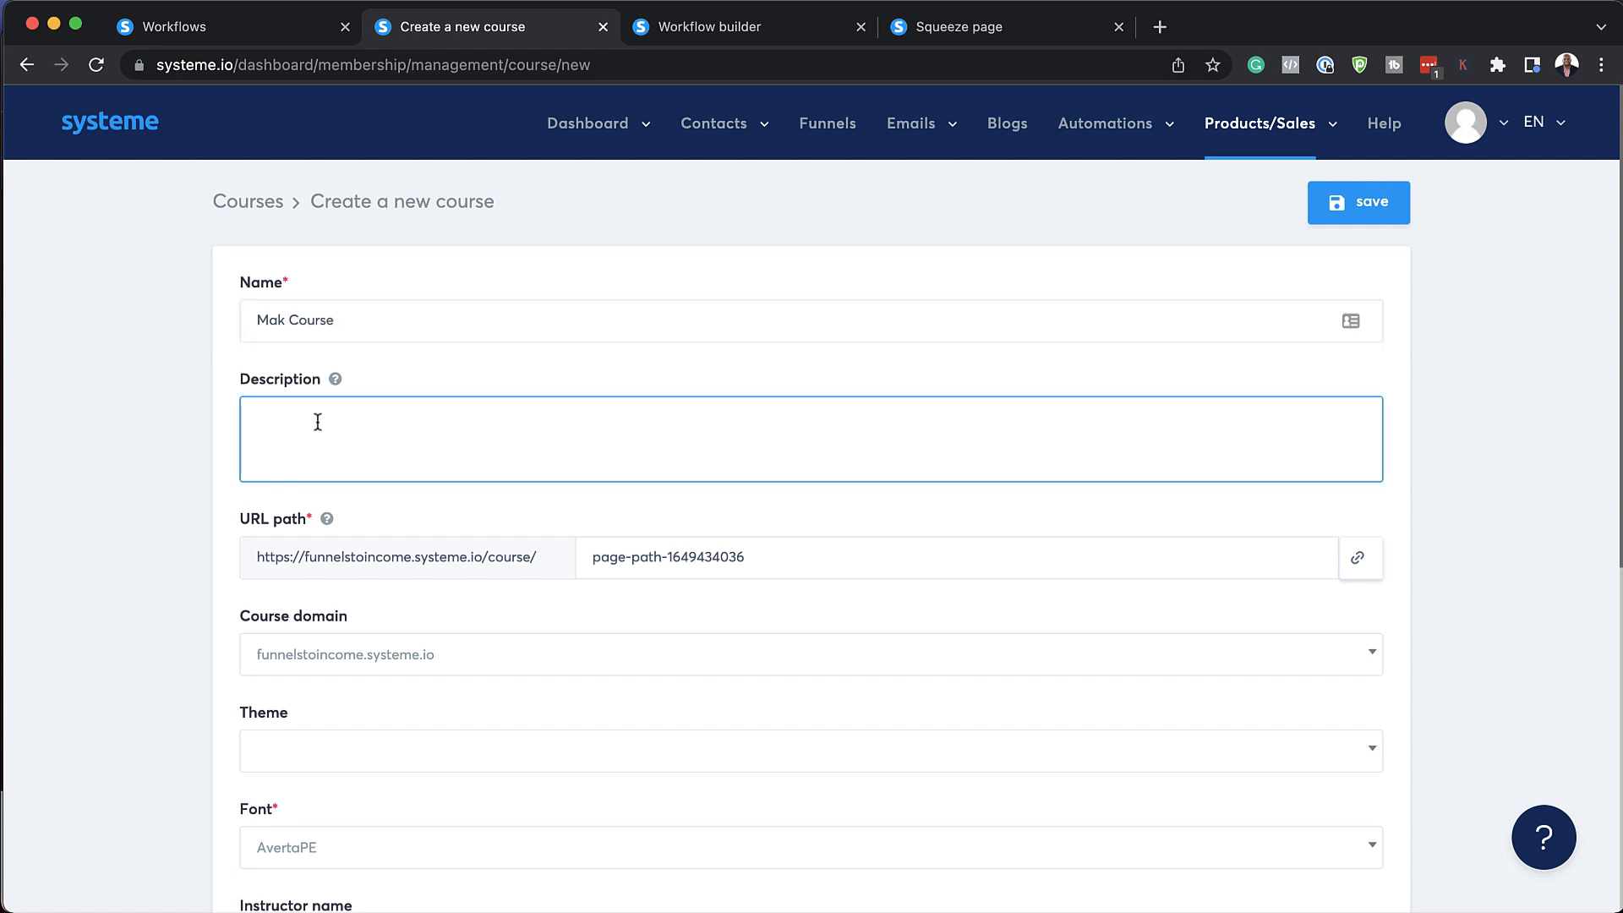
pyautogui.write('Test description..')
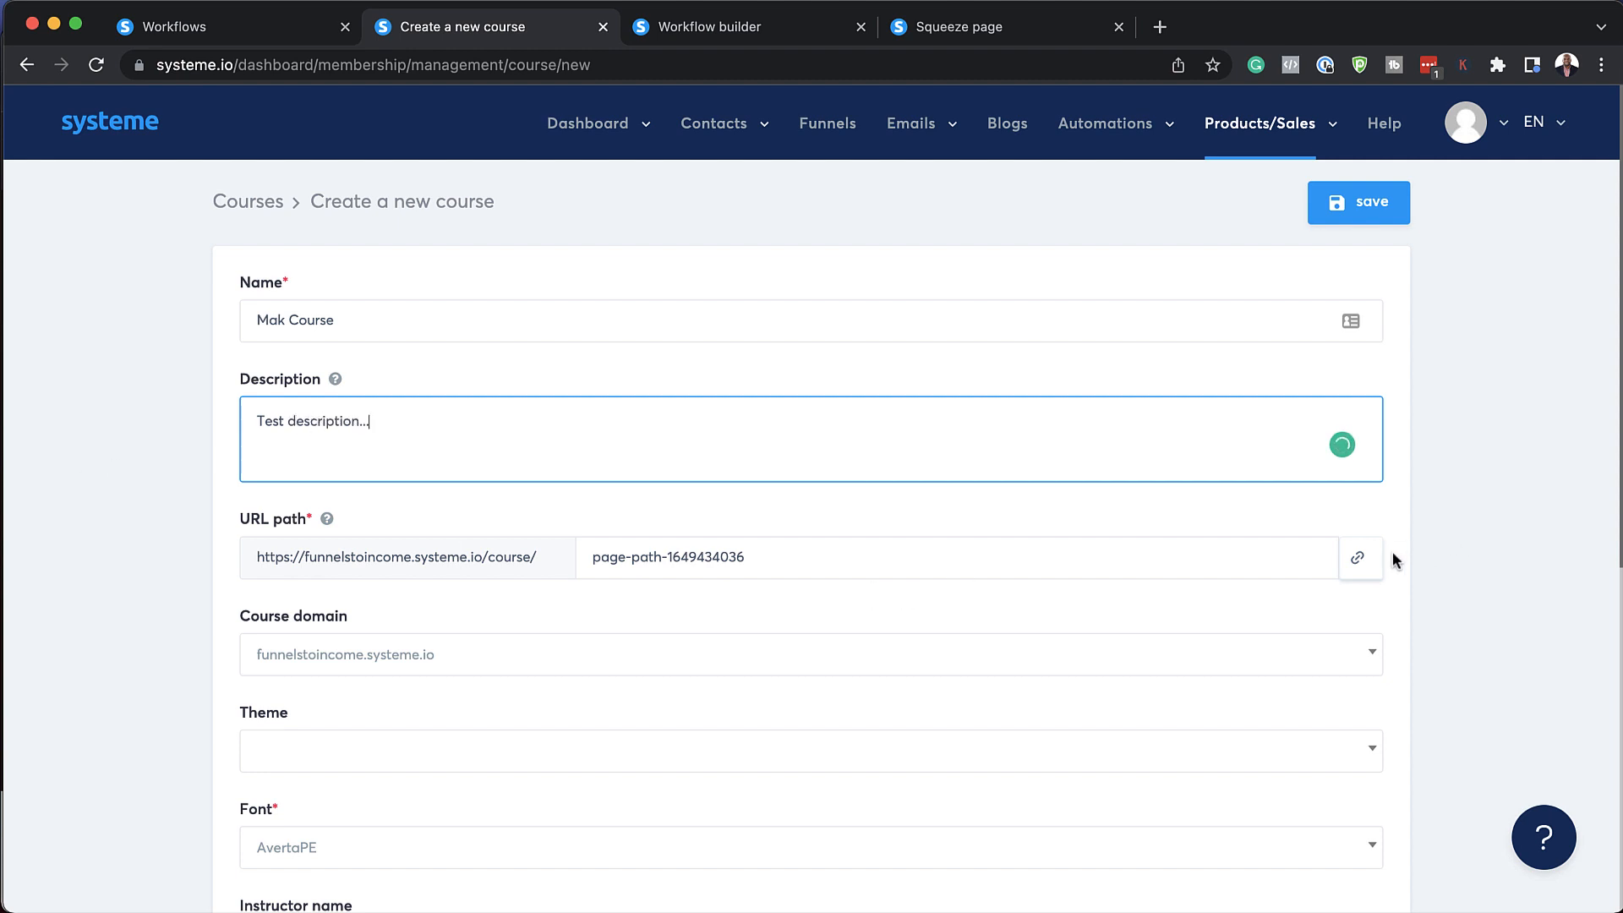
pyautogui.click(1360, 557)
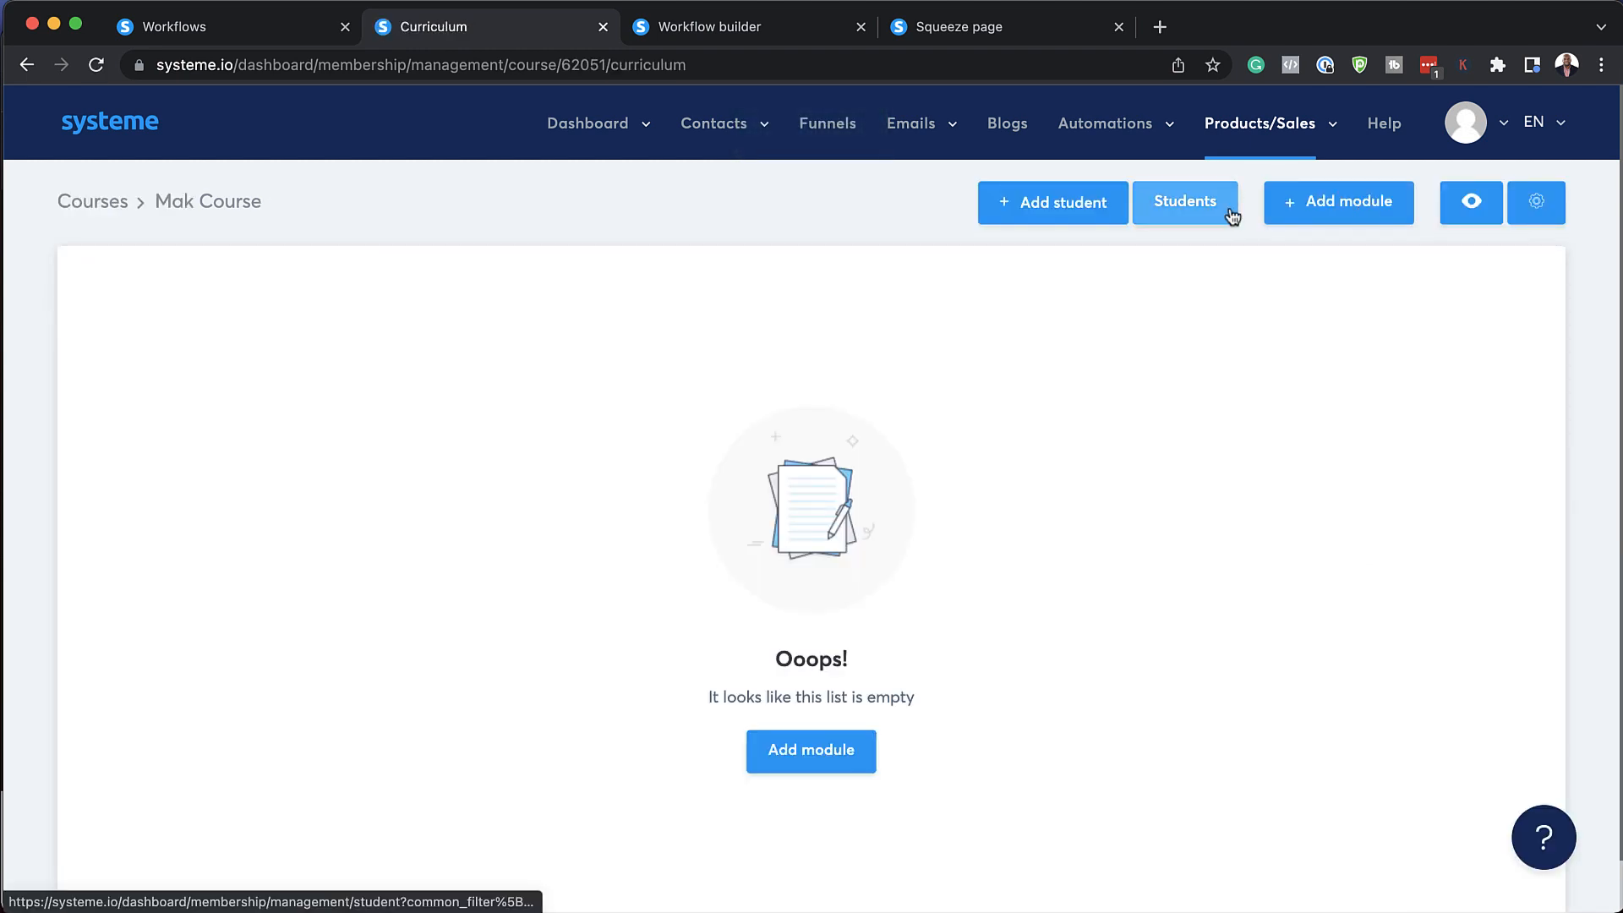
# Add a module named Module 1 to Mak Course.
pyautogui.click(1337, 202)
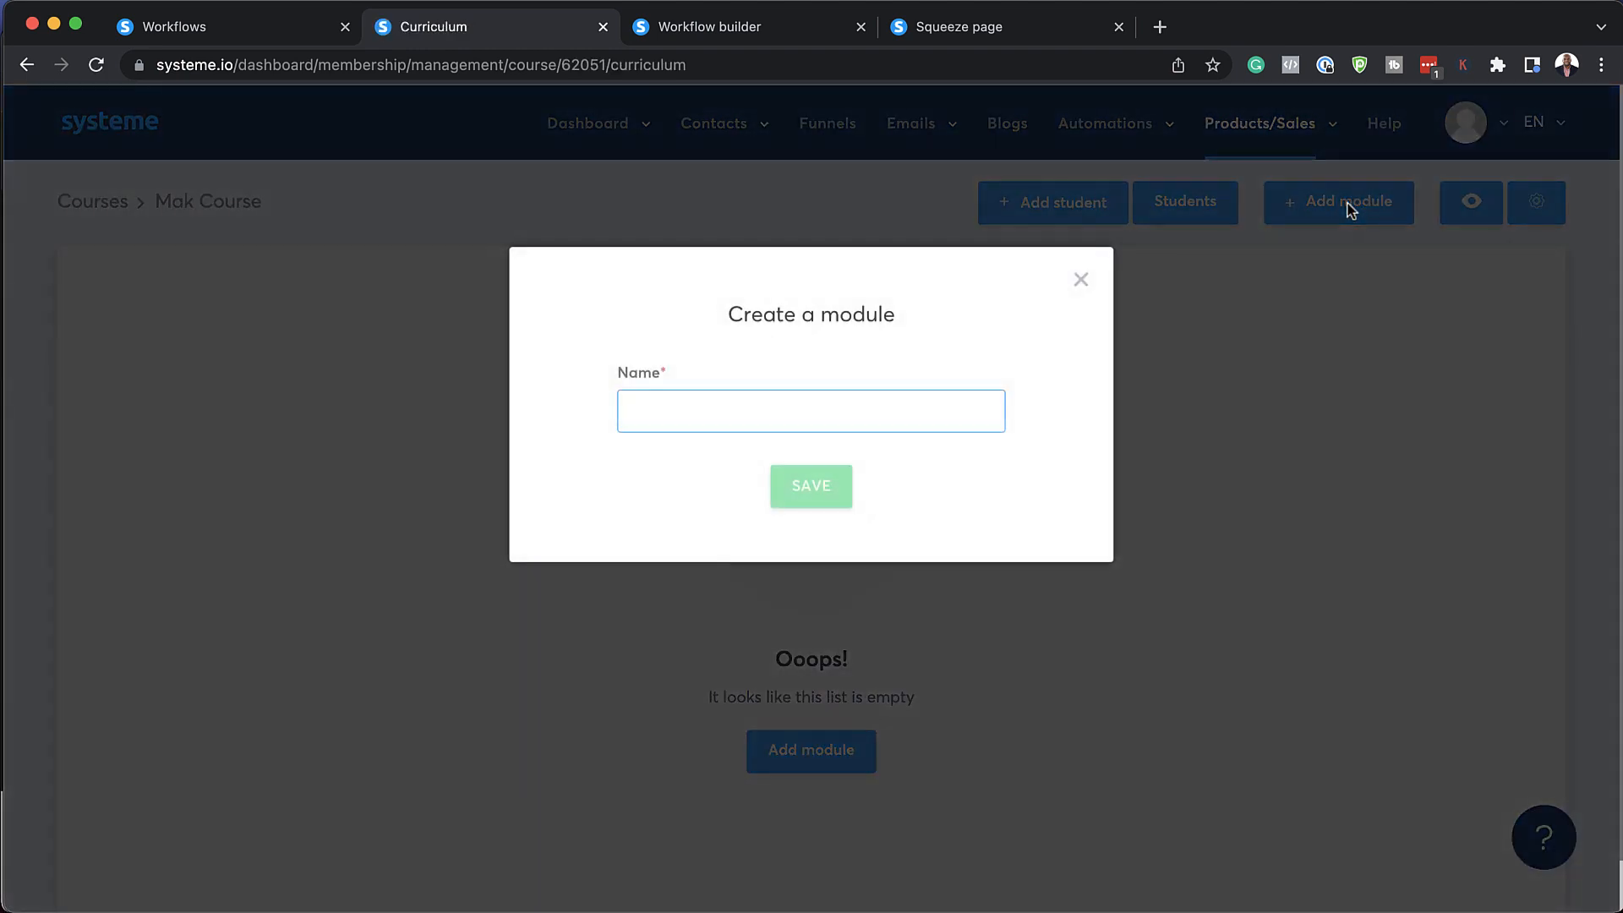
pyautogui.write('M')
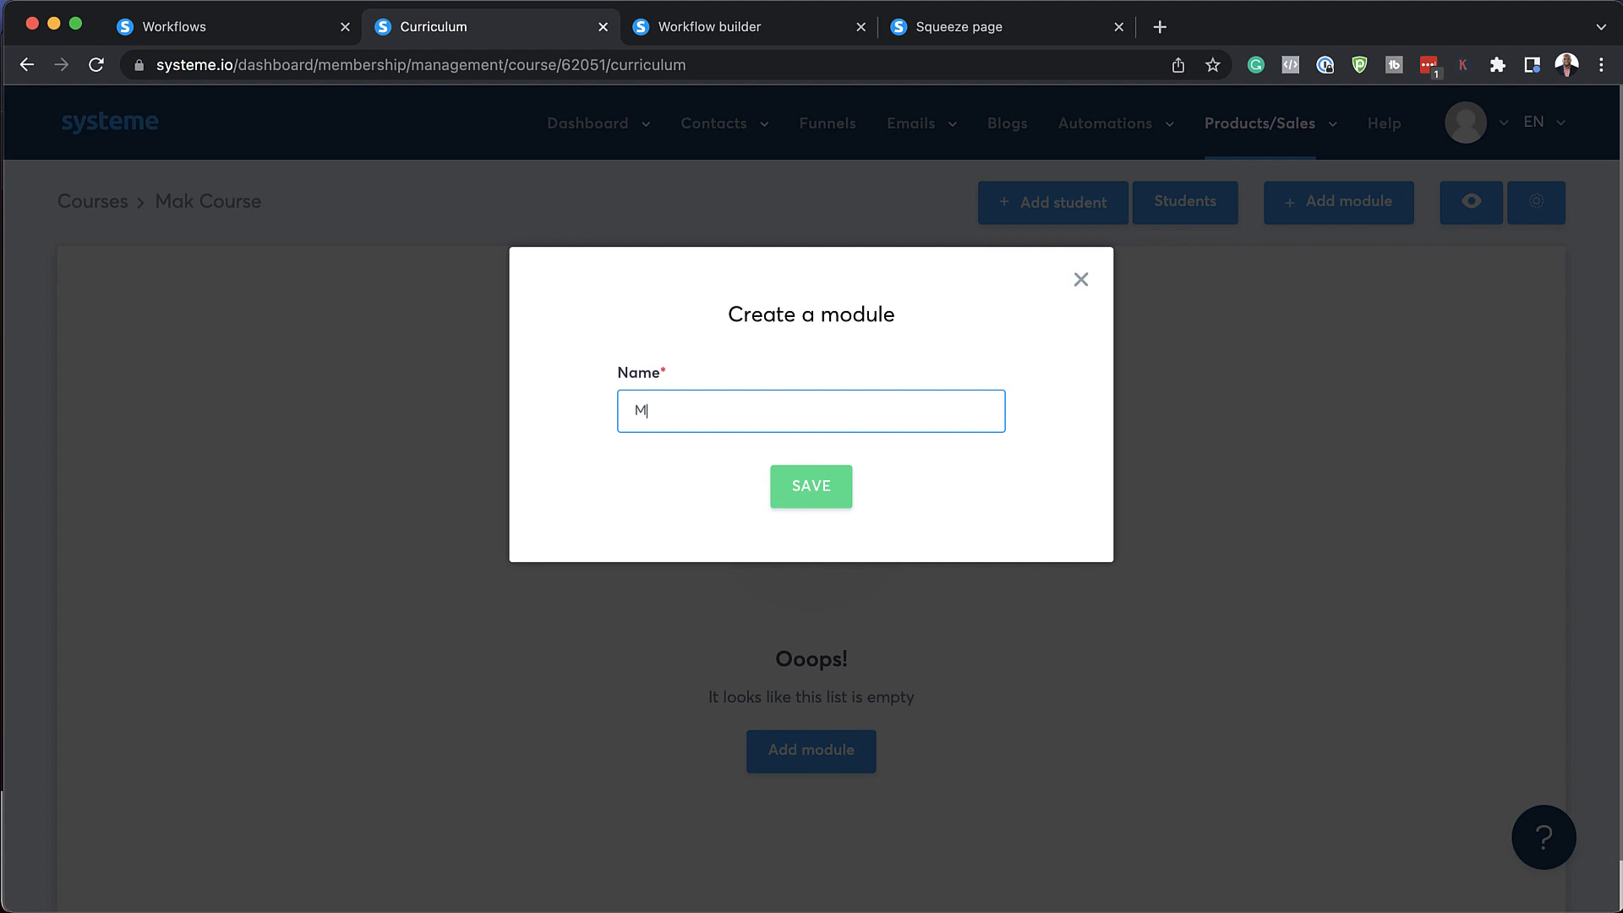
pyautogui.click(810, 487)
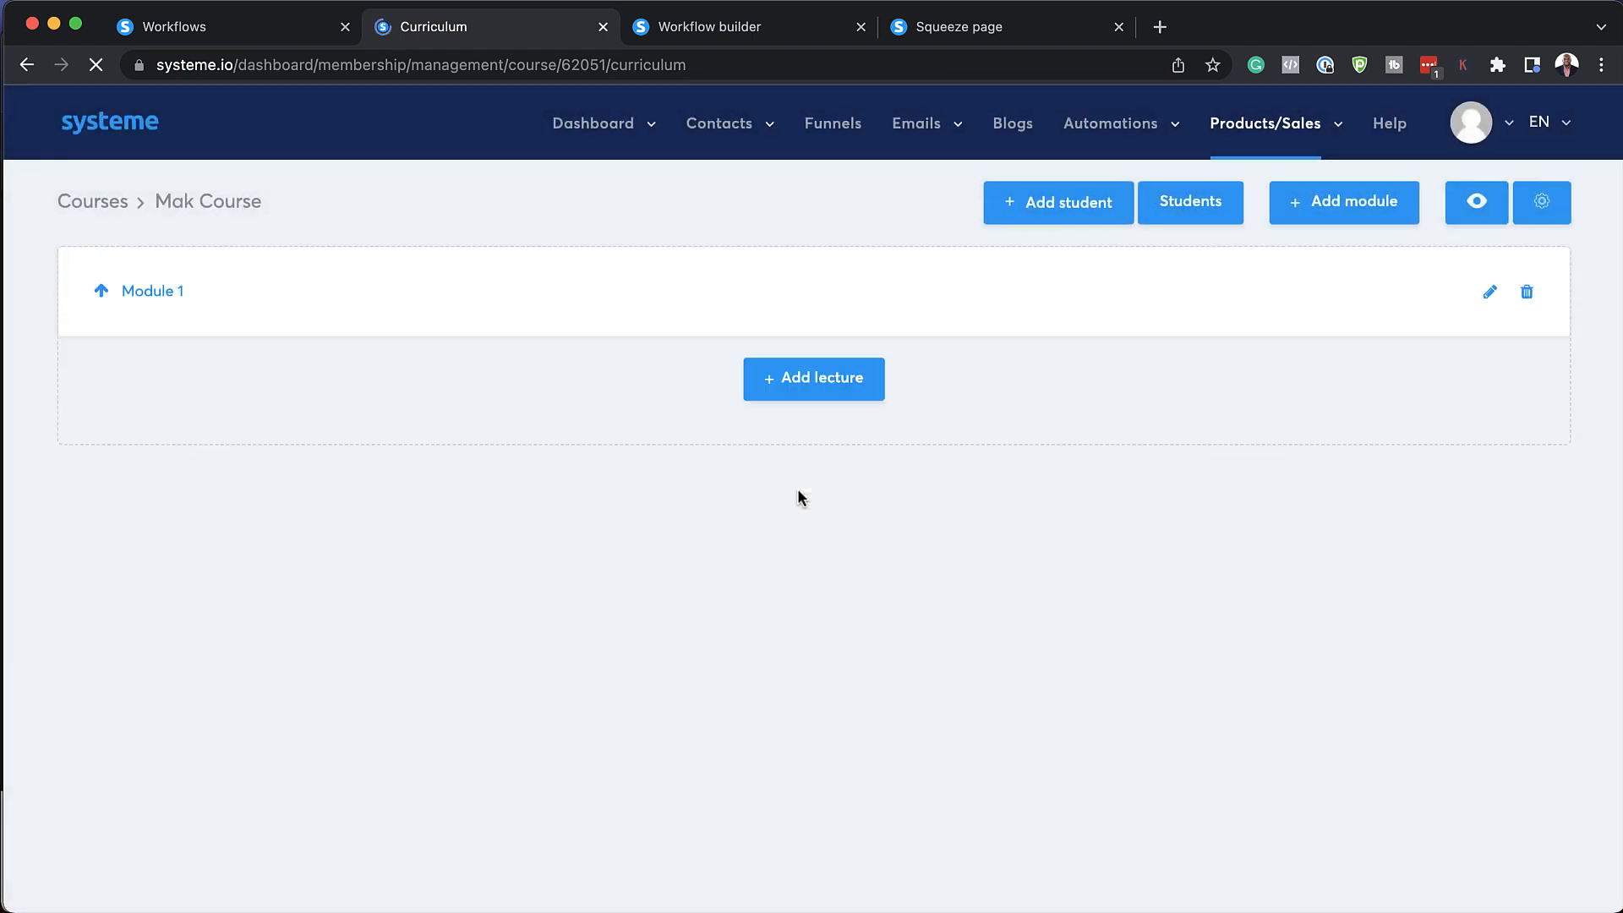
# Create the lecture 'Lesson 1' in Module 1 using the Video template.
pyautogui.click(813, 378)
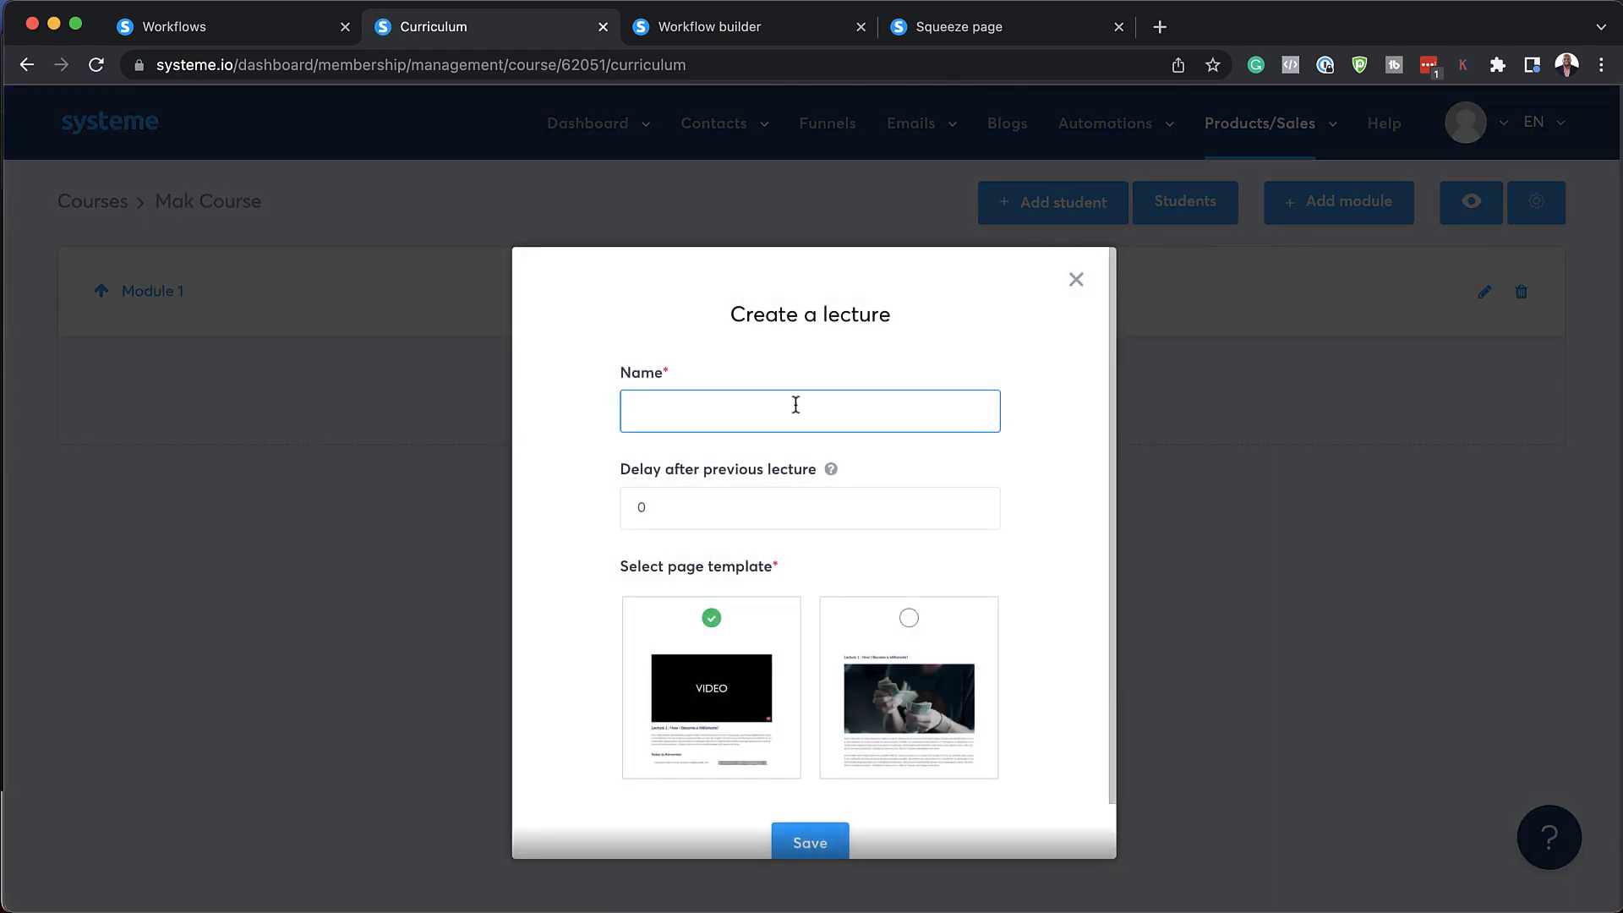
pyautogui.write('Lesson 1')
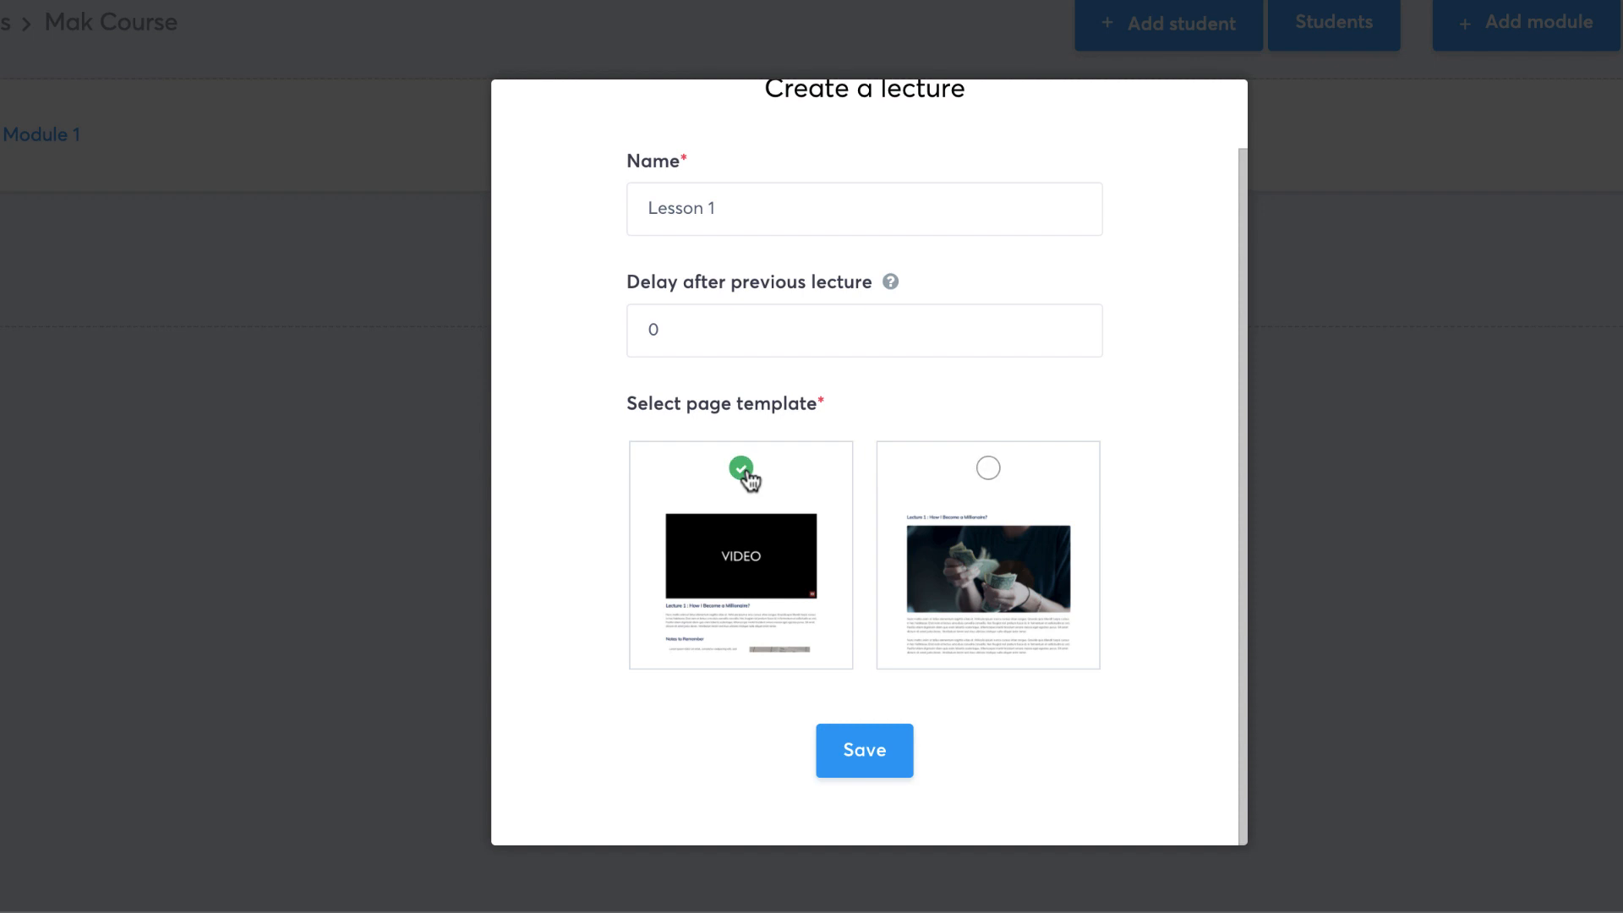
pyautogui.click(864, 750)
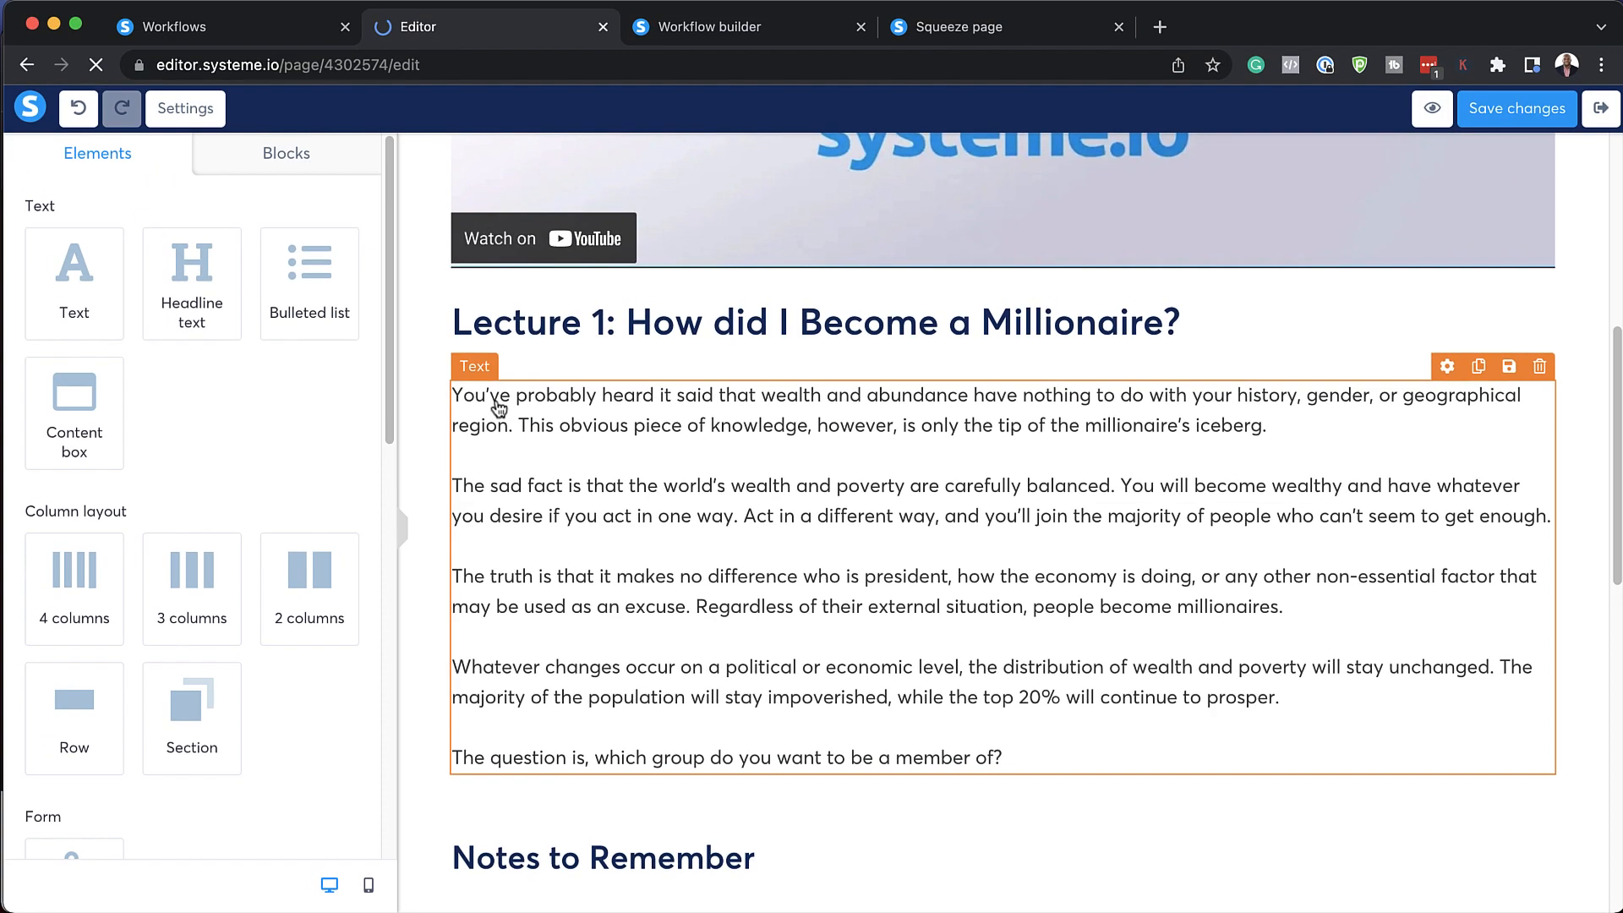
pyautogui.scroll(-3)
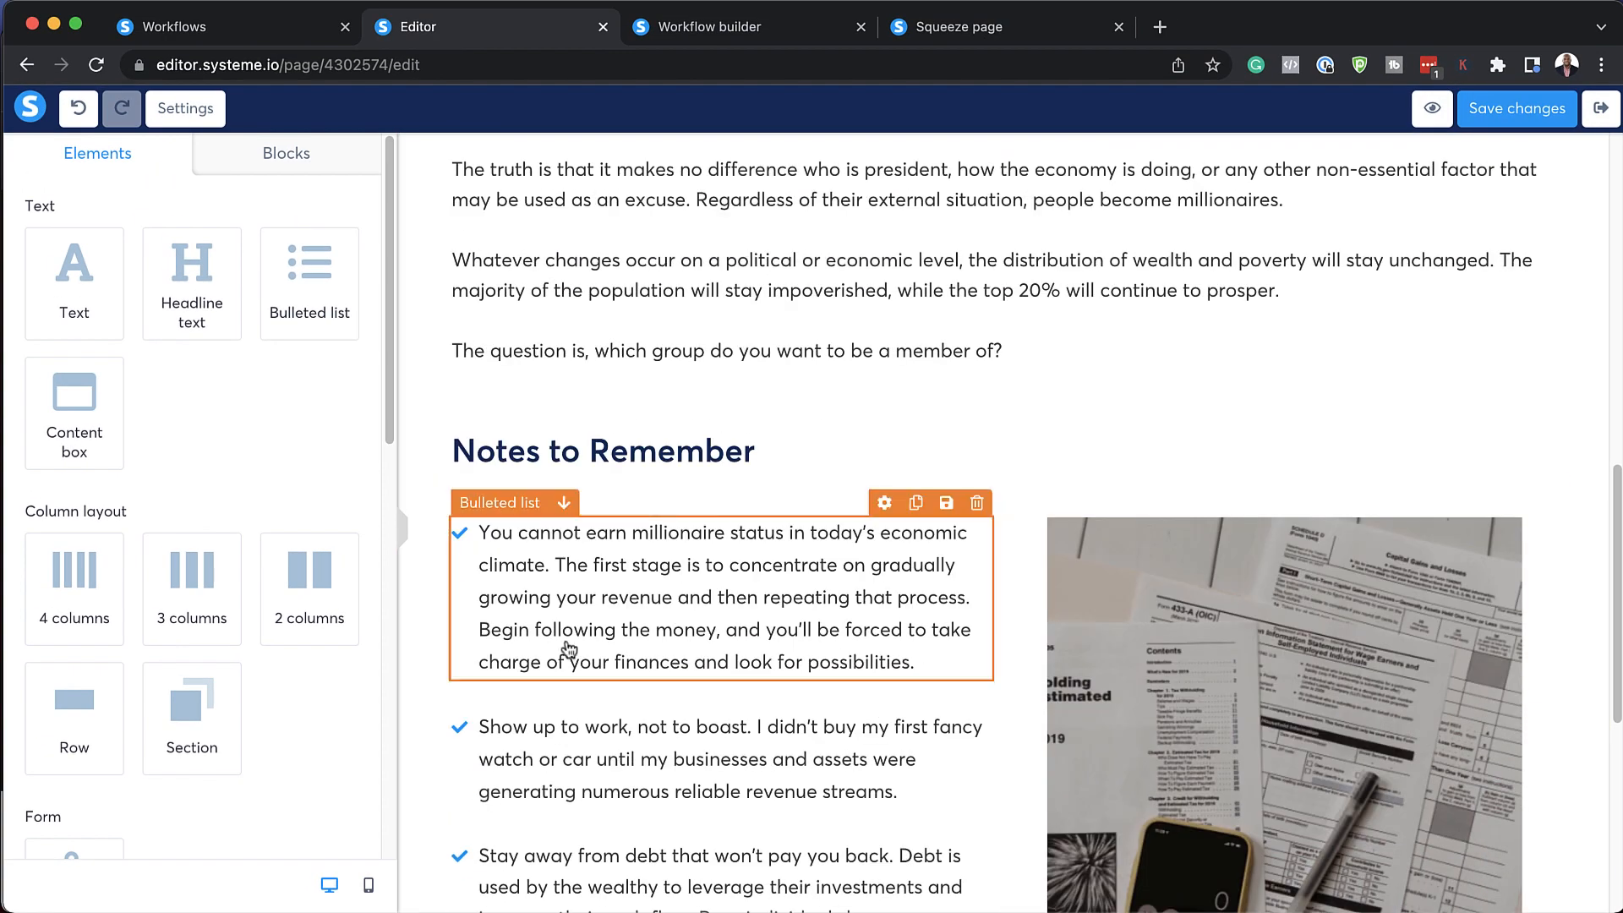
pyautogui.scroll(-3)
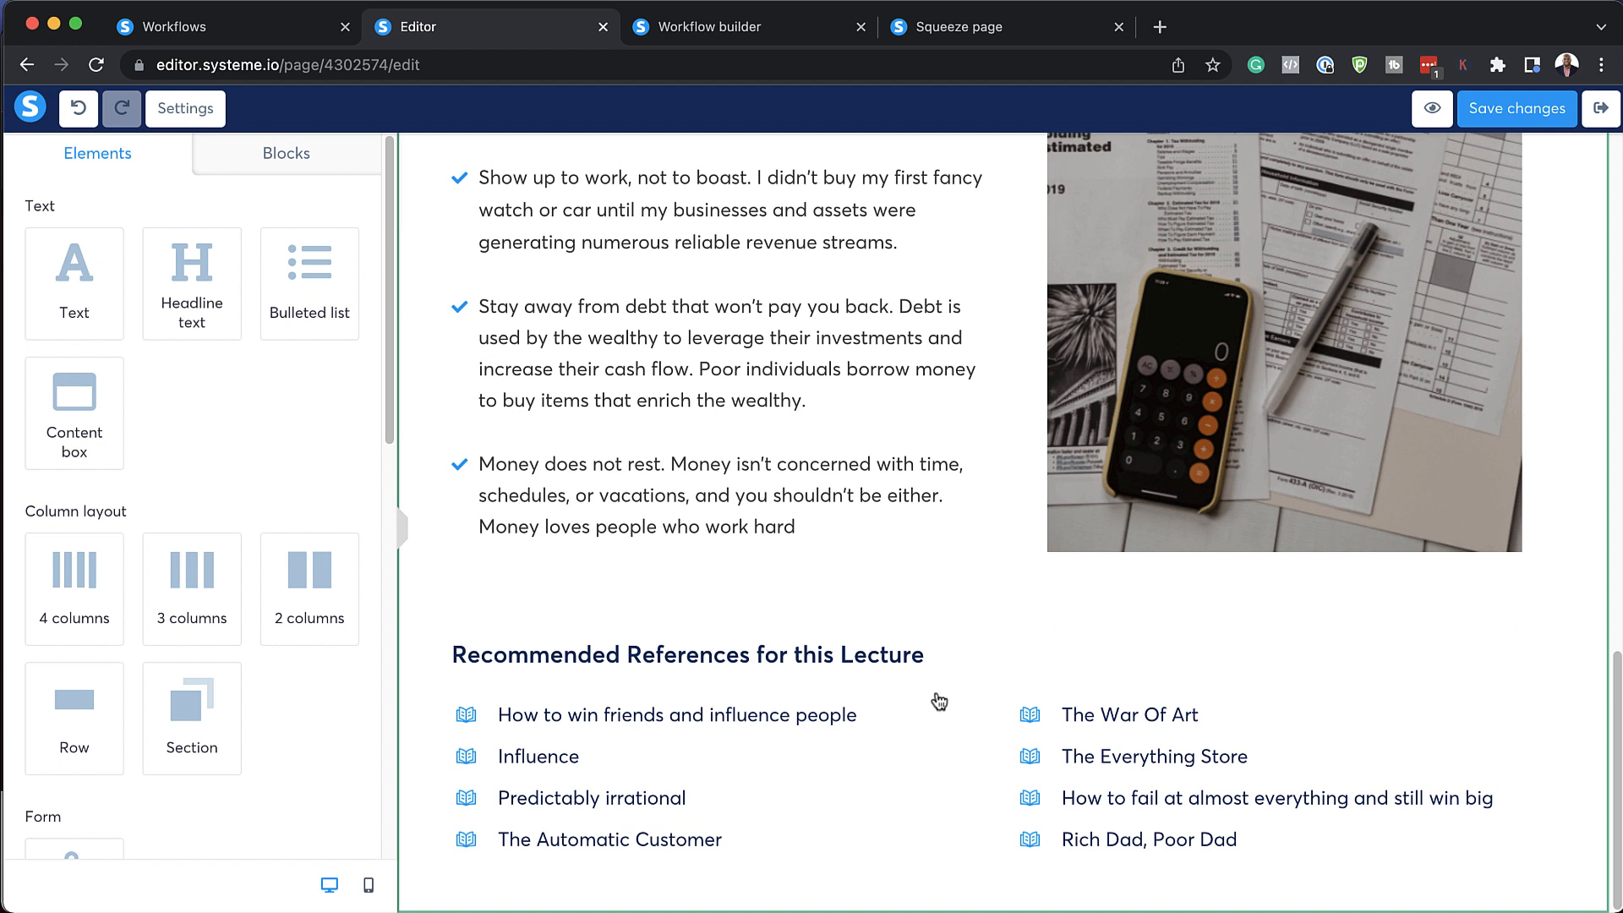
pyautogui.click(859, 539)
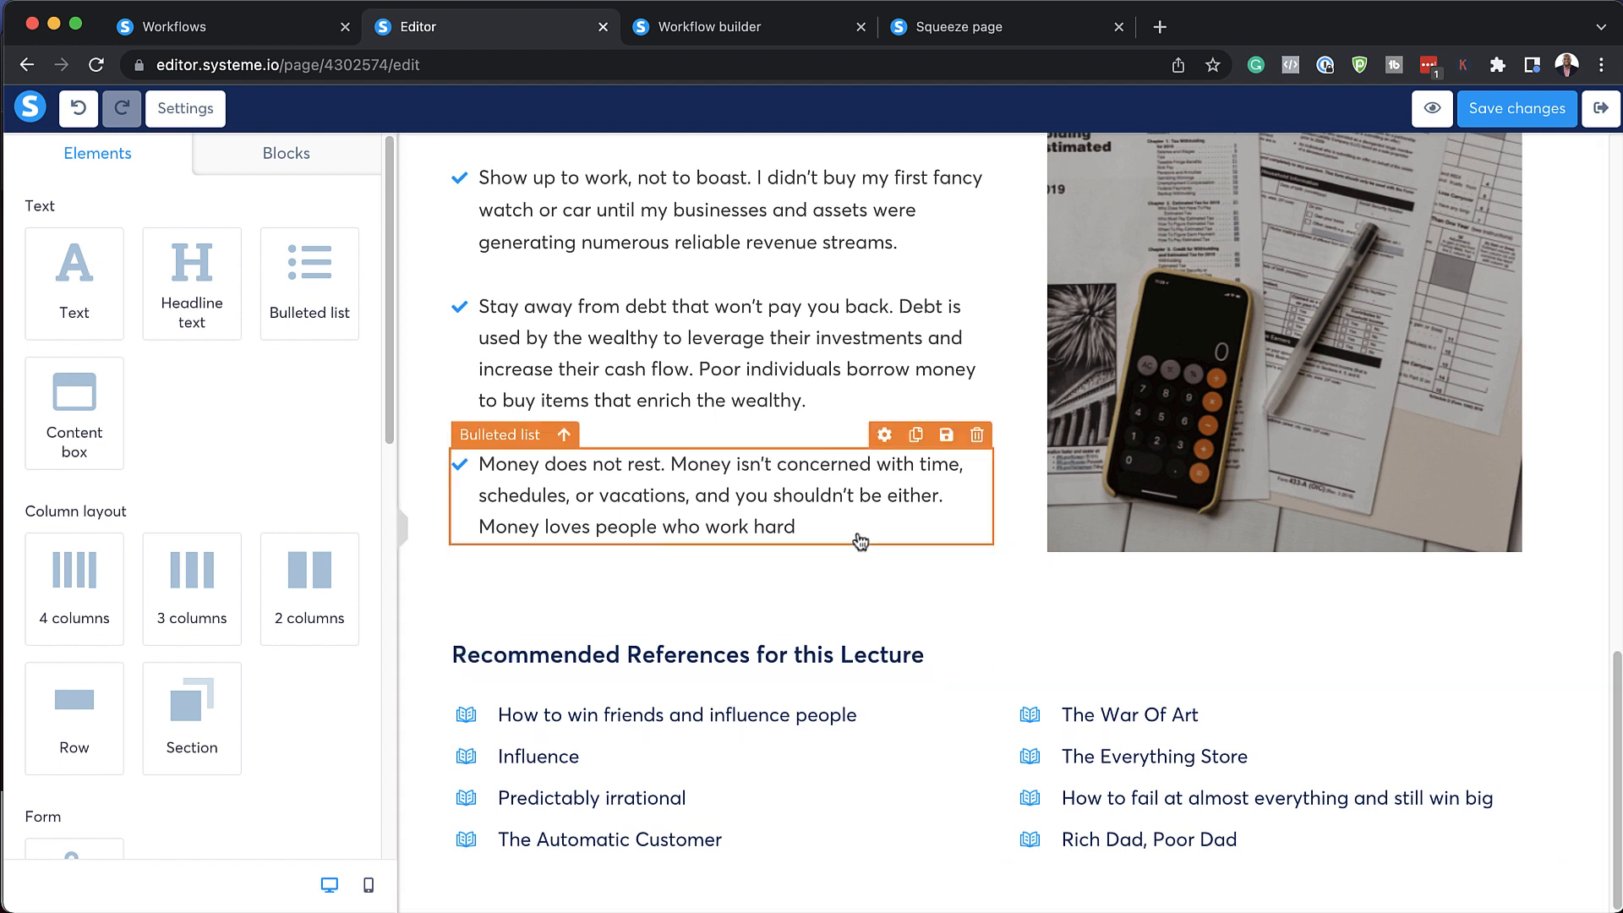
pyautogui.click(1516, 108)
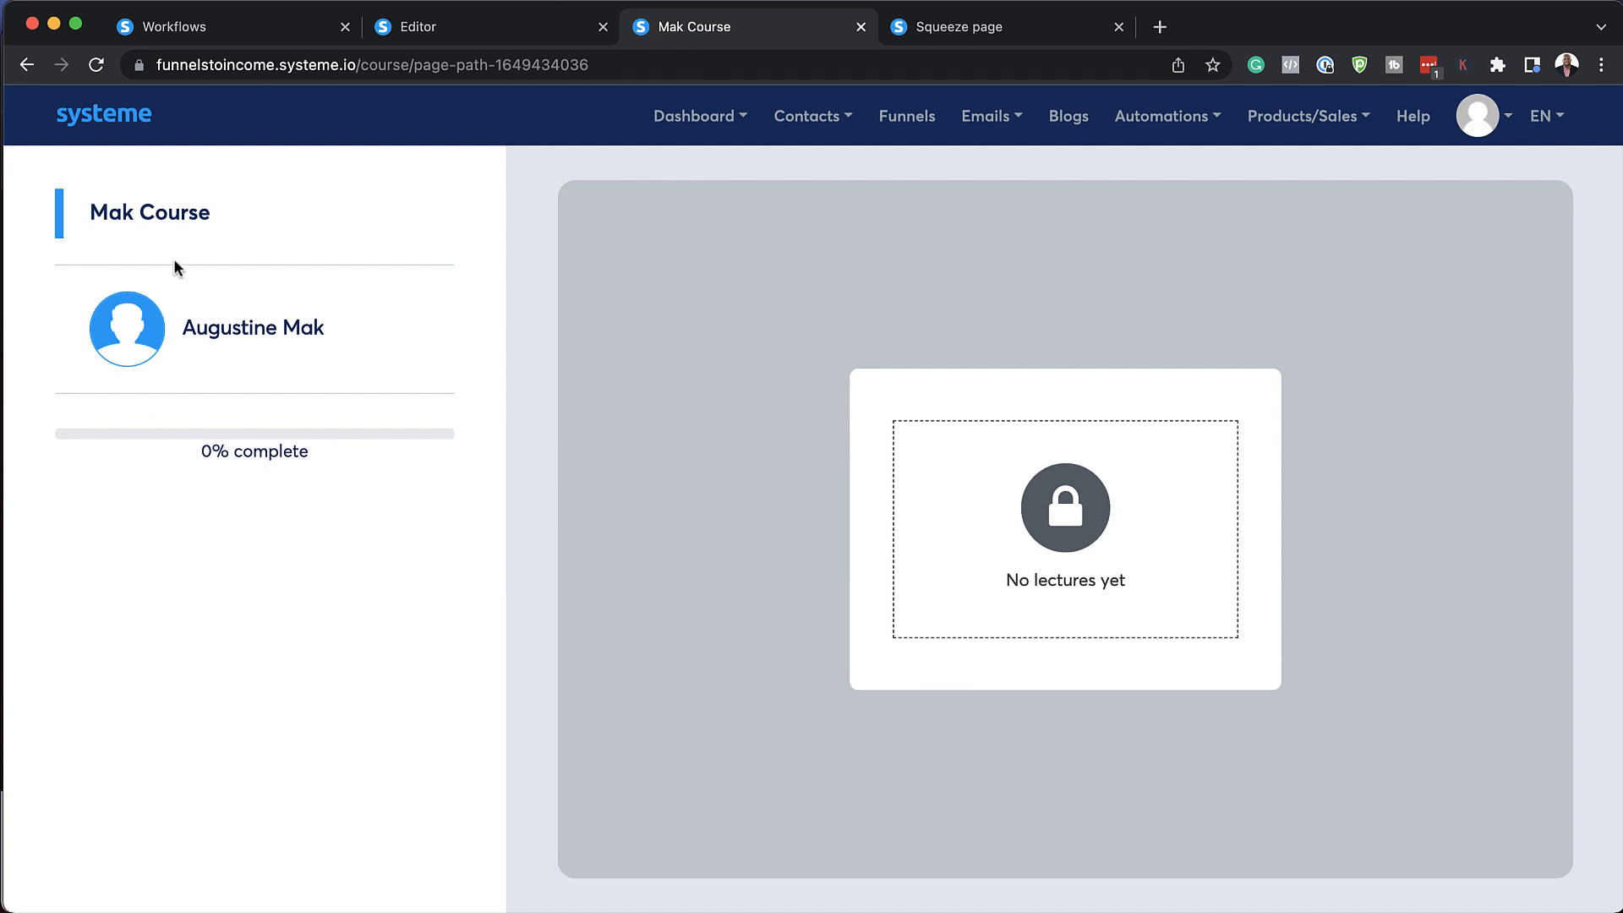
pyautogui.moveTo(326, 442)
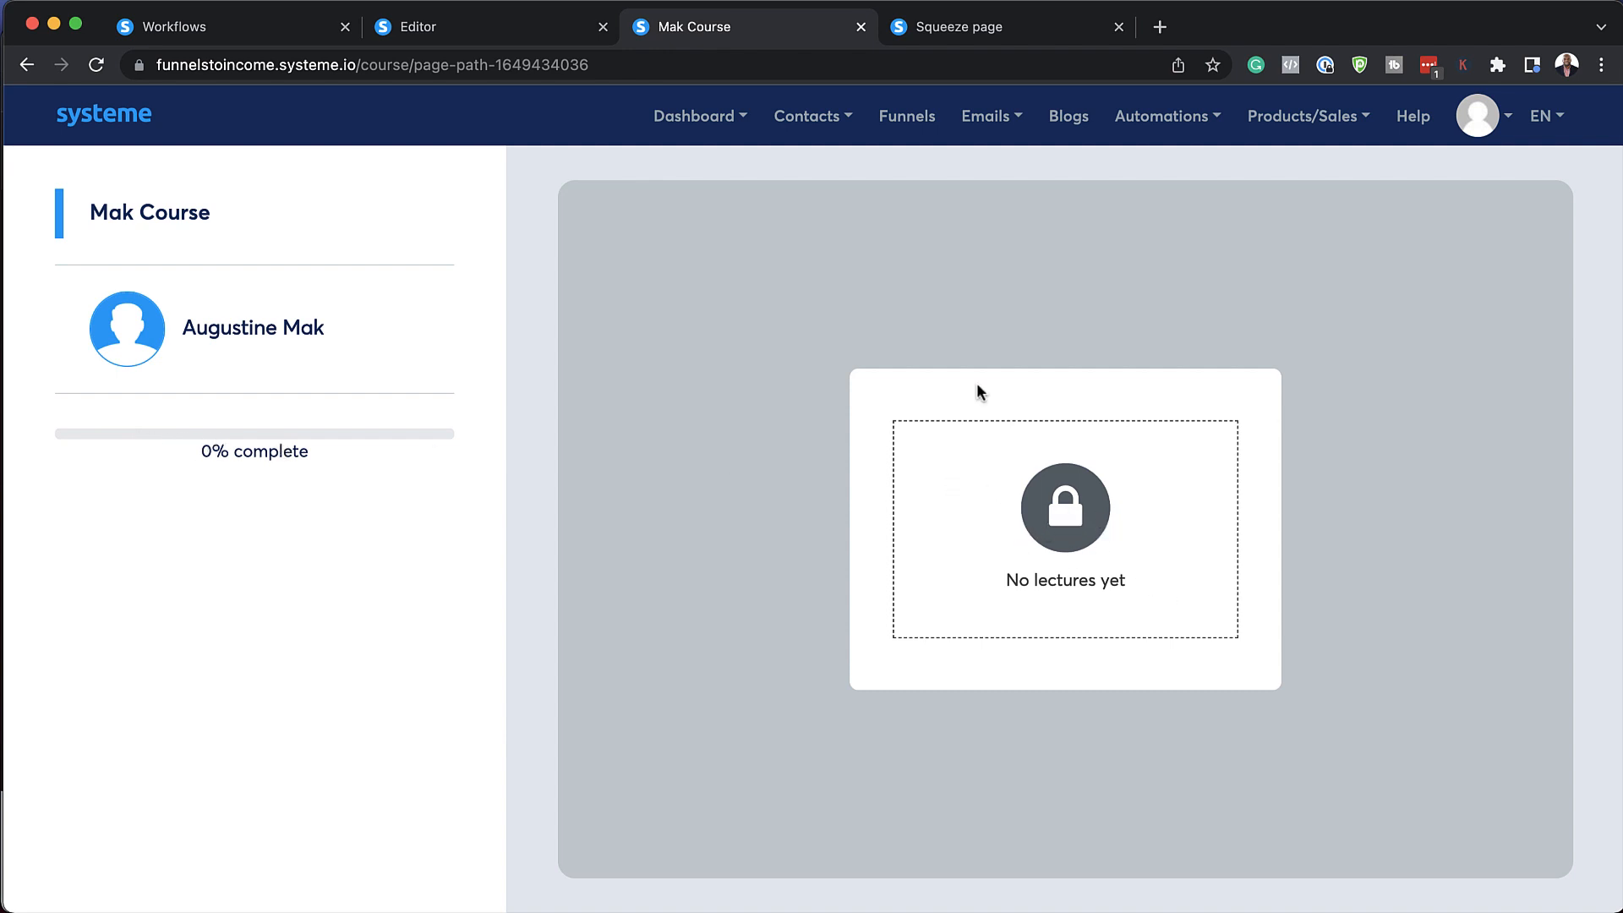
pyautogui.moveTo(1168, 469)
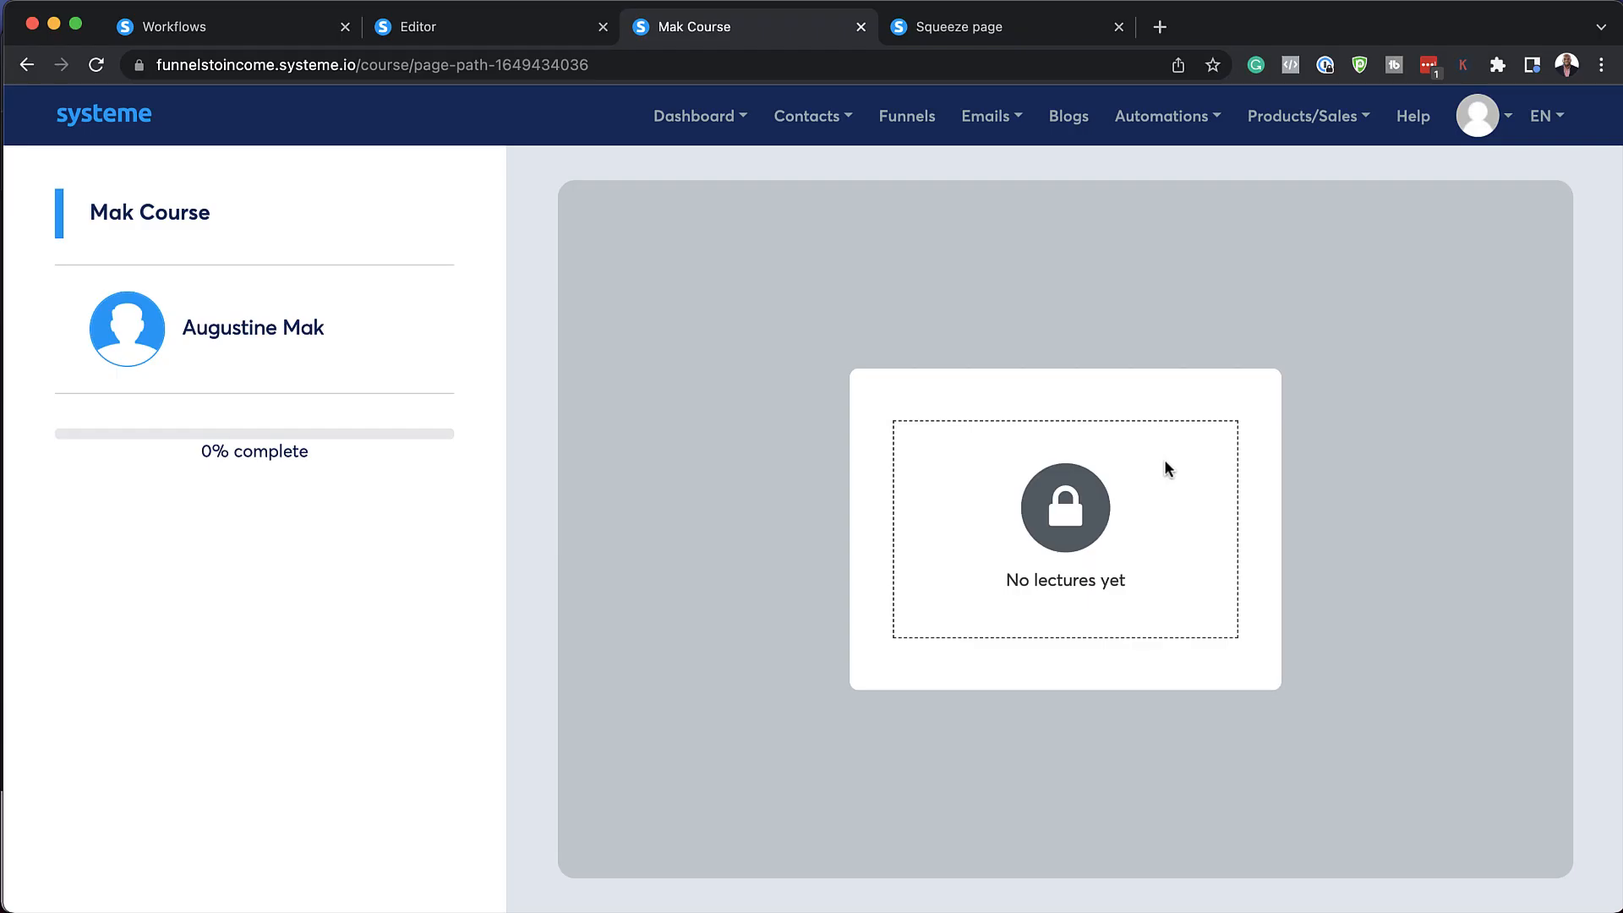
# Open the product and sales pages menu, then the account's profile settings.
pyautogui.click(1304, 115)
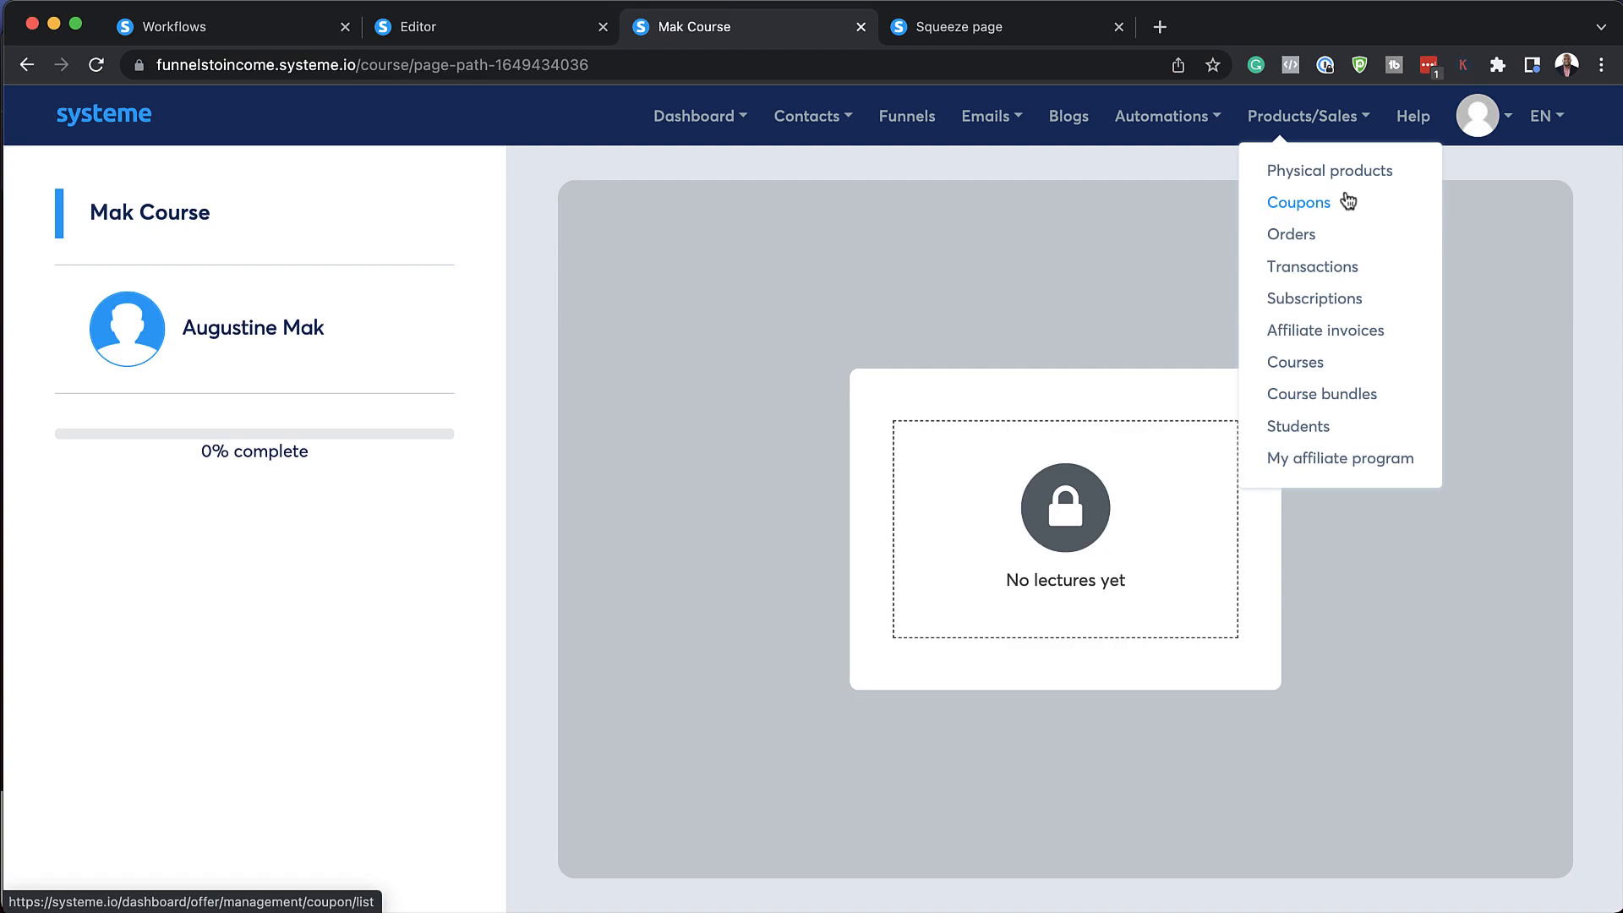
pyautogui.click(1477, 115)
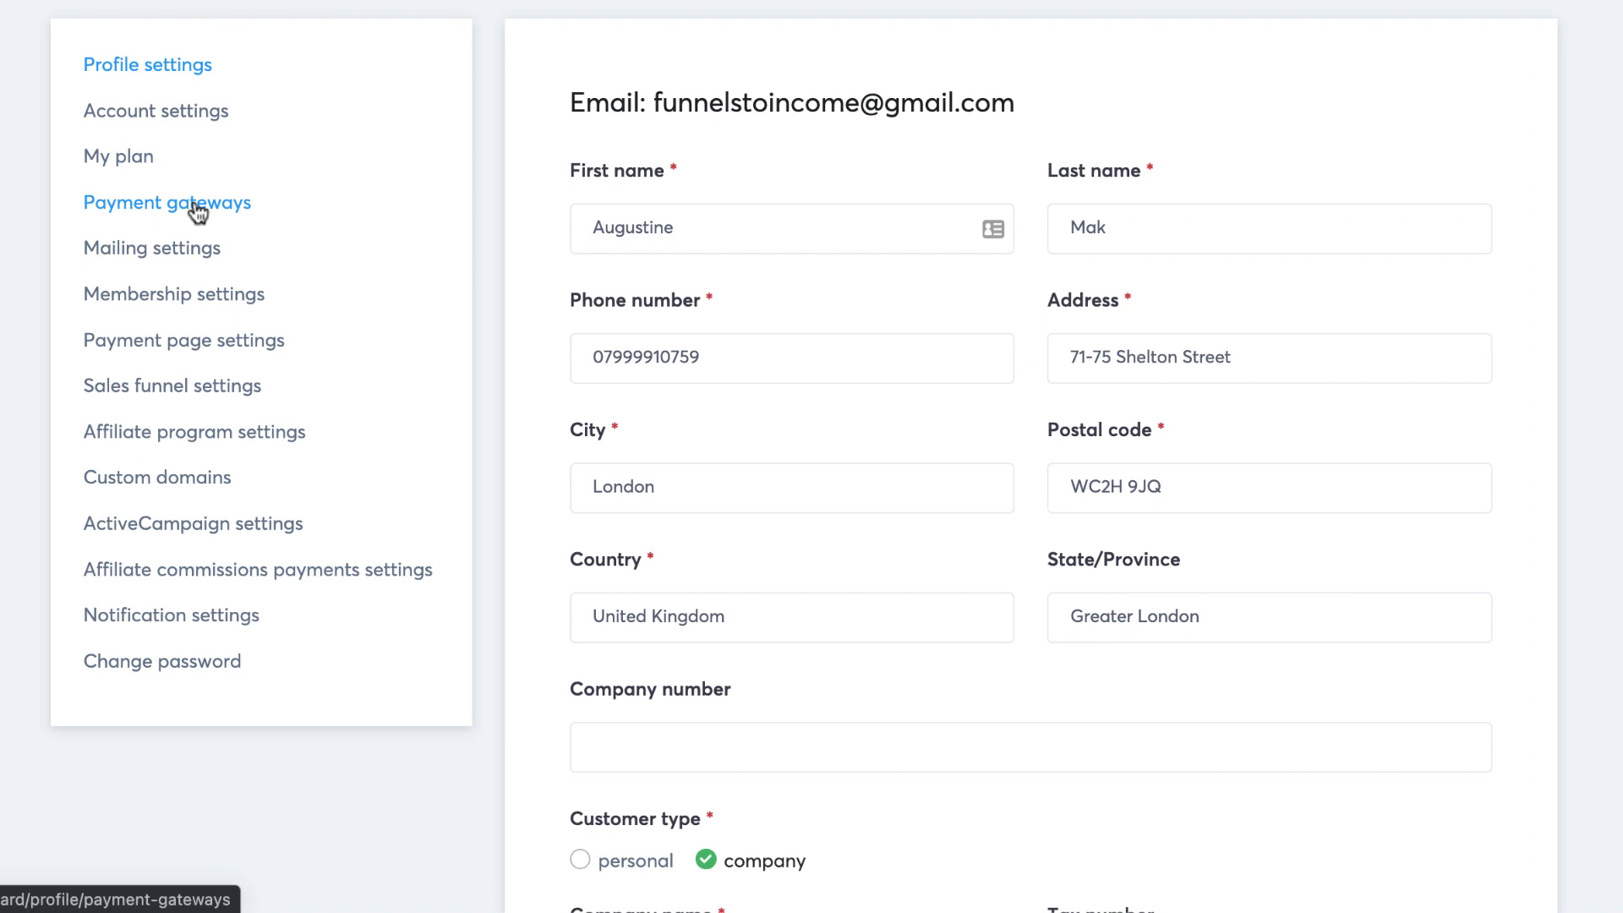
# Check payment gateways (Stripe connected), then view the SendGrid mailing settings.
pyautogui.click(167, 203)
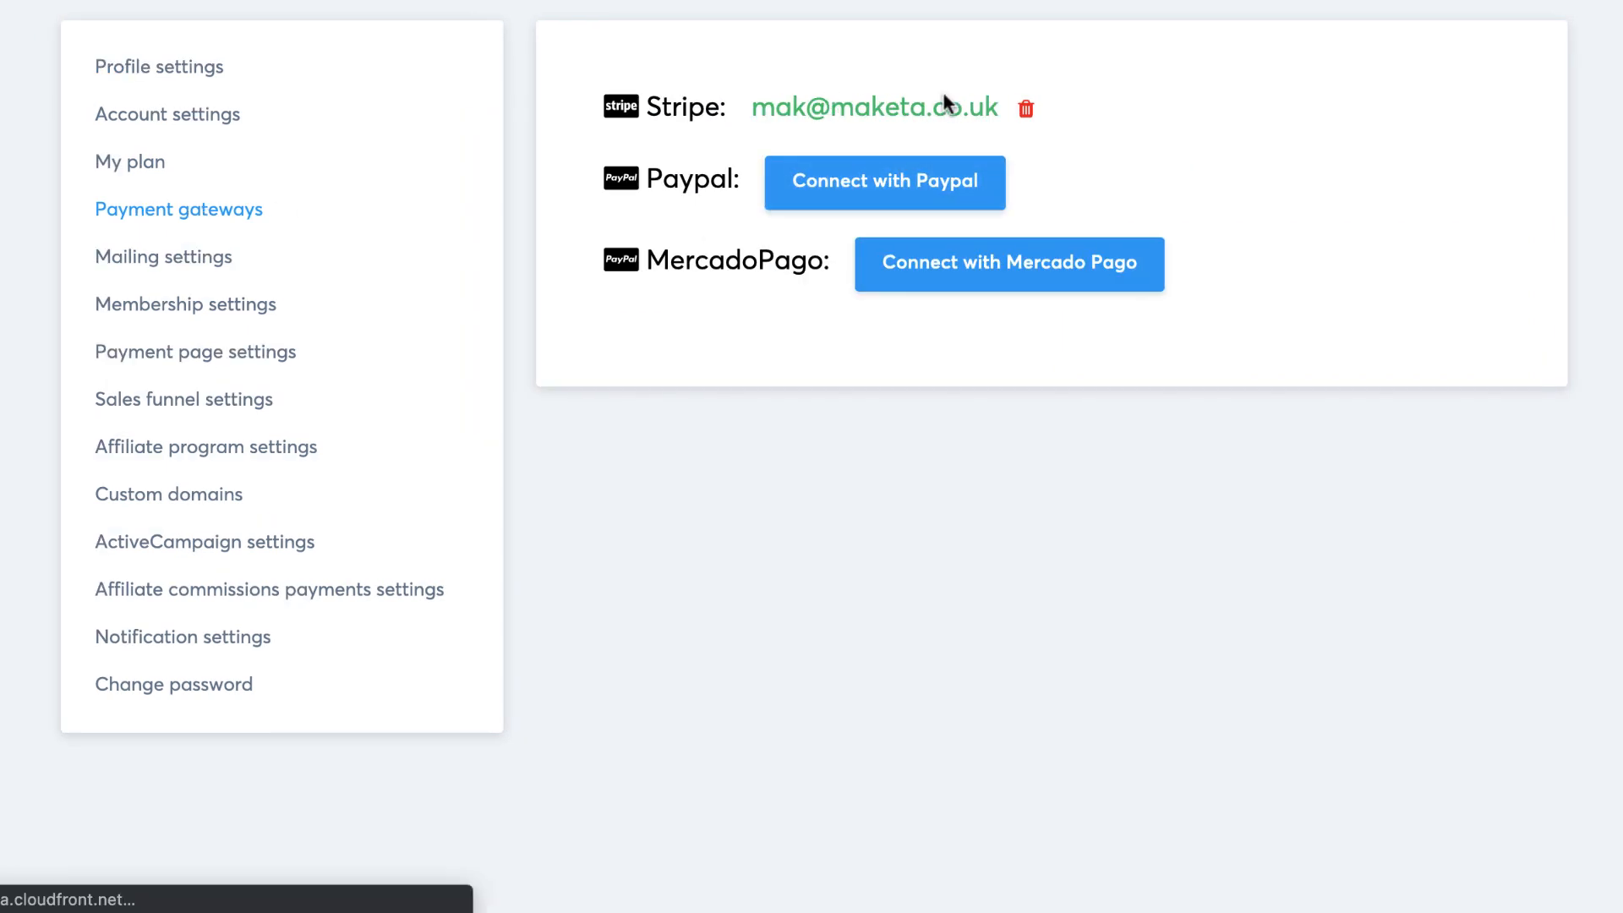
pyautogui.moveTo(714, 133)
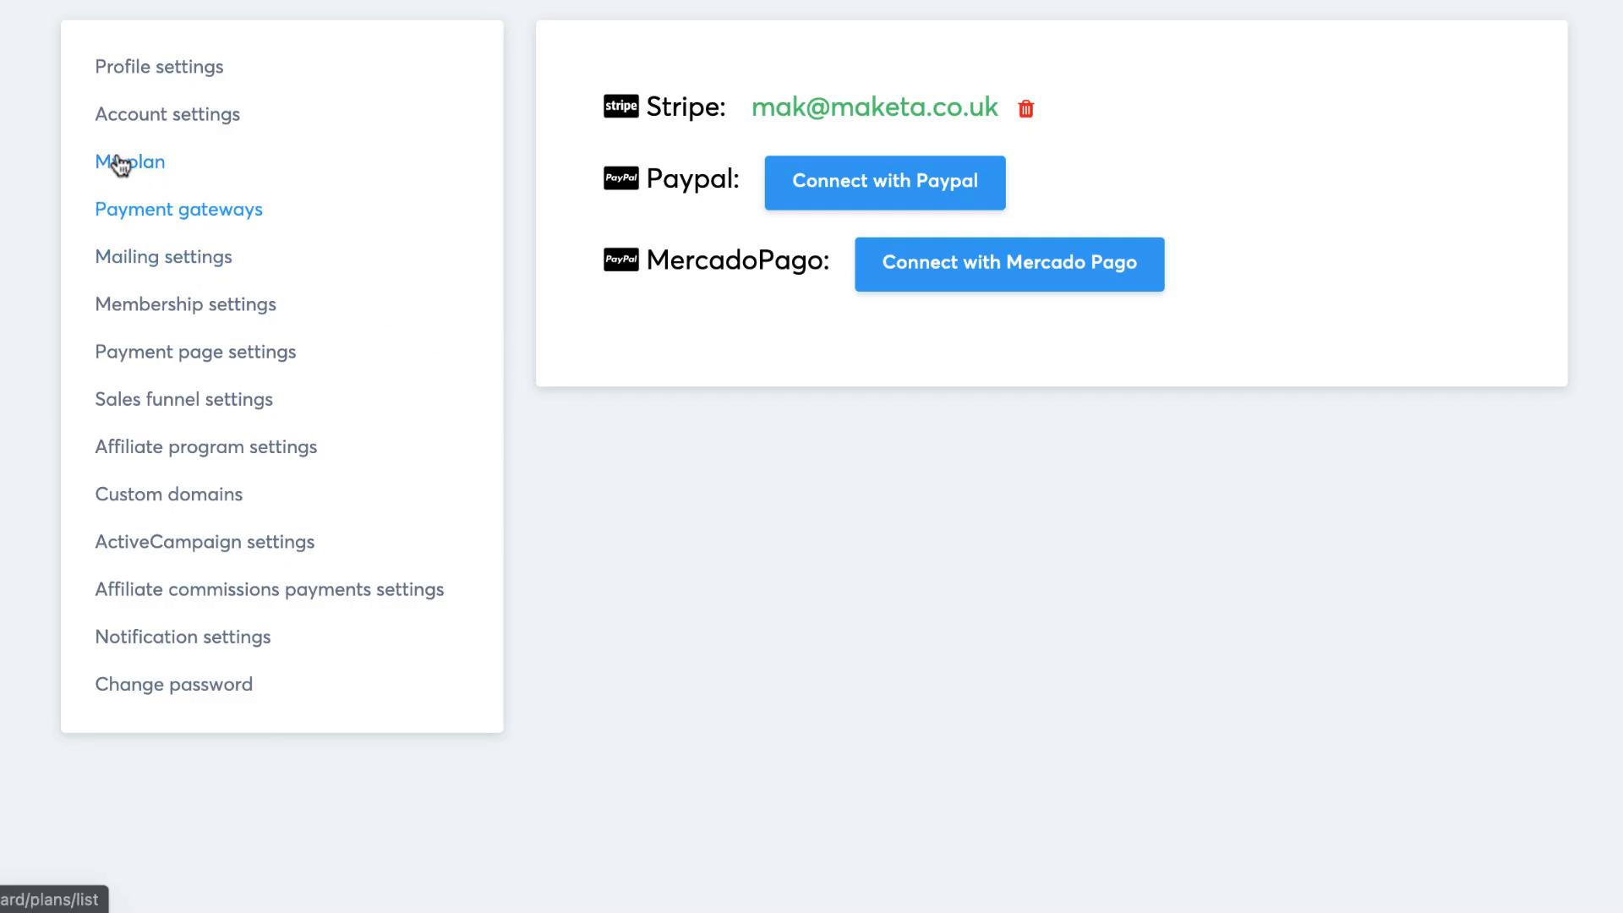
pyautogui.moveTo(239, 272)
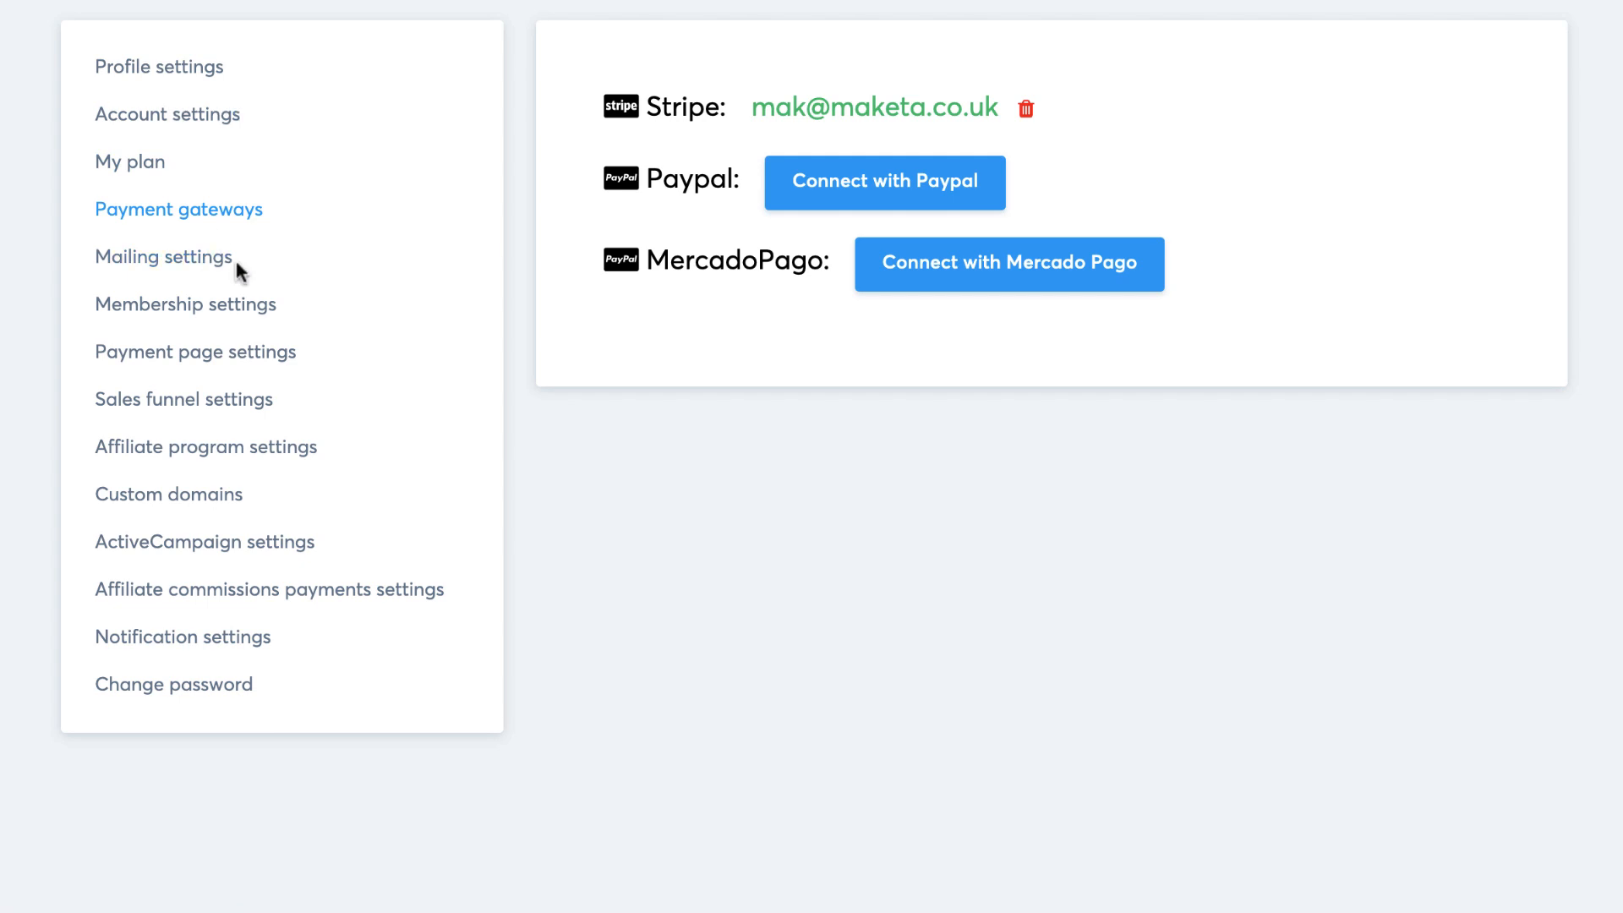
pyautogui.click(162, 255)
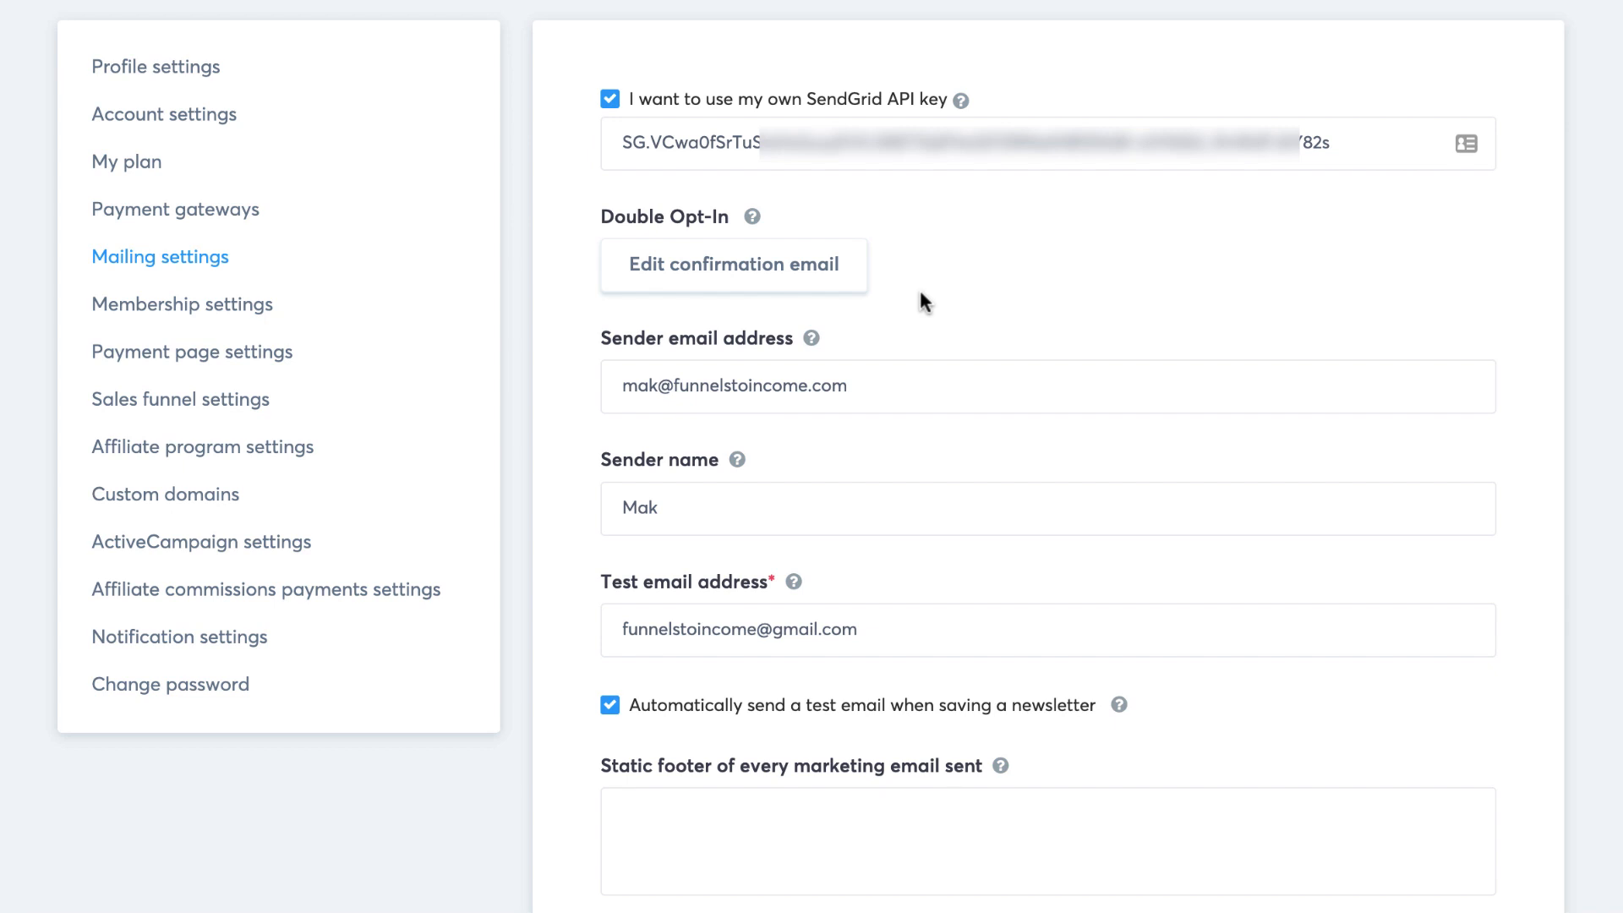
pyautogui.moveTo(958, 210)
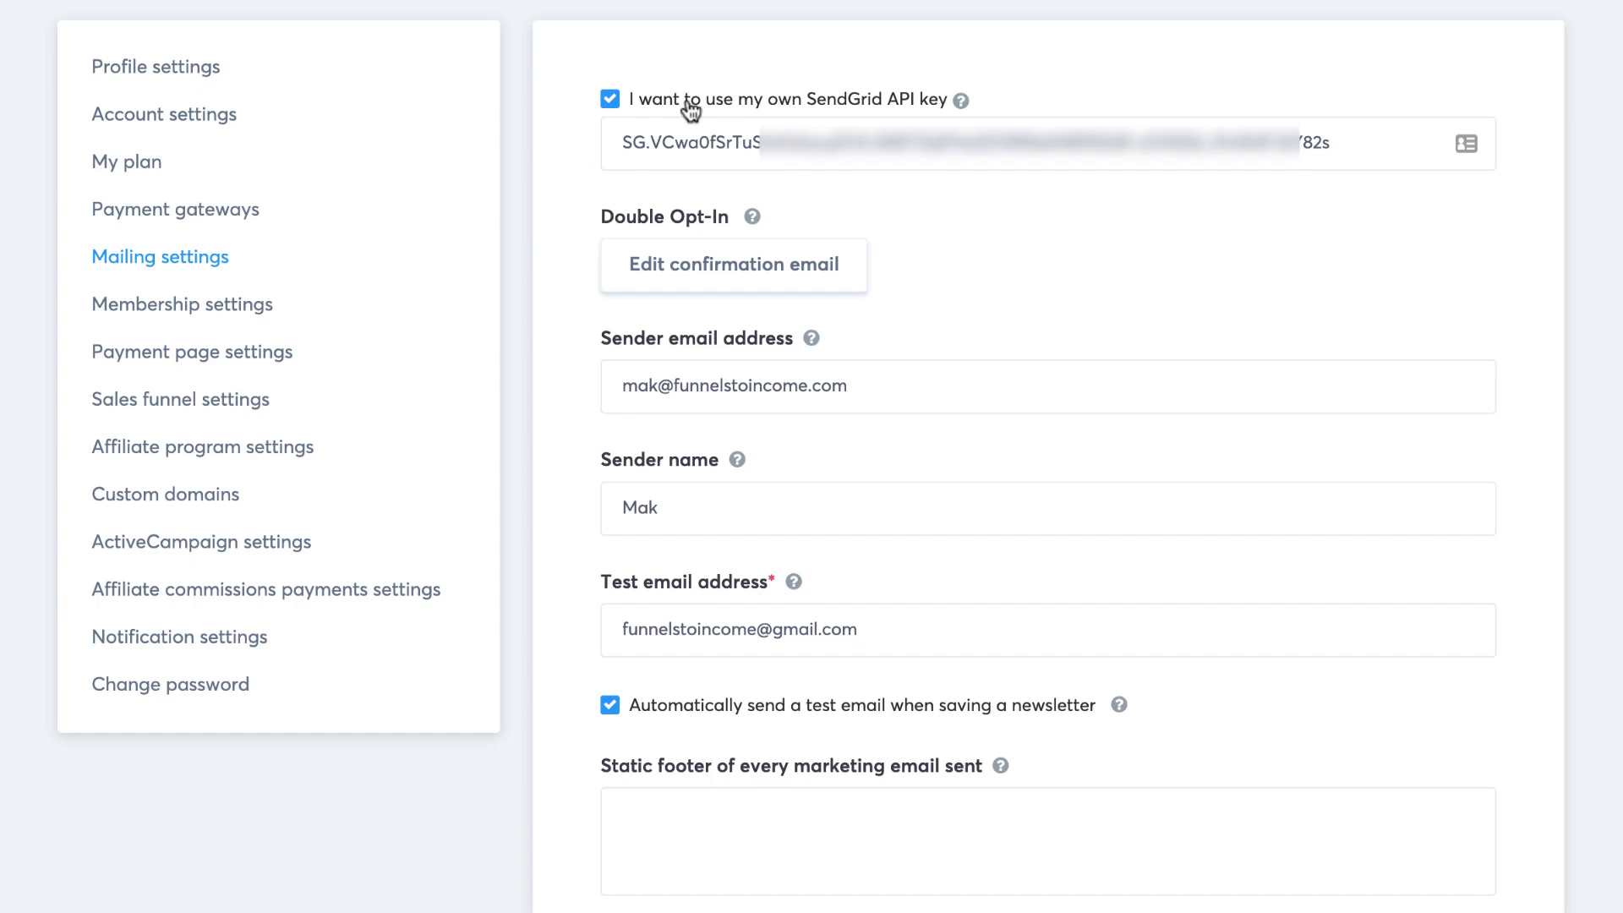
# Open Custom domains to see funnelstoincome.systeme.io marked ready to use.
pyautogui.click(165, 493)
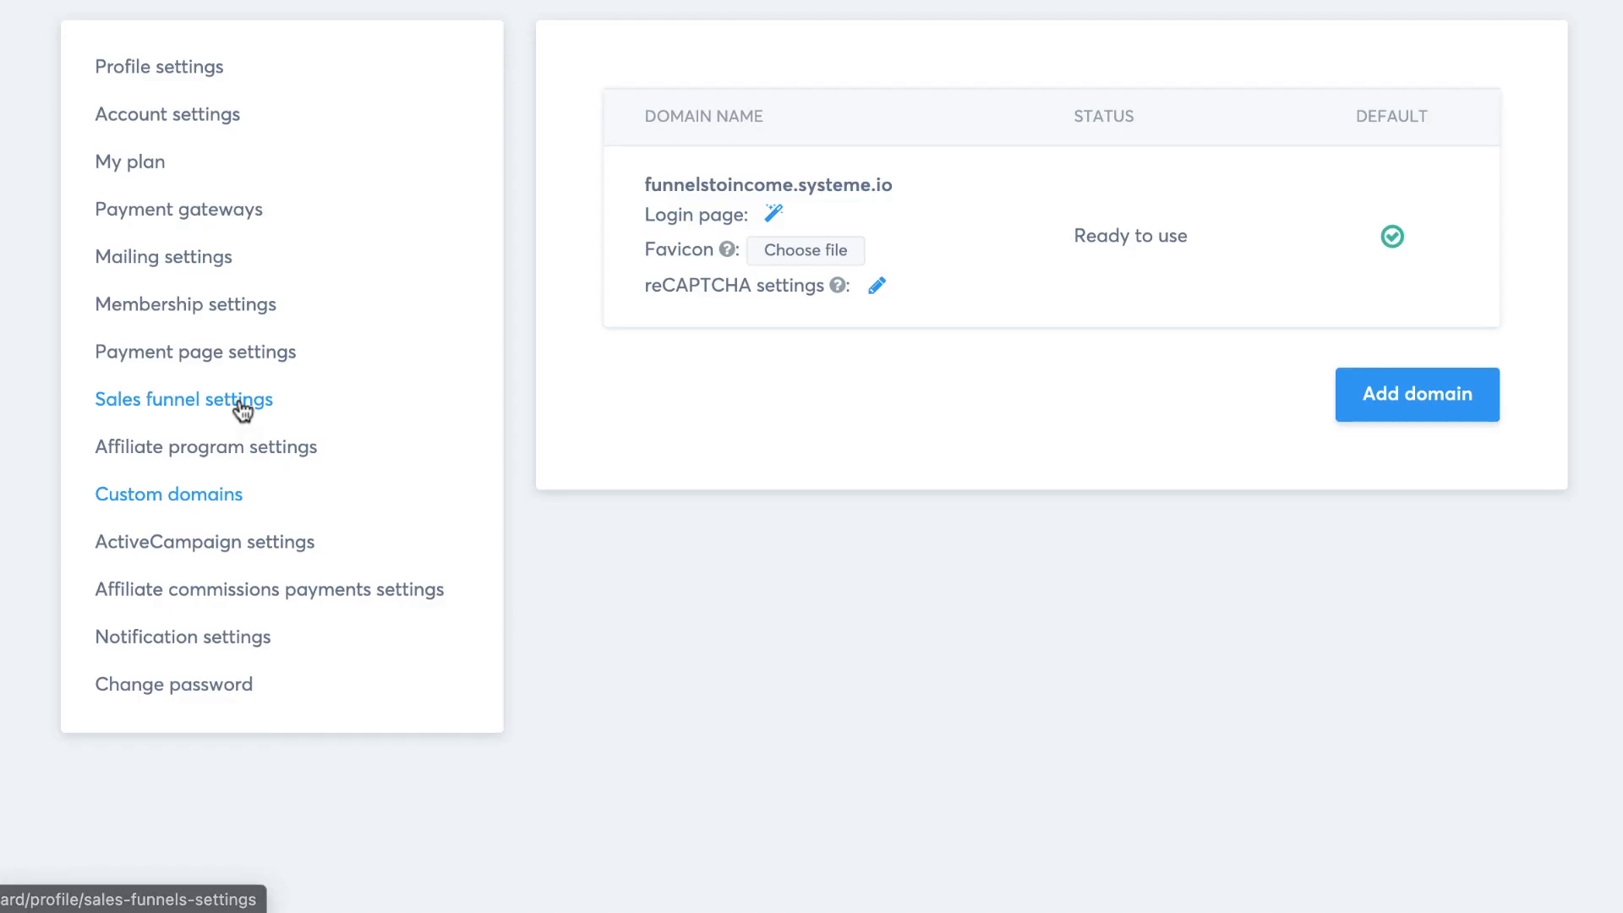
# Browse sales funnel, payment page (U.S. Dollar) and membership settings.
pyautogui.click(183, 398)
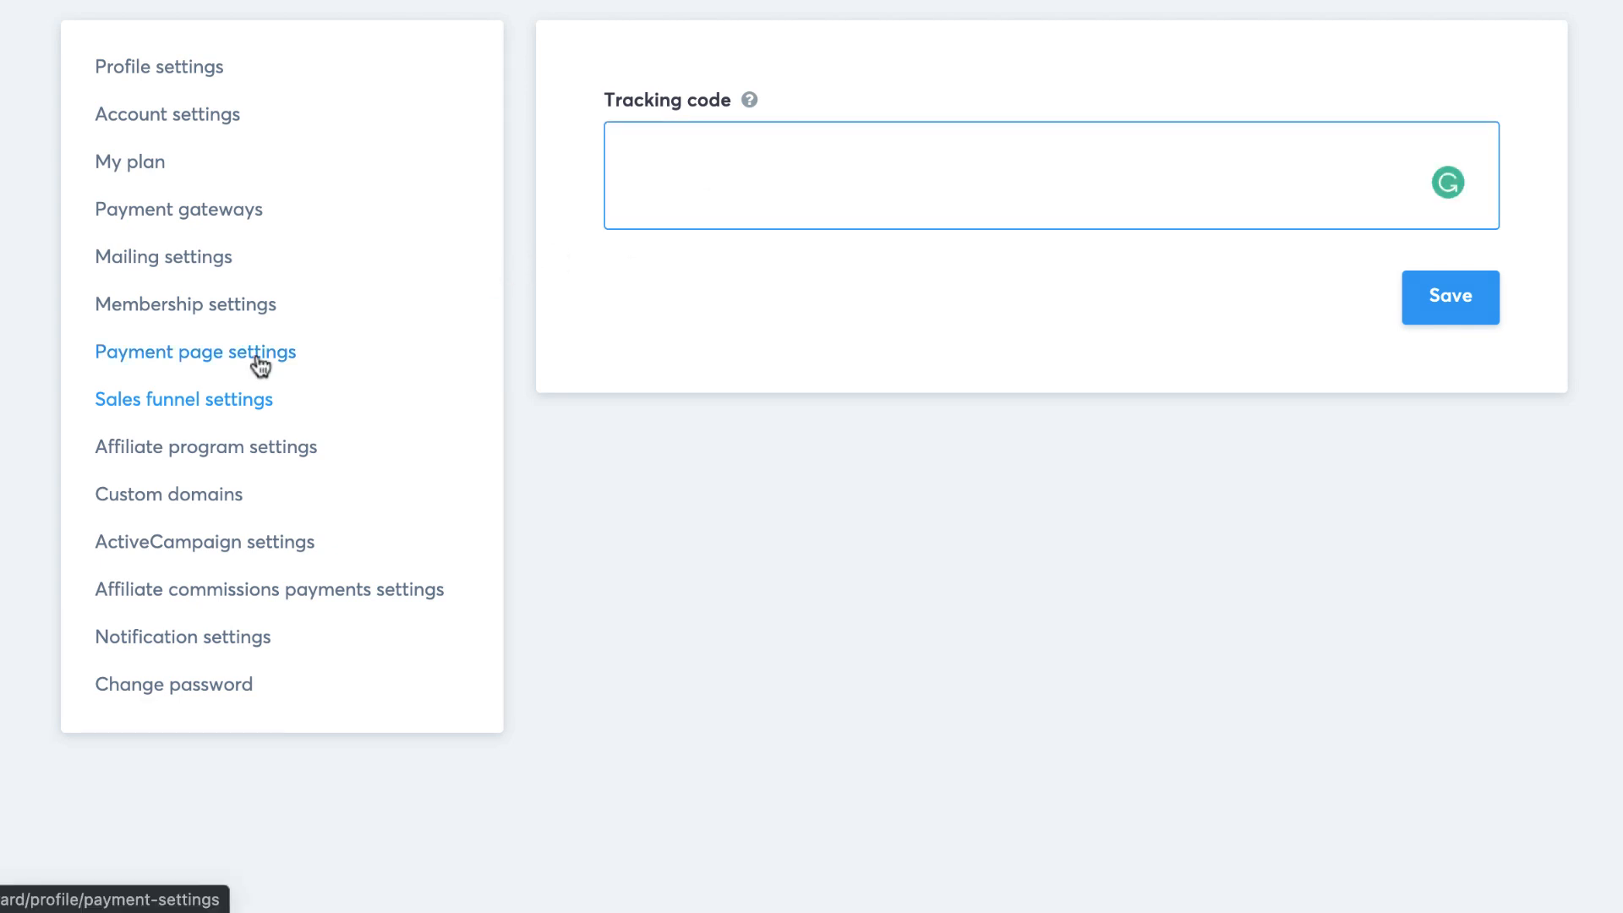
pyautogui.click(195, 351)
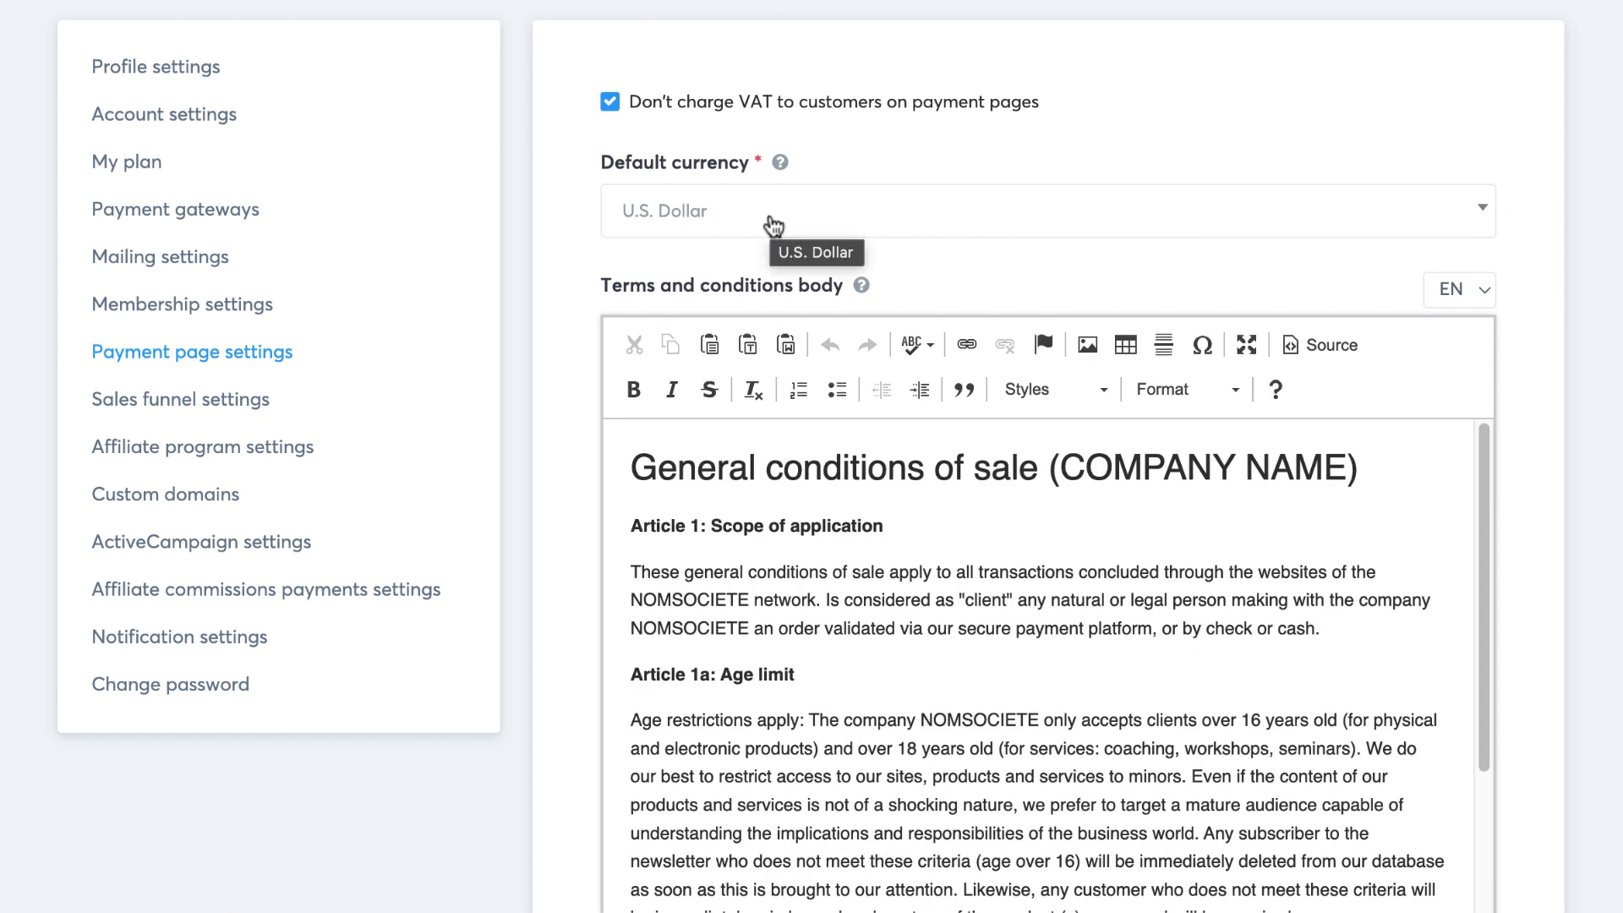
pyautogui.moveTo(859, 222)
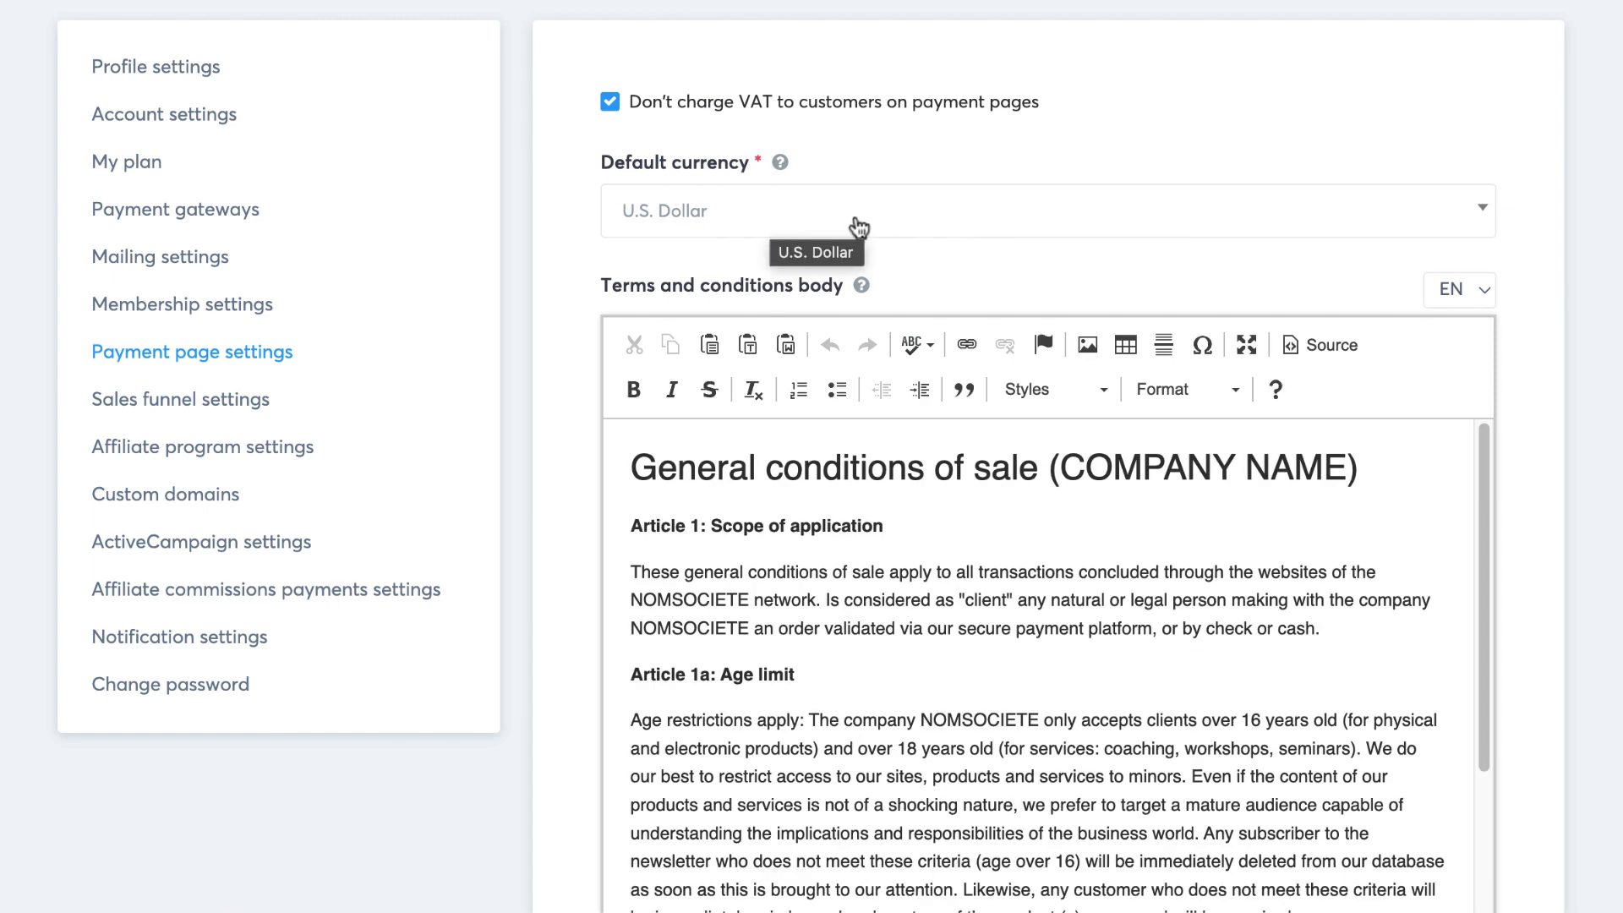
pyautogui.click(1047, 210)
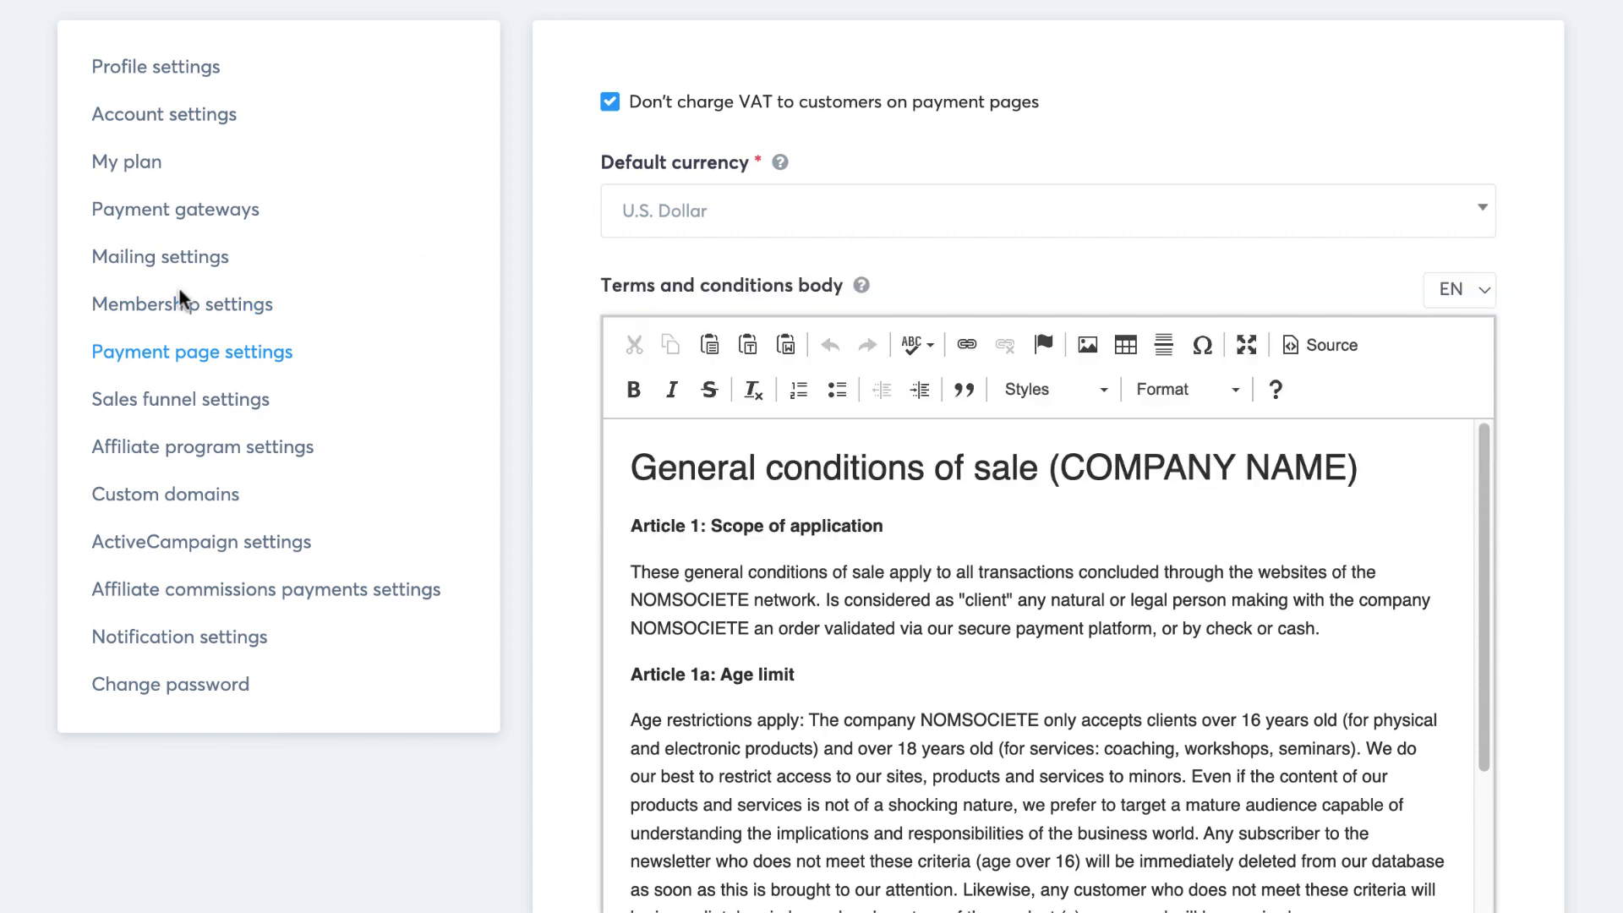
pyautogui.click(182, 303)
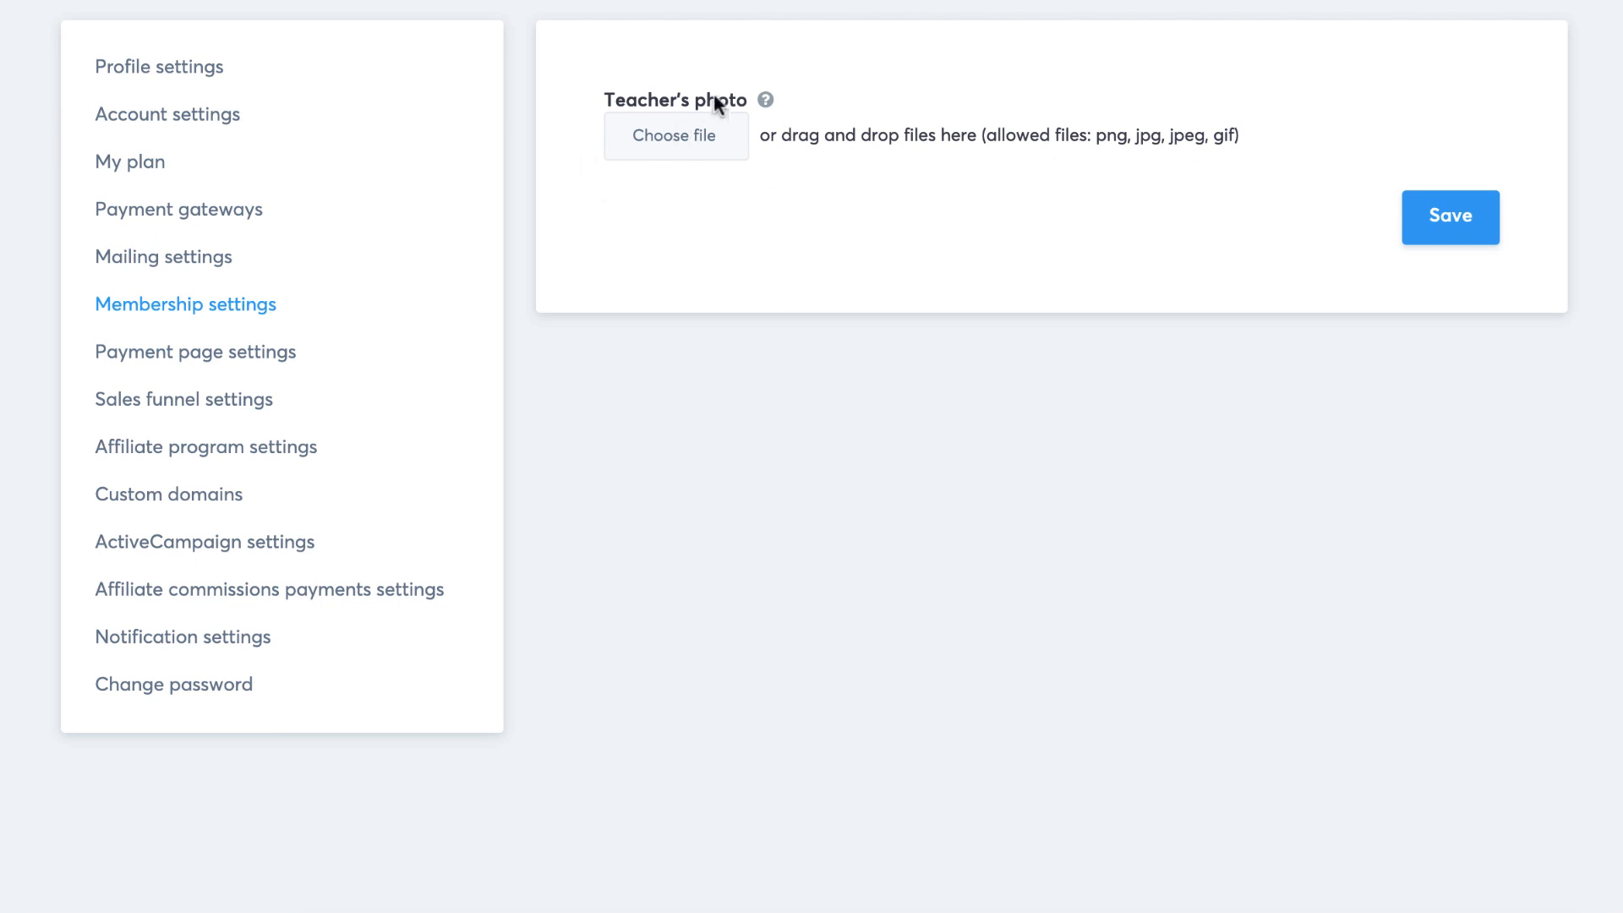
pyautogui.moveTo(364, 499)
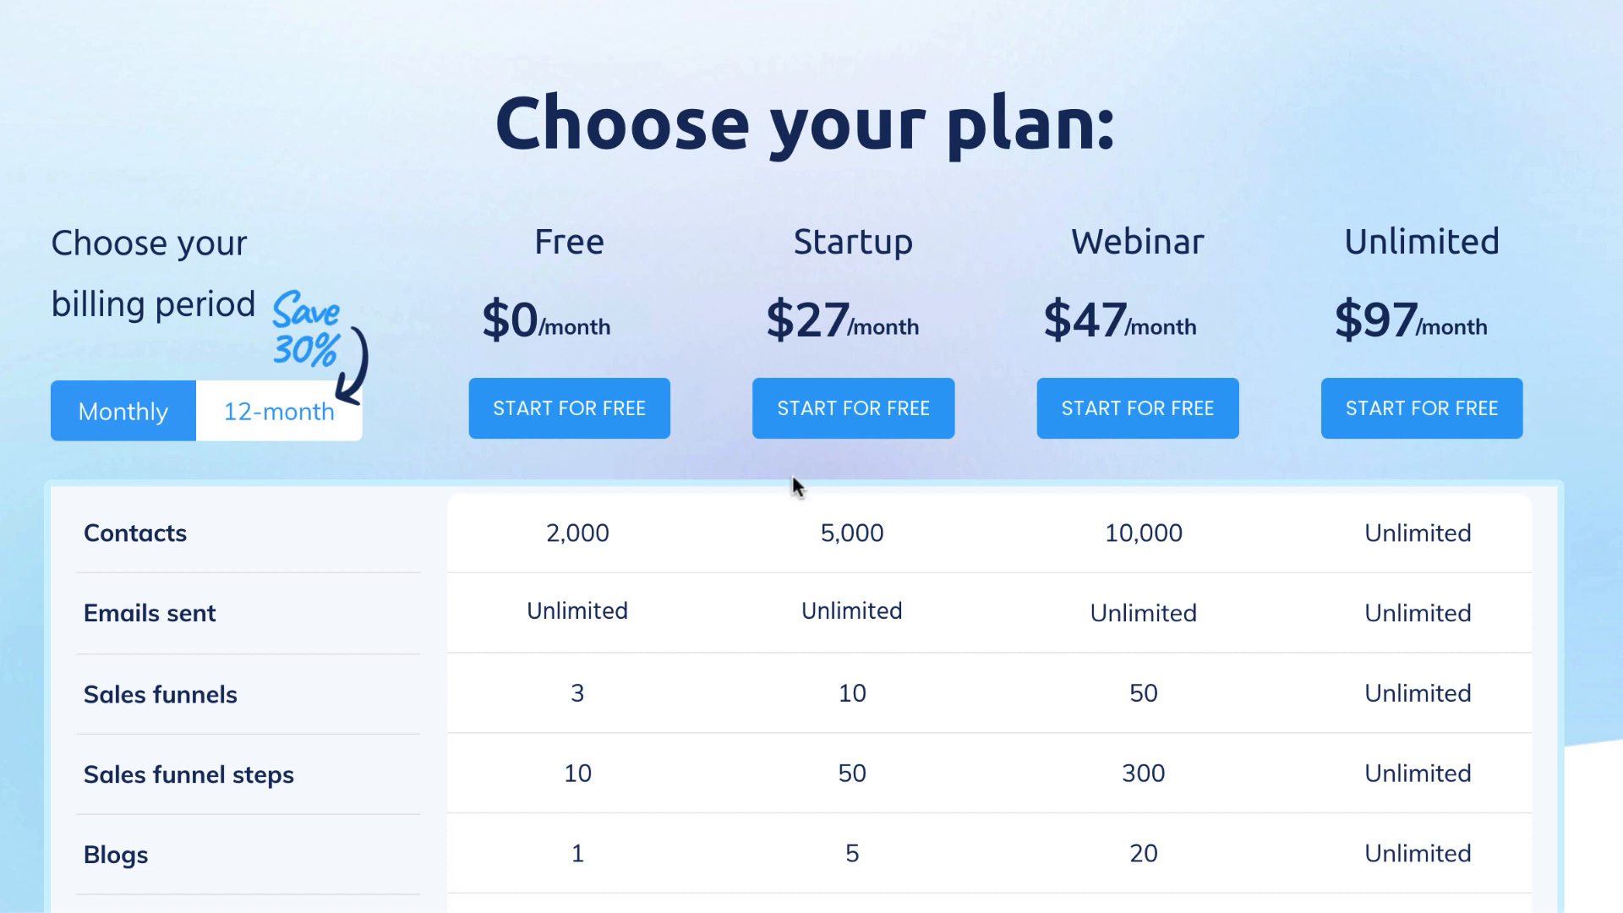
pyautogui.moveTo(647, 359)
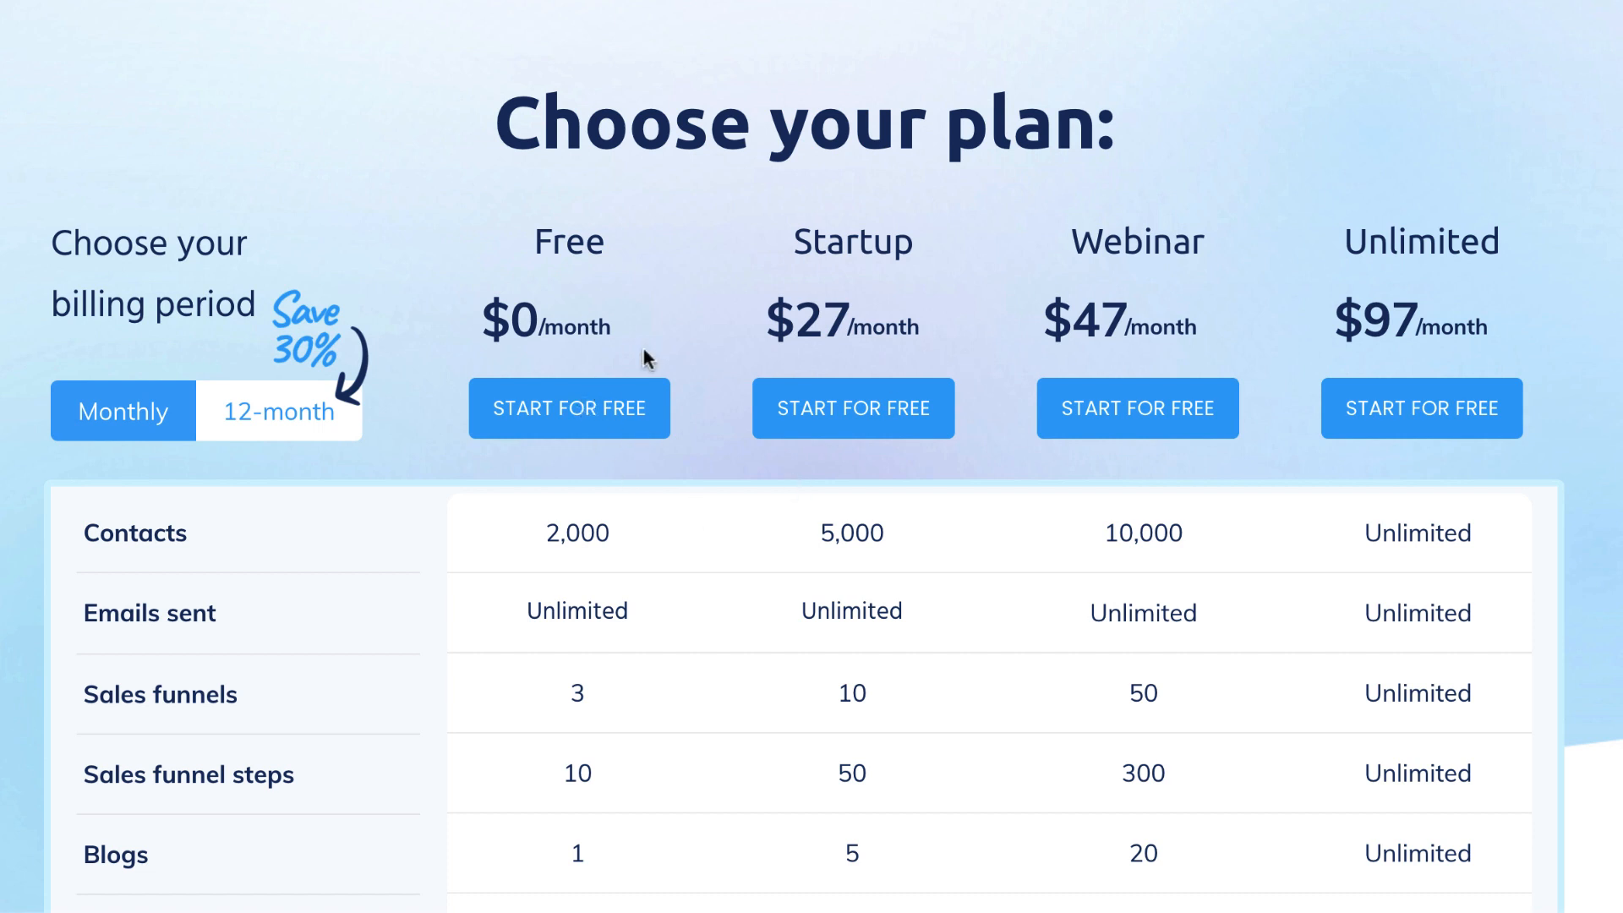
# Scroll the Free, Startup, Webinar and Unlimited plan comparison to the bottom.
pyautogui.scroll(-3)
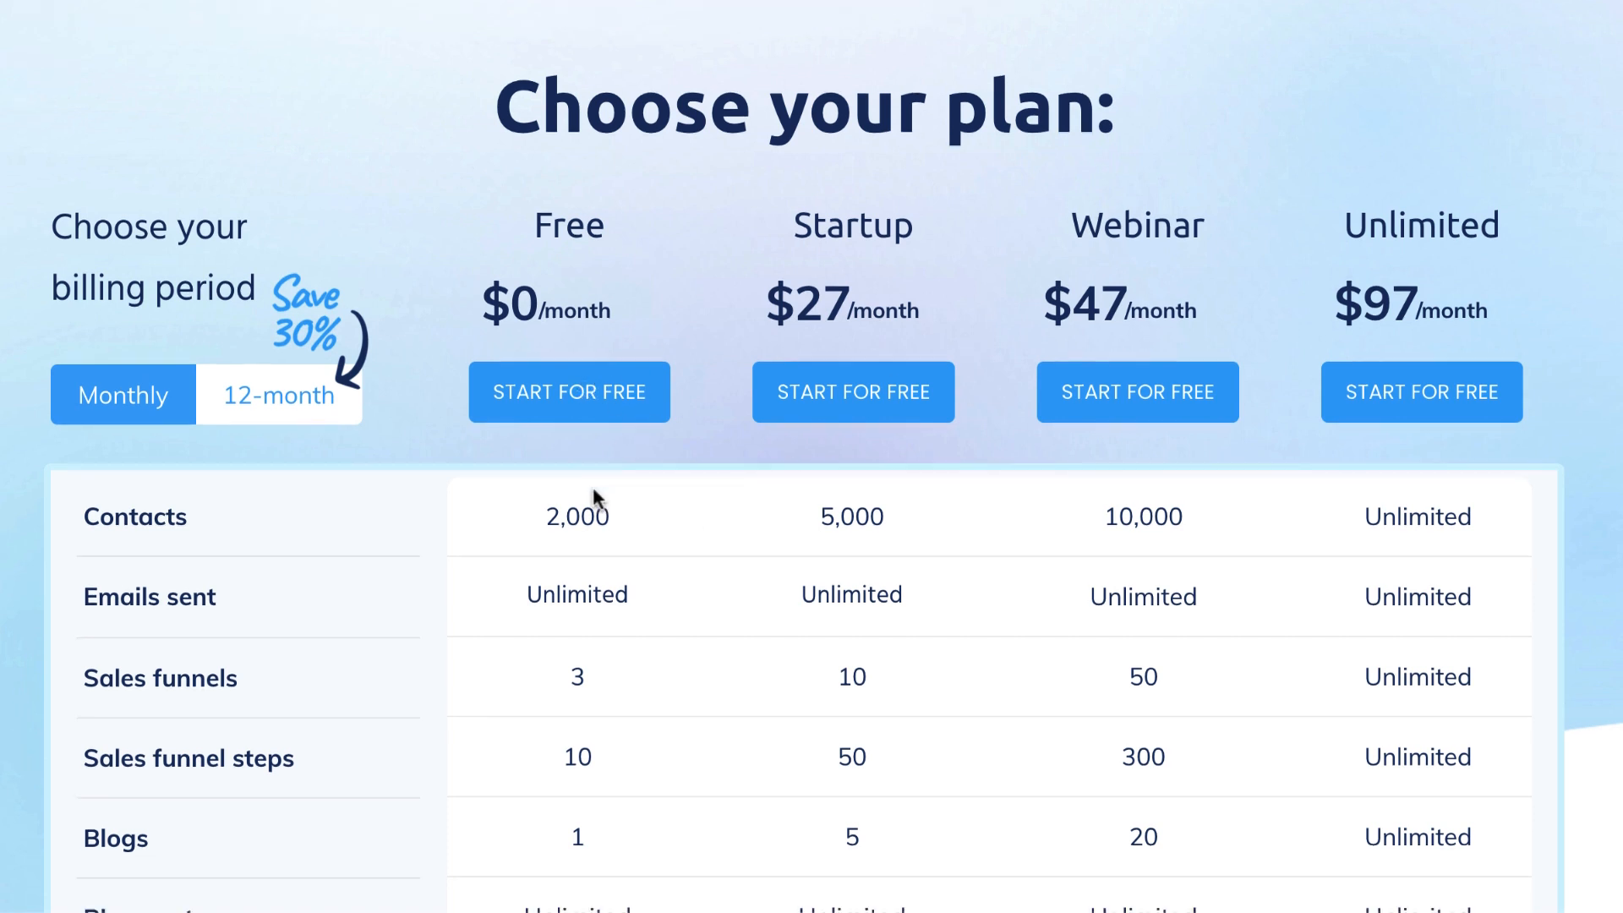
pyautogui.scroll(-3)
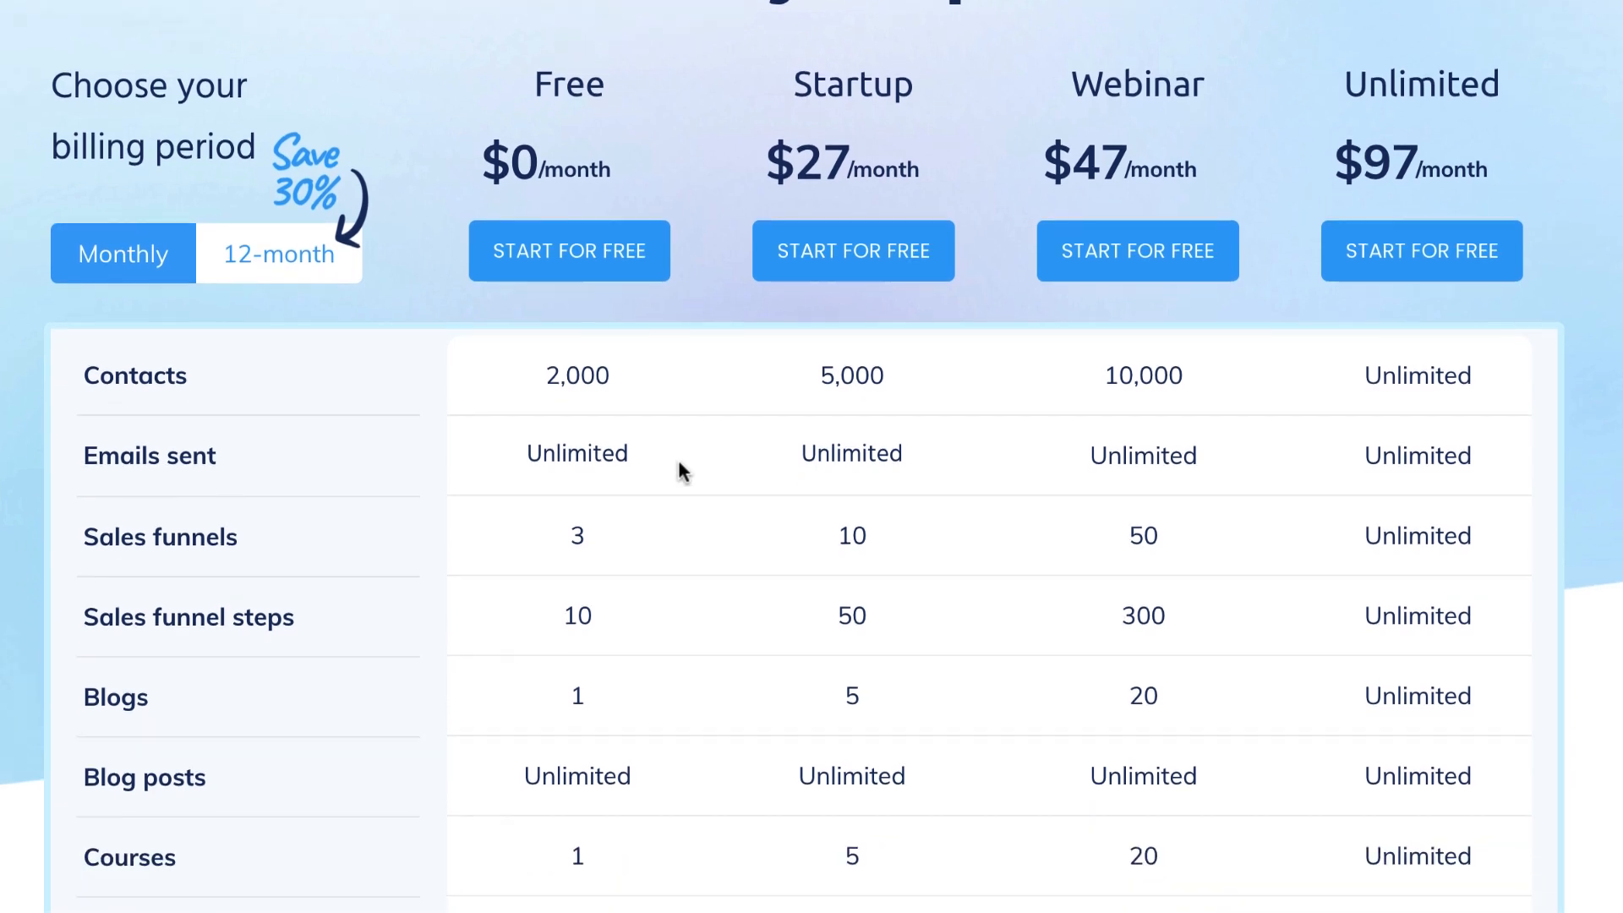
pyautogui.scroll(-3)
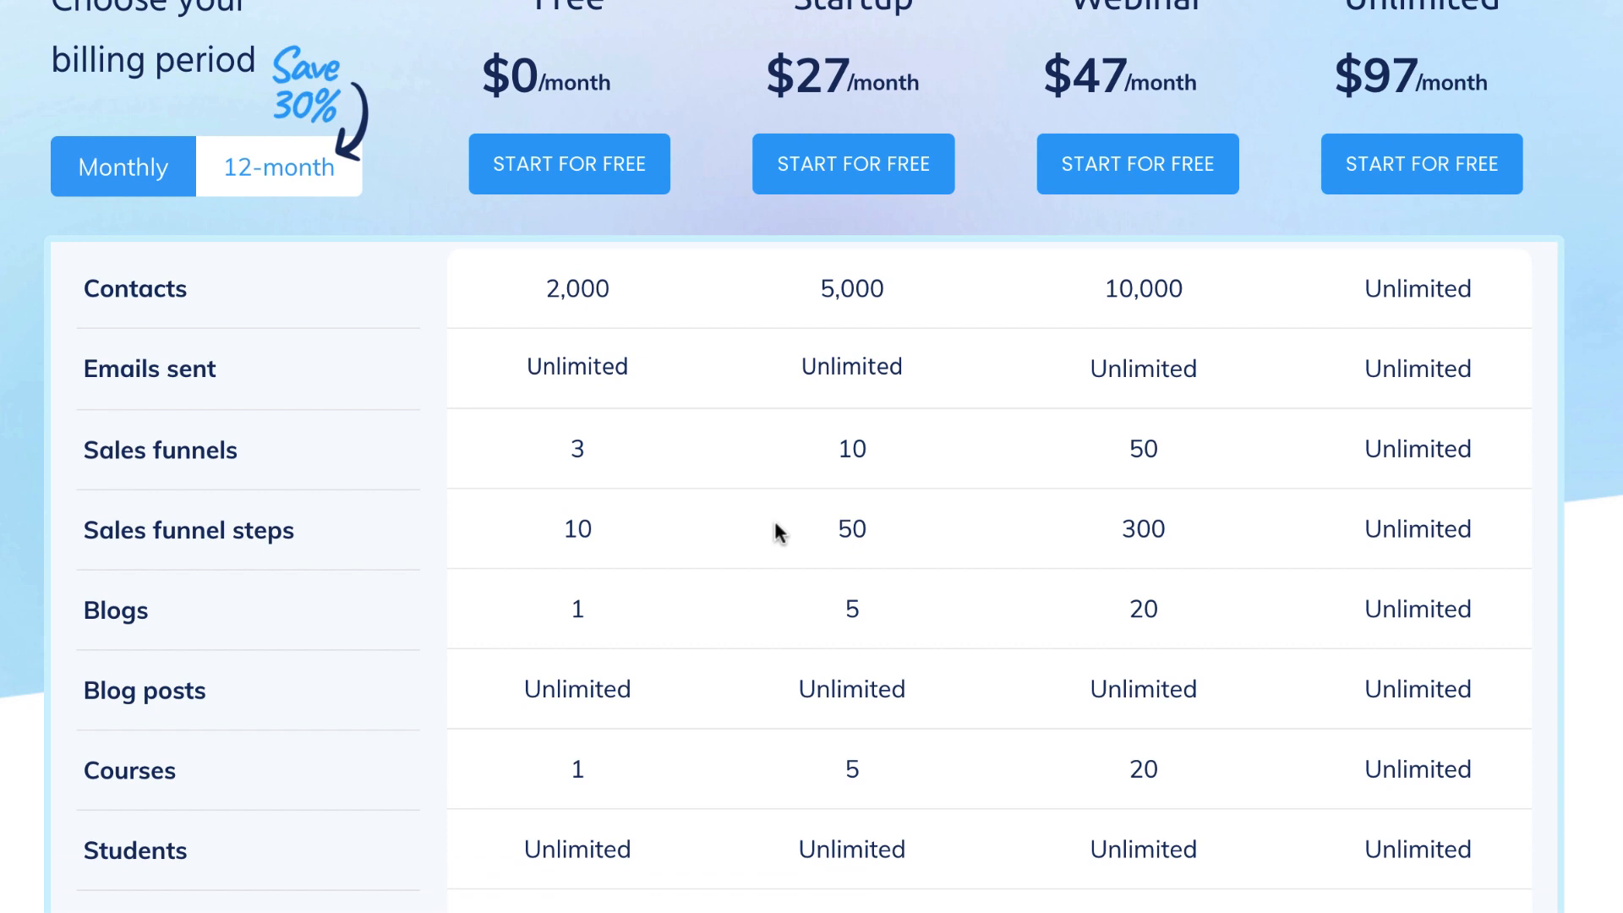
pyautogui.scroll(-3)
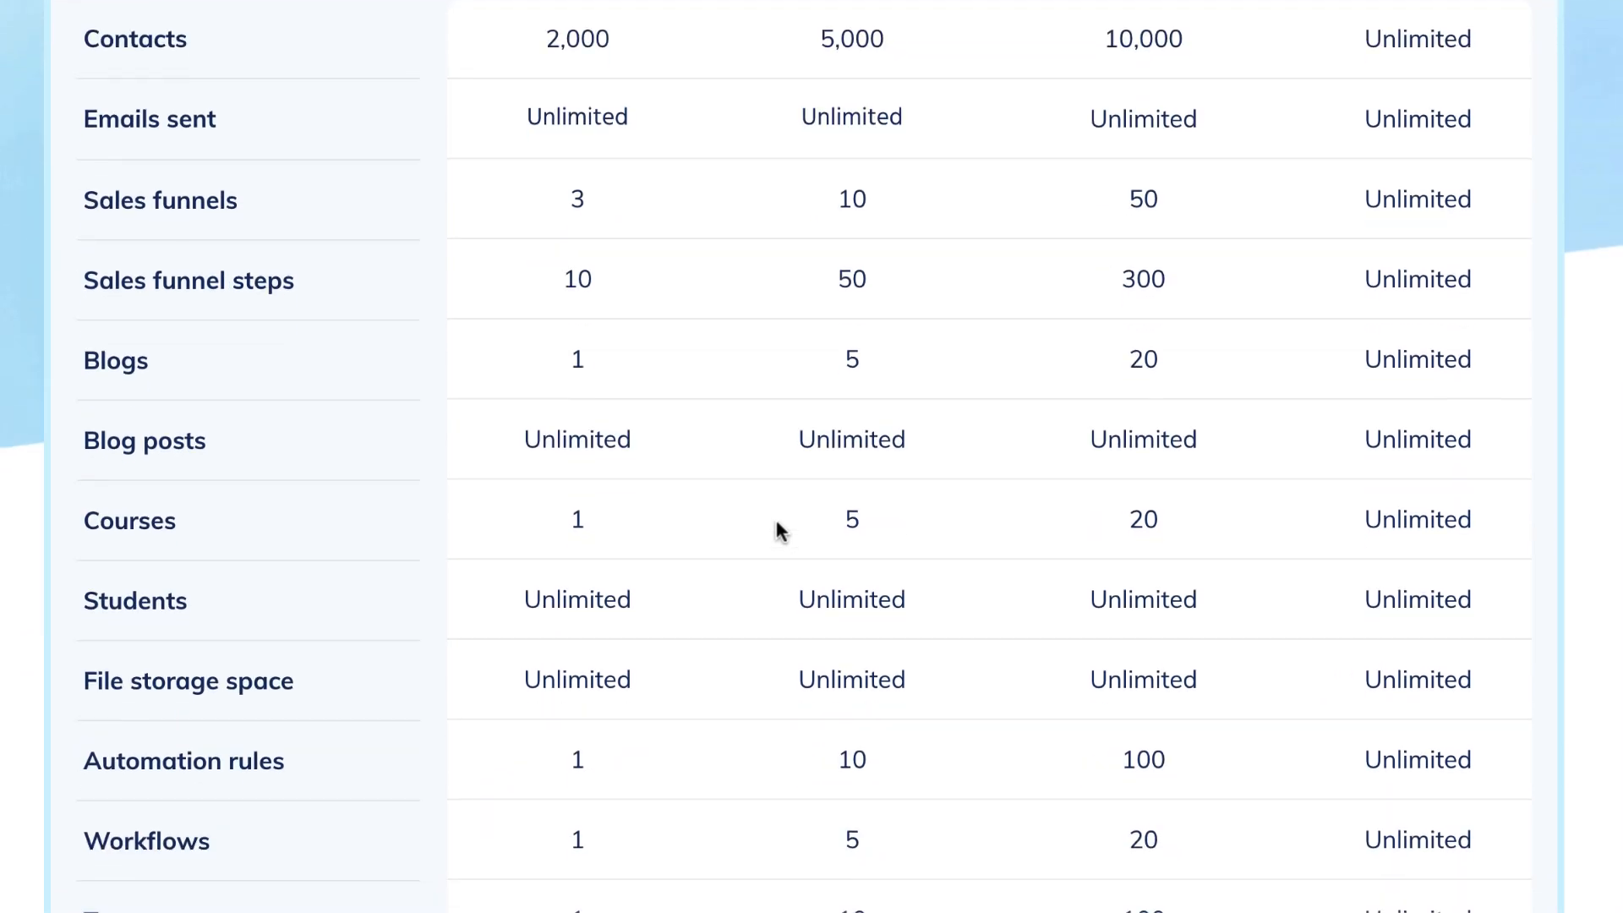
pyautogui.scroll(-3)
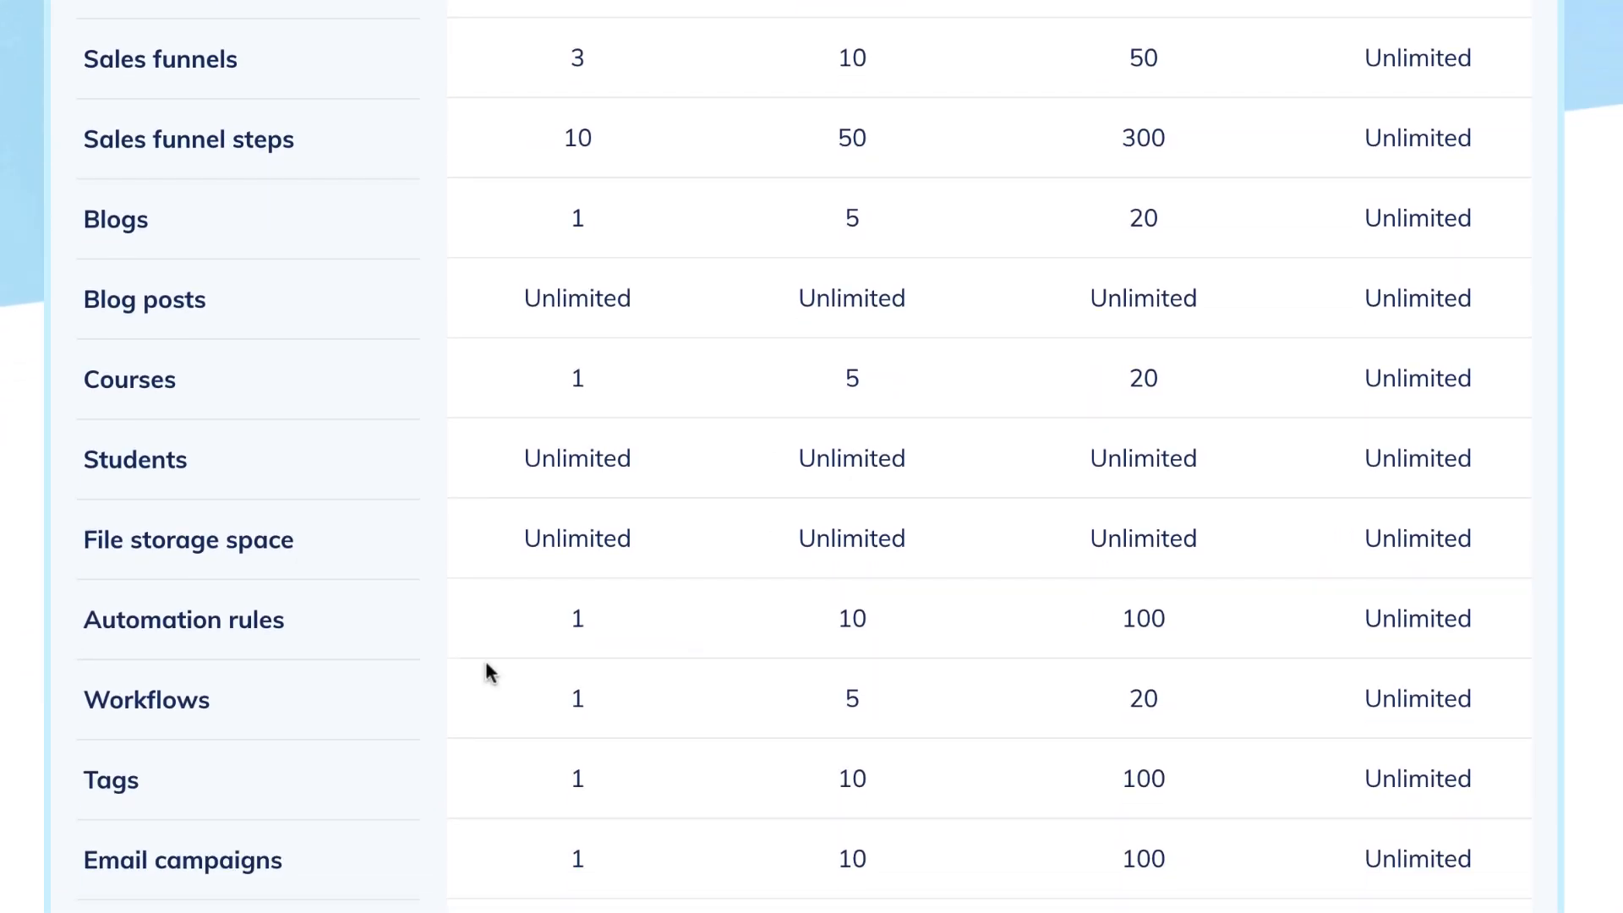
pyautogui.moveTo(373, 686)
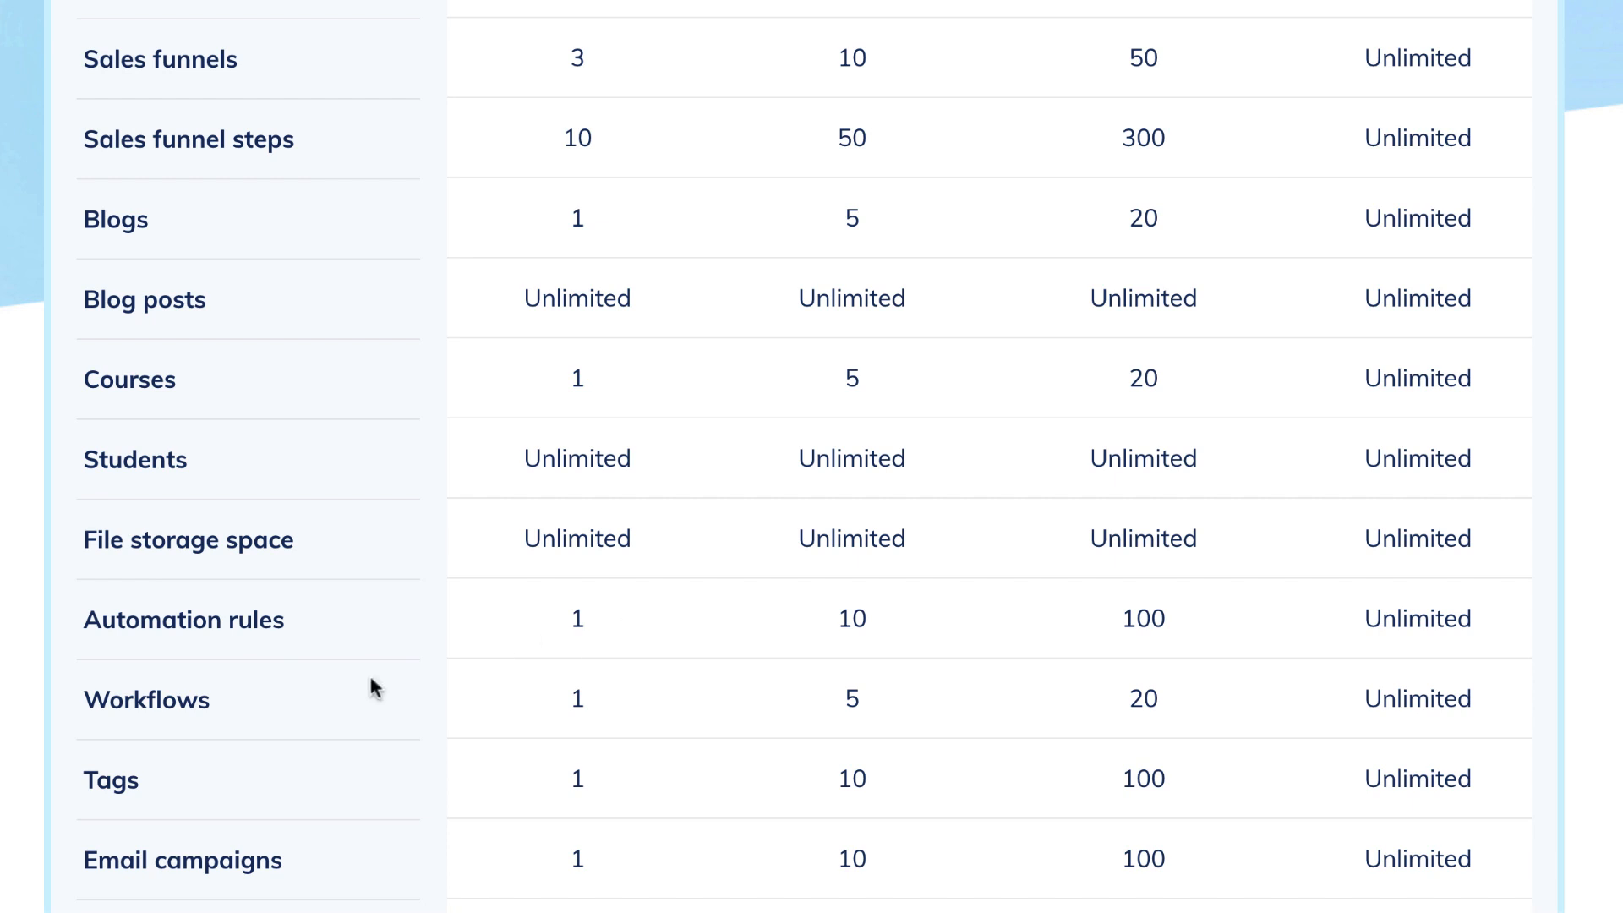
pyautogui.scroll(3)
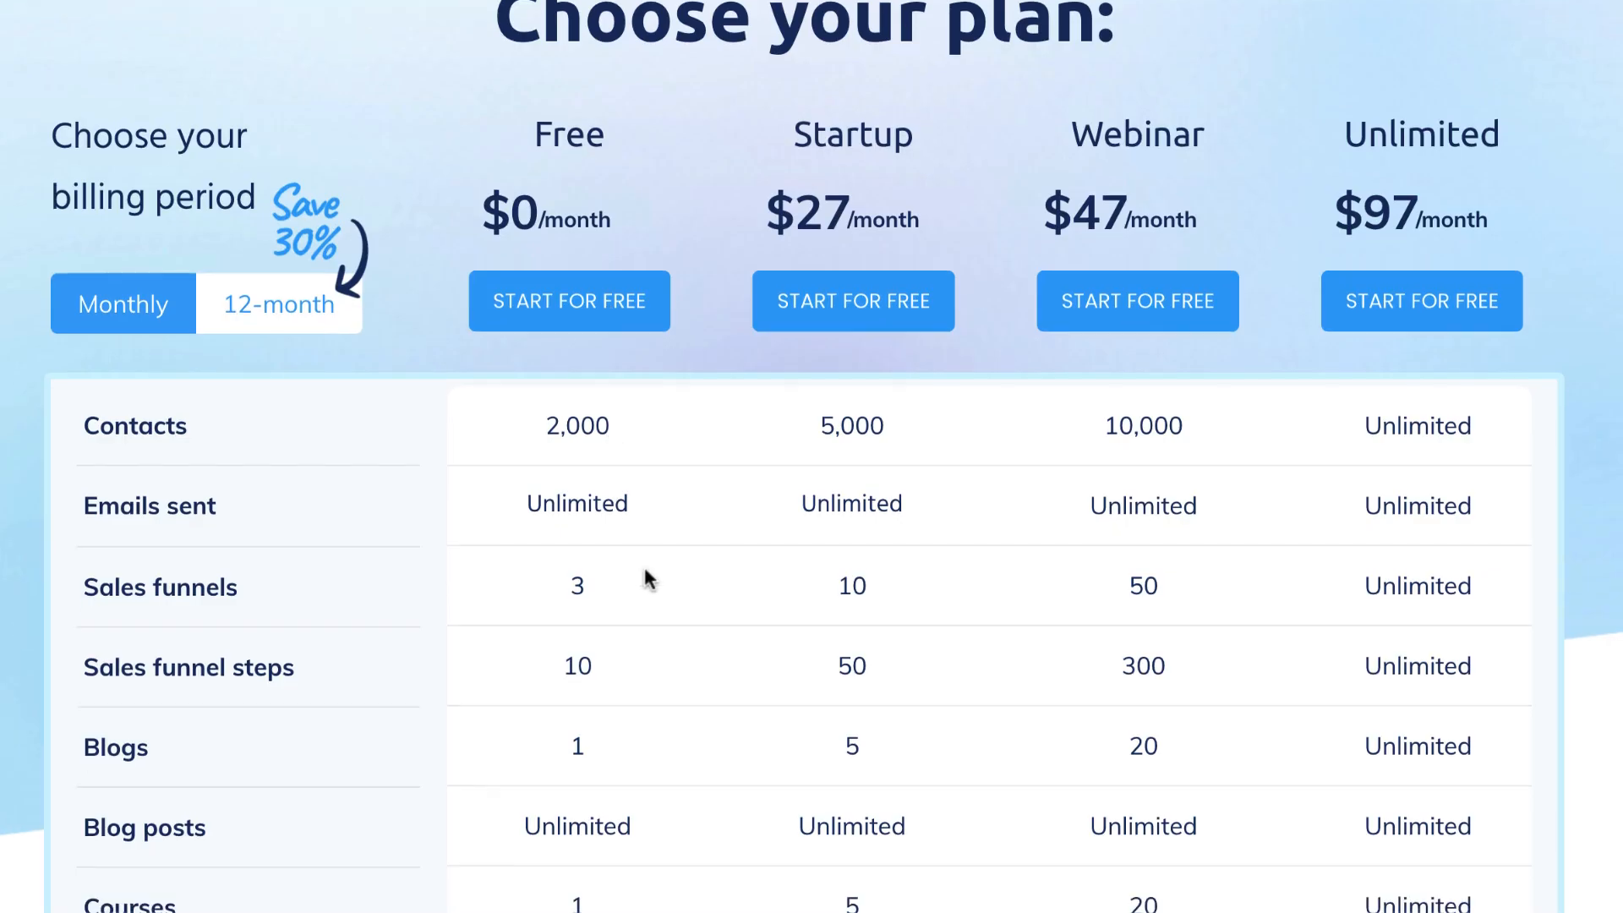
pyautogui.scroll(-3)
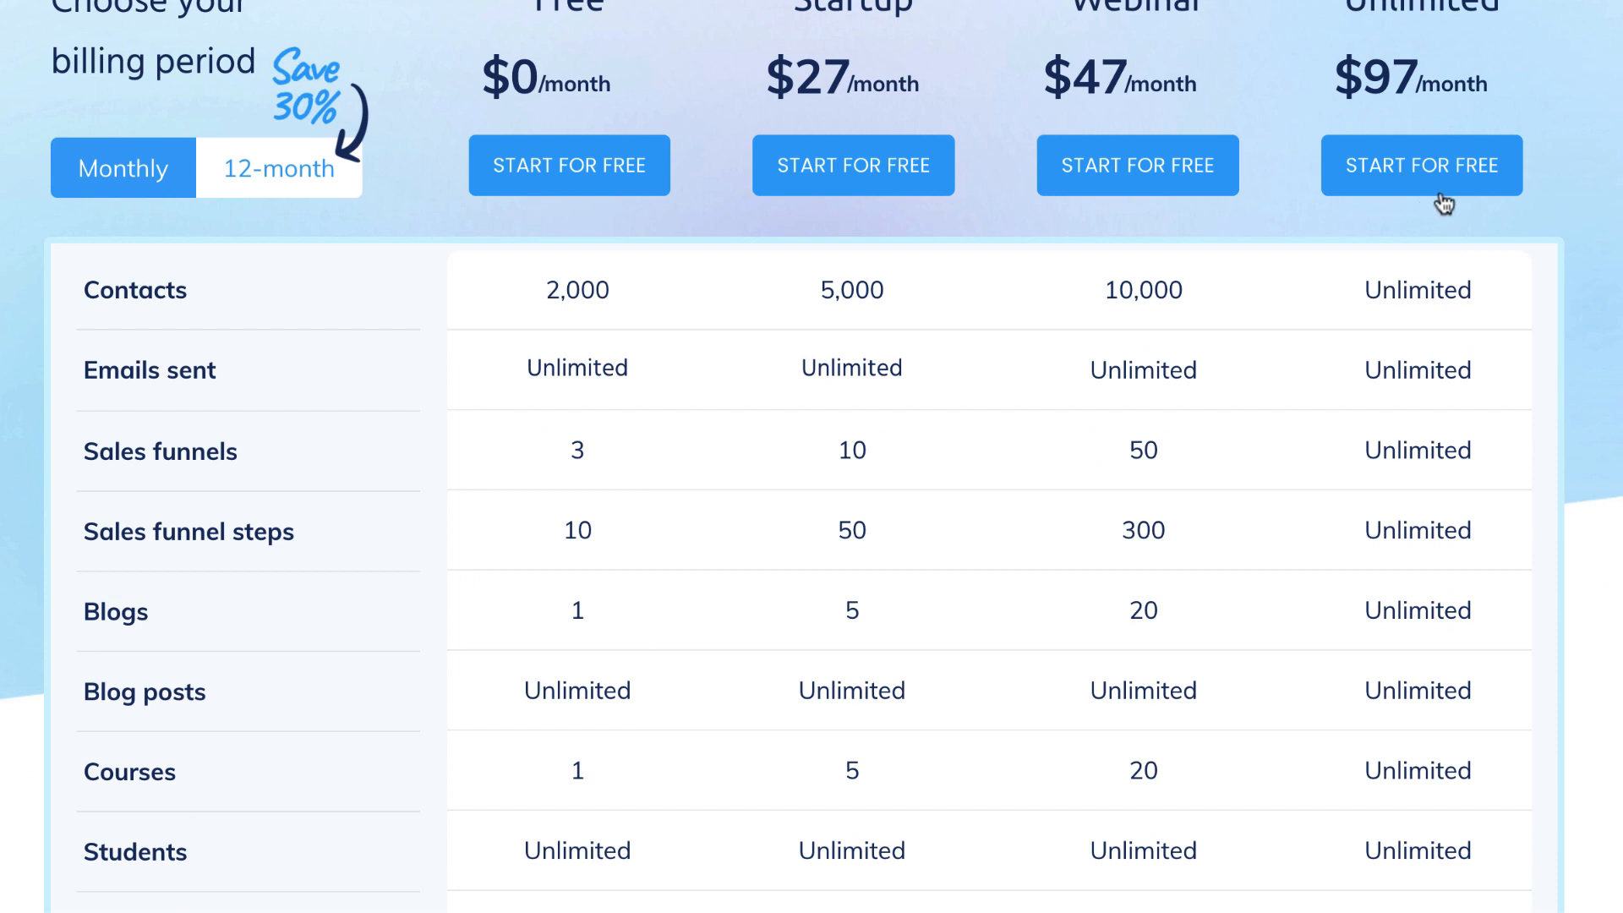
pyautogui.scroll(-3)
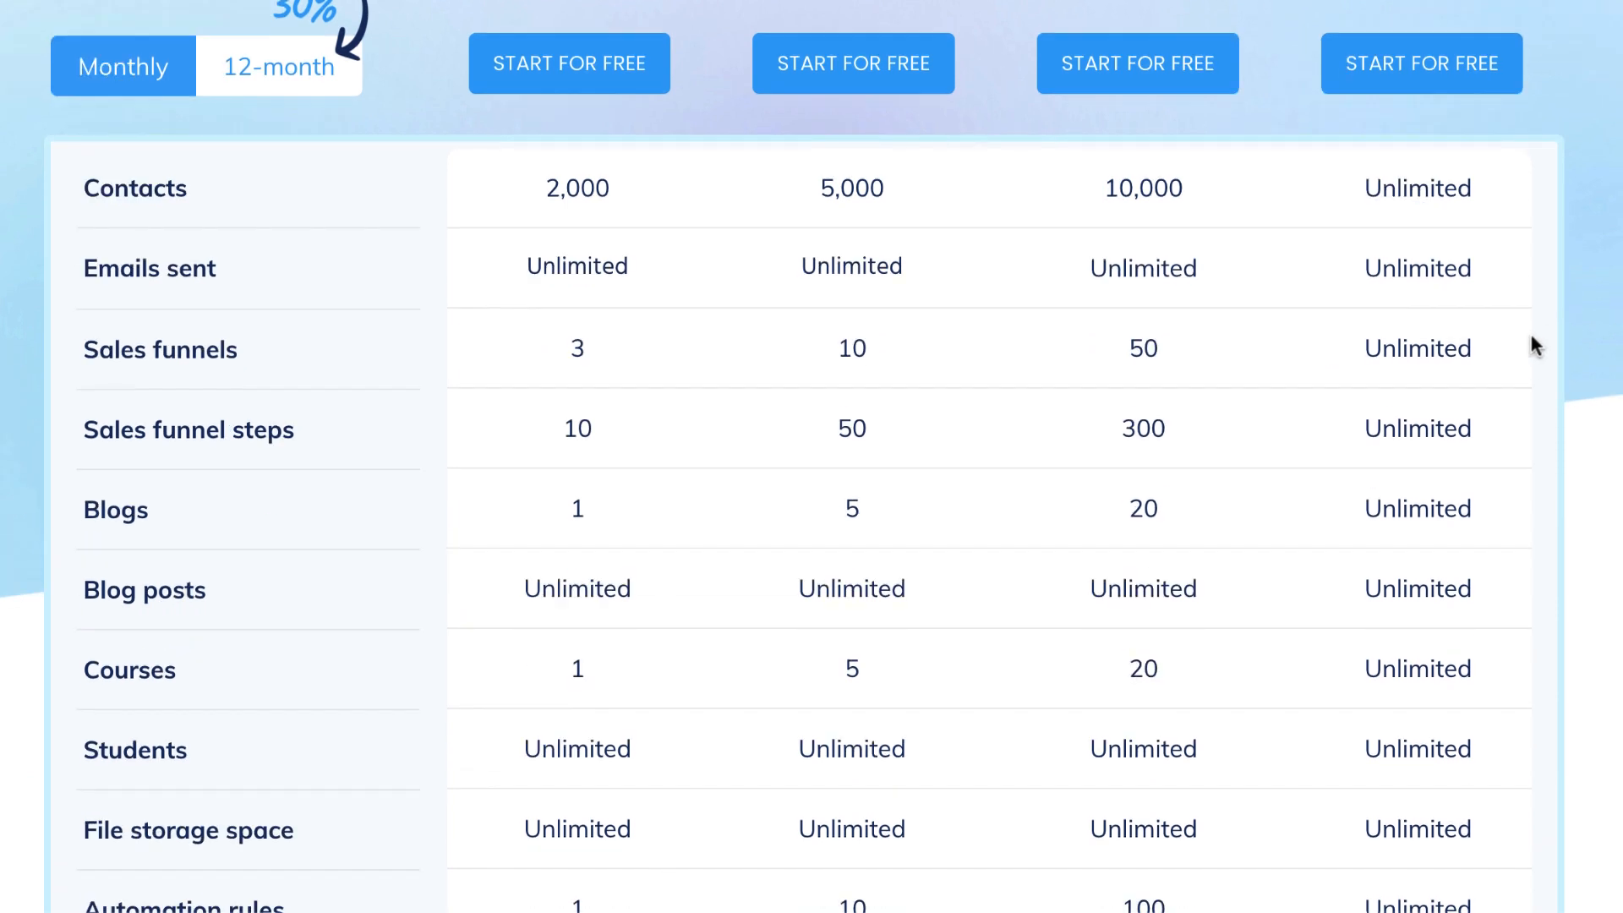
pyautogui.scroll(-3)
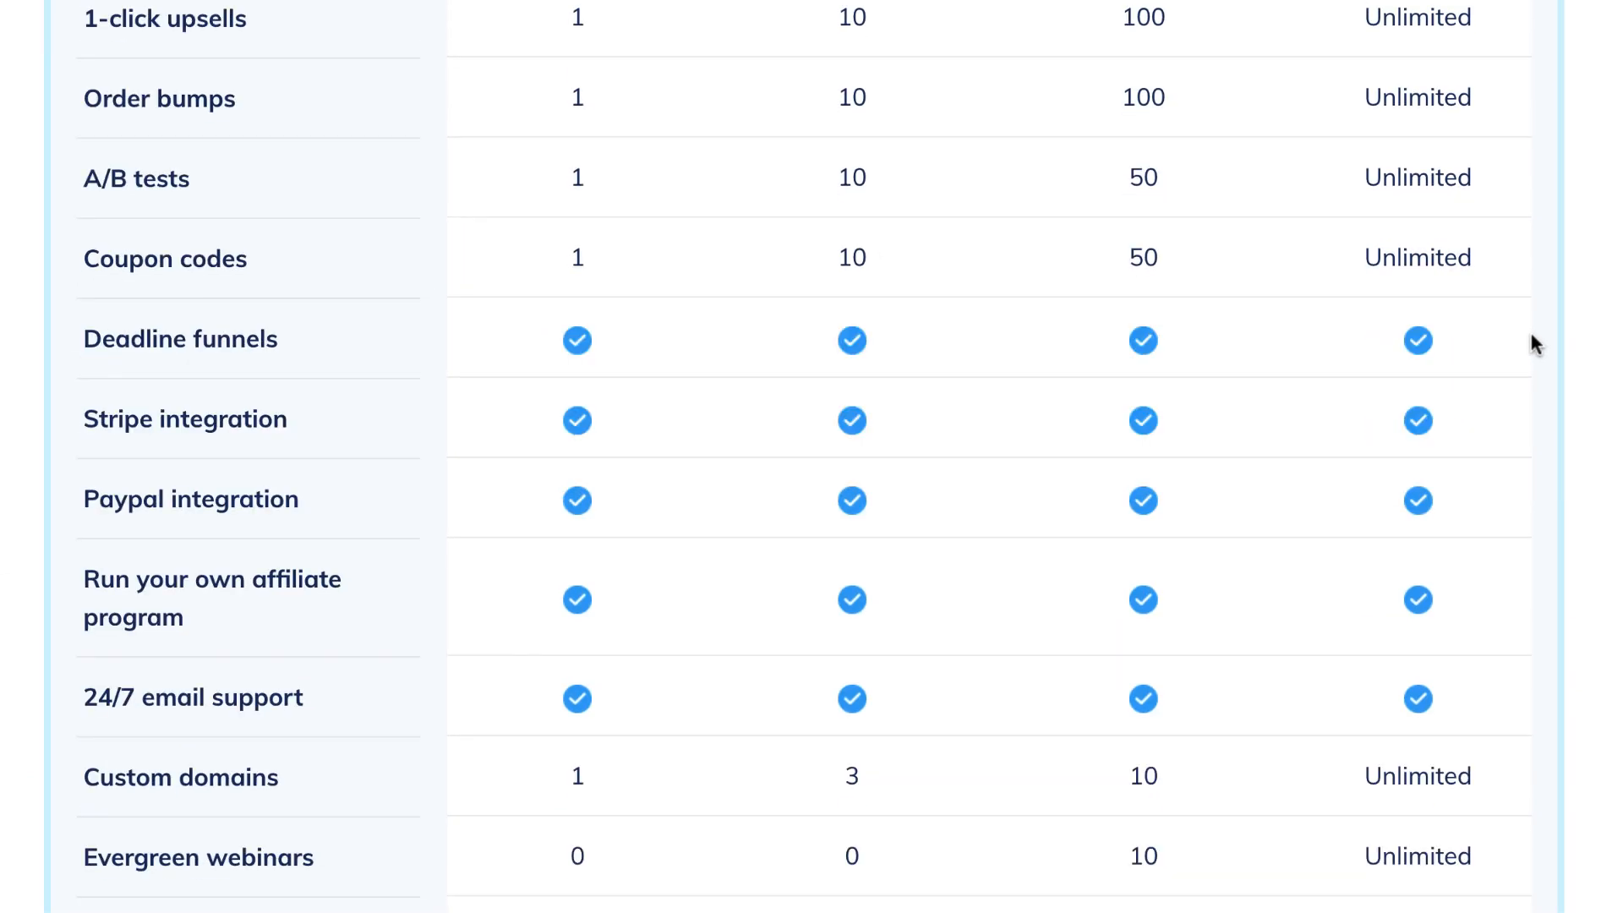
pyautogui.scroll(-3)
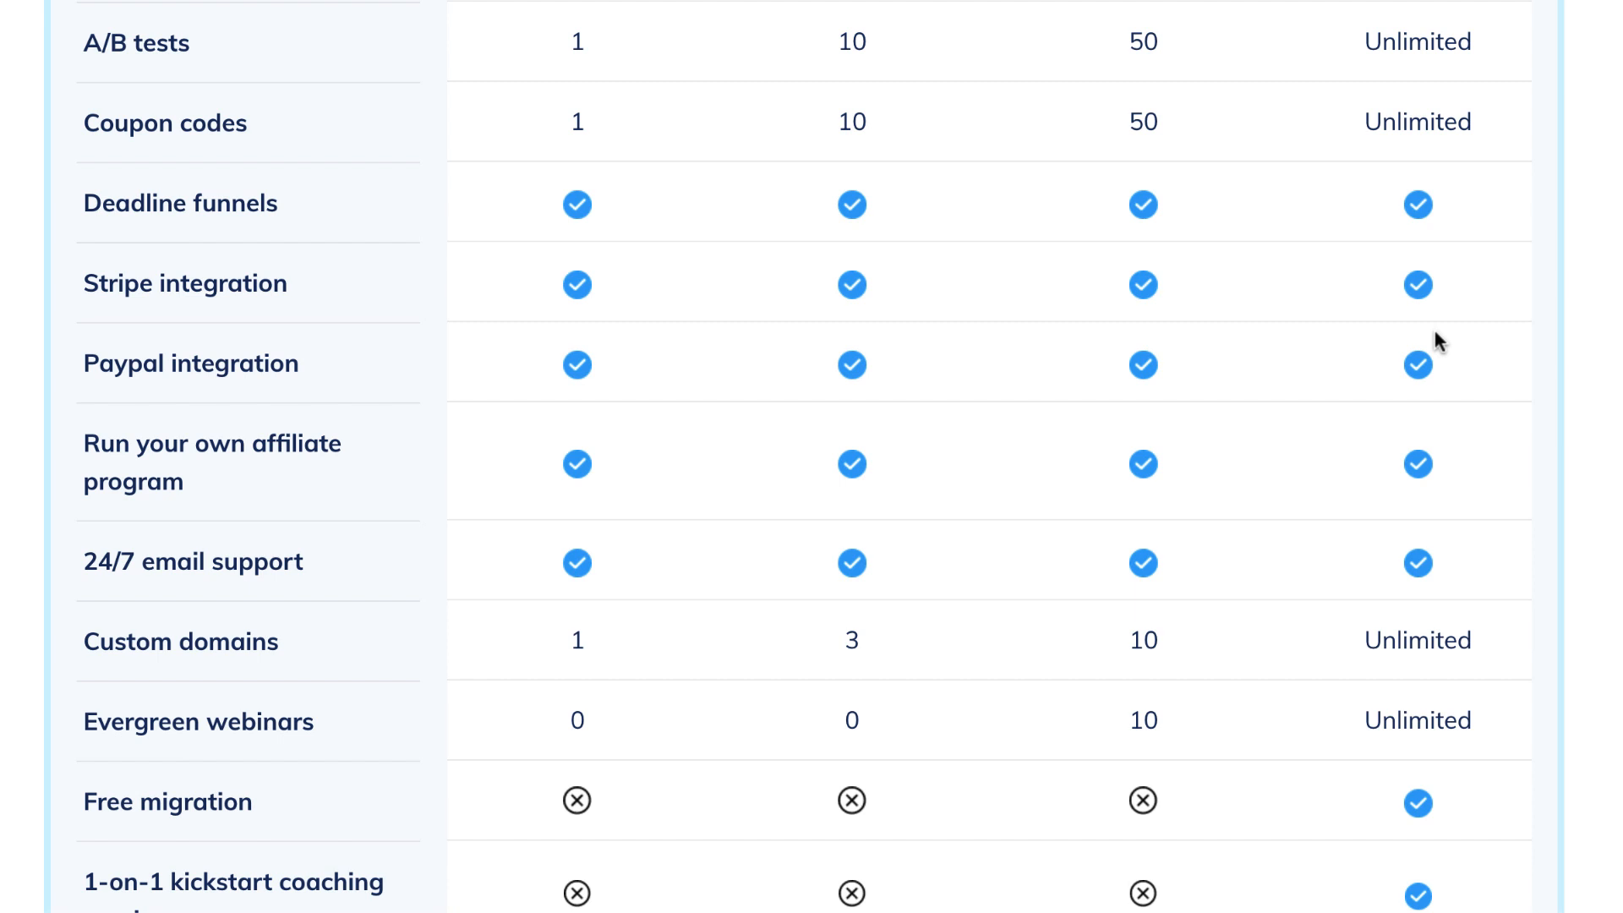
pyautogui.scroll(-3)
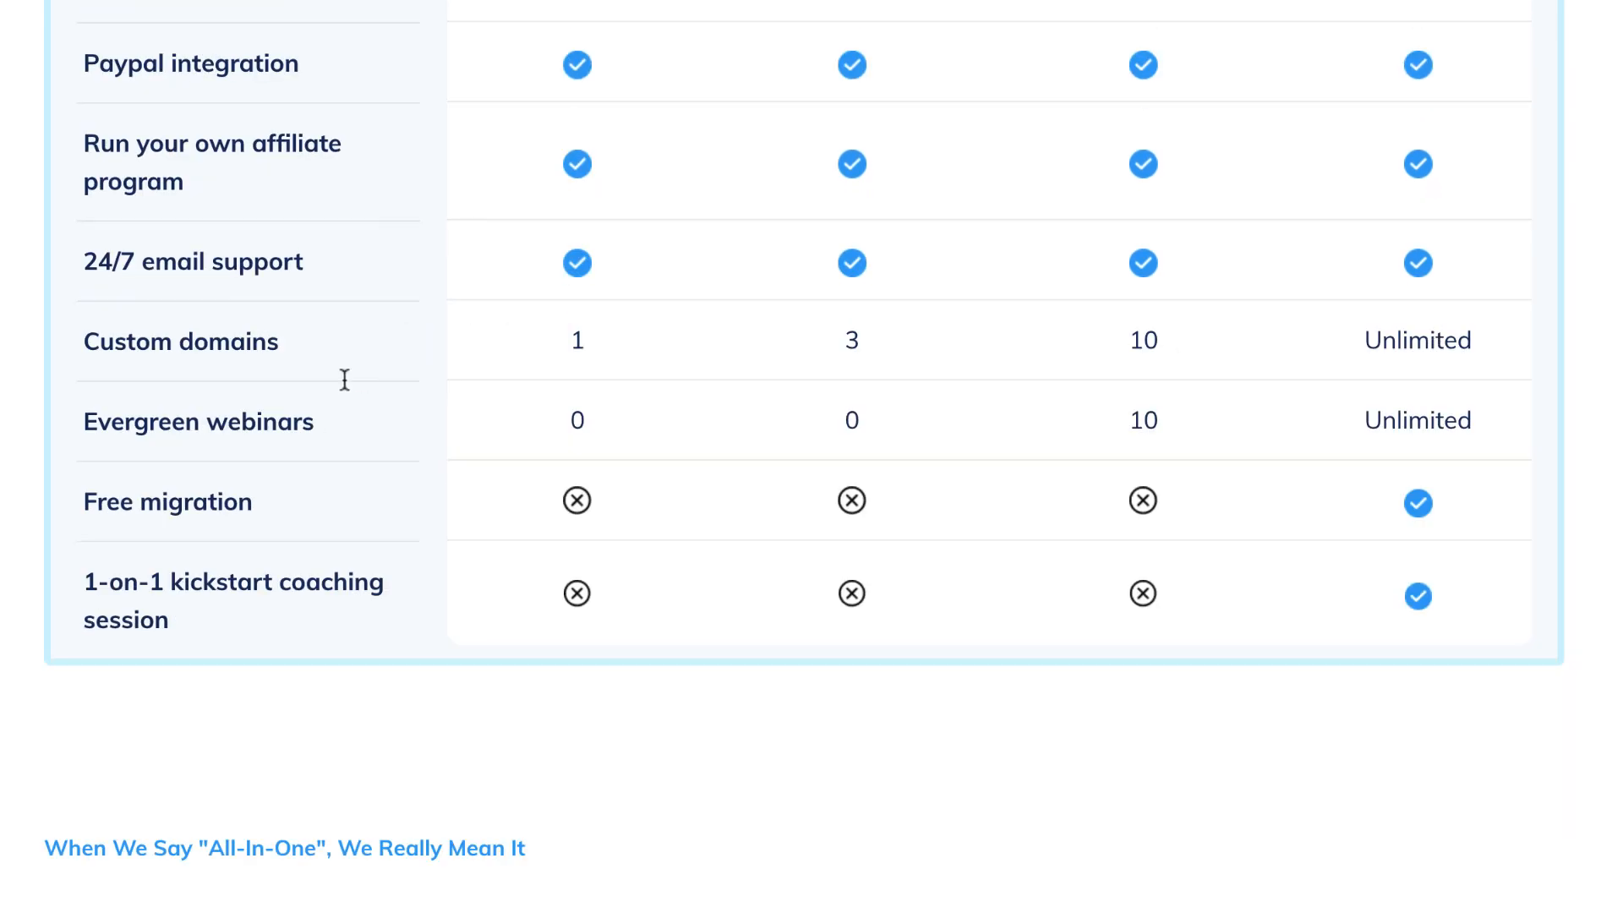
pyautogui.moveTo(1453, 419)
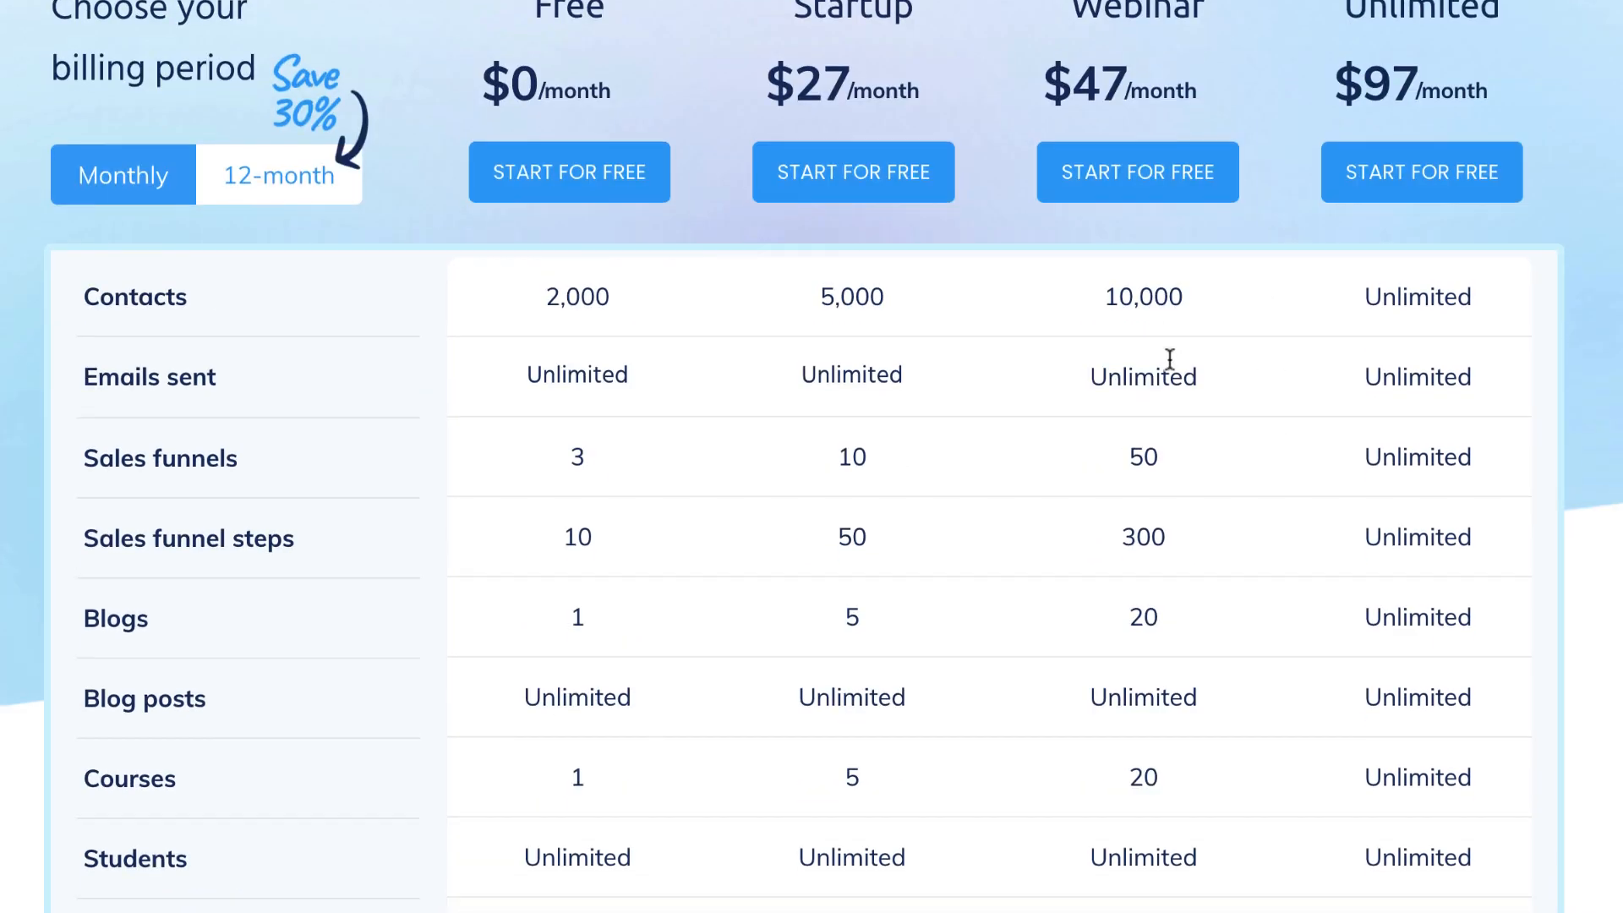
pyautogui.scroll(-3)
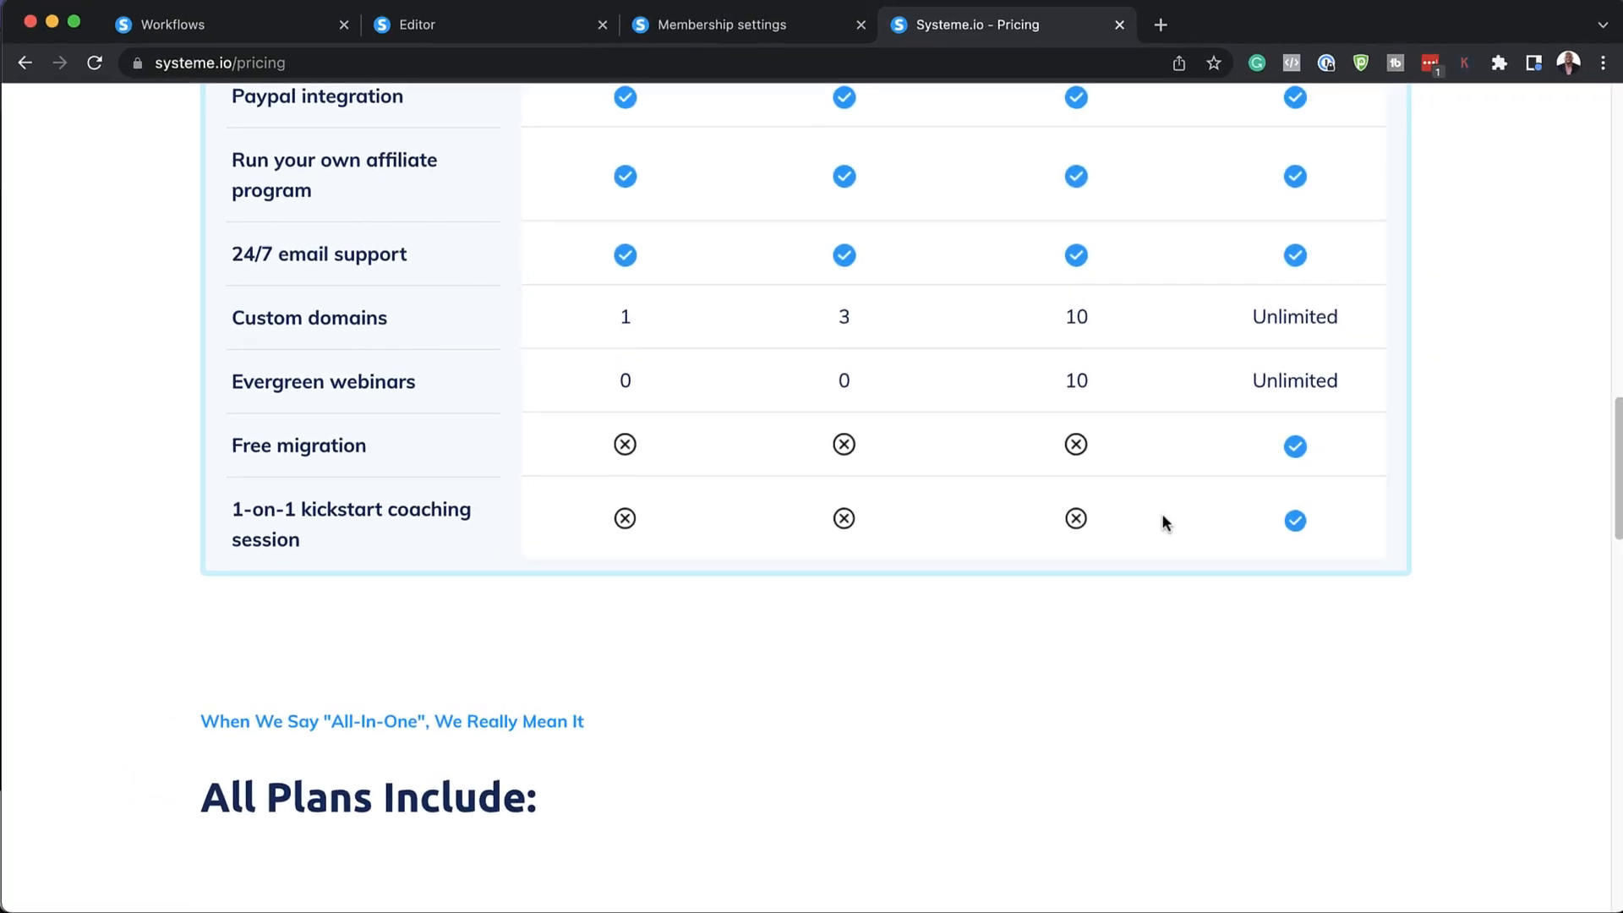
pyautogui.scroll(3)
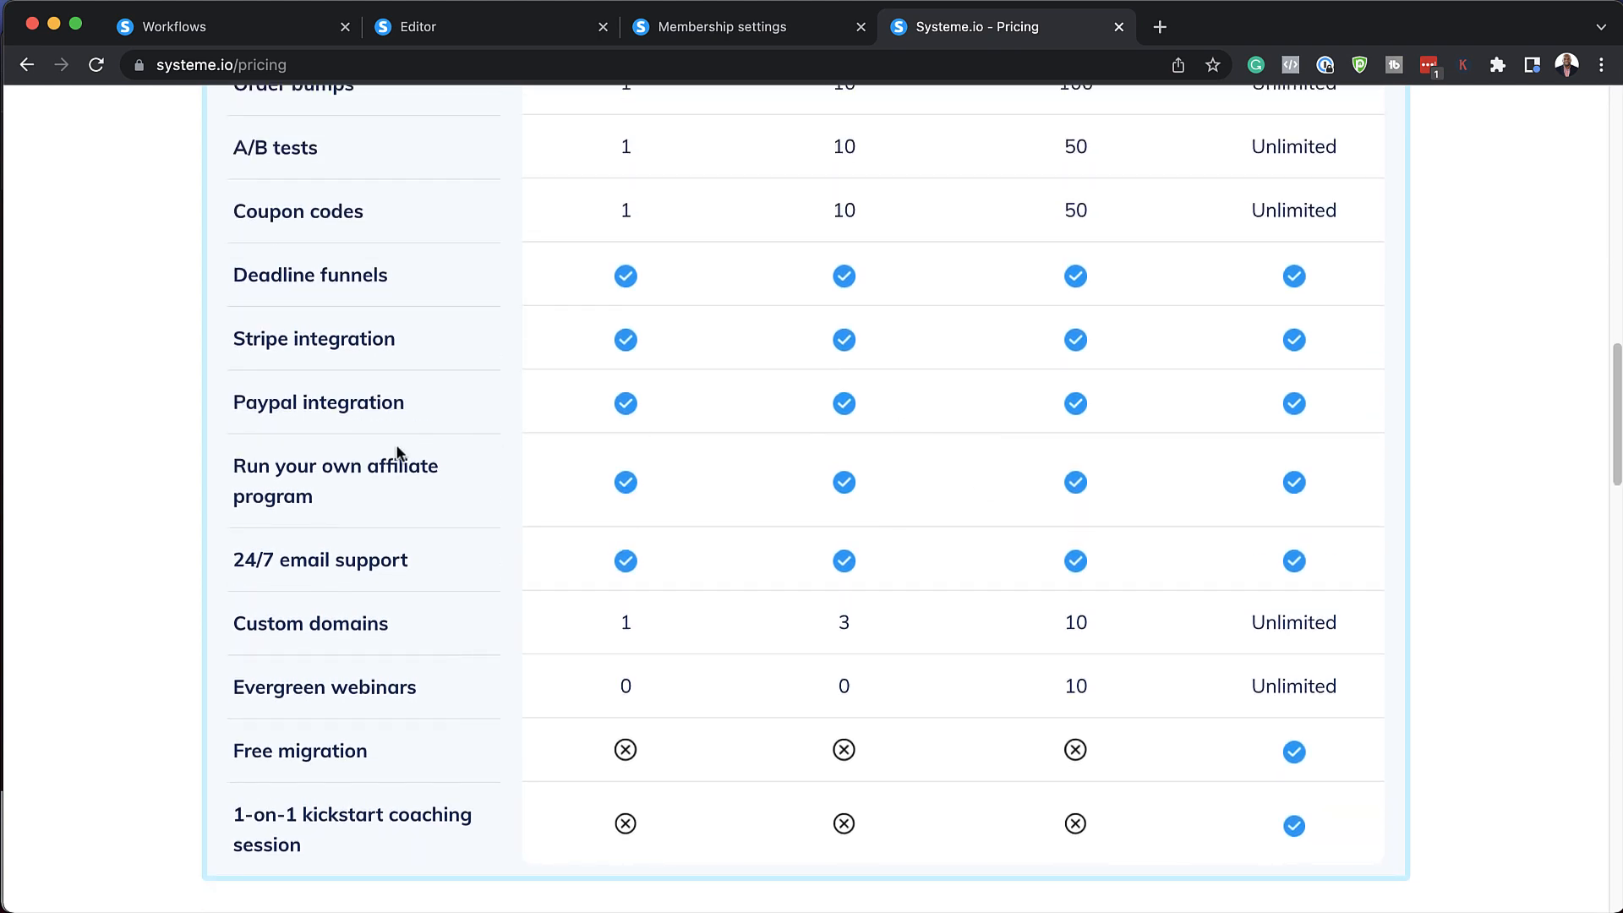
pyautogui.moveTo(342, 497)
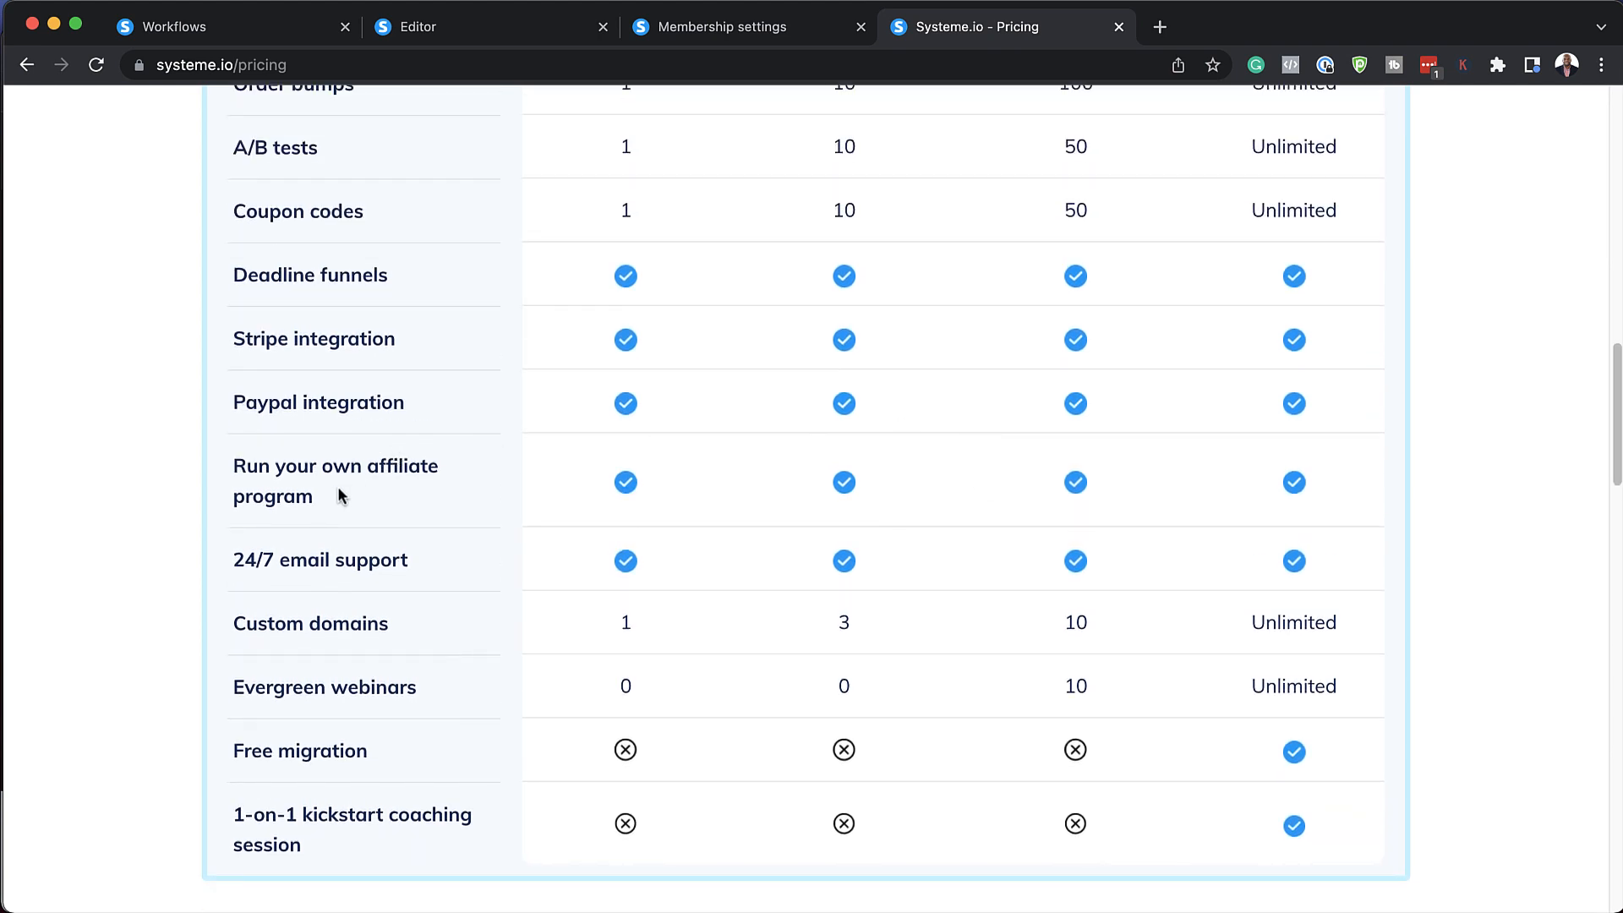